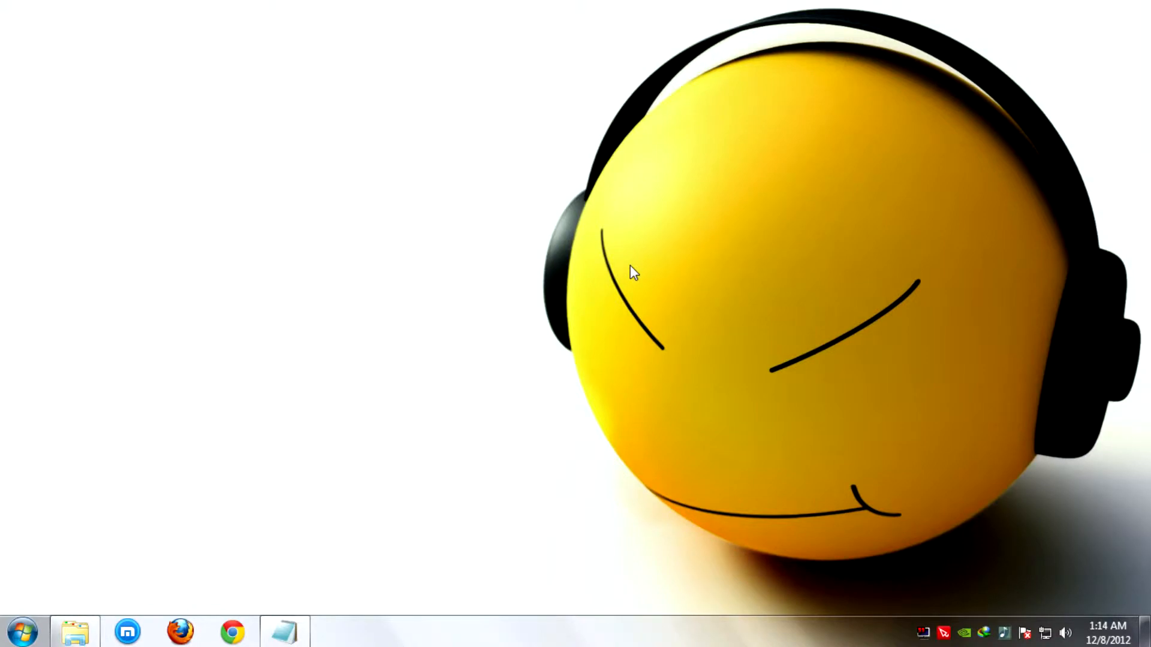
Create the winpe_x86 working folder and build C:\winpe_x86\winpe_x86.iso with oscdimg.
left_click(21, 632)
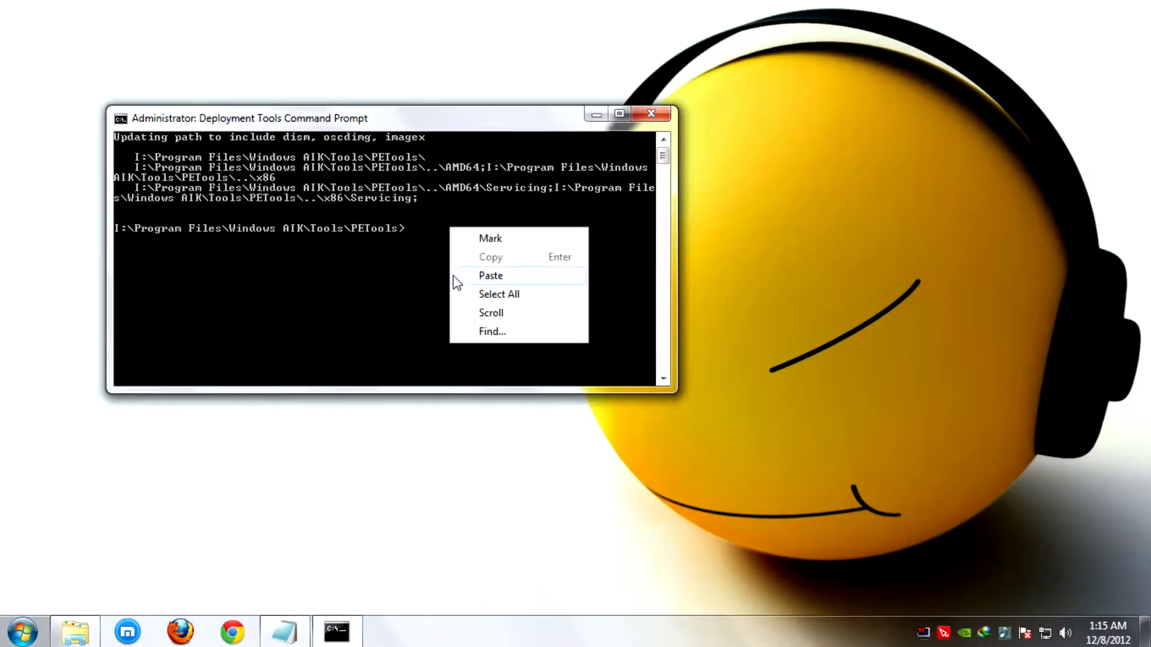
left_click(491, 275)
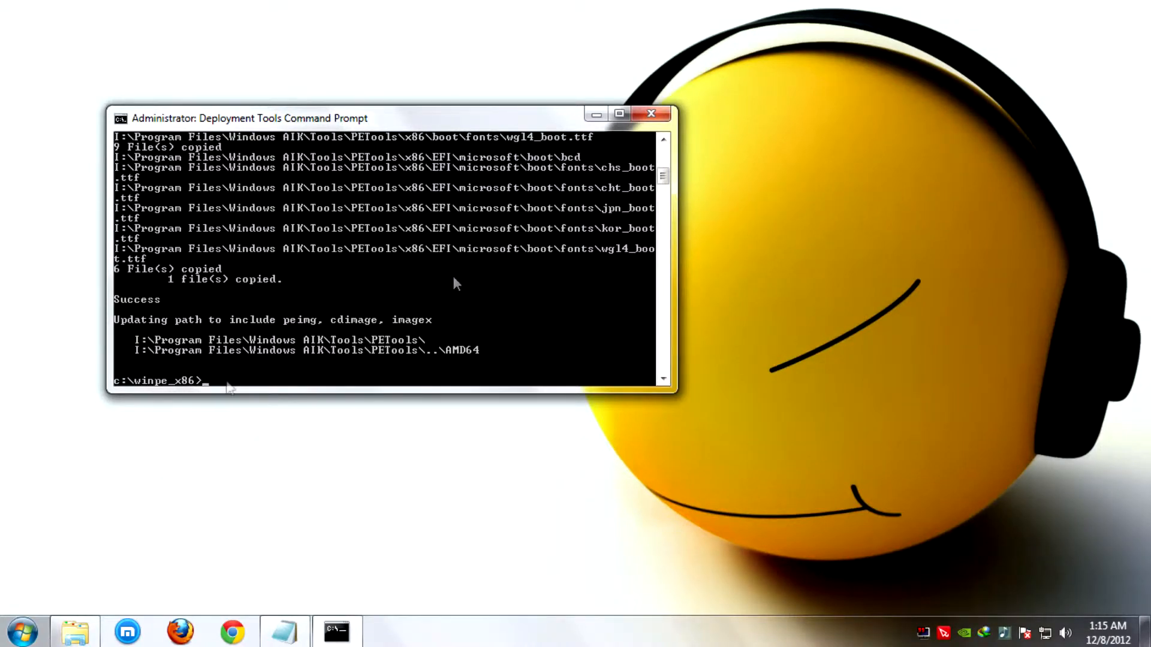
type("oscdimg -n -bC:\\winpe_x86\\etfsboot.com C:\\winpe_x86\\ISO C:\\winpe_x86\\winpe_x86.iso")
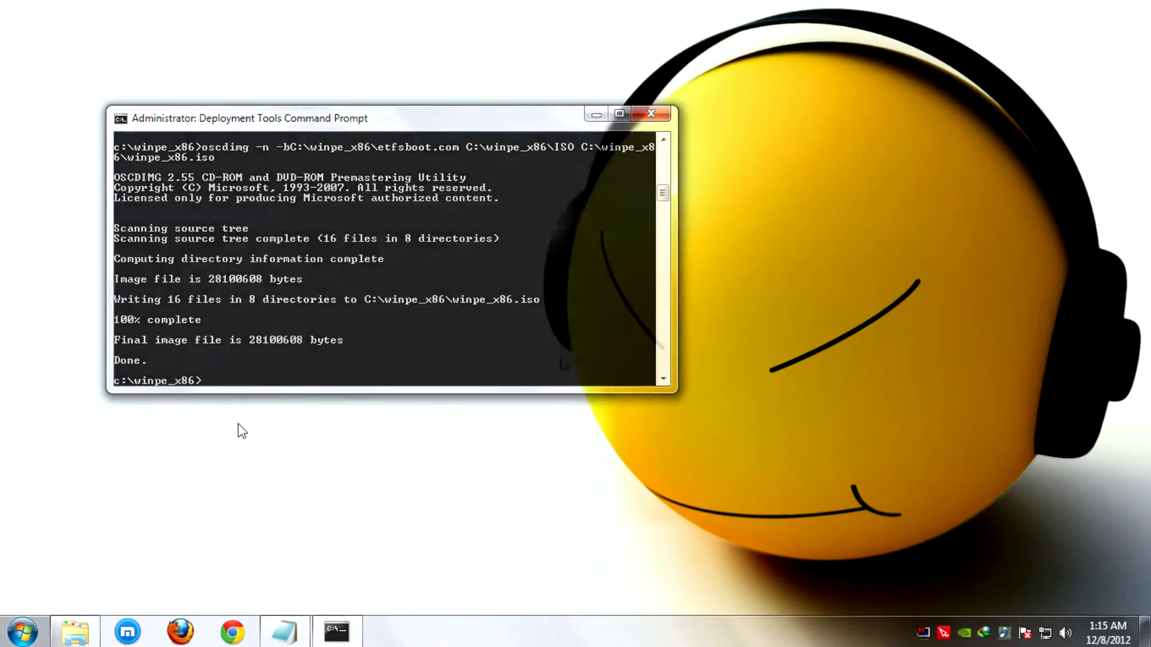
Browse Computer > Local Disk (C:) > winpe_x86 to see winpe_x86.iso listed.
left_click(20, 632)
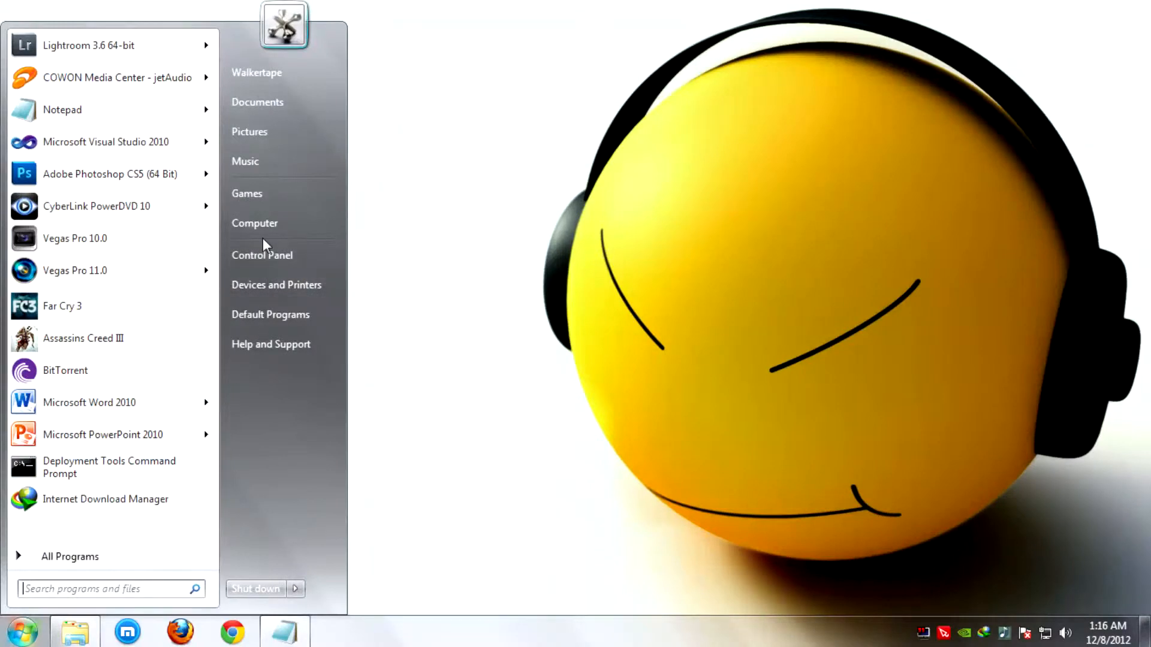
left_click(254, 223)
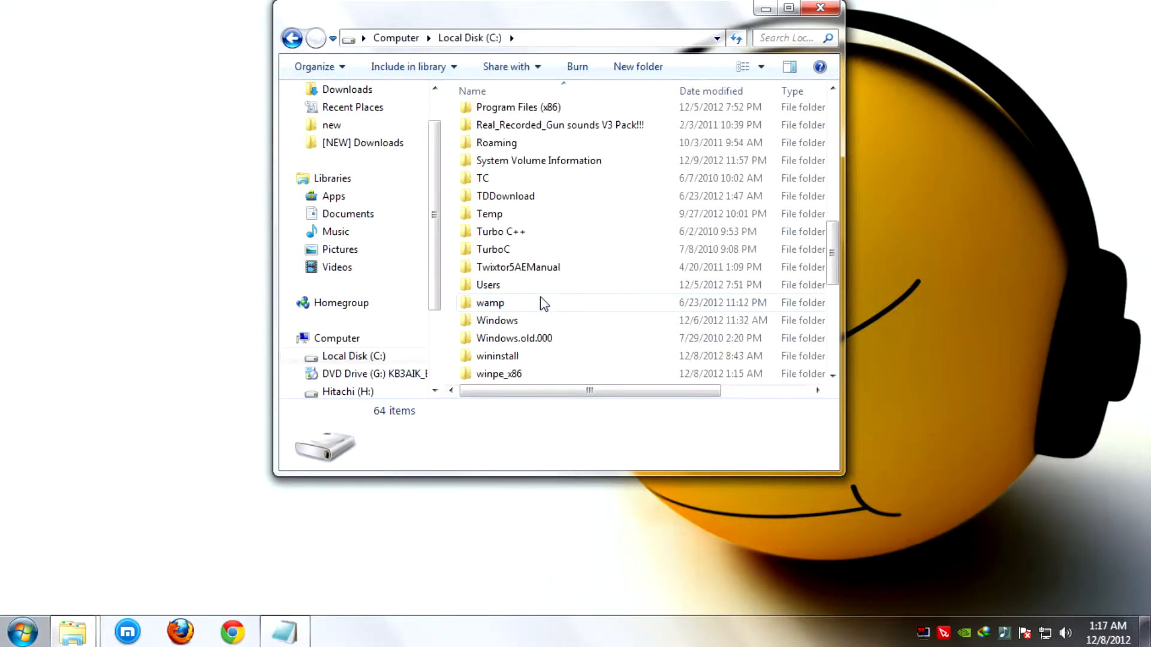
double_click(499, 374)
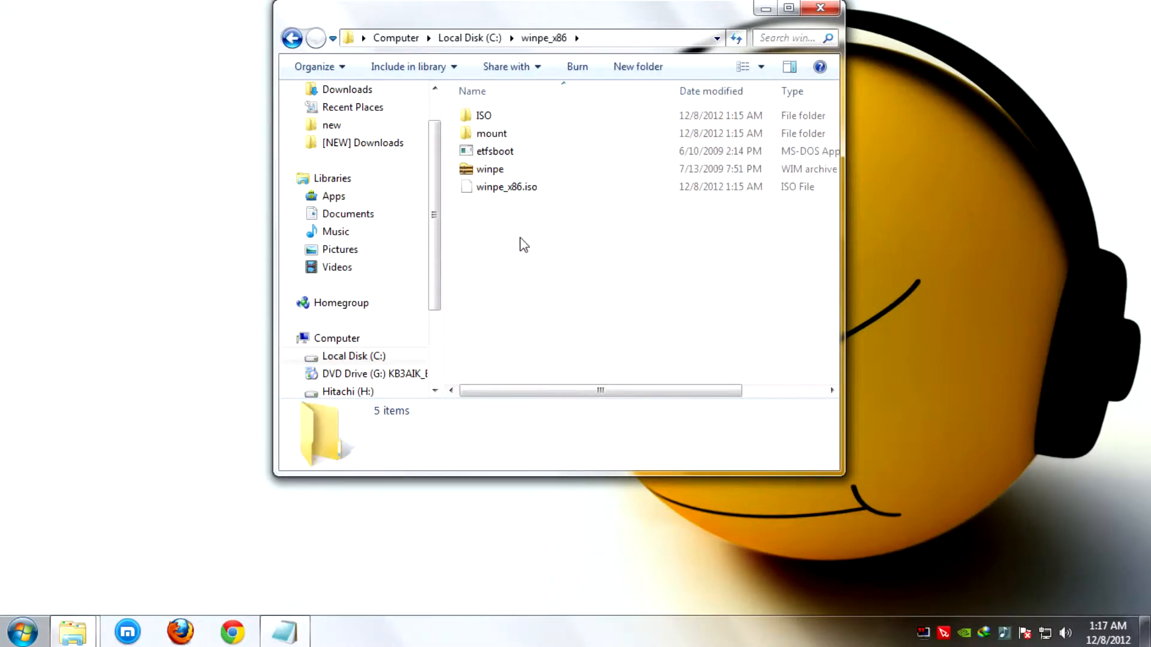
left_click(506, 187)
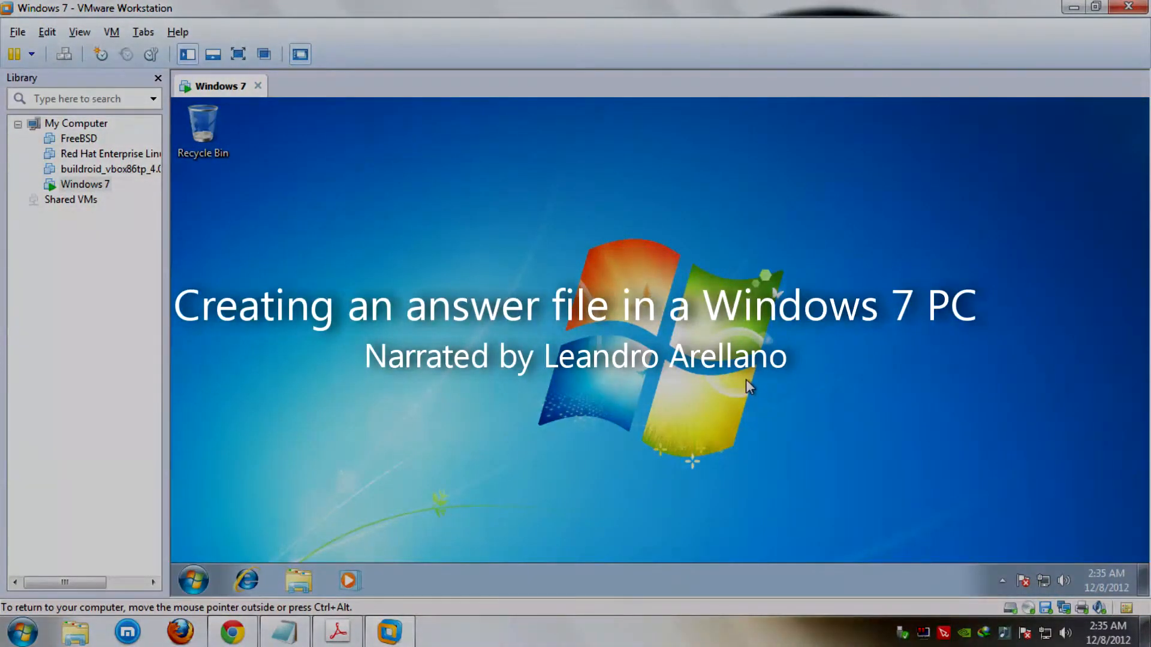
mouse_move(736, 397)
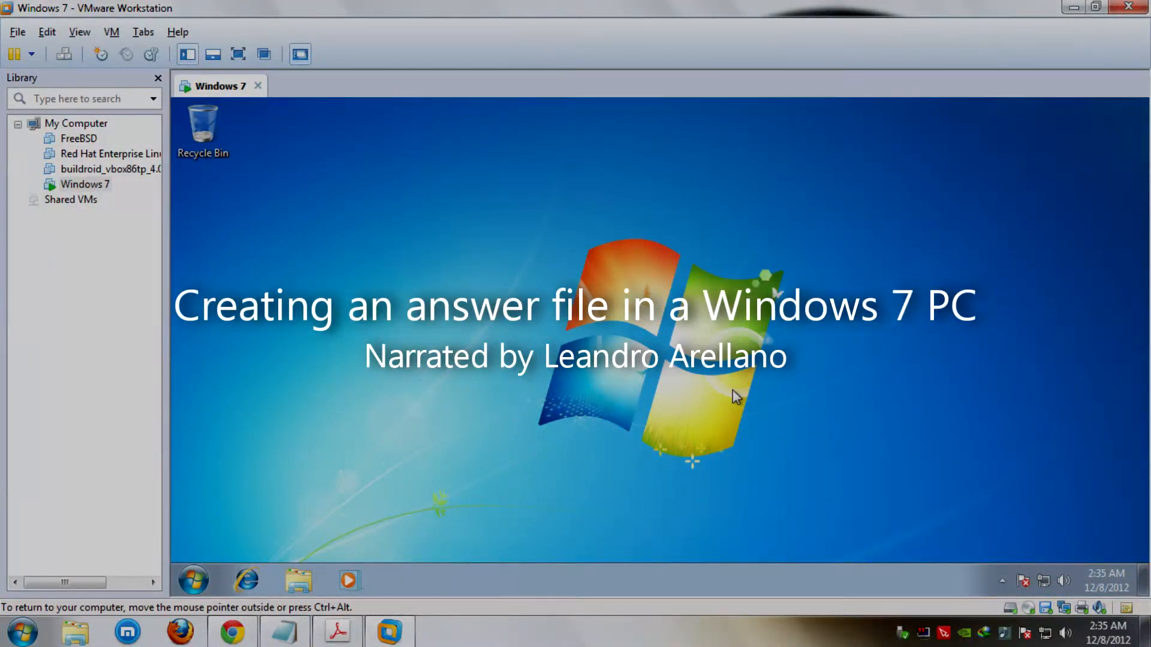
mouse_move(713, 409)
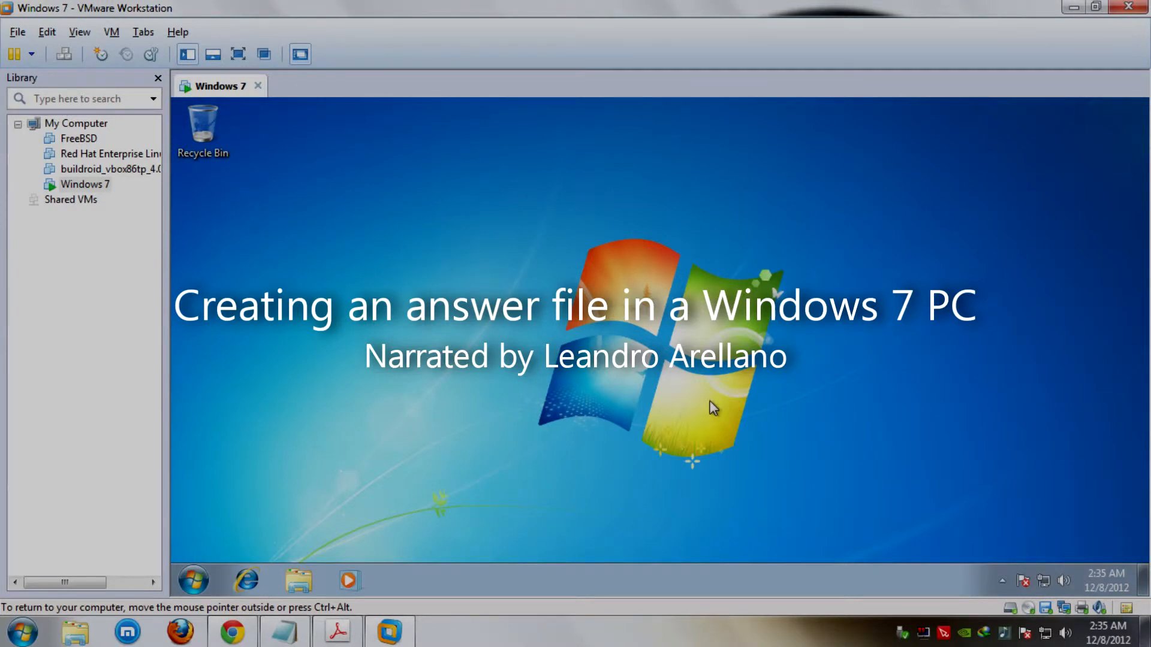
mouse_move(642, 335)
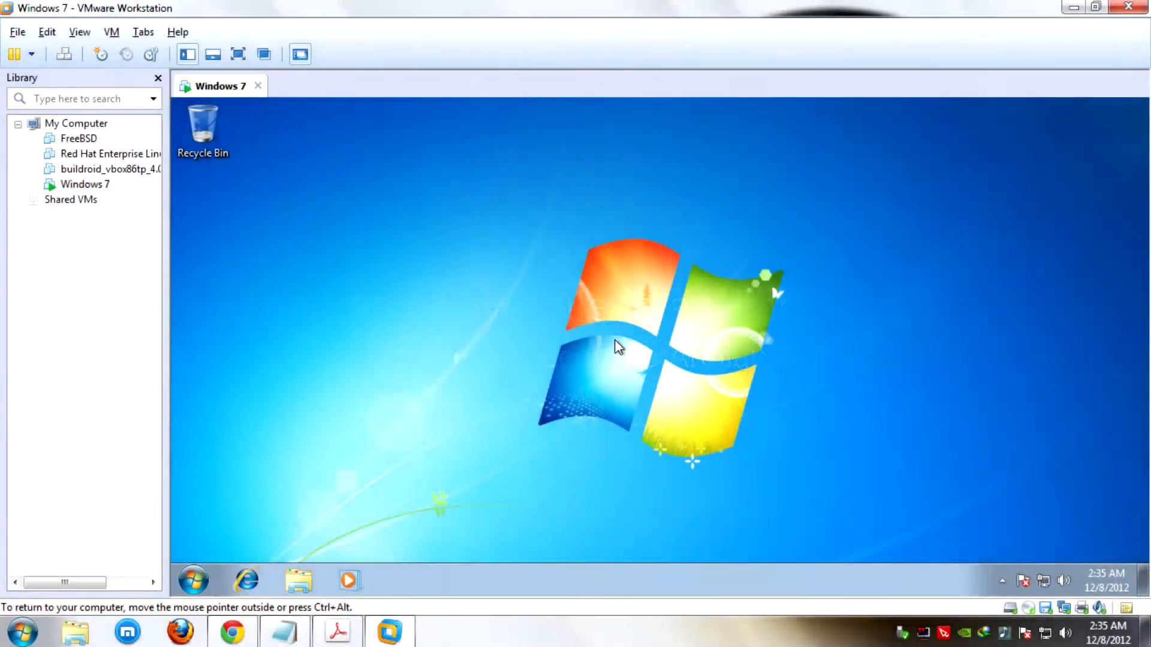
mouse_move(360, 447)
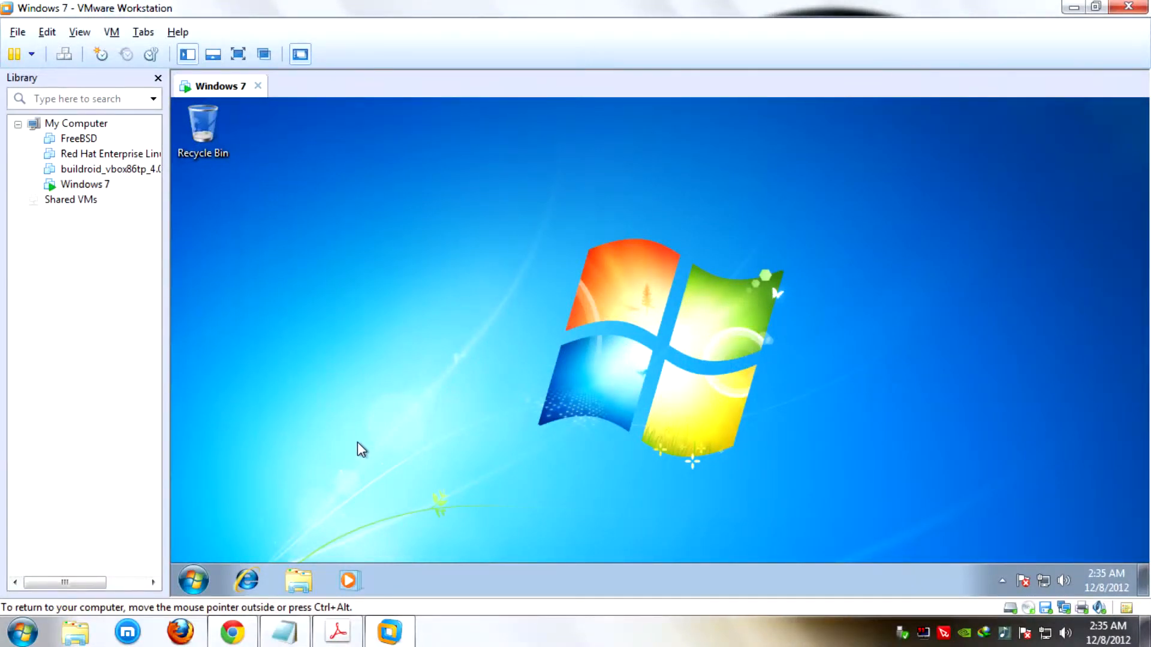
mouse_move(377, 467)
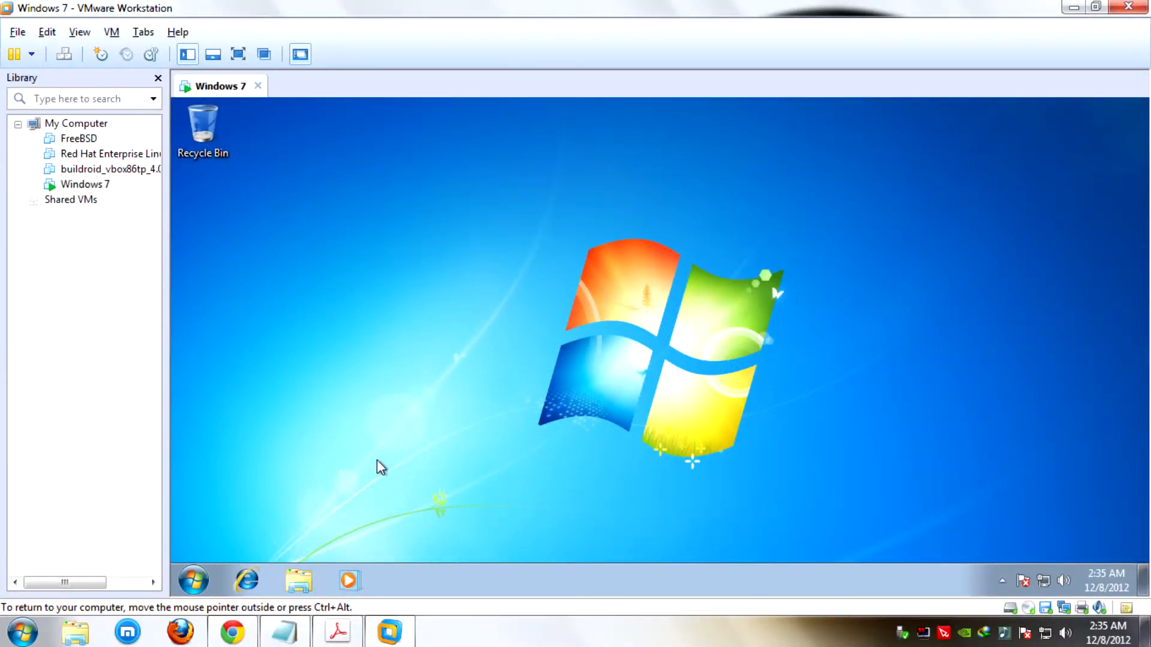
View DVD Drive (D:) details in the VM's Computer window, then minimize it.
left_click(192, 580)
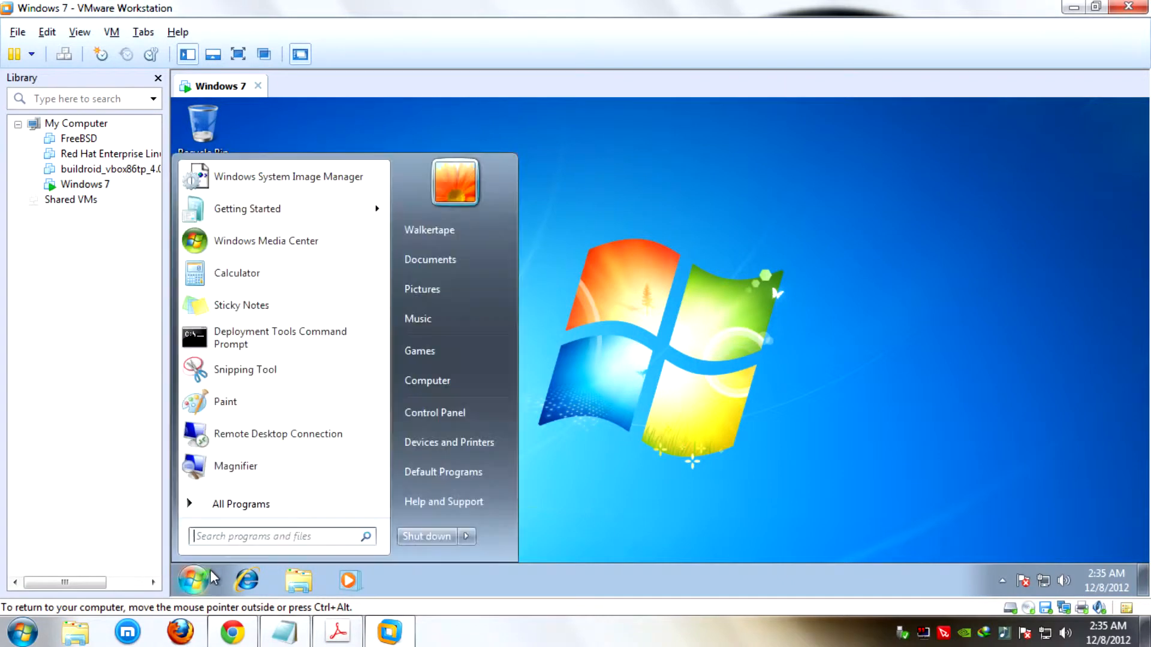
left_click(426, 379)
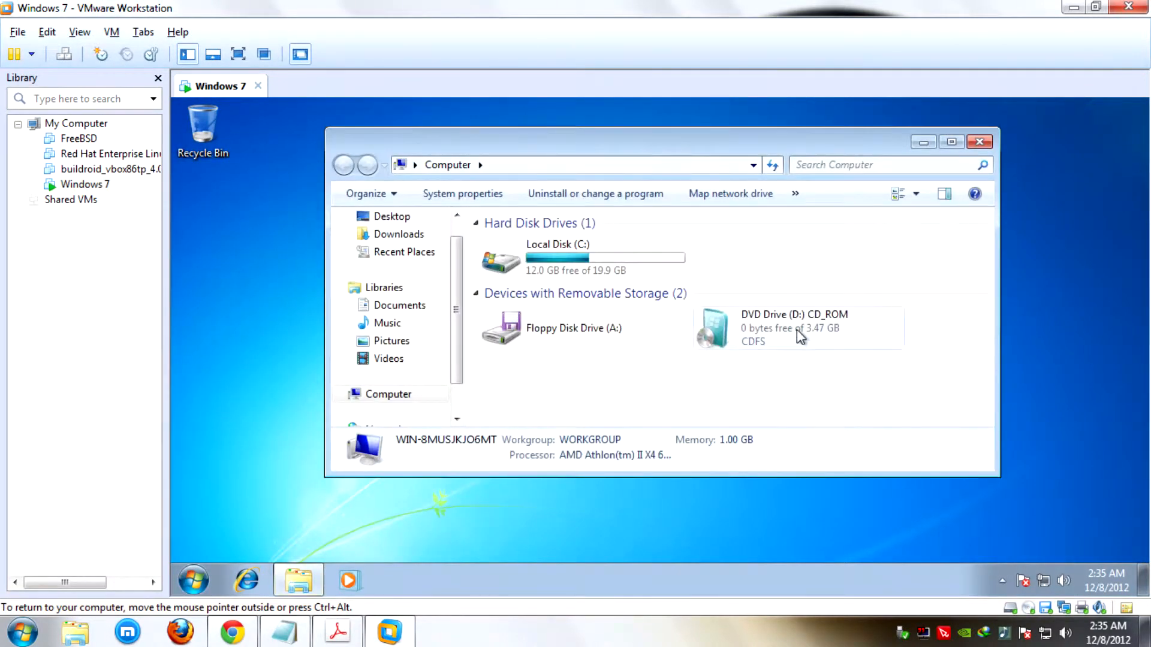
left_click(796, 328)
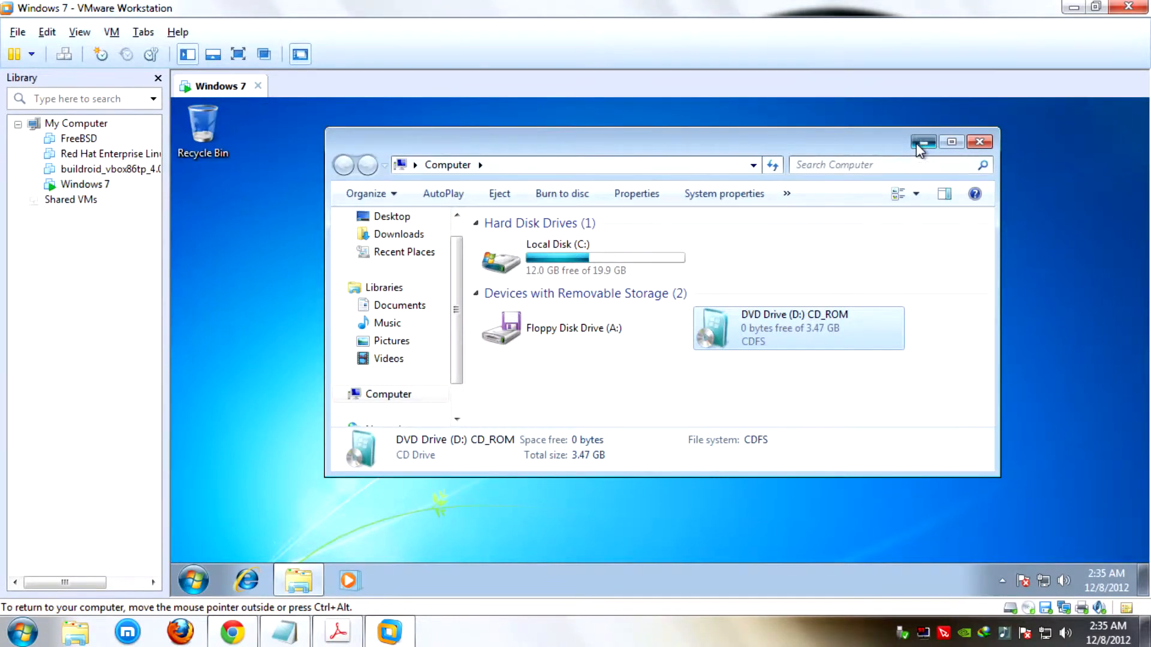
left_click(923, 141)
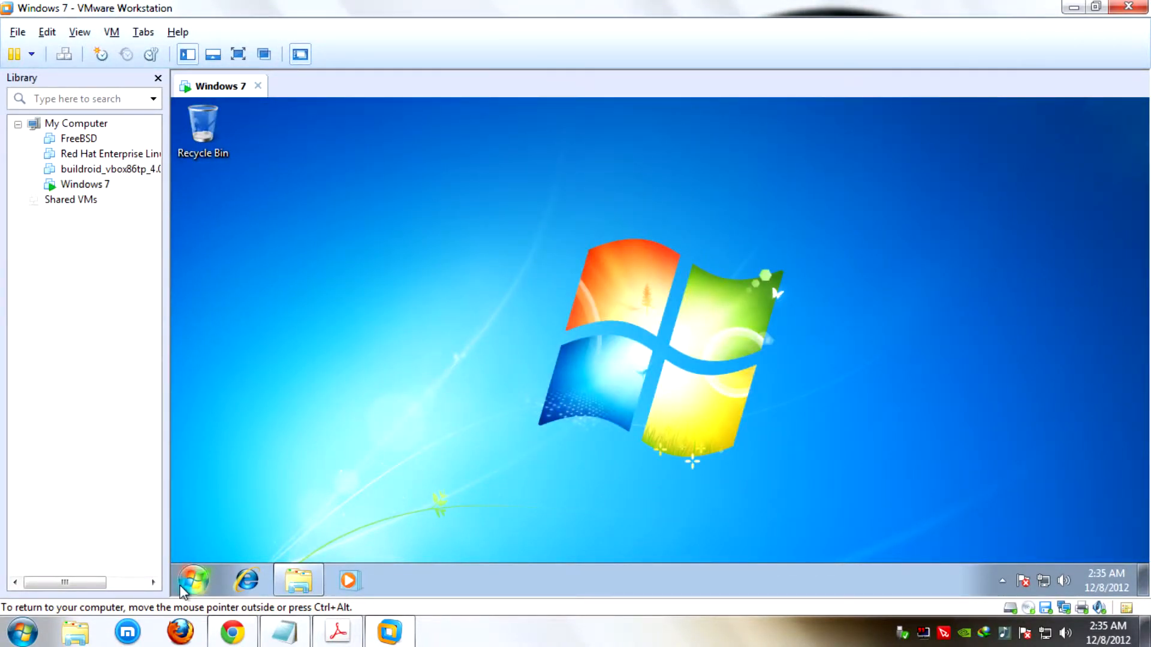
mouse_move(192, 580)
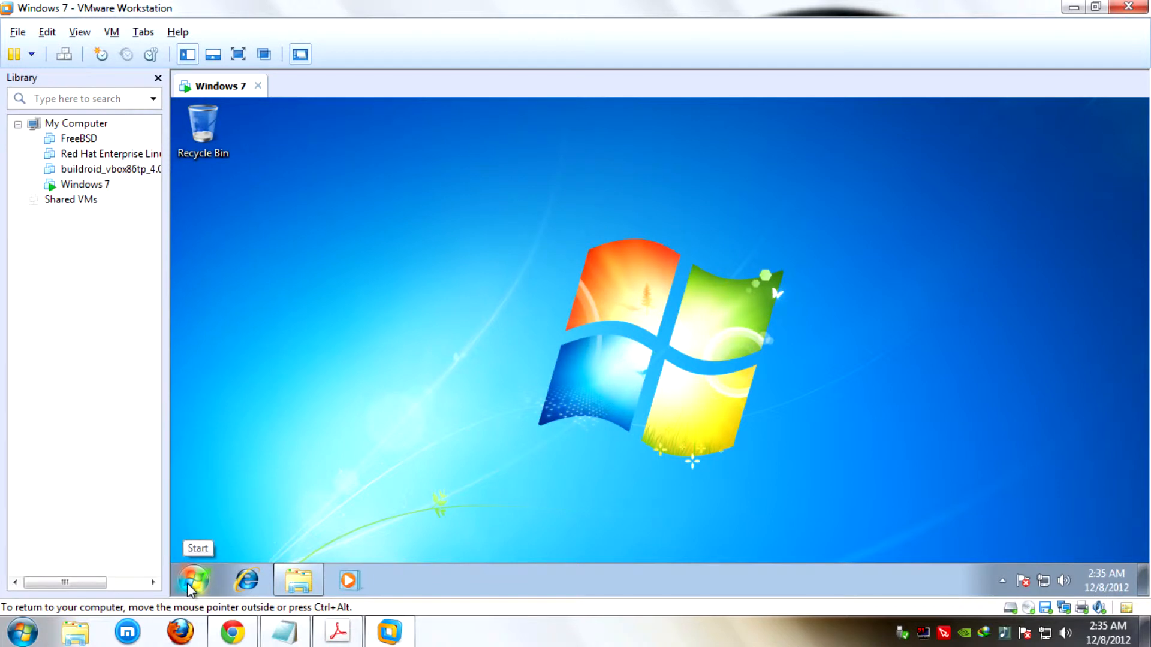
Expand the Accessories folder under Start > All Programs.
left_click(192, 580)
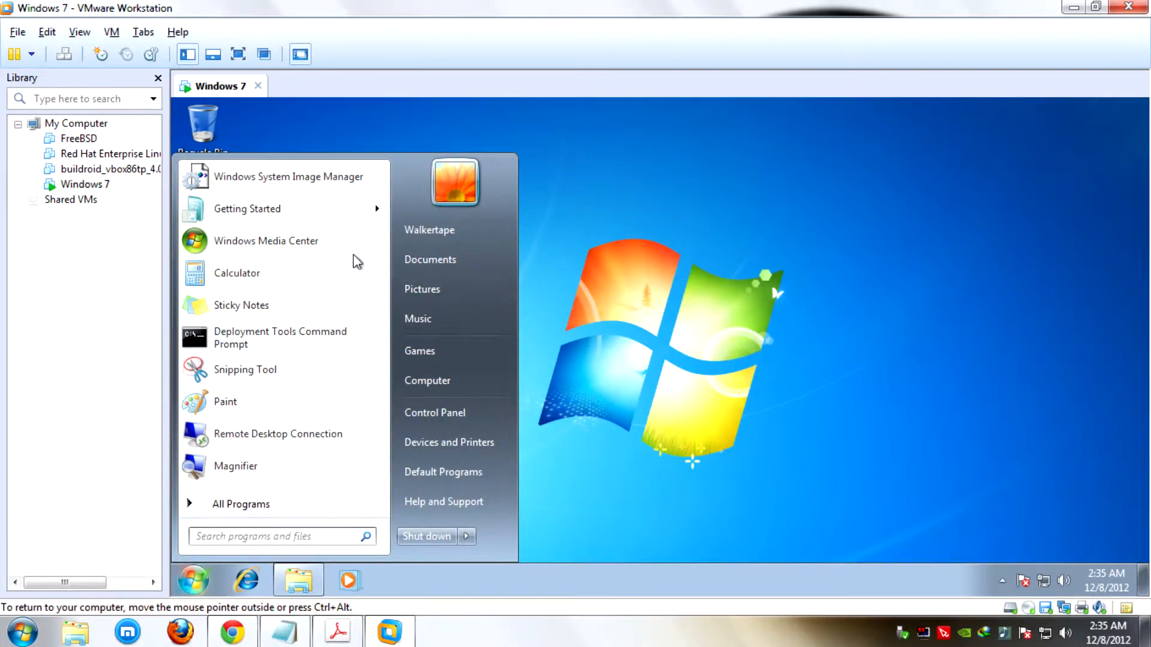
left_click(240, 503)
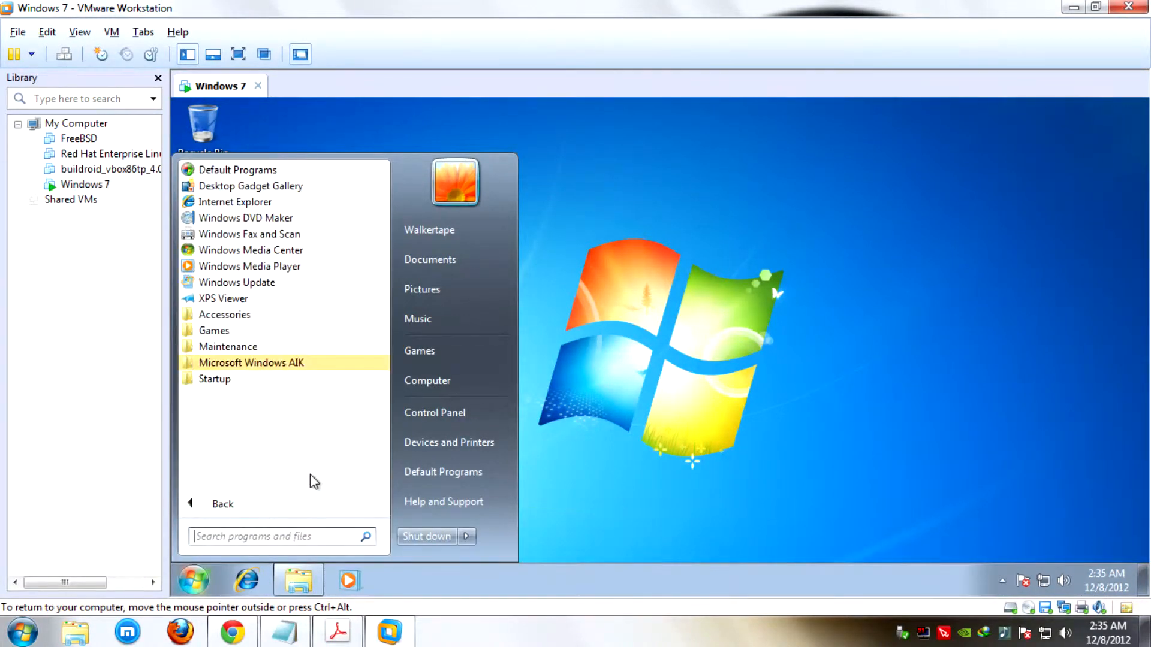
left_click(225, 314)
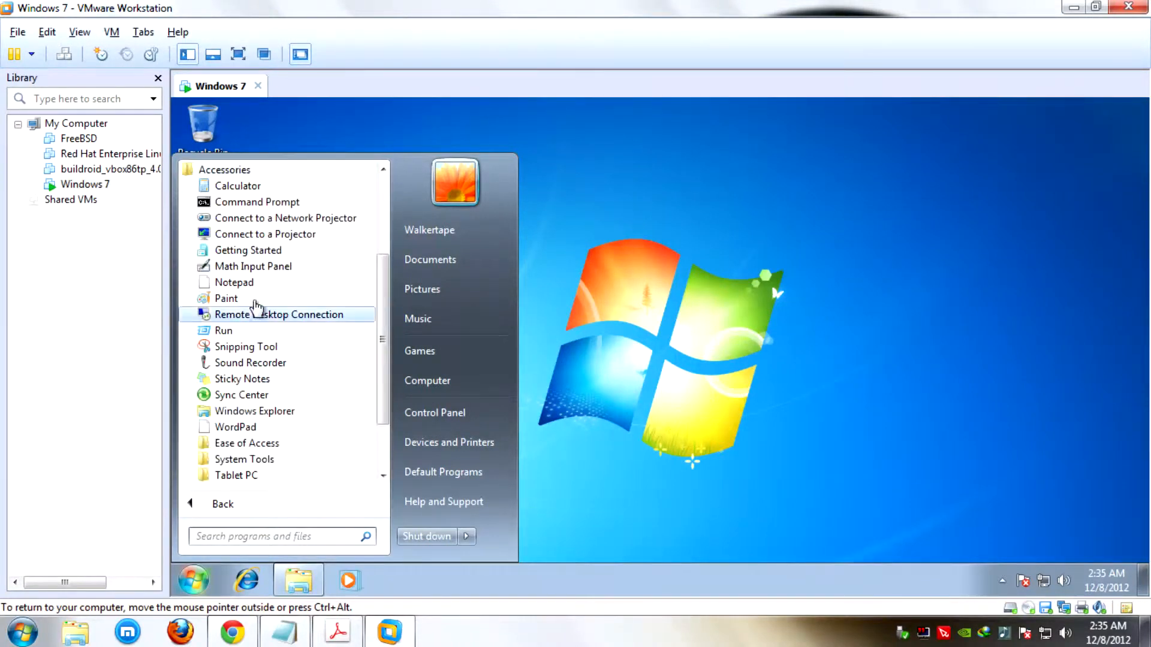
mouse_move(282, 286)
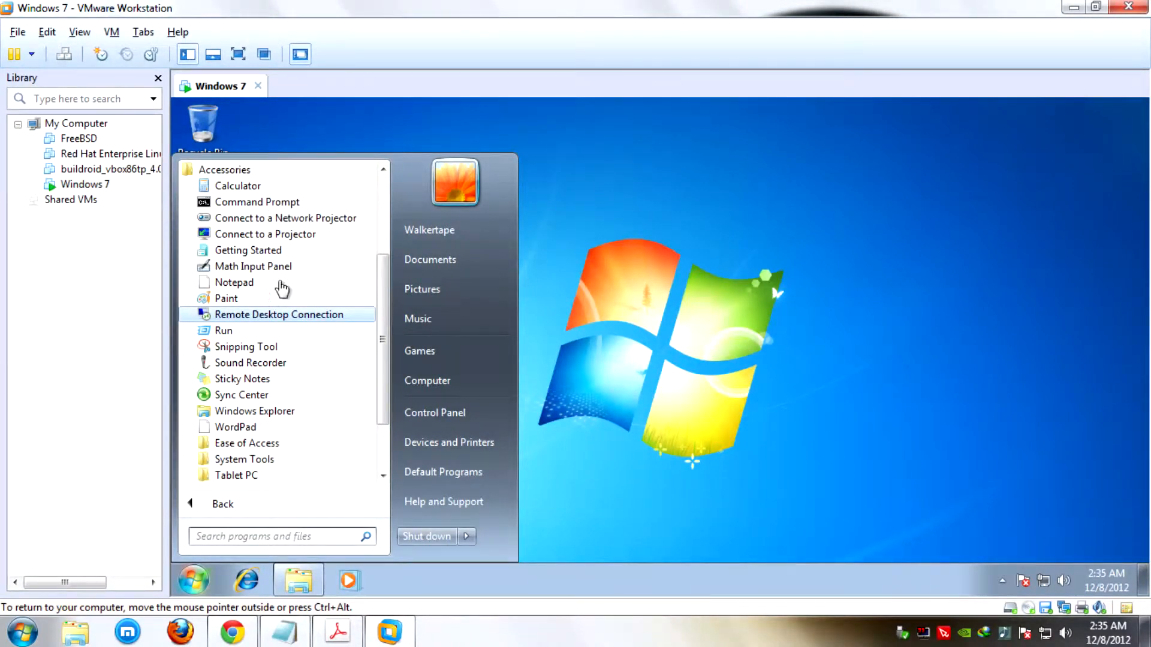
mouse_move(256, 201)
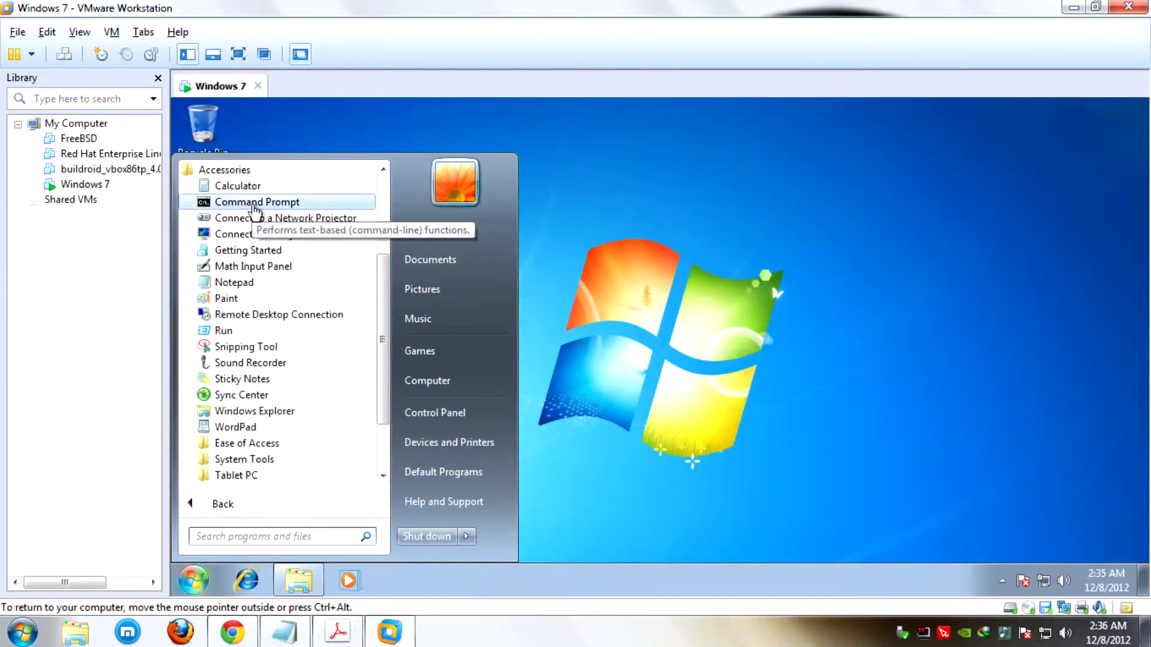
Run md C:\wininstall in an administrator Command Prompt to create the folder.
left_click(256, 202)
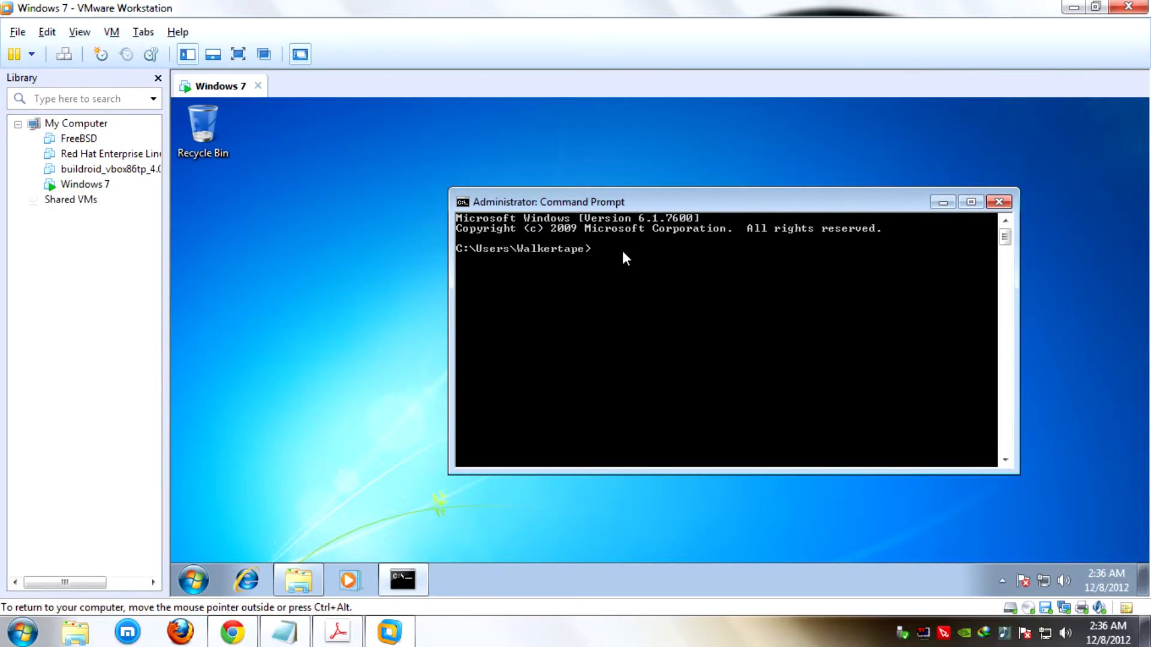
type("md")
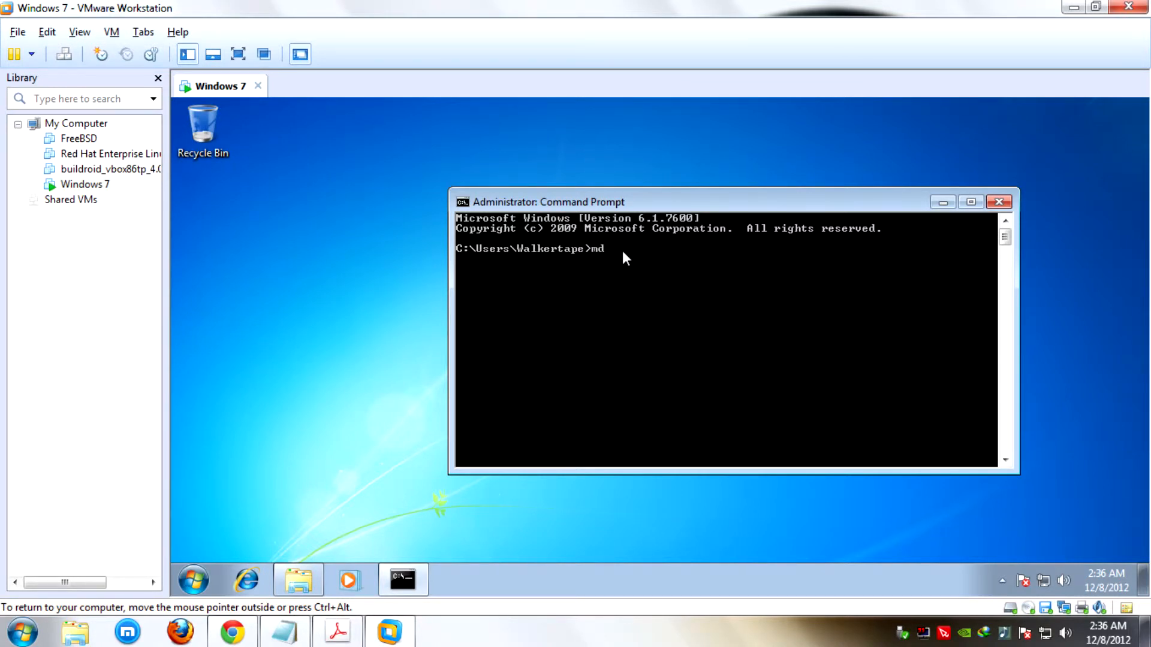
type("C:")
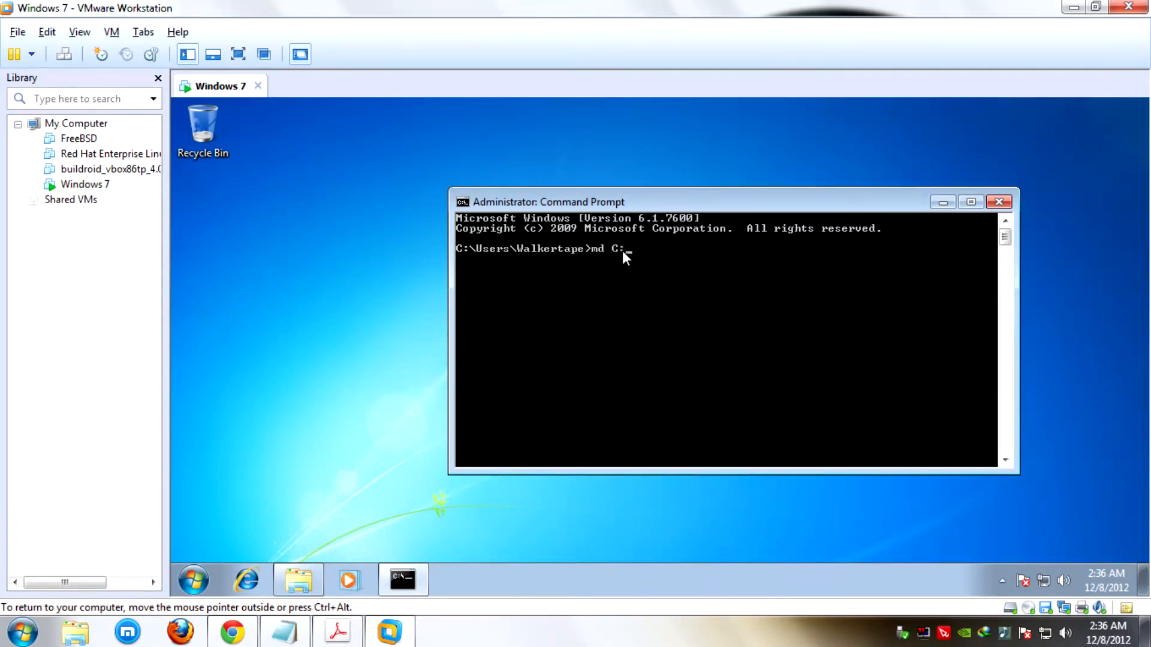
type("\\")
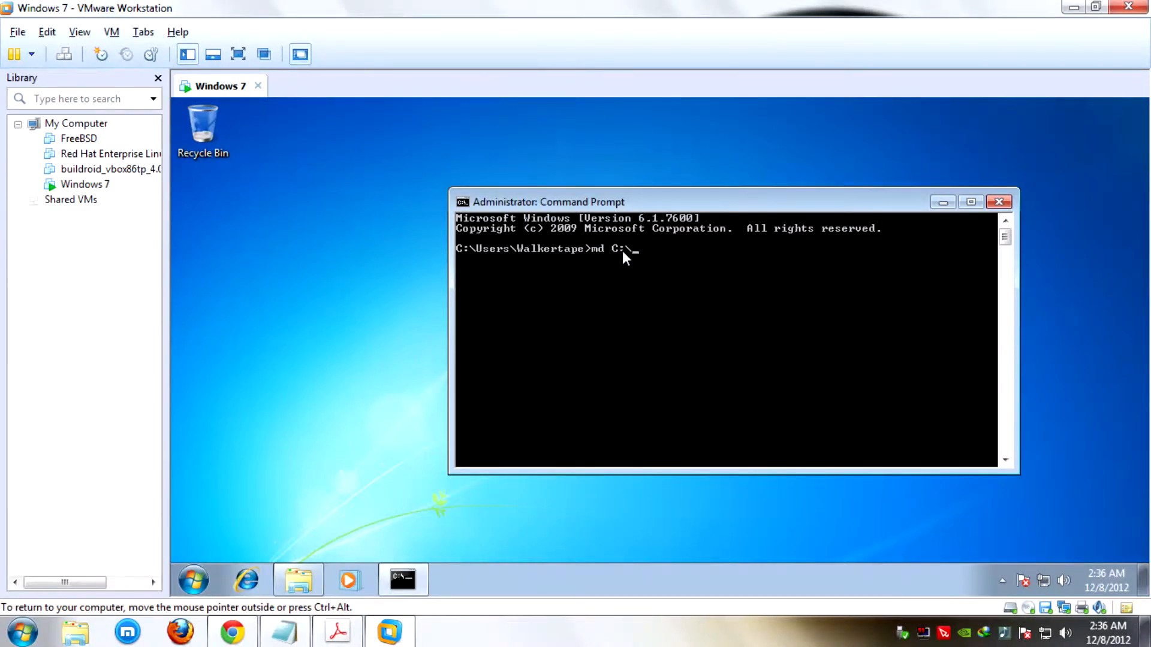
type("wininsta")
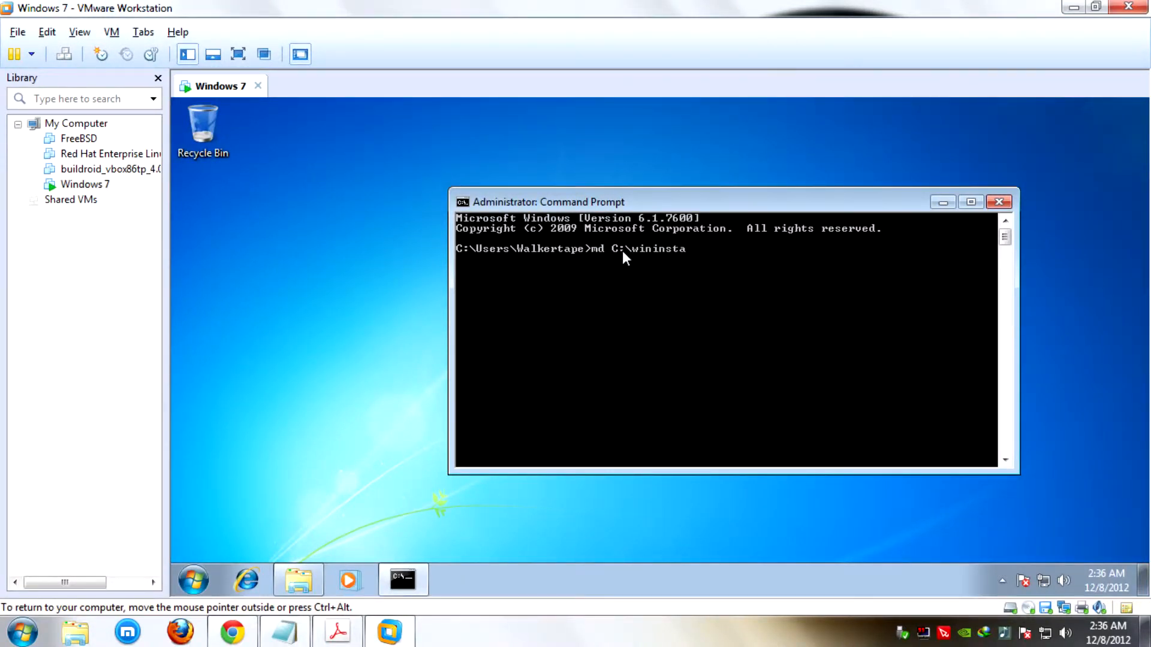
type("ll")
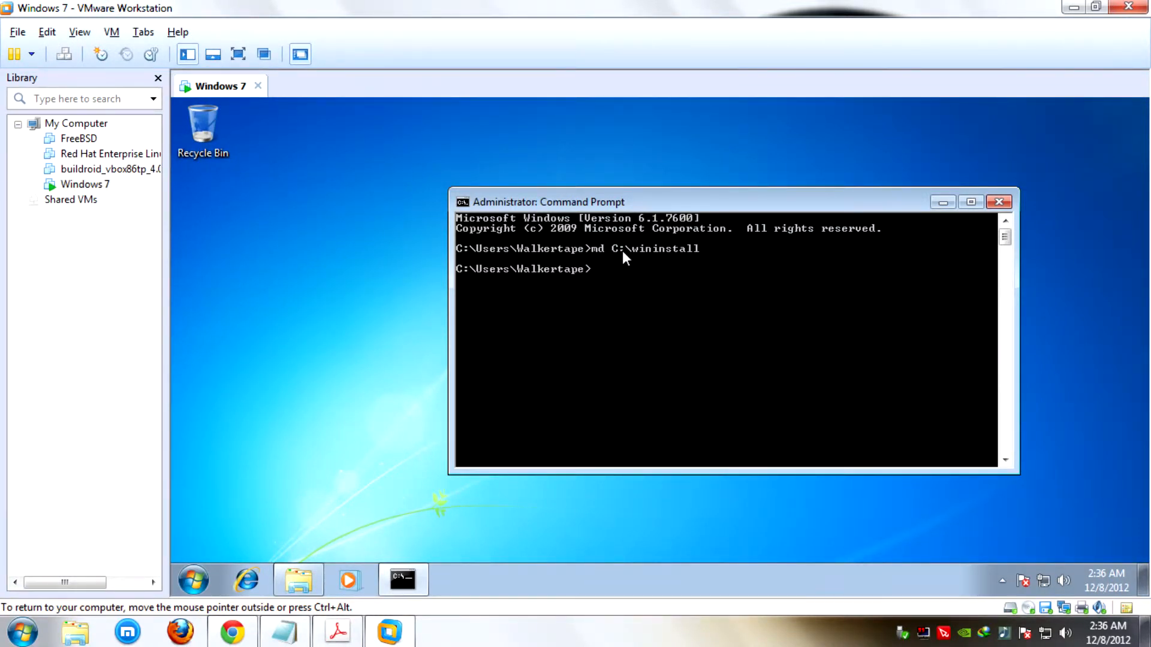
mouse_move(616, 205)
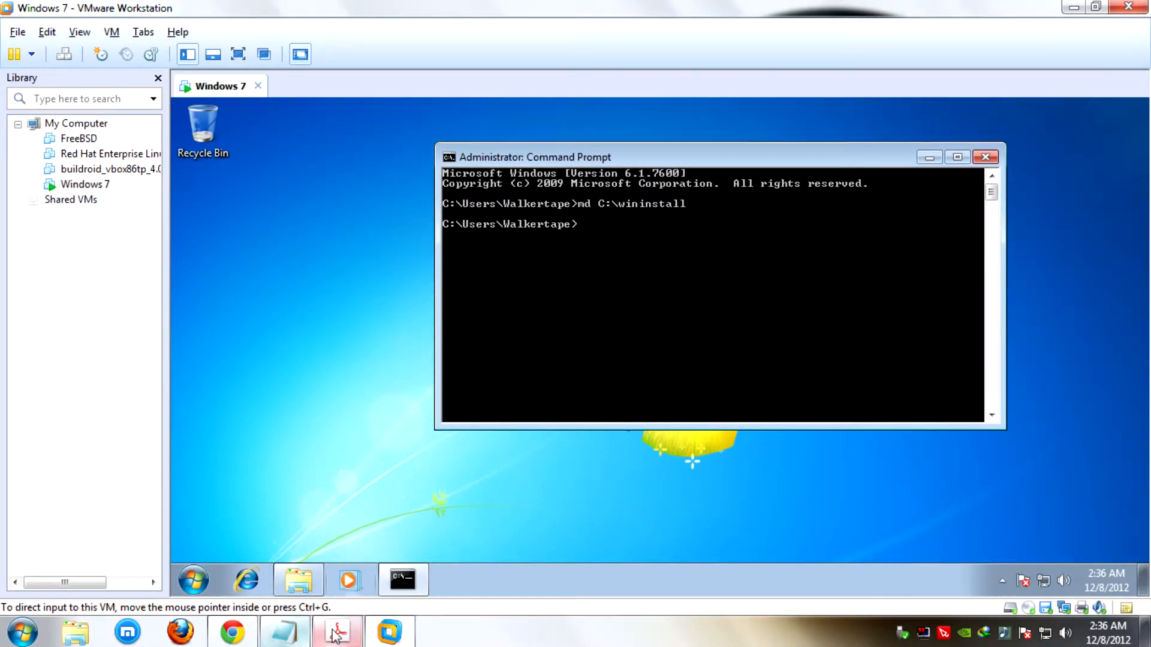
mouse_move(537, 317)
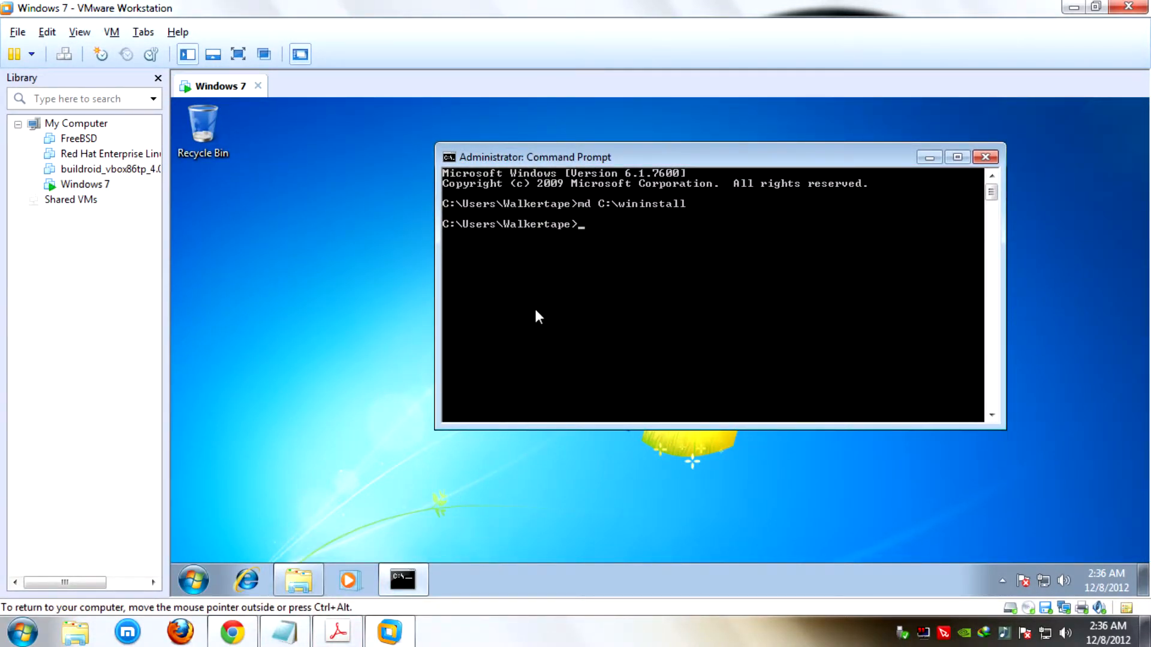
mouse_move(558, 317)
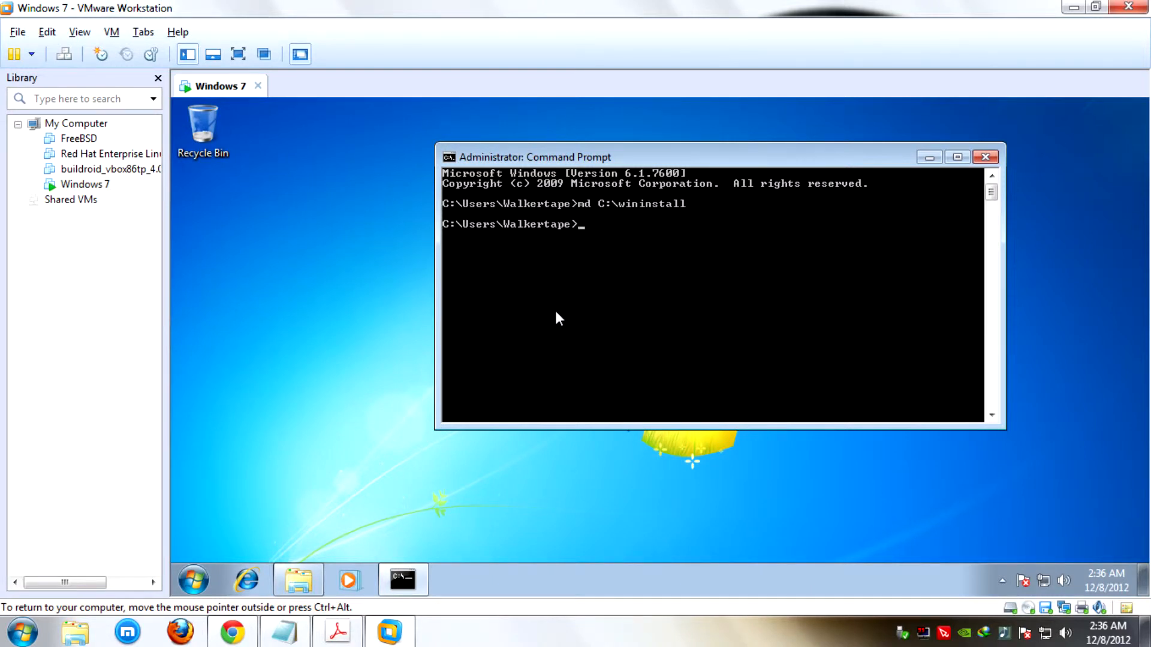
mouse_move(561, 297)
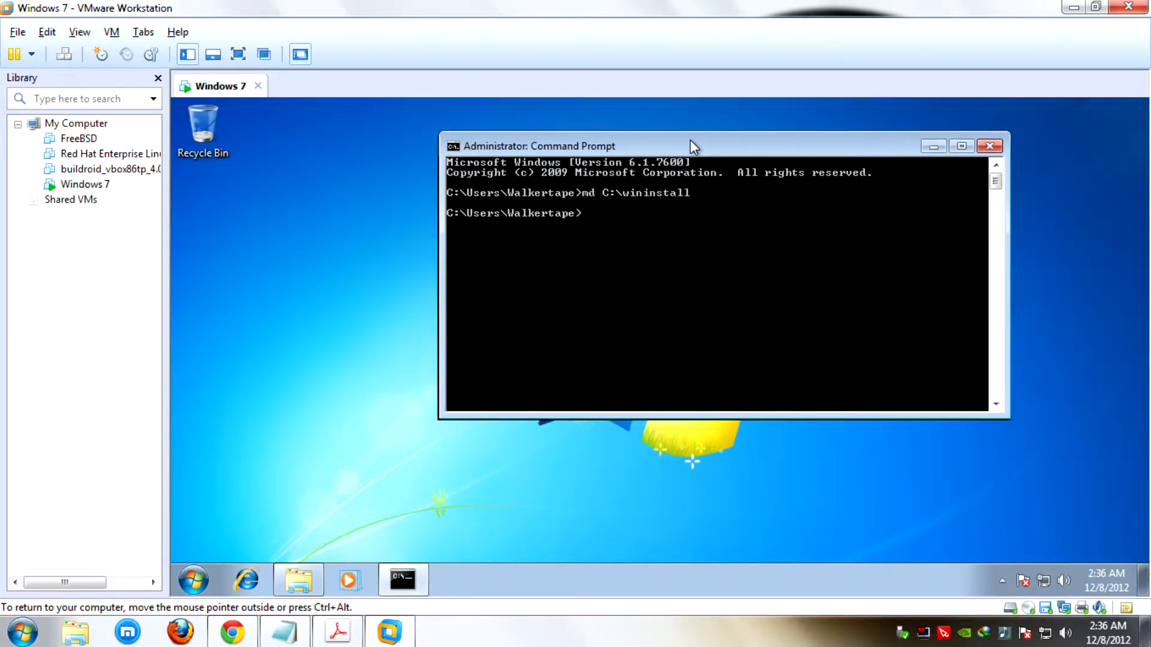
mouse_move(455, 613)
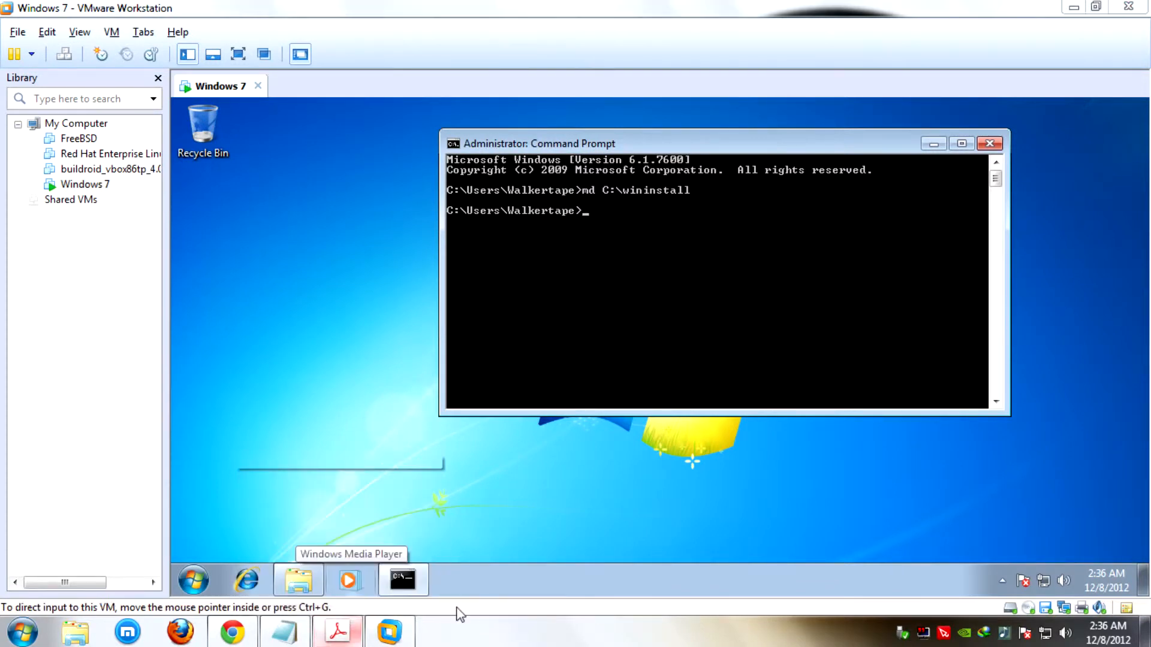
mouse_move(704, 281)
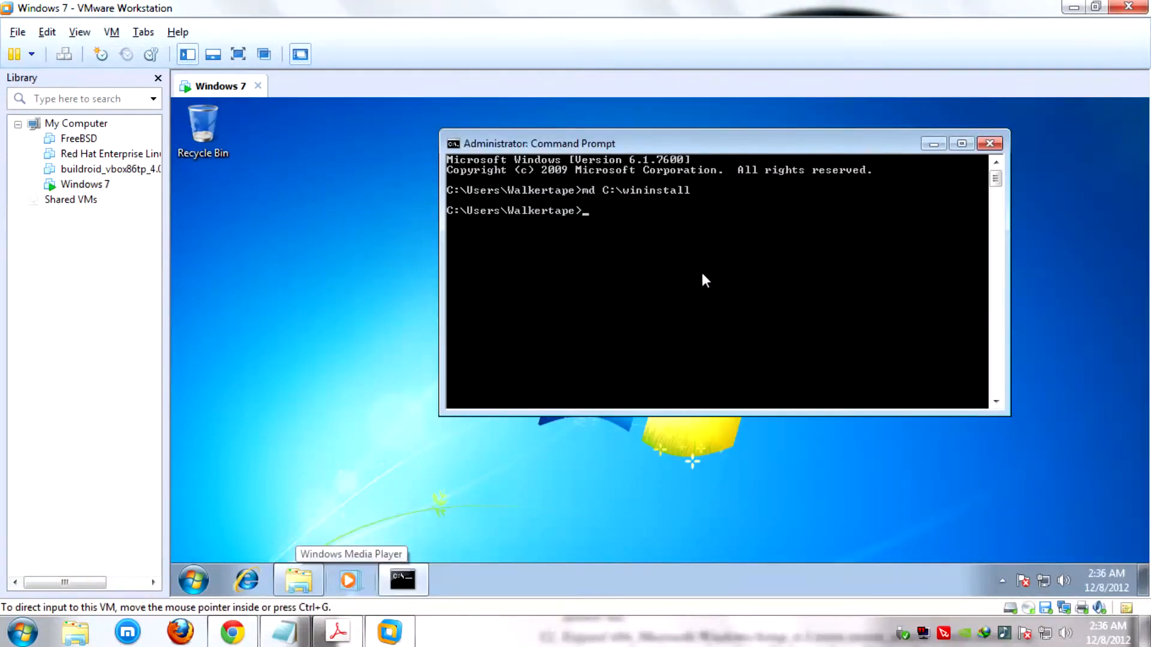
mouse_move(638, 220)
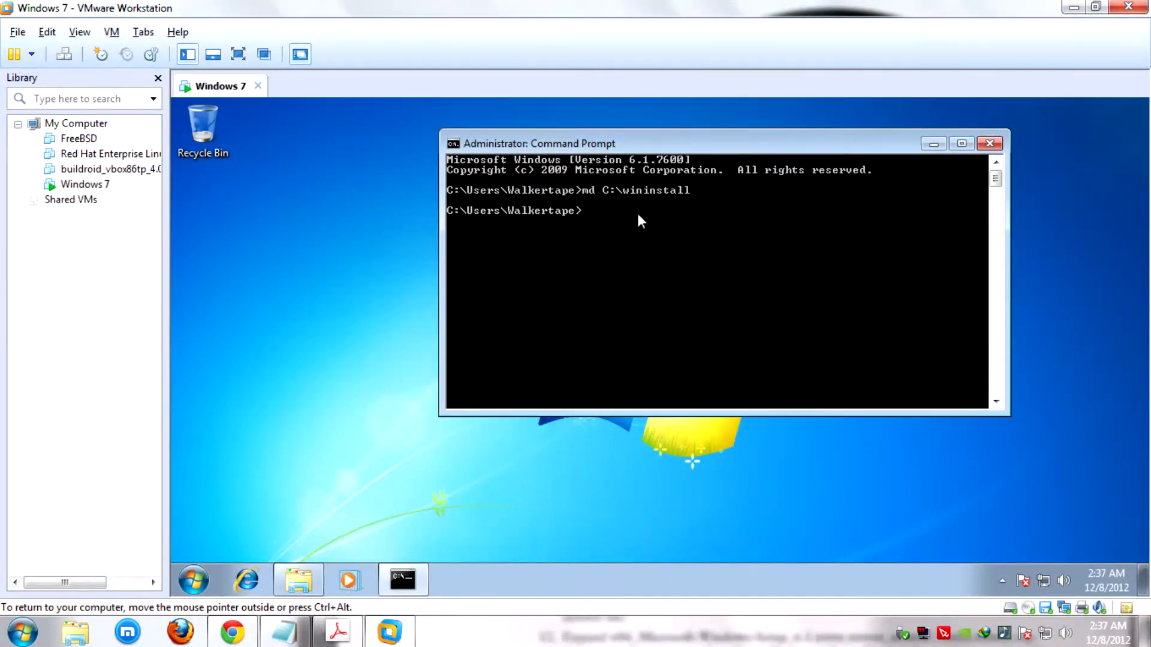
Run xcopy d:\*.* c:\wininstall\ /s (872 files copied), then close the prompt.
type("xcopy d:\\*.* c:\\wininstall\\ /s")
type("^Z^Z")
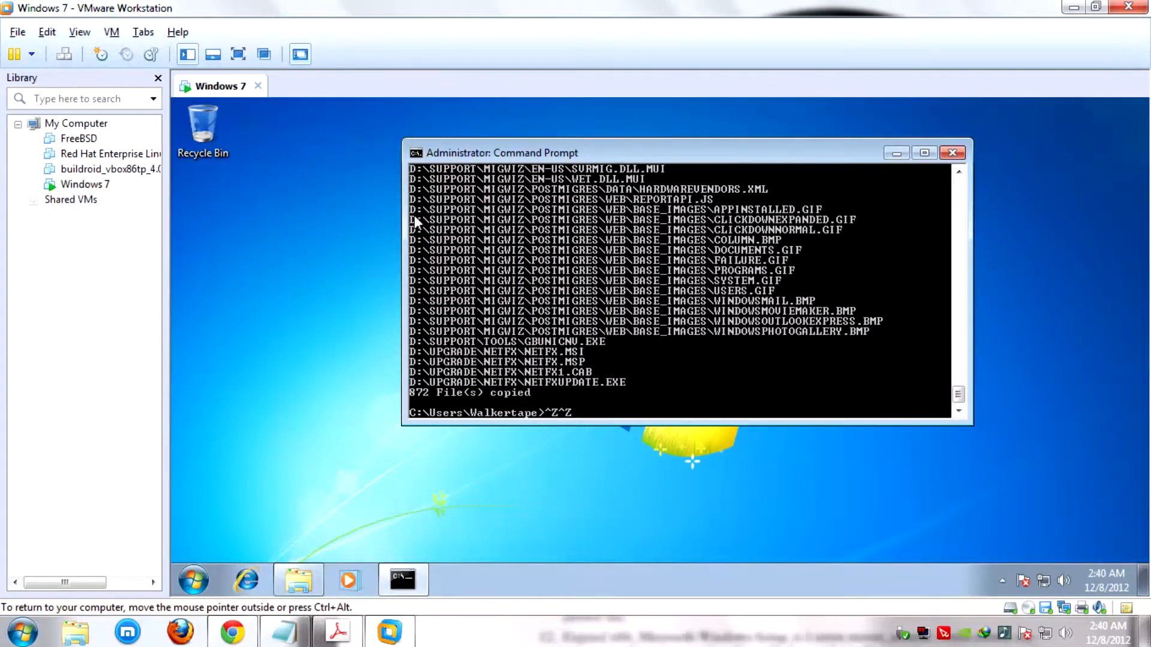
mouse_move(953, 153)
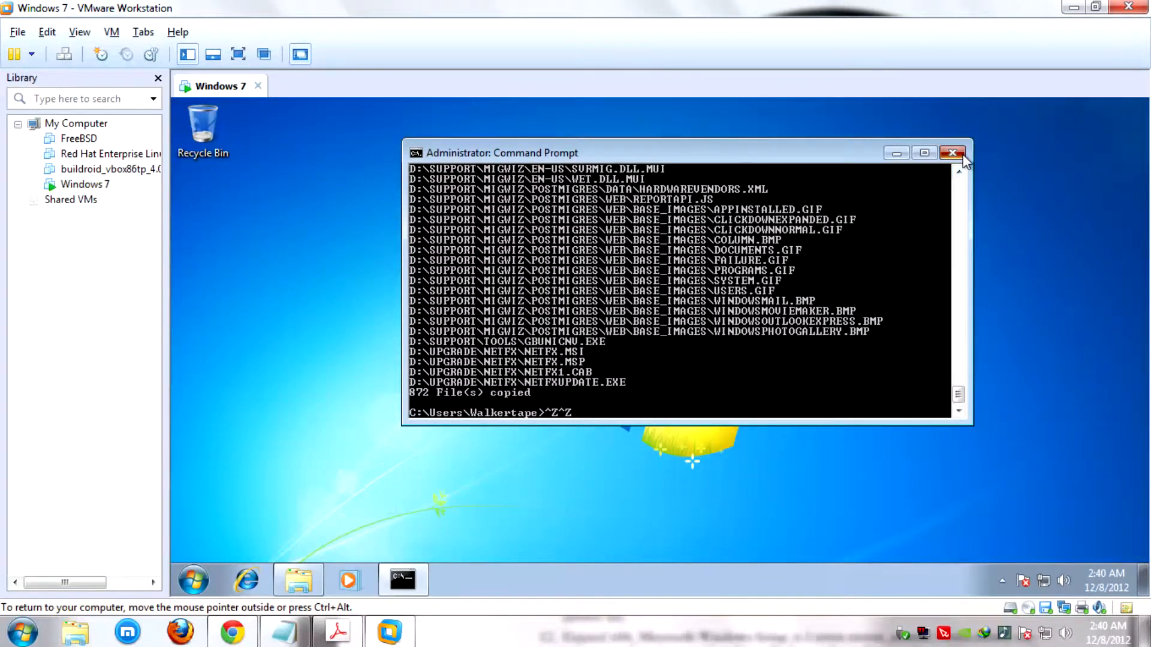
left_click(952, 152)
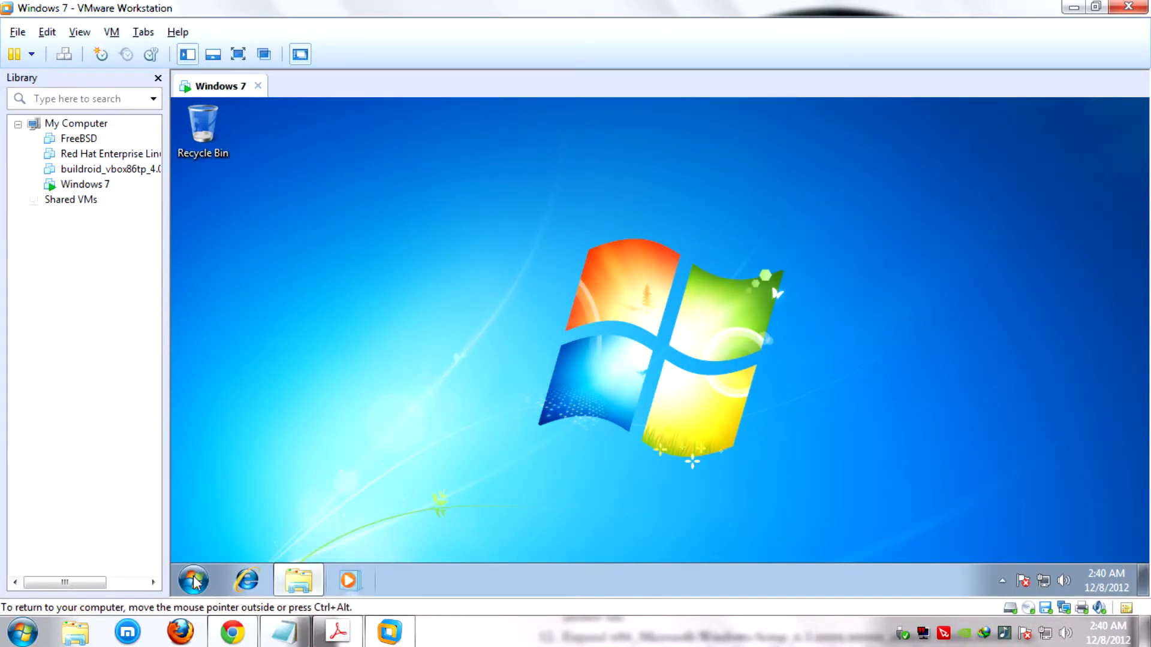
mouse_move(192, 580)
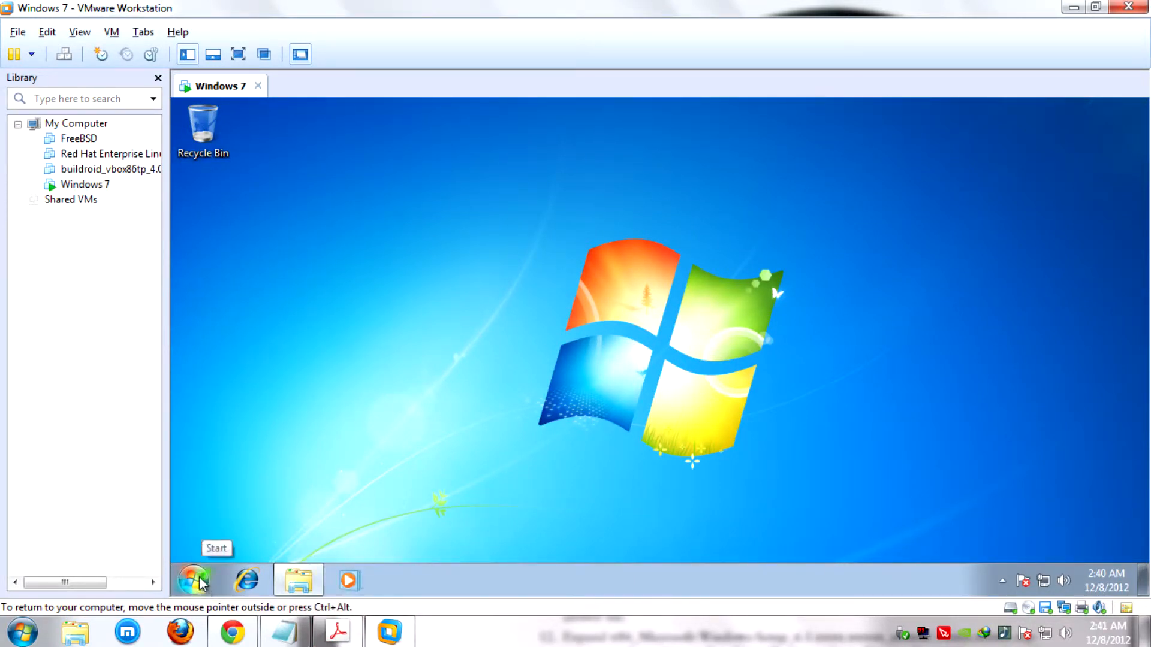
mouse_move(387, 474)
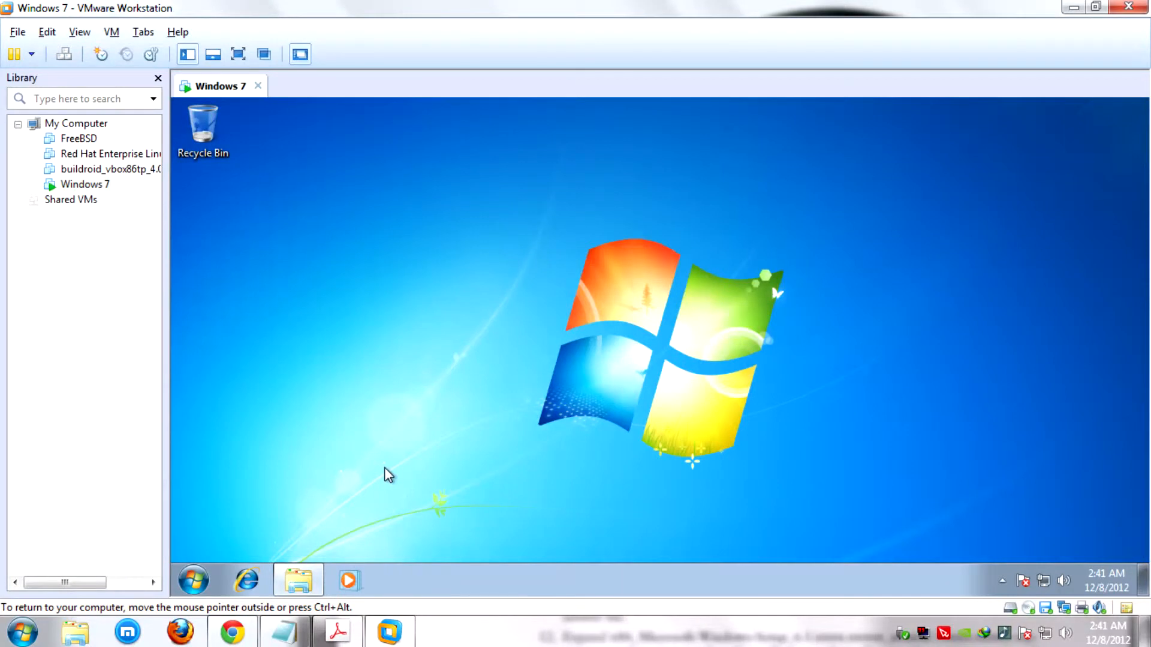
mouse_move(191, 580)
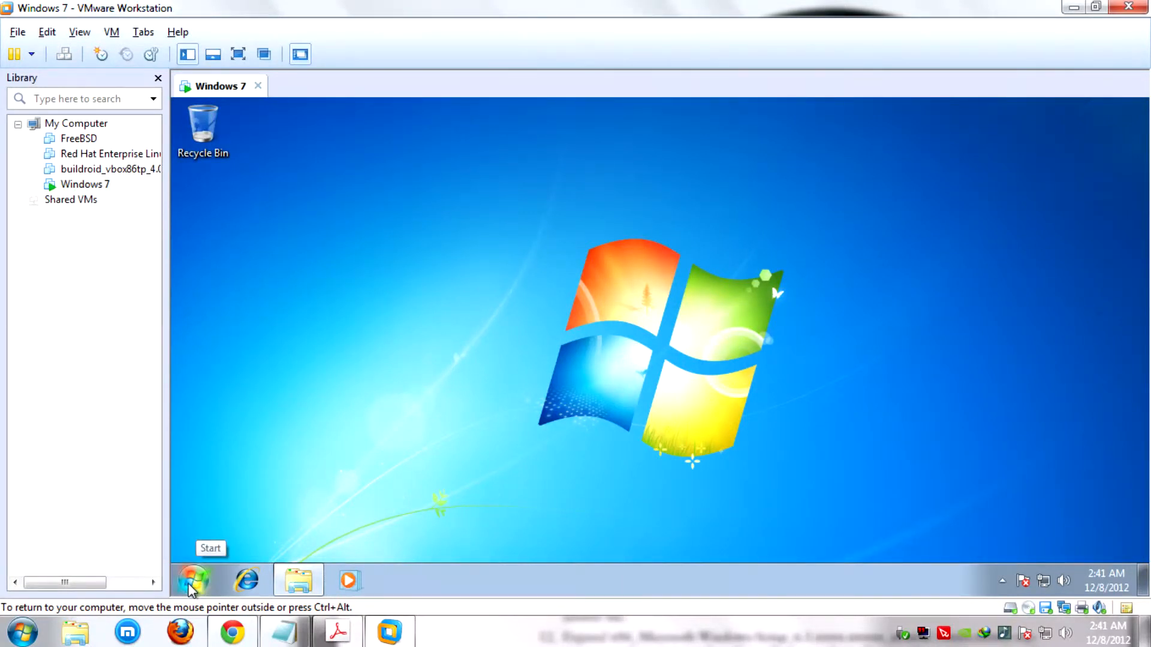
Launch Windows System Image Manager from the Microsoft Windows AIK program group.
left_click(192, 581)
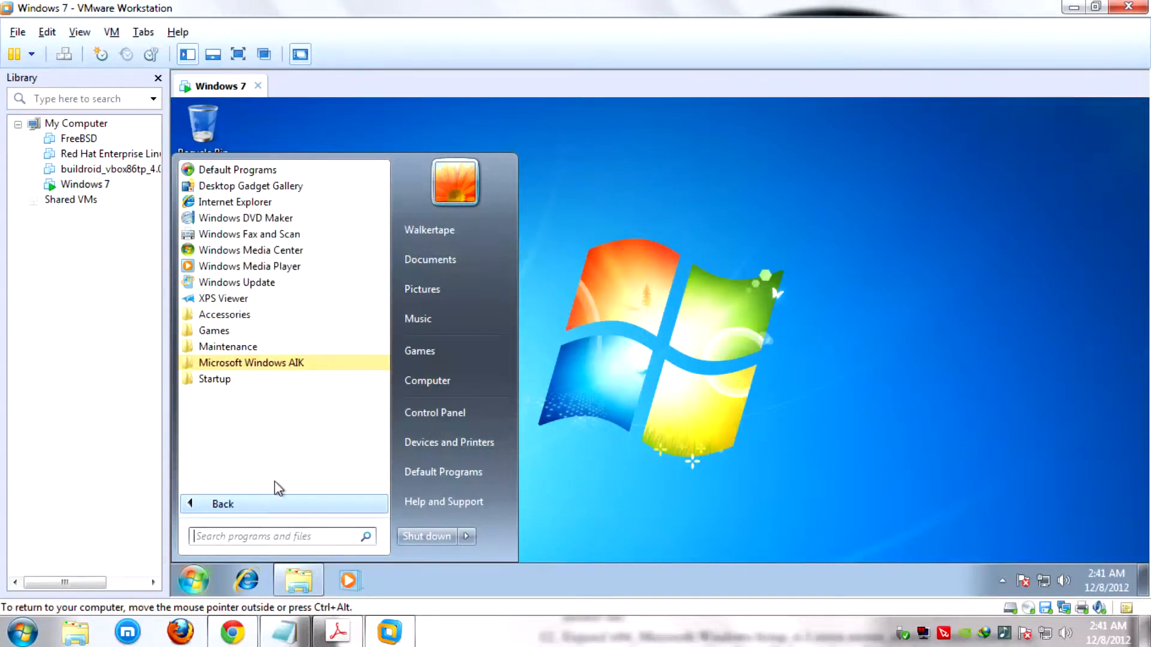
left_click(250, 362)
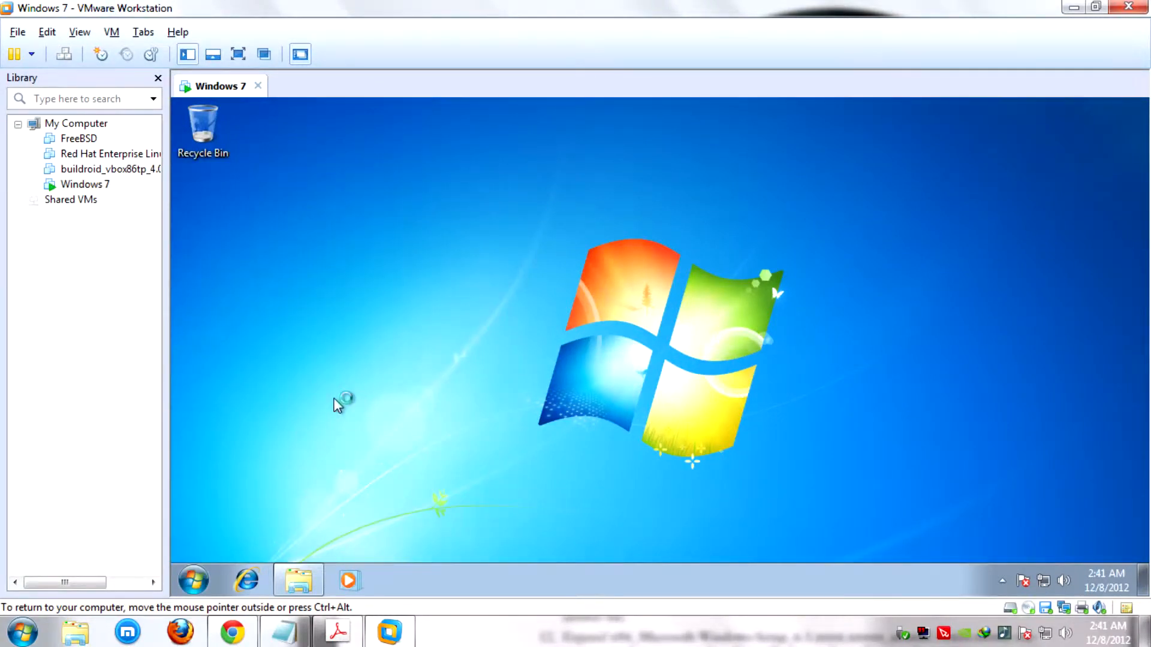
mouse_move(459, 387)
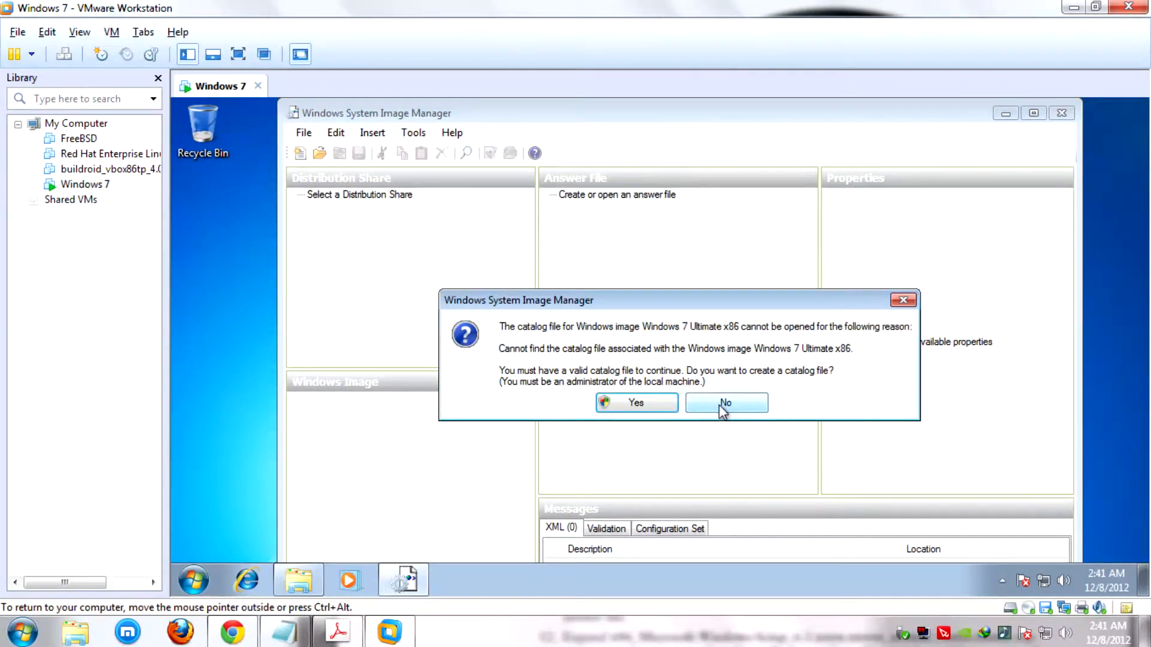
Answer No to the missing-catalog prompt in Windows System Image Manager.
left_click(726, 403)
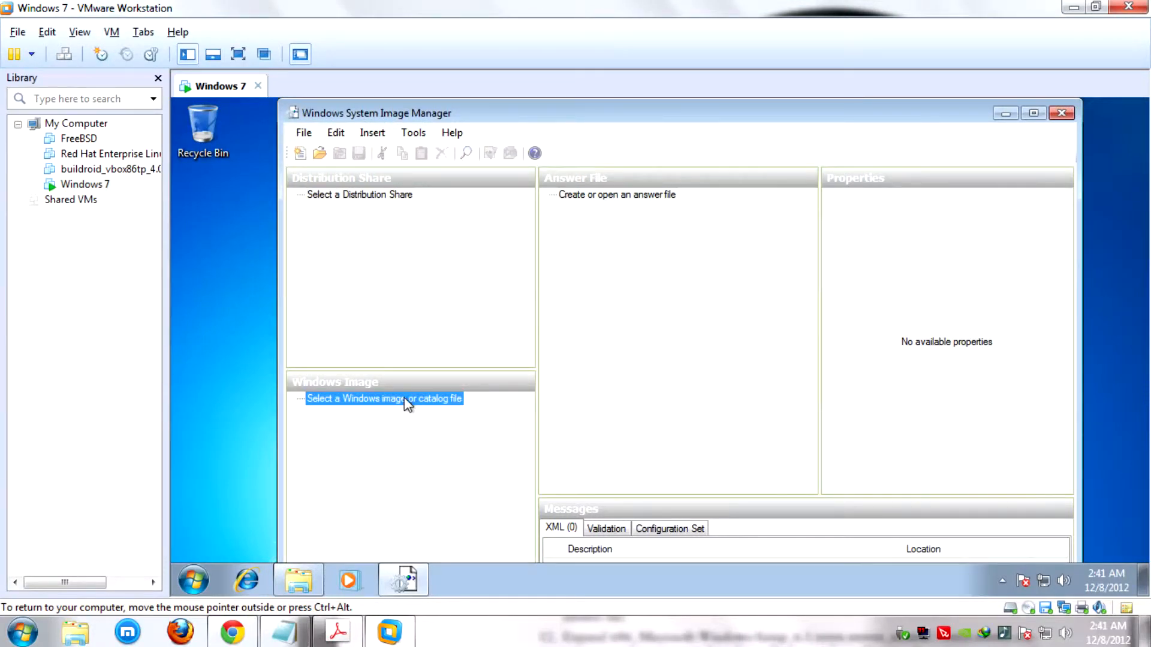
mouse_move(506, 410)
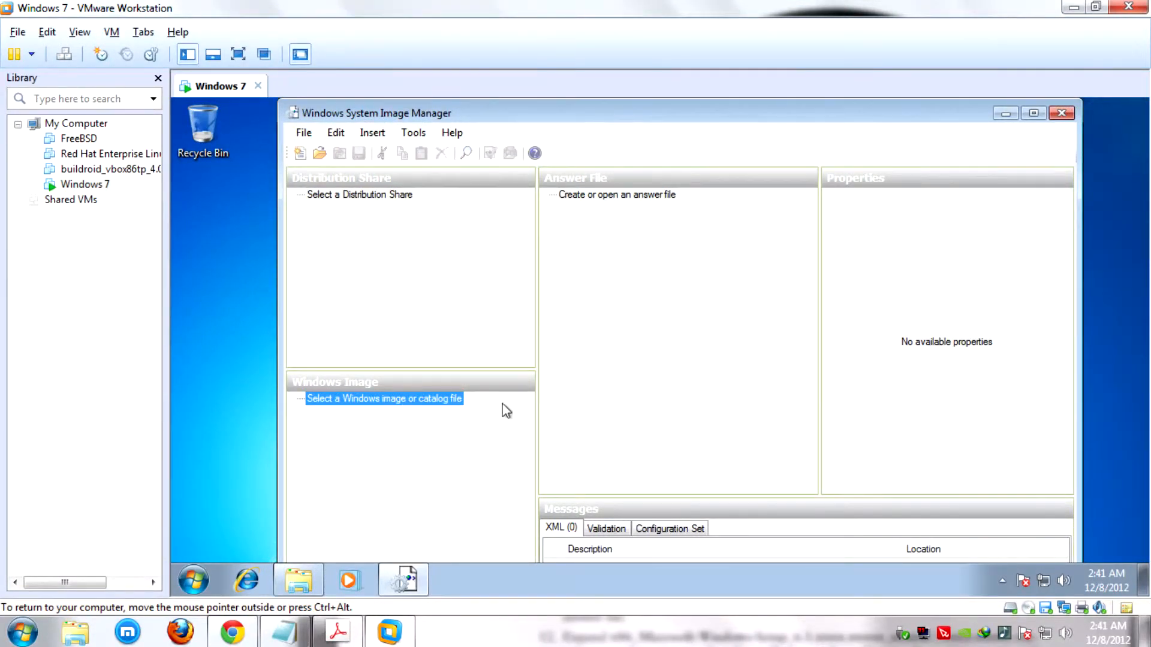
mouse_move(415, 414)
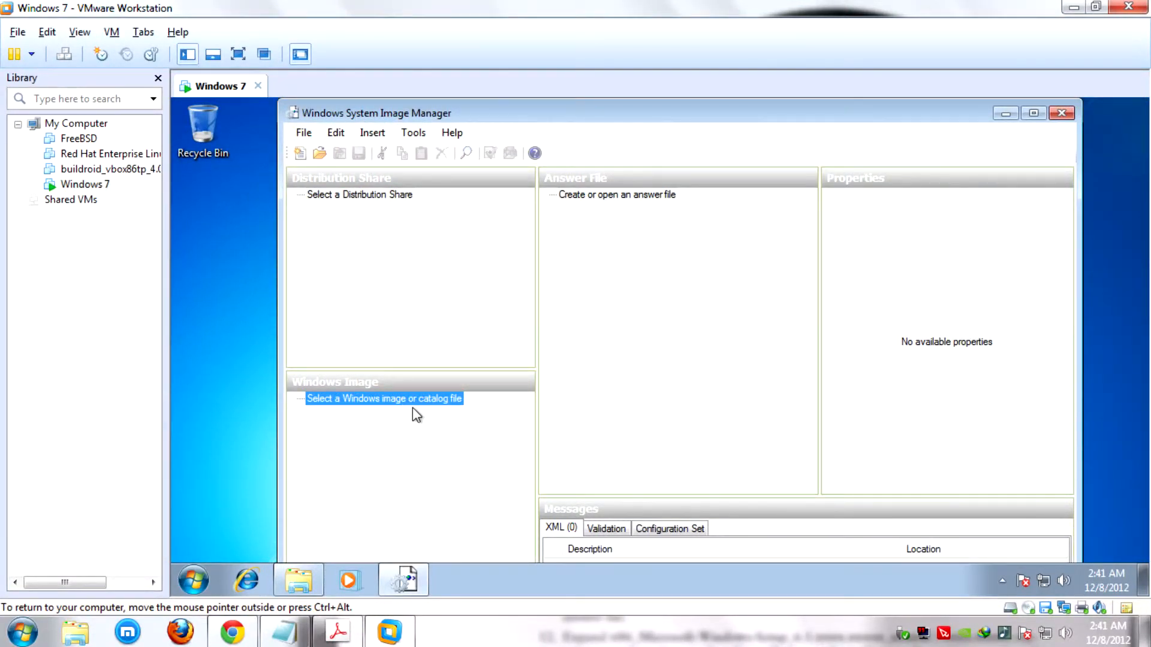
mouse_move(335, 417)
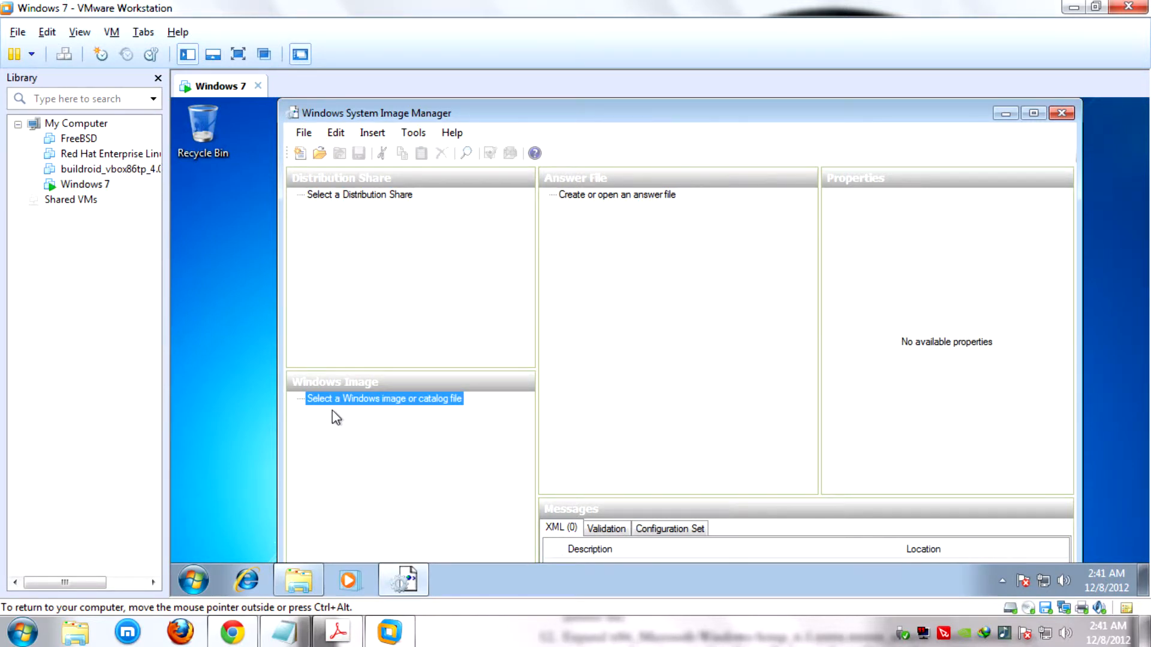
mouse_move(491, 448)
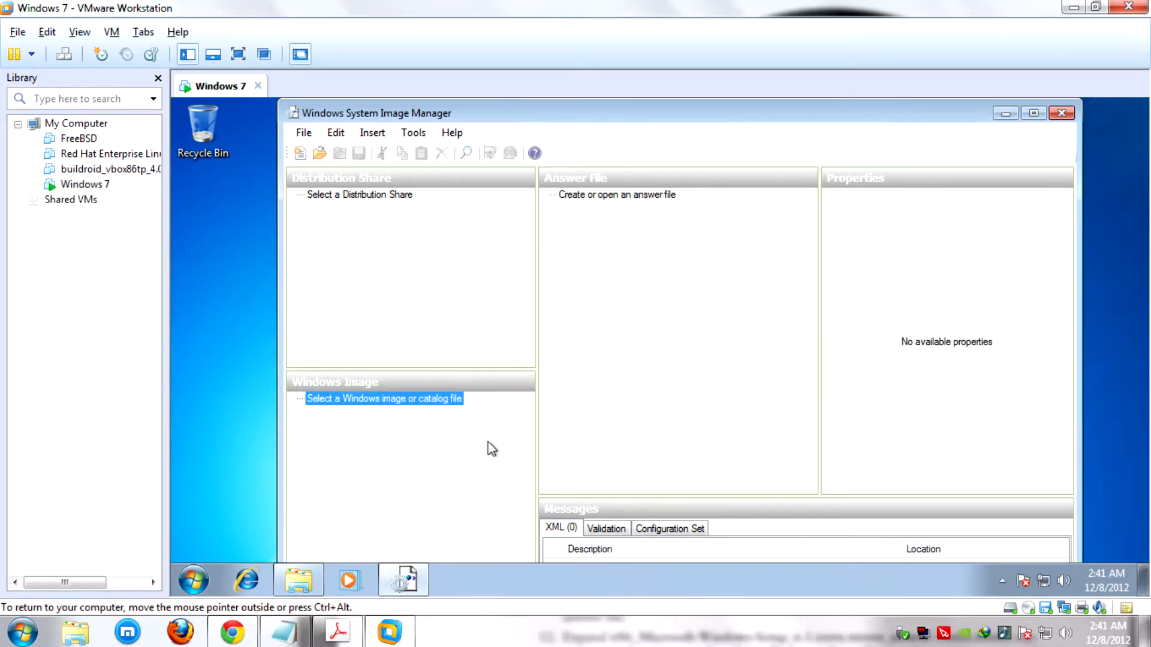
mouse_move(449, 408)
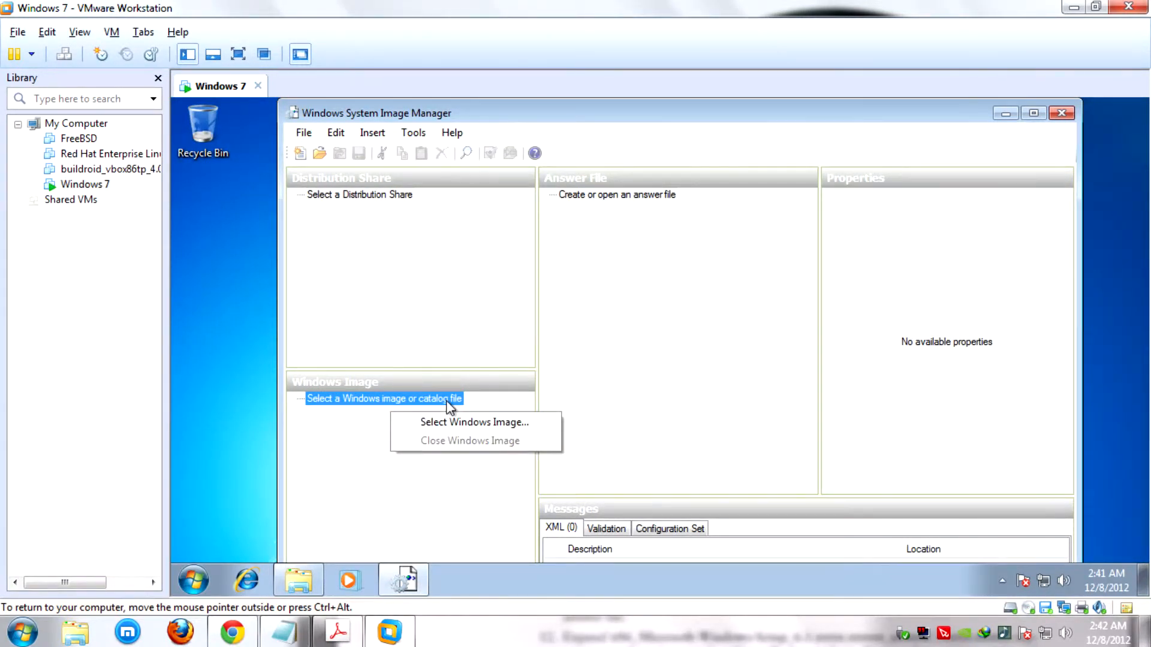
mouse_move(456, 431)
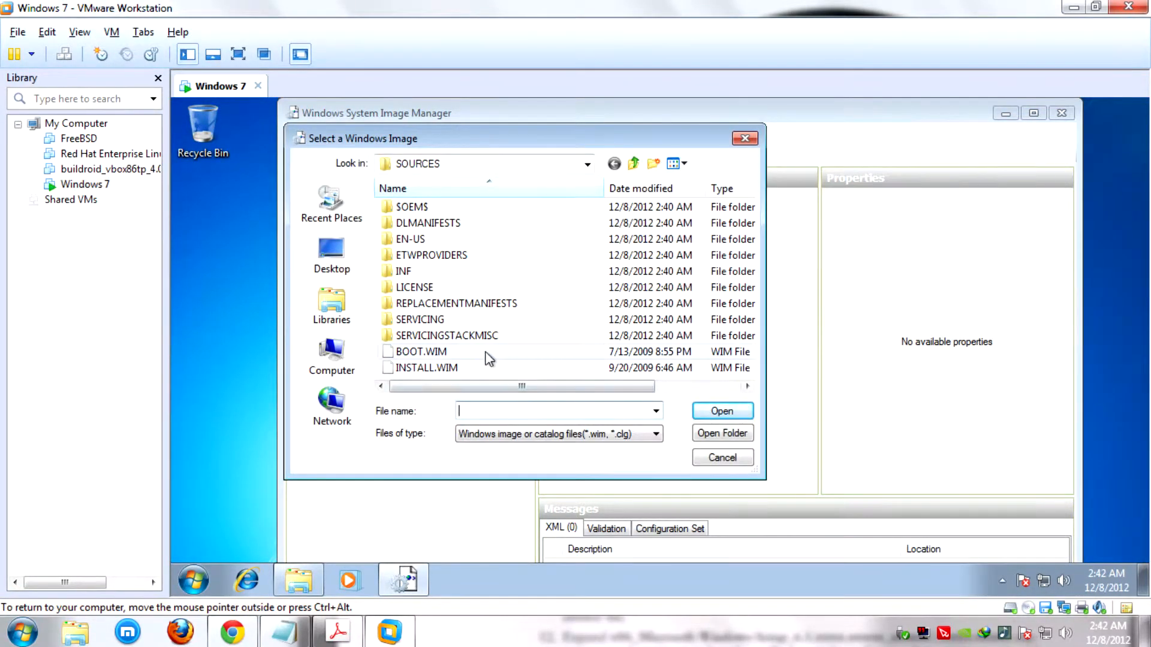
mouse_move(536, 433)
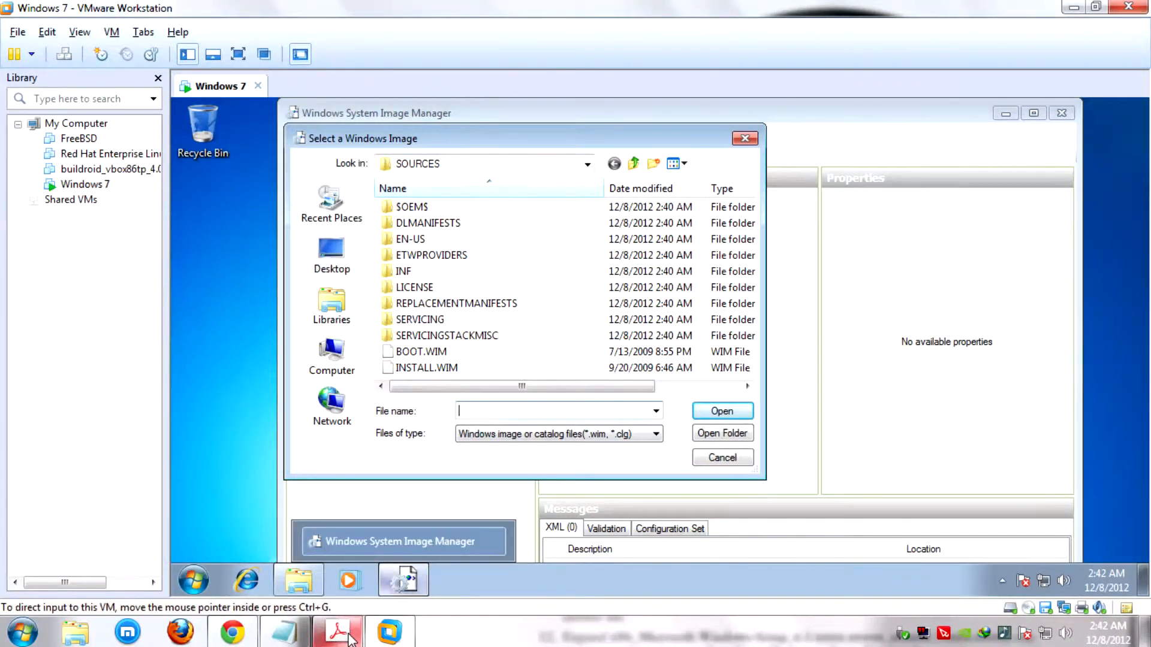
Bring up the Windows 7 guide PDF in Adobe Acrobat to read step 8.
left_click(336, 632)
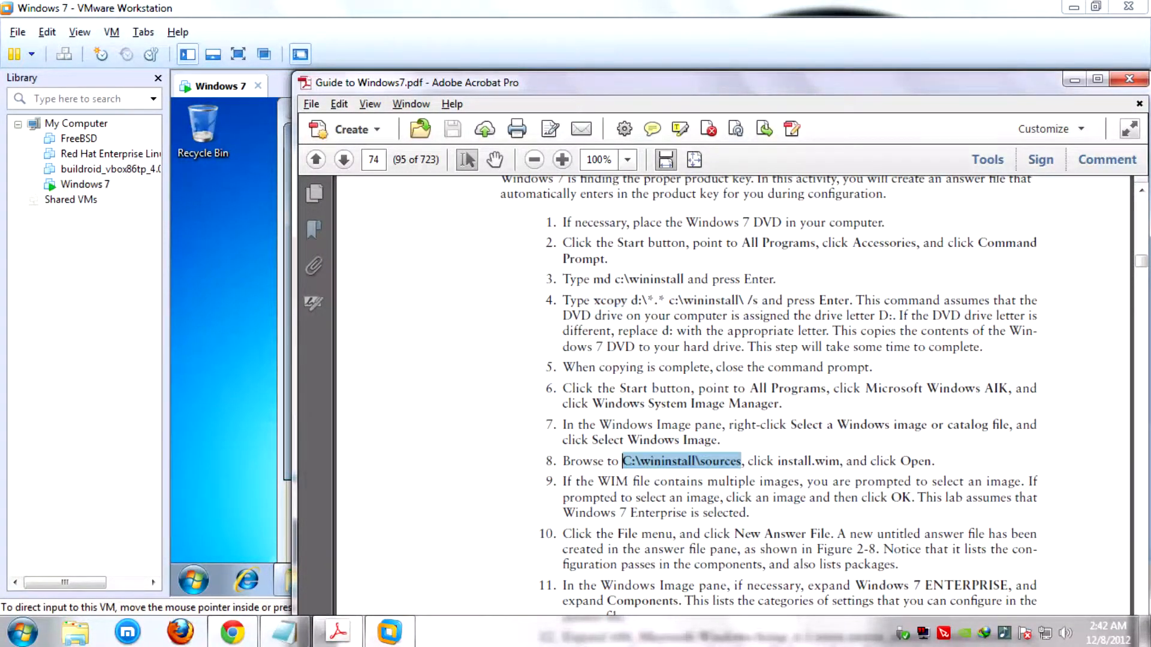
mouse_move(747, 424)
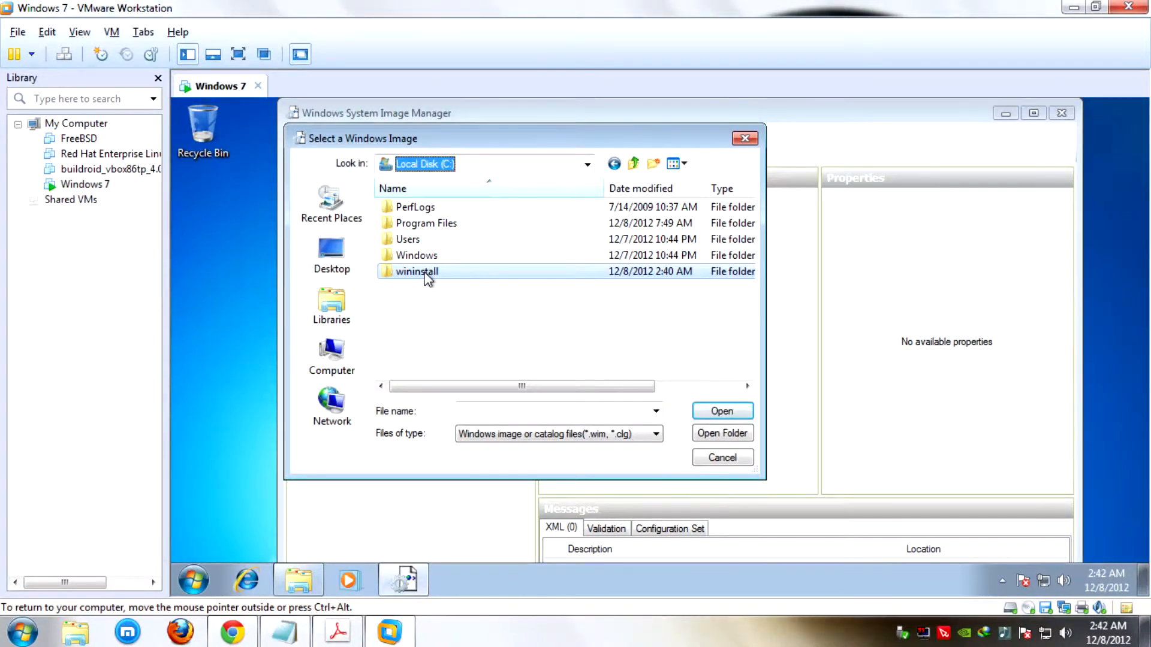
Select INSTALL.WIM from C:\wininstall\SOURCES as the Windows image.
double_click(416, 271)
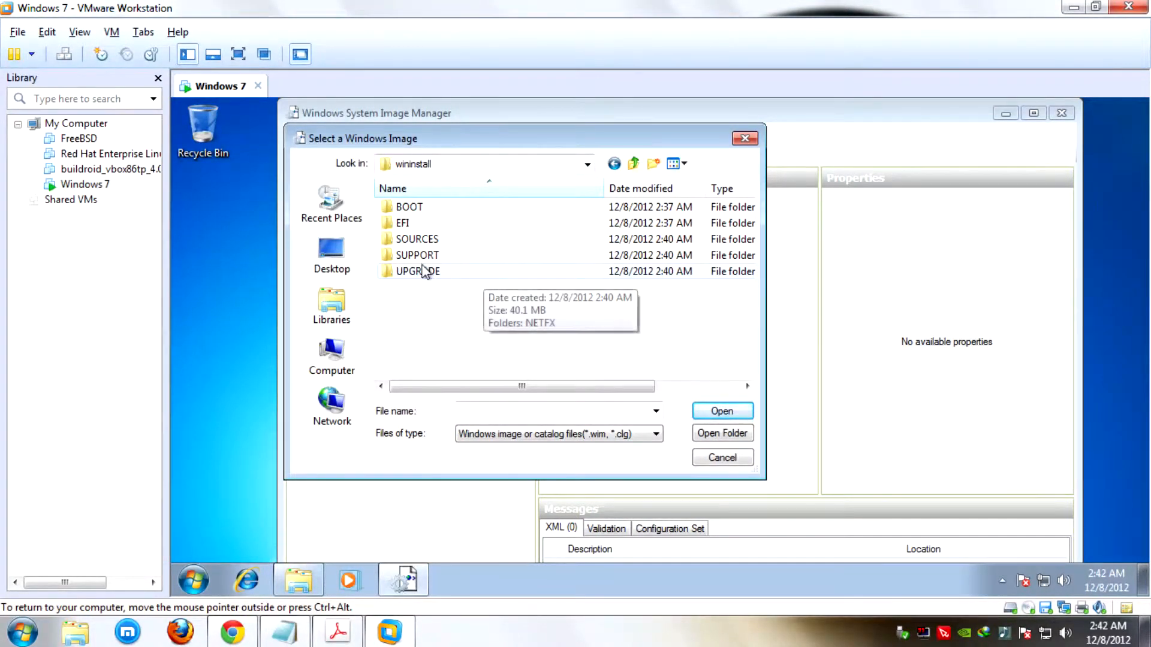
double_click(416, 239)
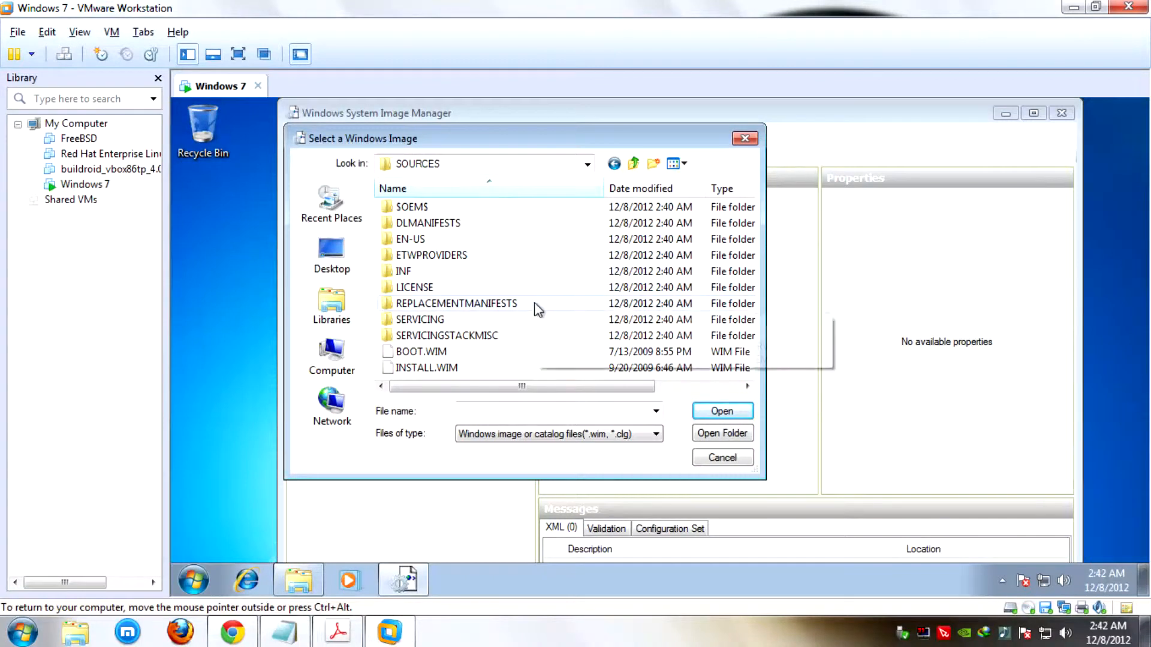
left_click(426, 367)
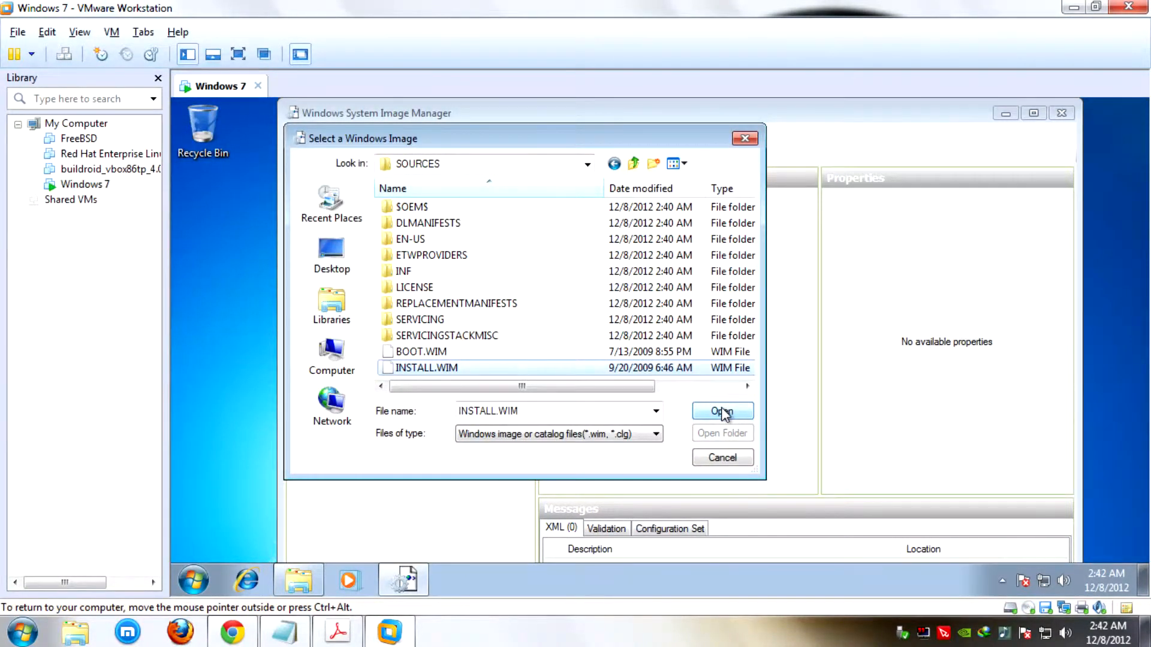
Choose the Windows 7 Ultimate x86 image and agree to create its catalog file.
left_click(722, 411)
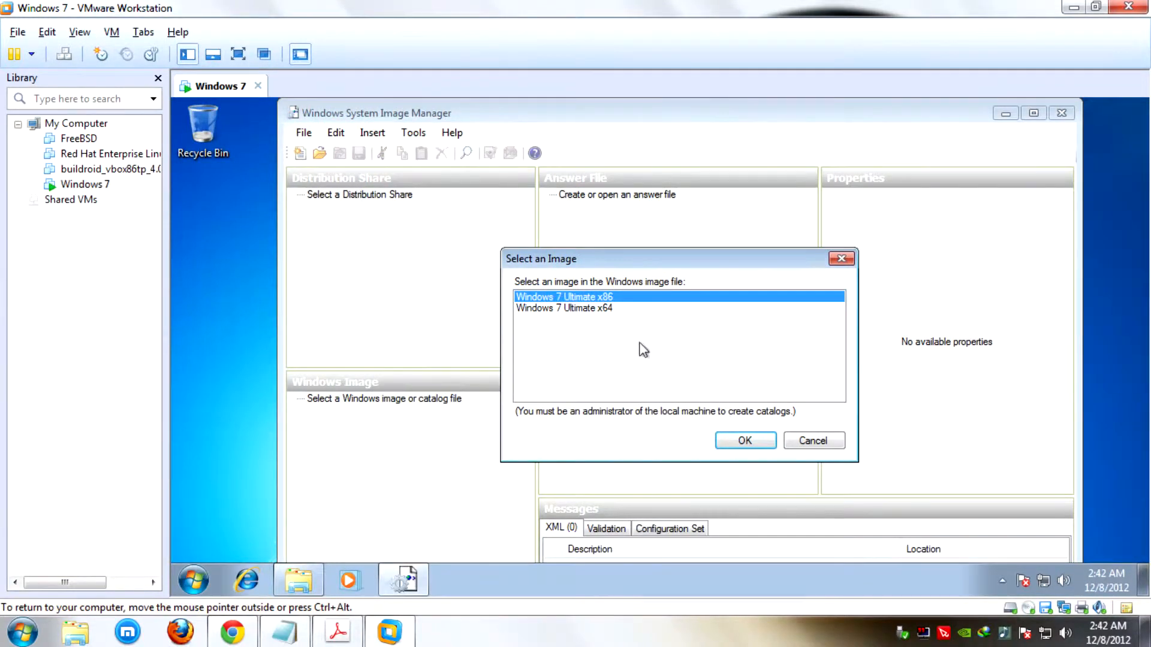
mouse_move(744, 439)
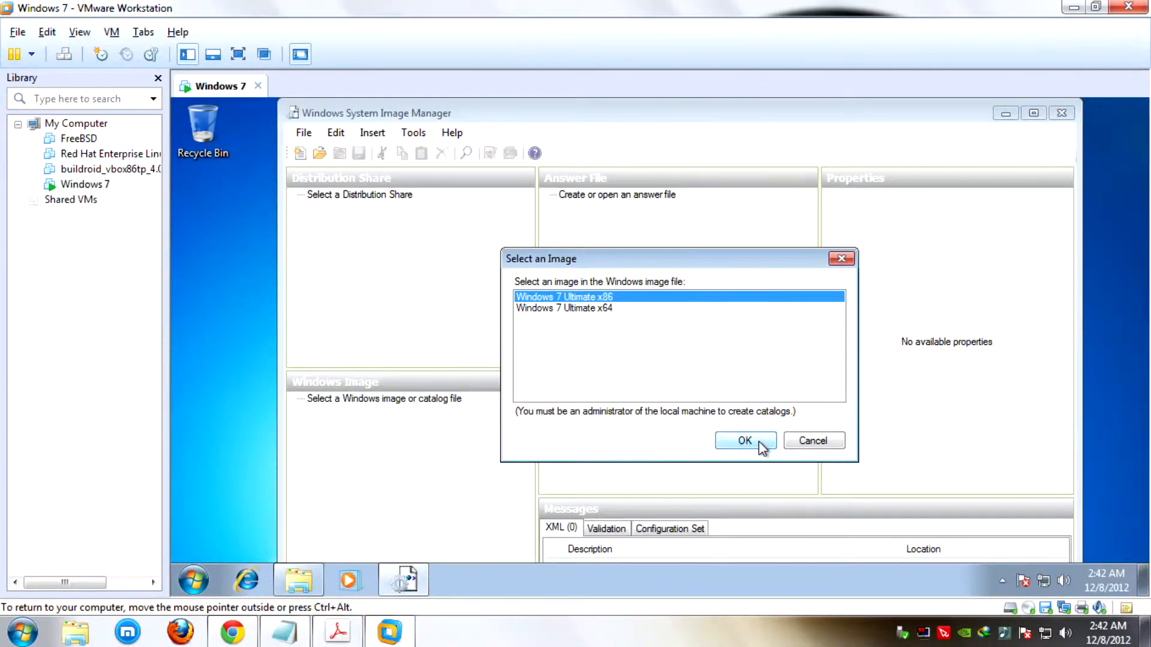
left_click(745, 440)
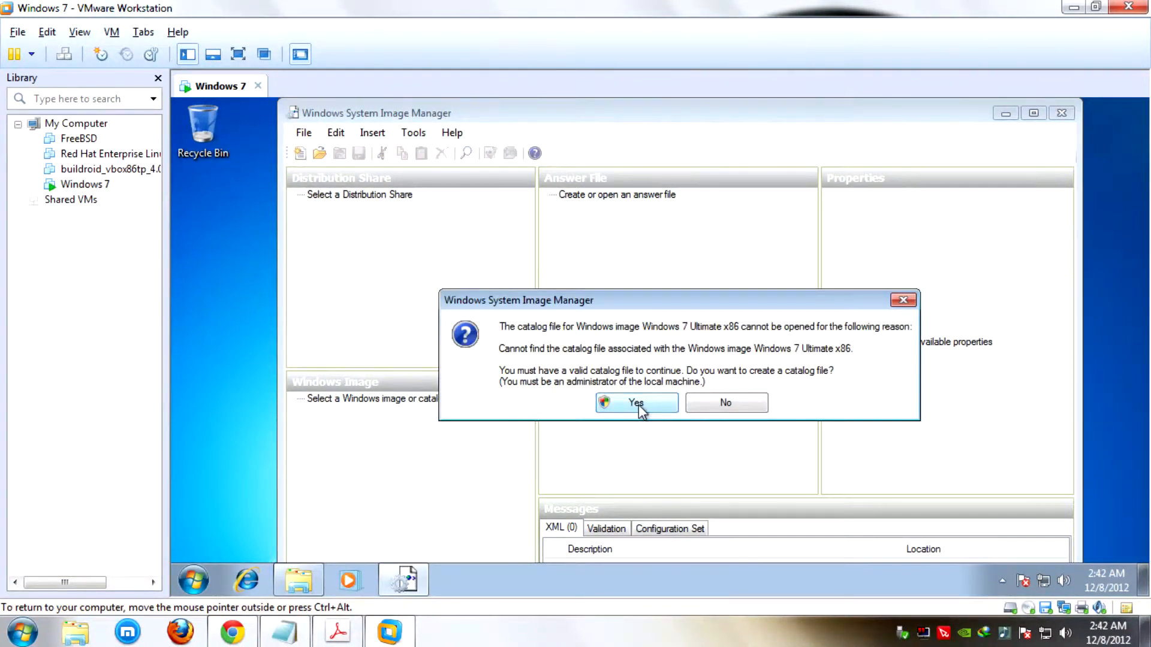
left_click(635, 403)
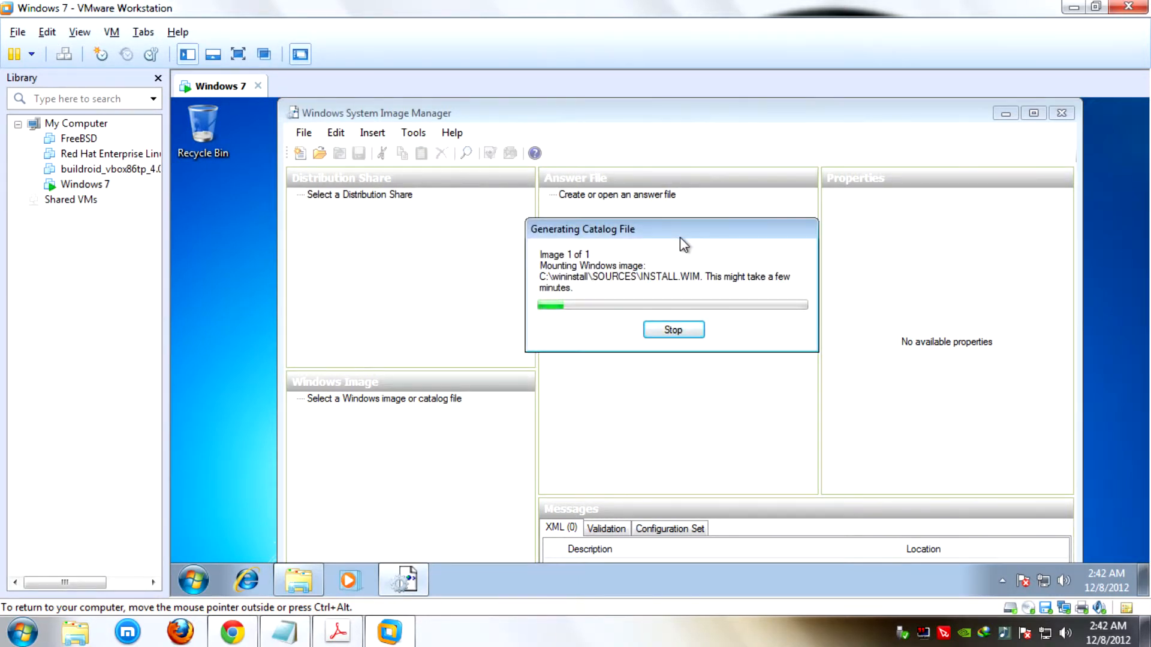
mouse_move(675, 250)
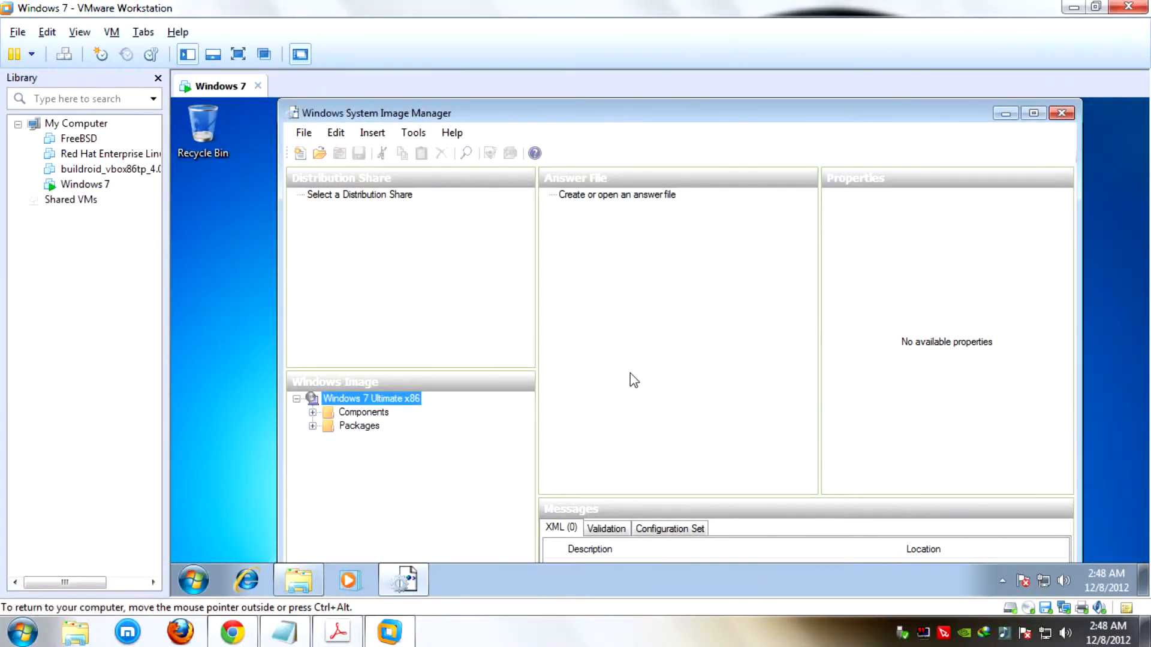
mouse_move(633, 381)
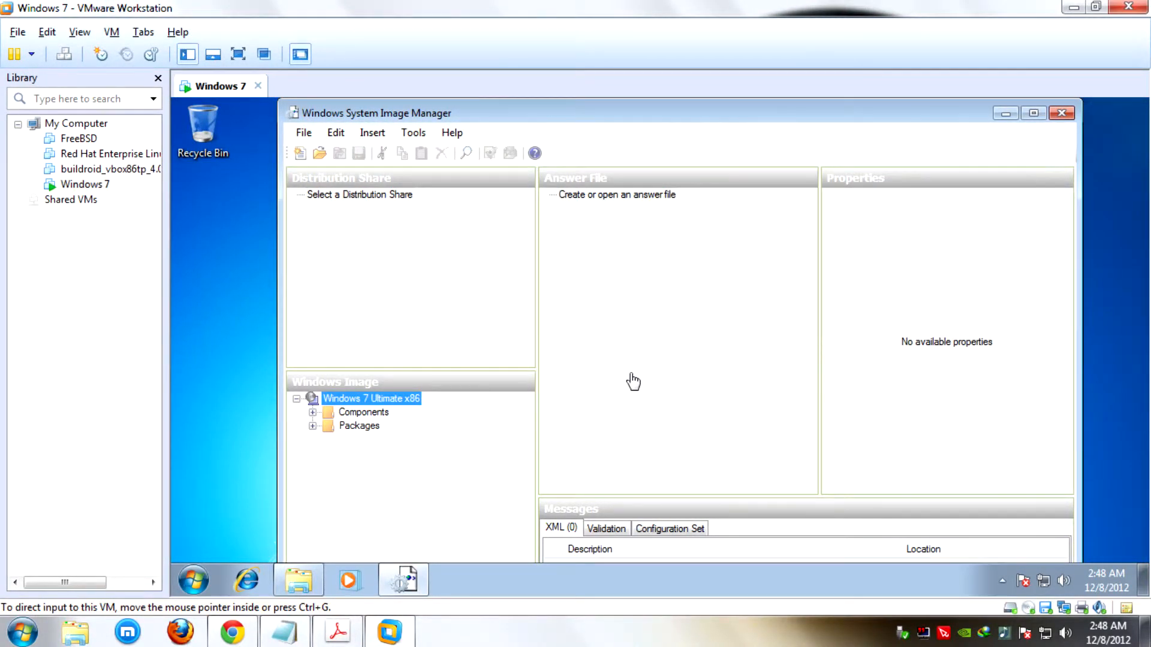
mouse_move(587, 397)
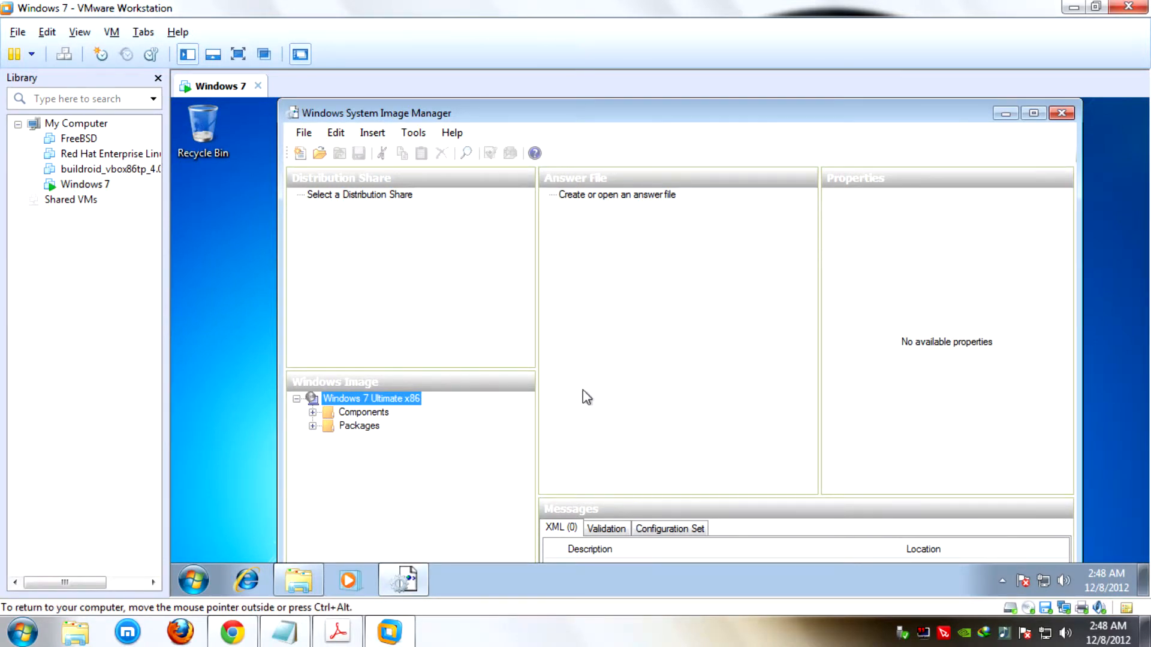
mouse_move(591, 392)
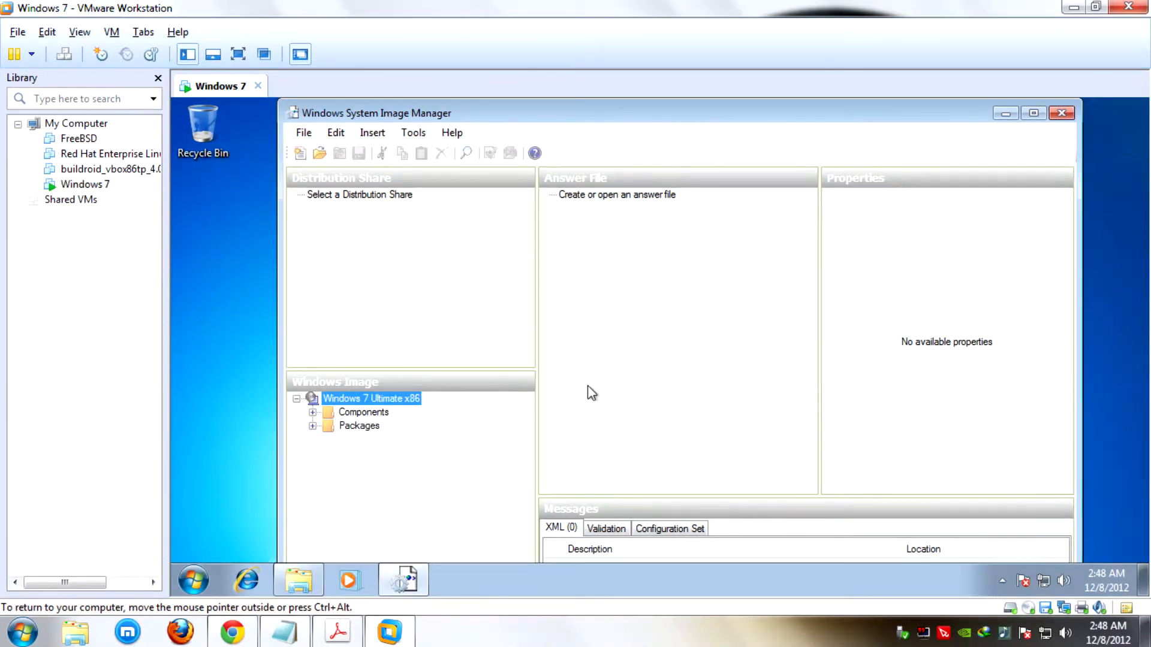
mouse_move(586, 384)
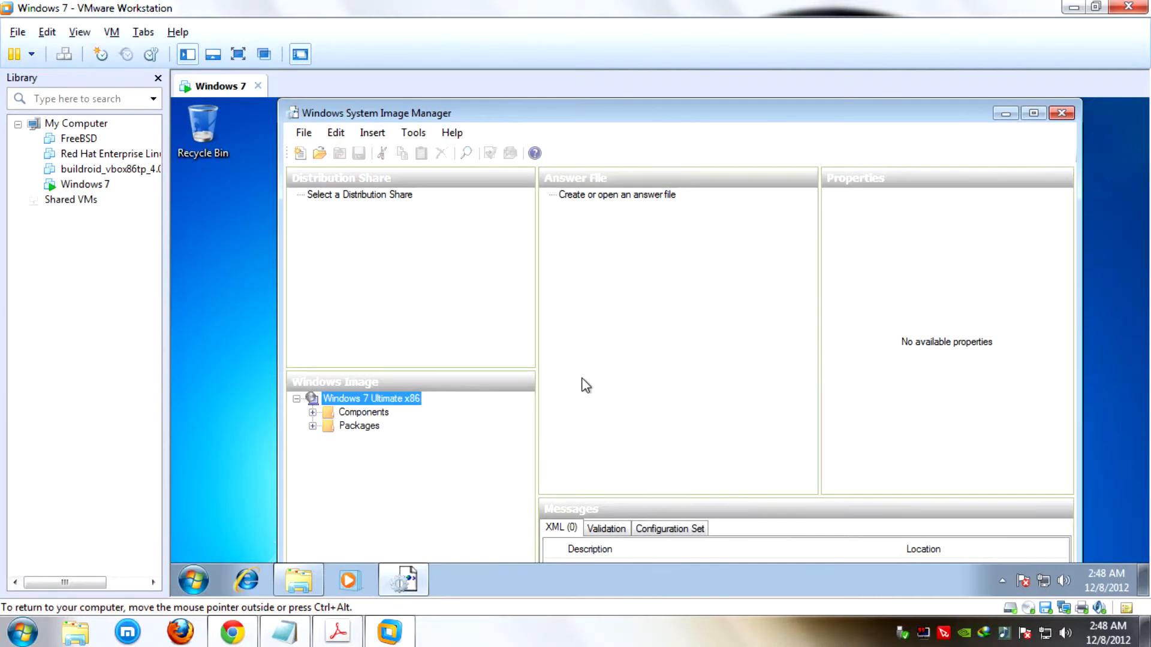
mouse_move(602, 381)
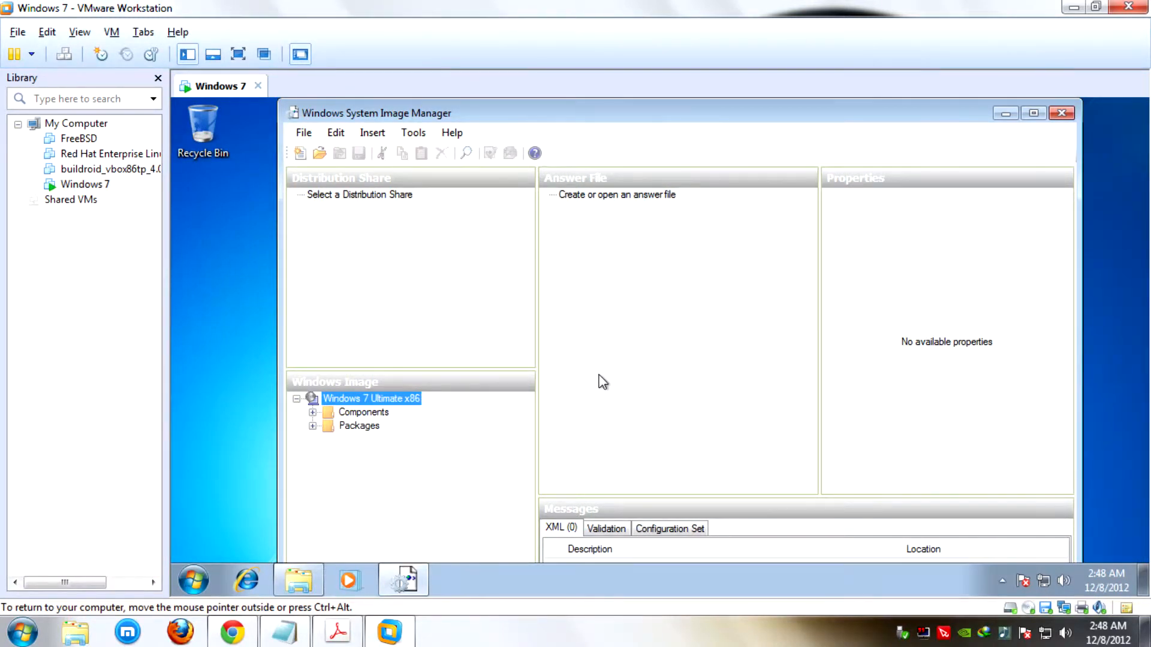
mouse_move(396, 439)
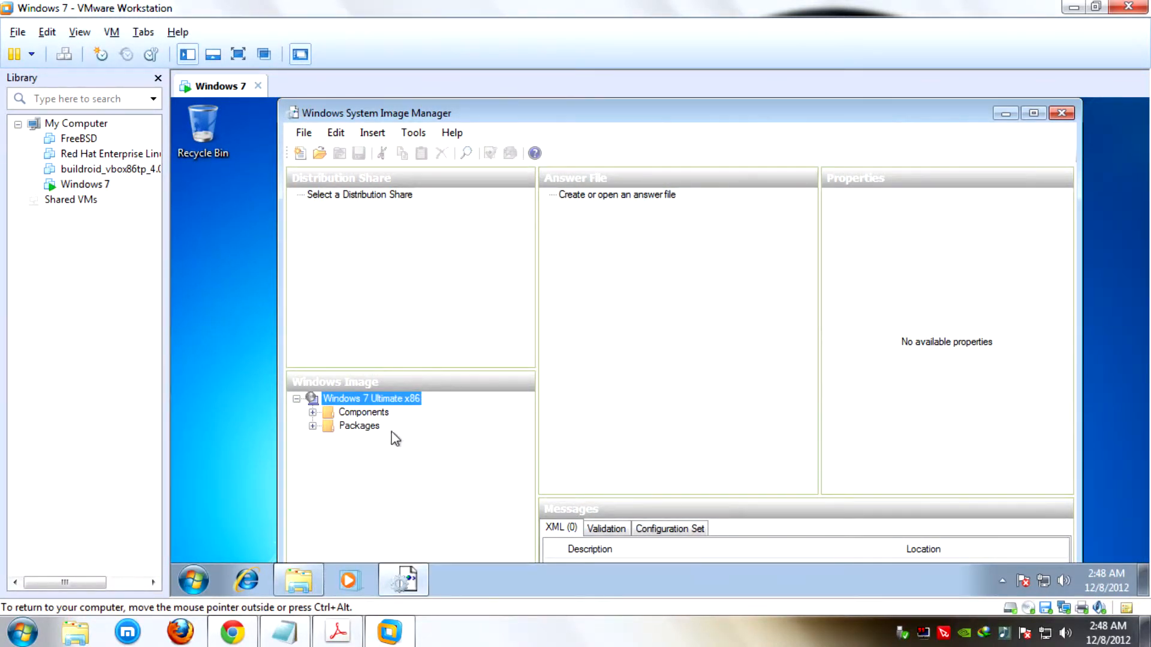
mouse_move(435, 429)
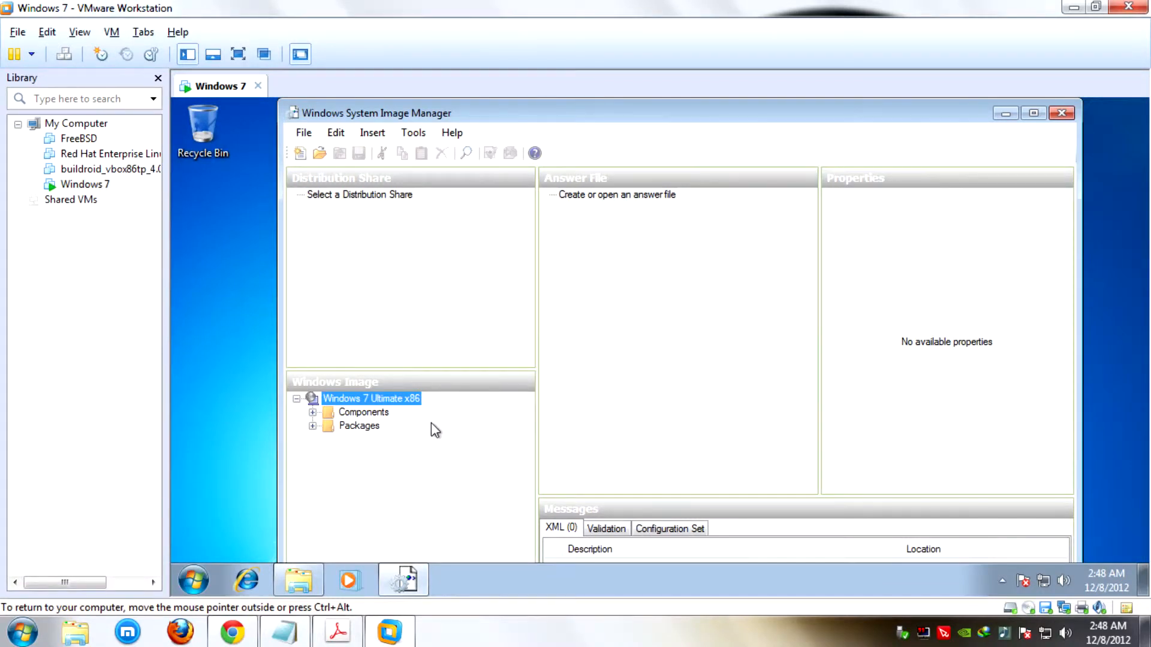
mouse_move(300, 152)
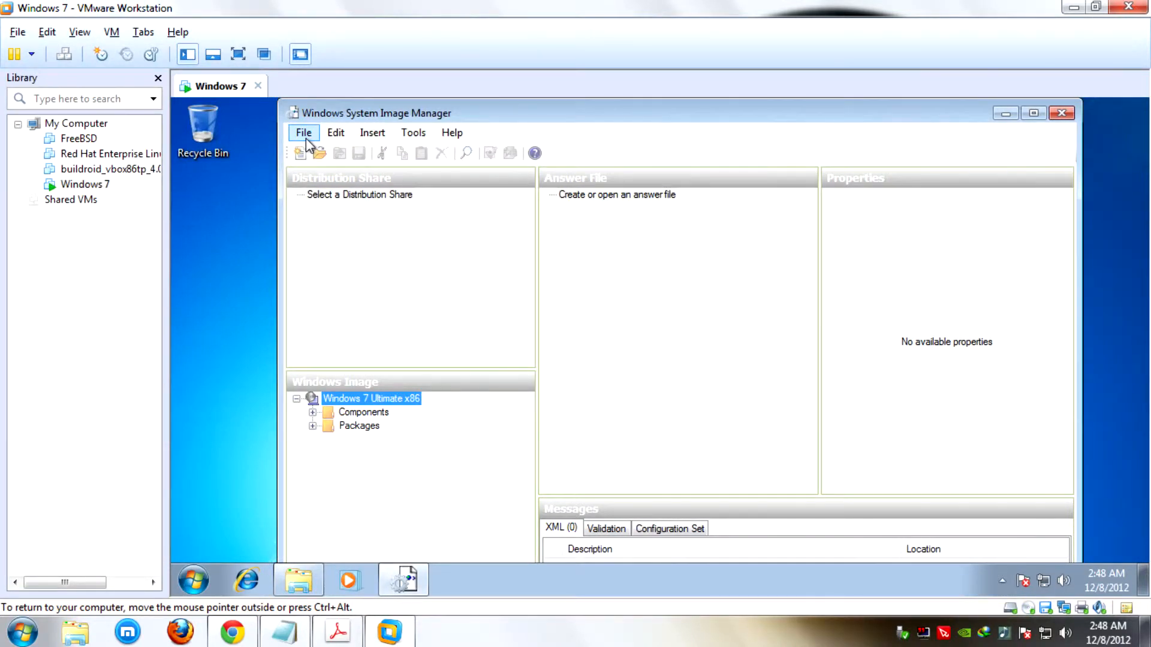
Create a new Untitled answer file via File > New Answer File.
left_click(303, 133)
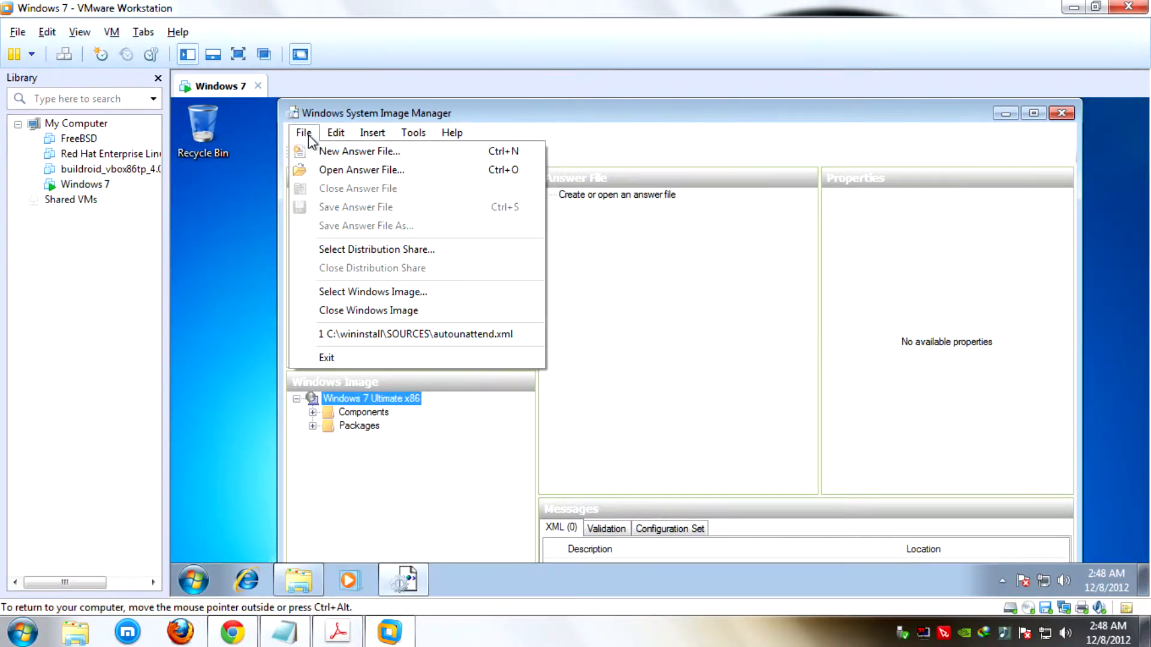
left_click(358, 151)
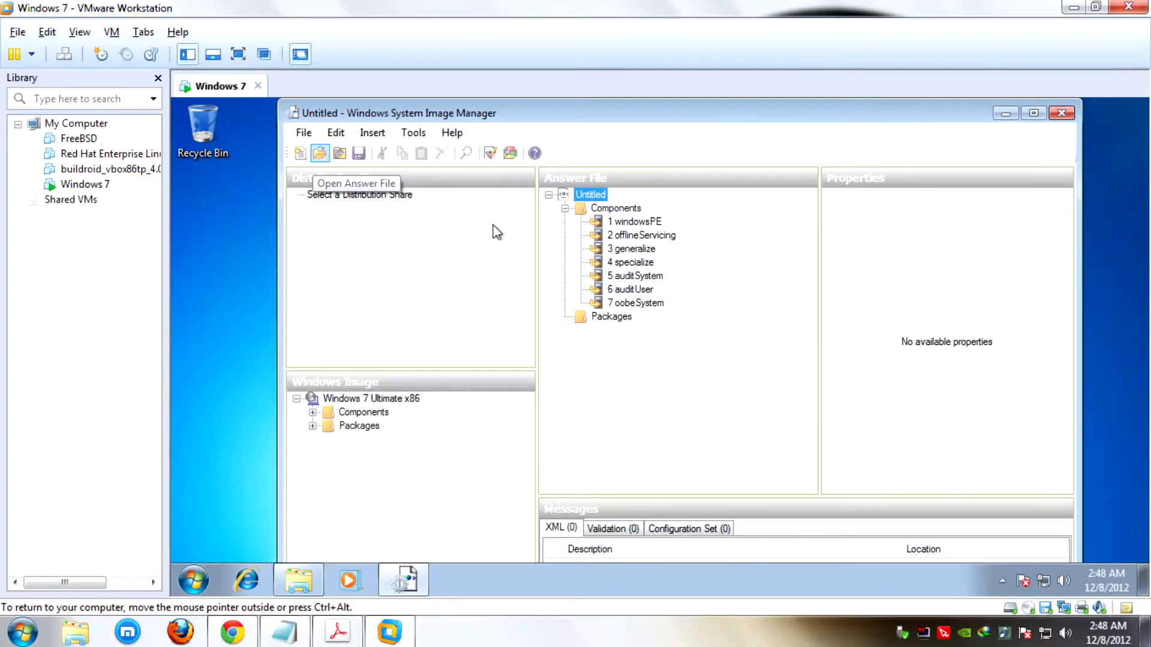
mouse_move(706, 236)
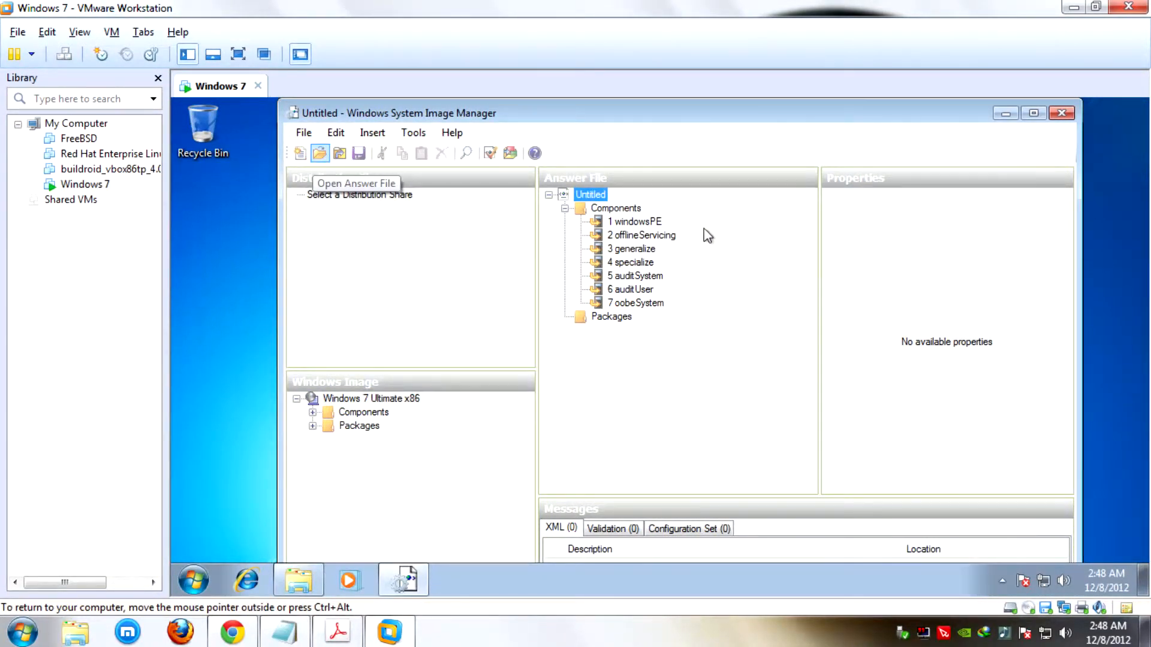
mouse_move(743, 245)
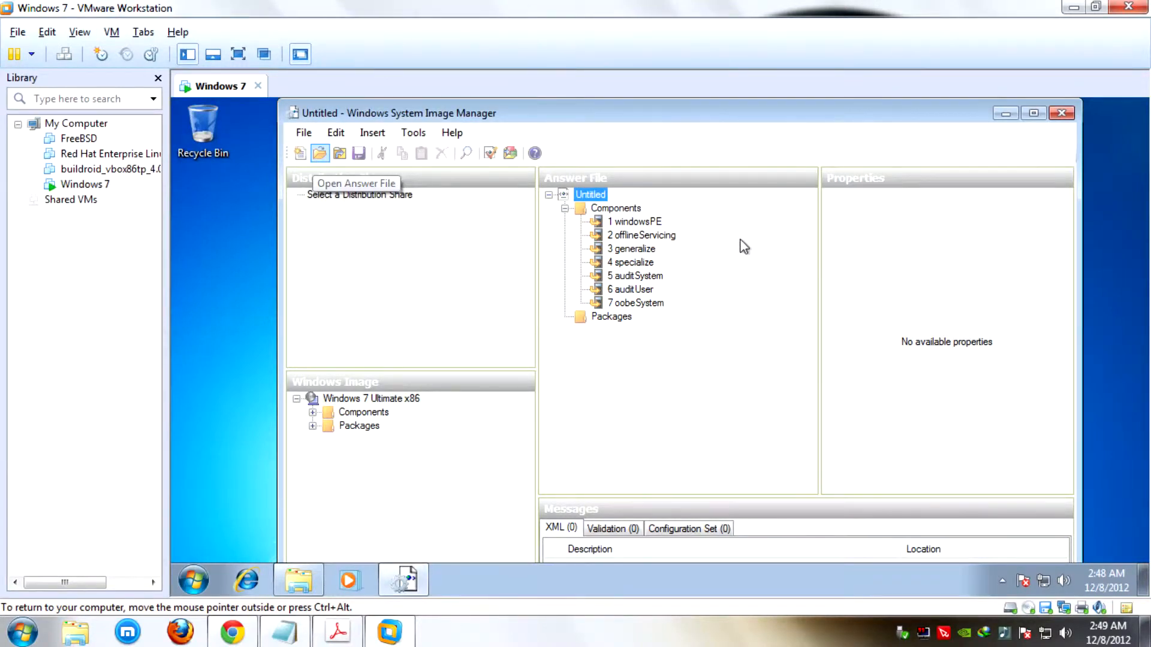
mouse_move(586, 209)
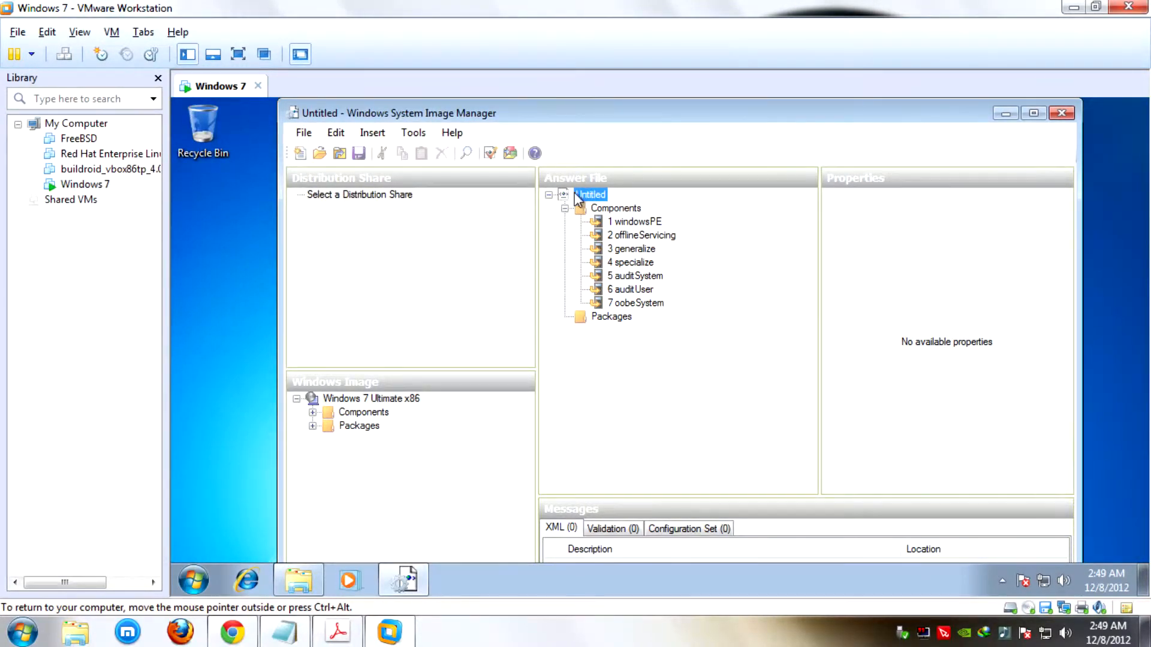
mouse_move(639, 209)
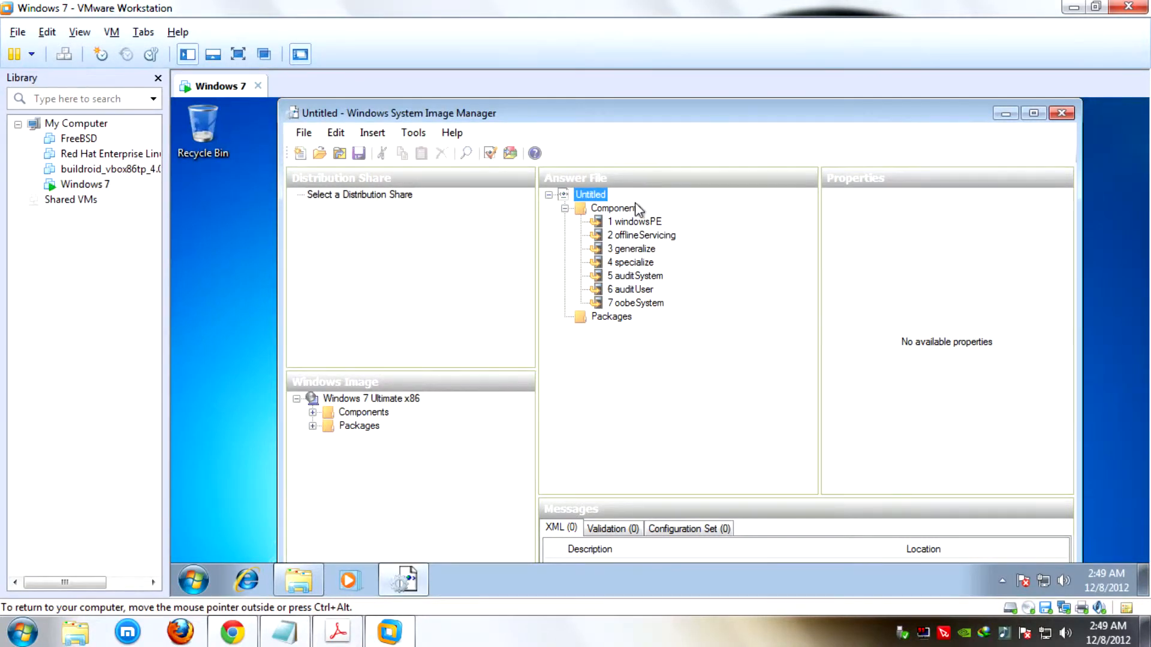
mouse_move(623, 227)
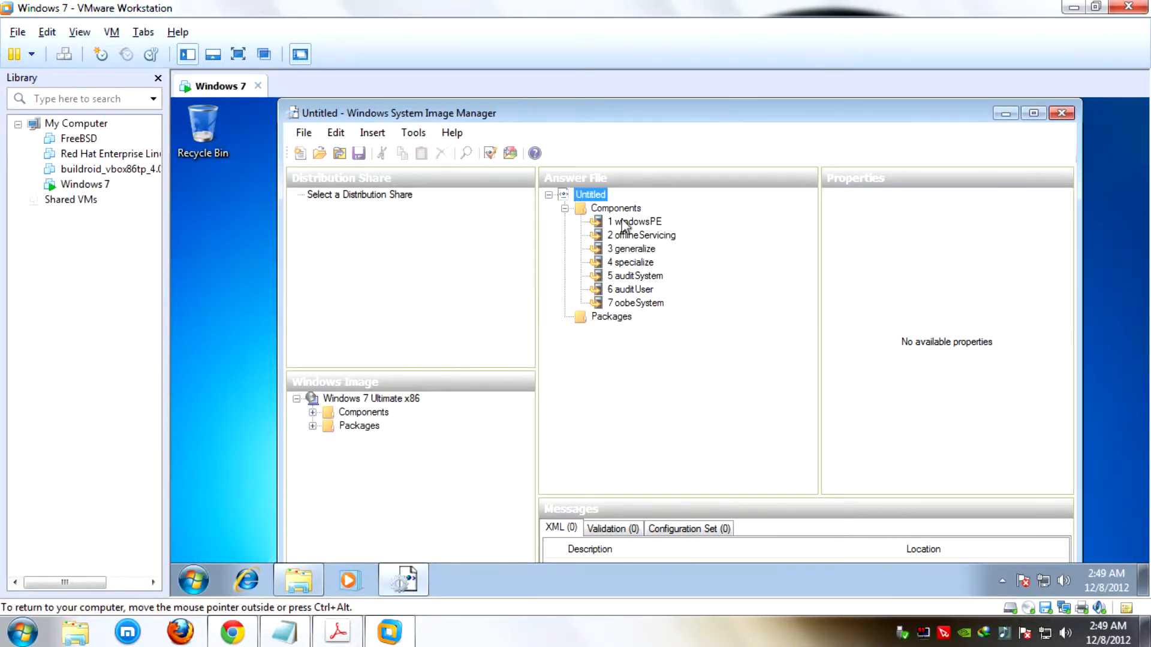
mouse_move(653, 289)
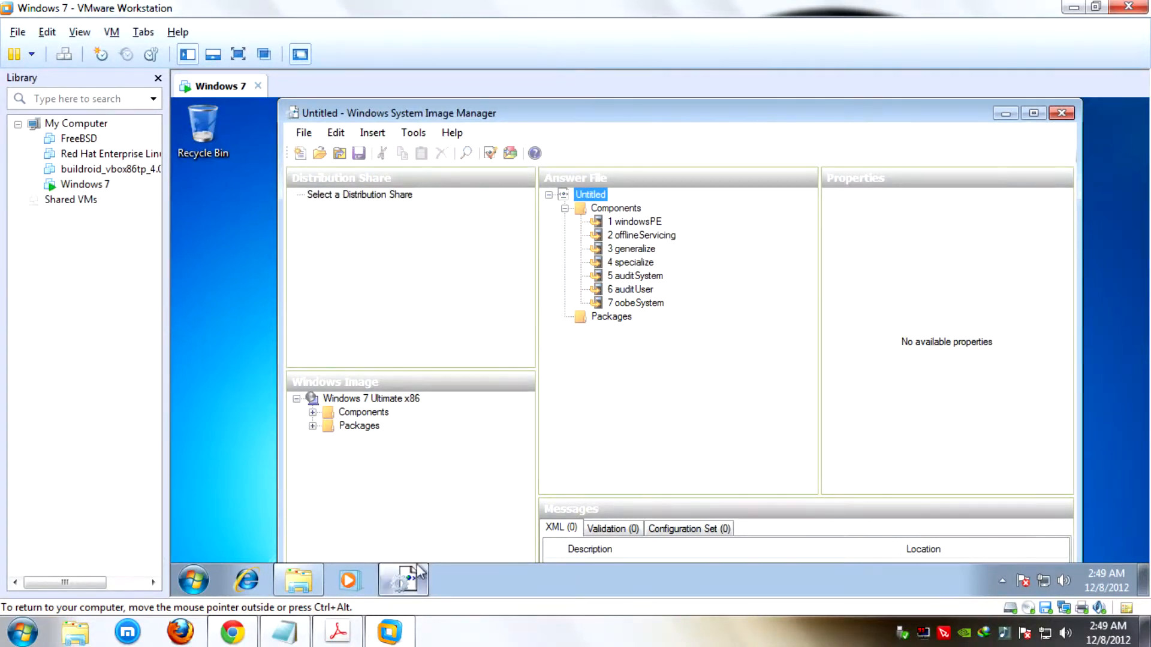
Bring the Acrobat lab guide back to the front to read steps 8–13 on page 74.
left_click(337, 632)
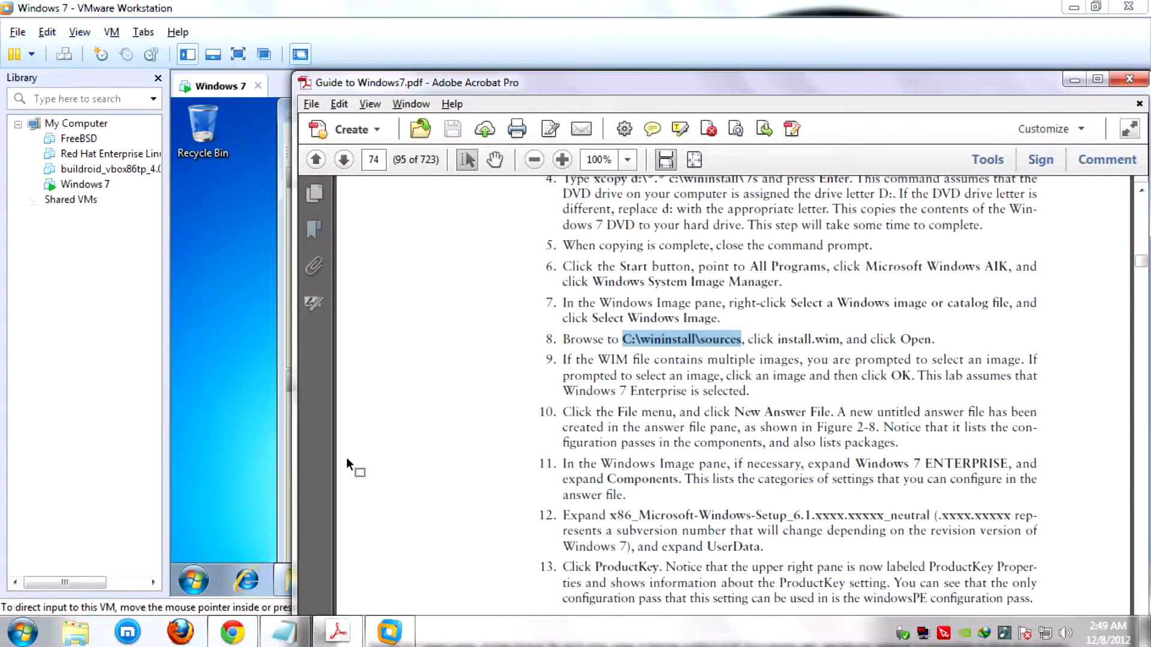
mouse_move(233, 375)
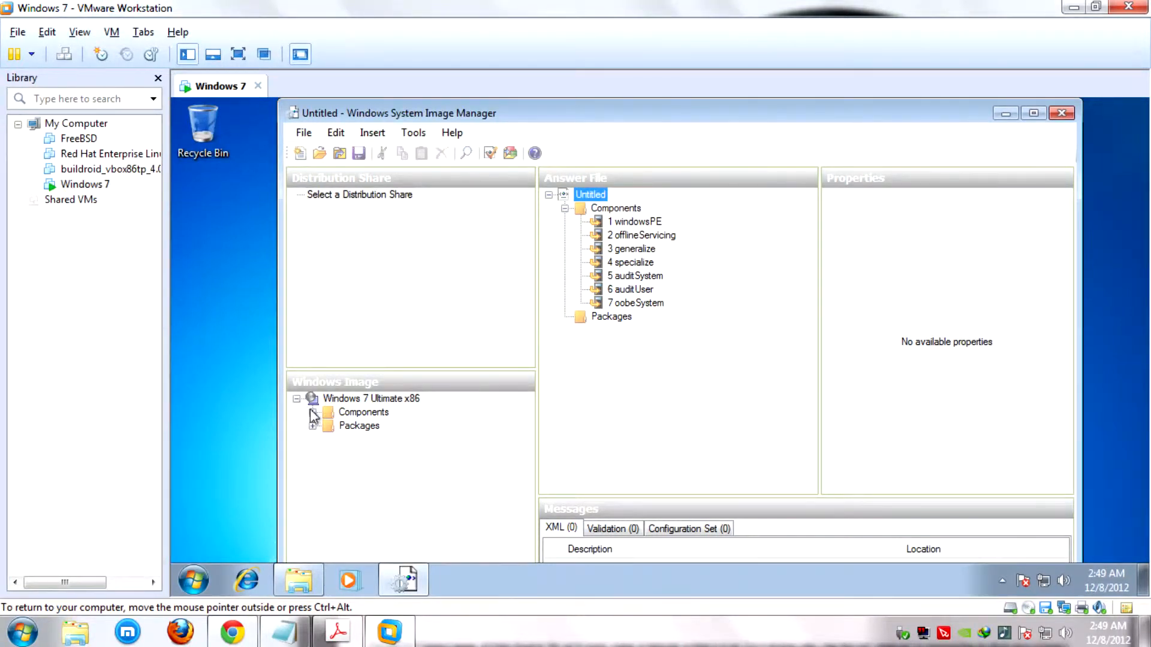
Select the Windows 7 Ultimate x86 image and browse down its Components list.
left_click(370, 398)
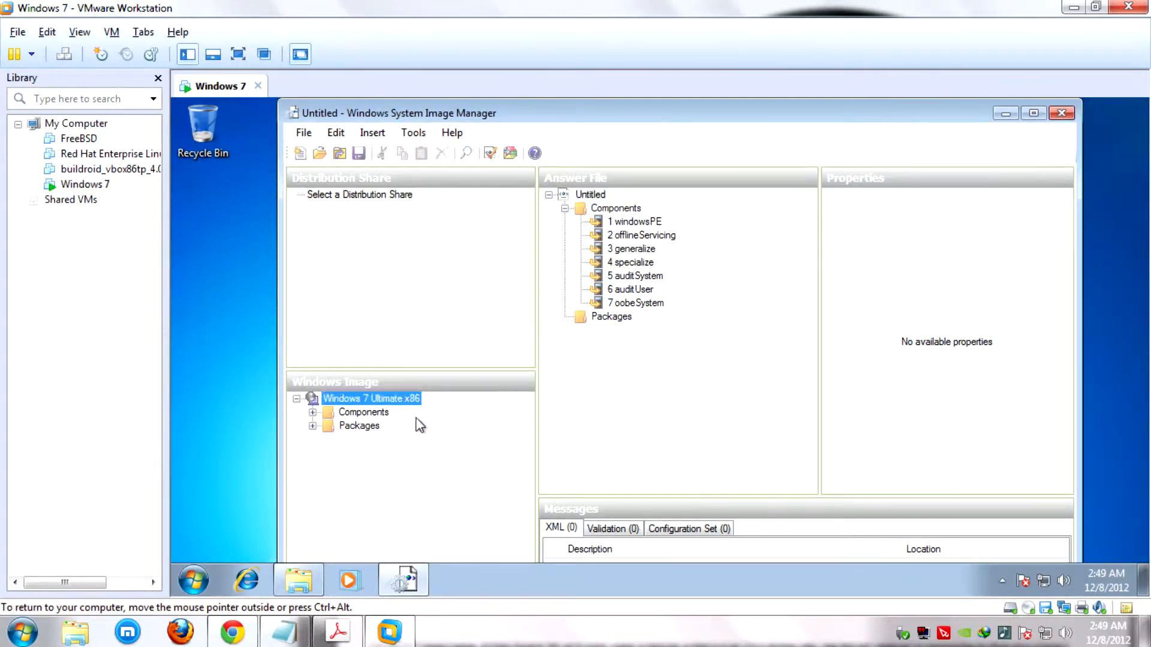
left_click(337, 631)
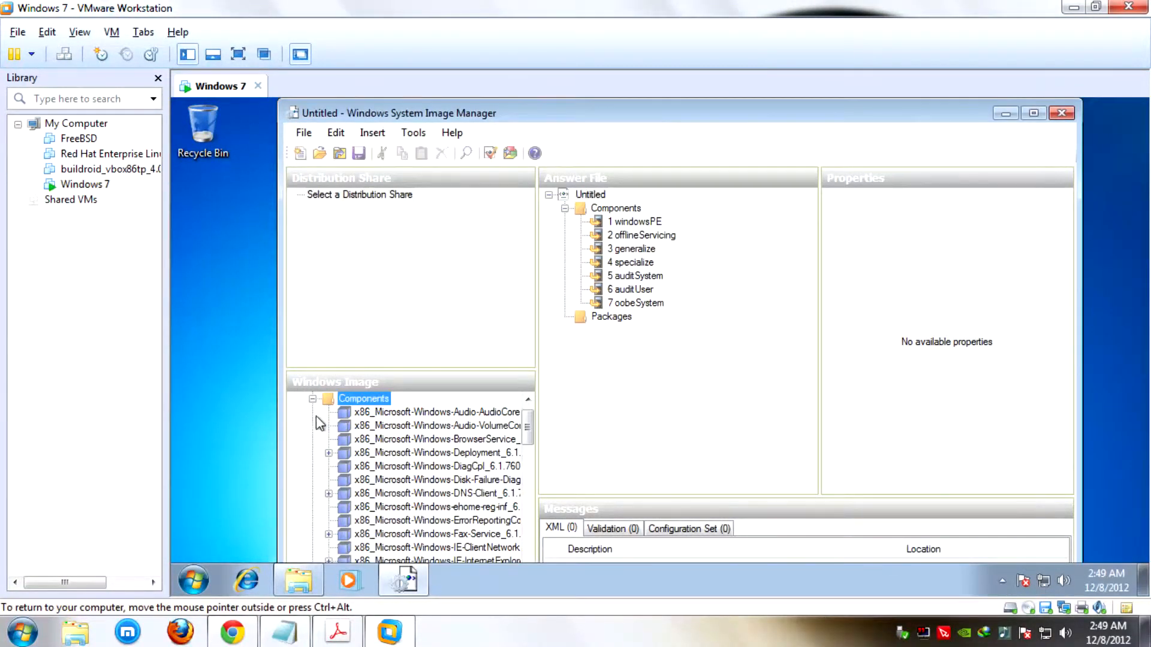
scroll("down", 3)
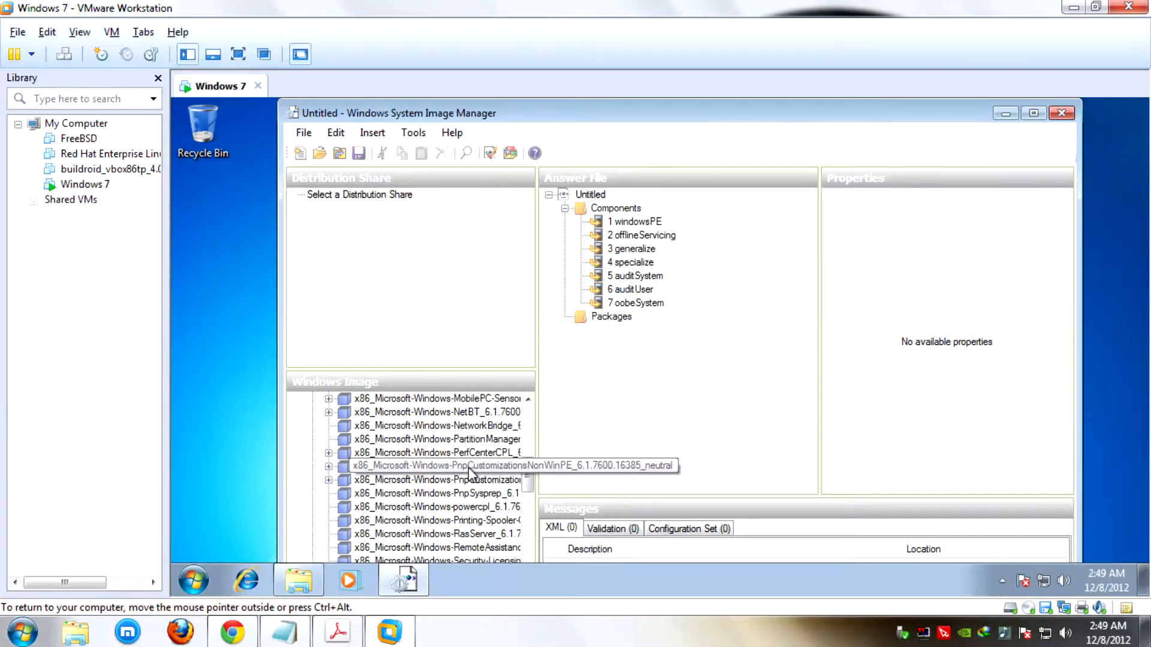
scroll("down", 3)
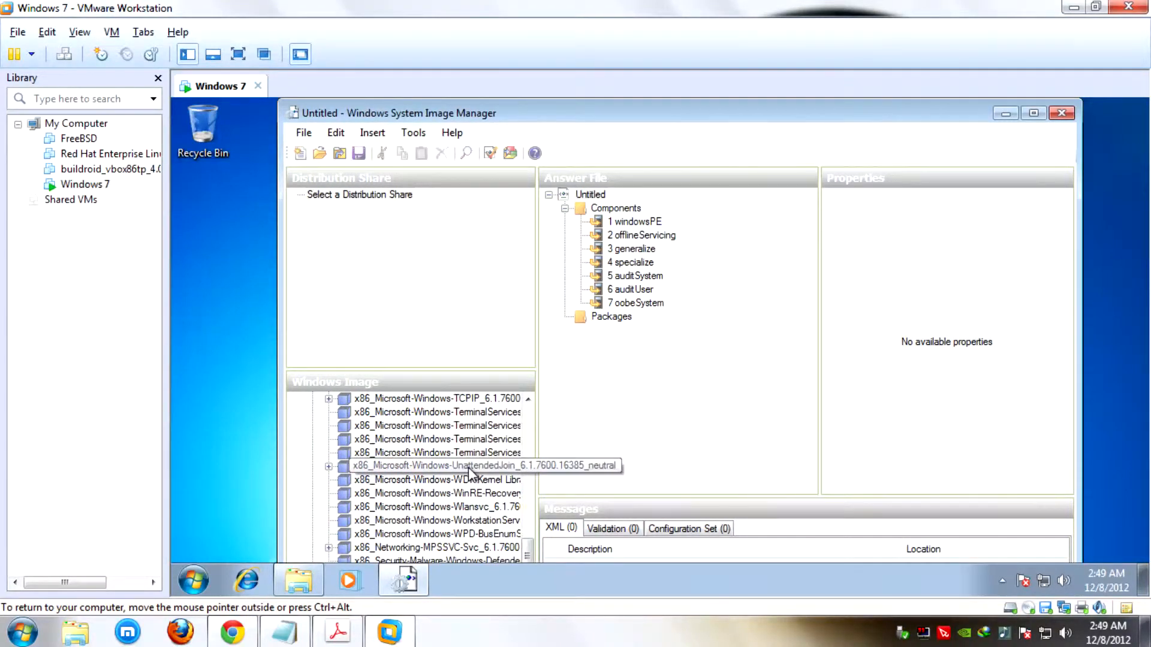
mouse_move(397, 547)
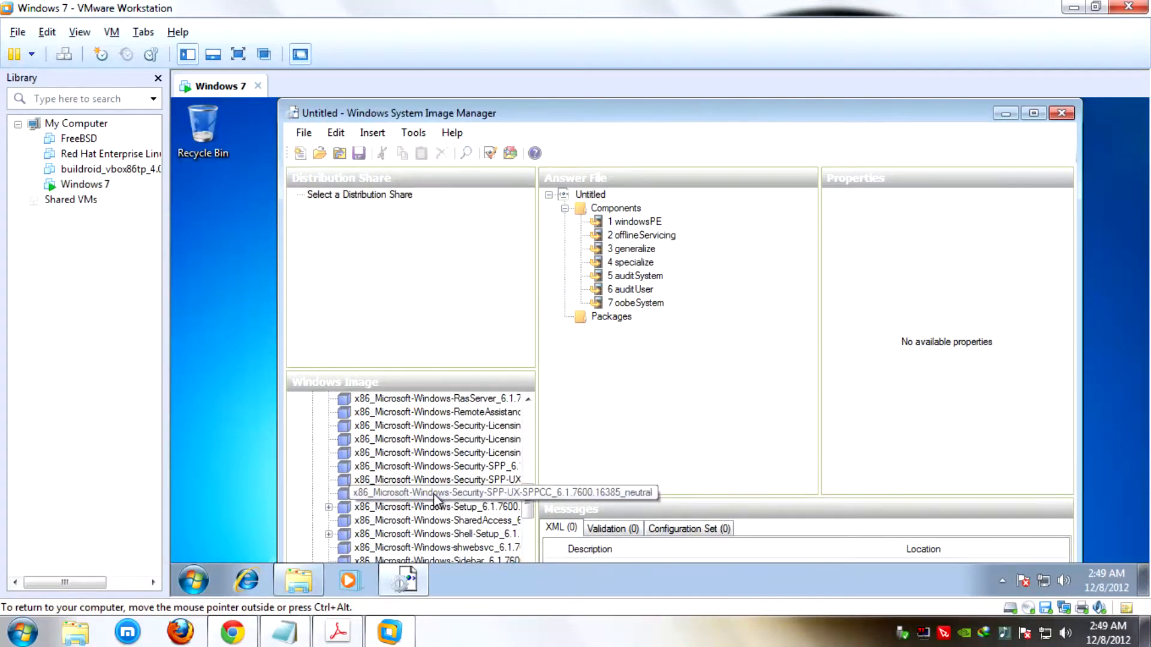
scroll("up", 3)
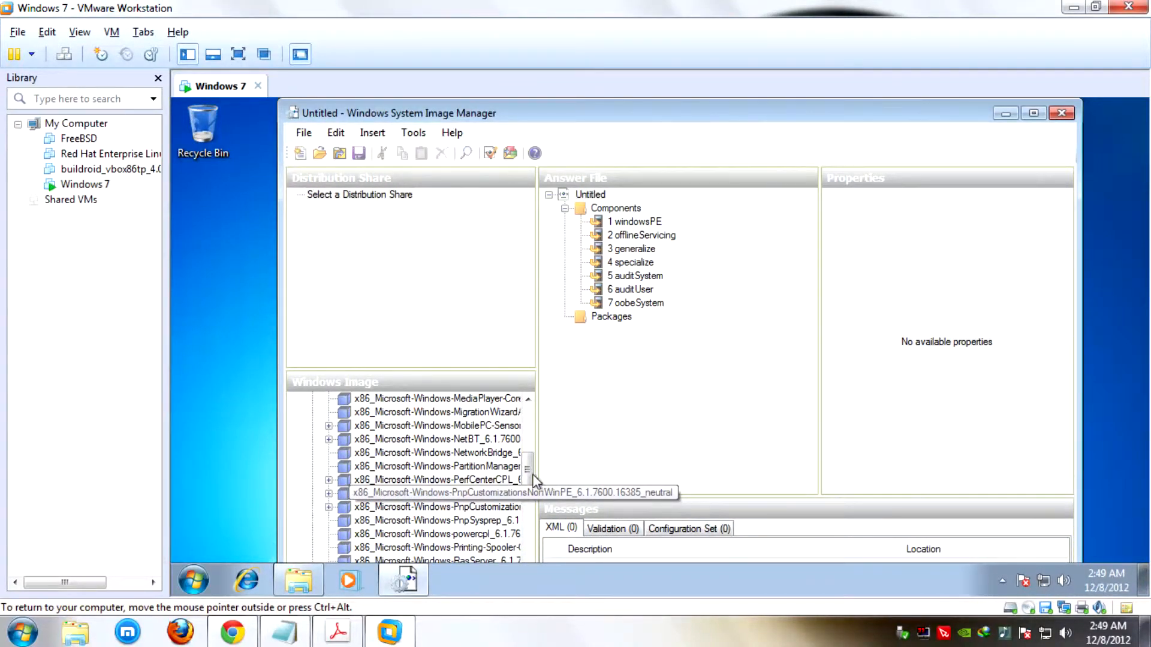
left_click(337, 632)
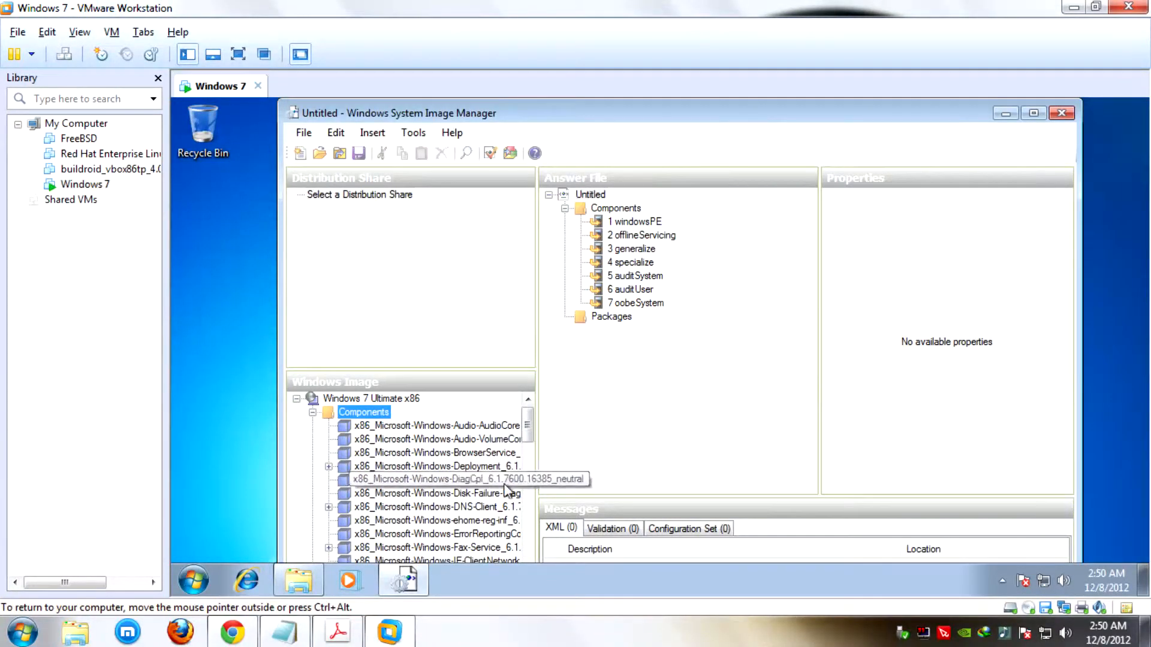
scroll("down", 3)
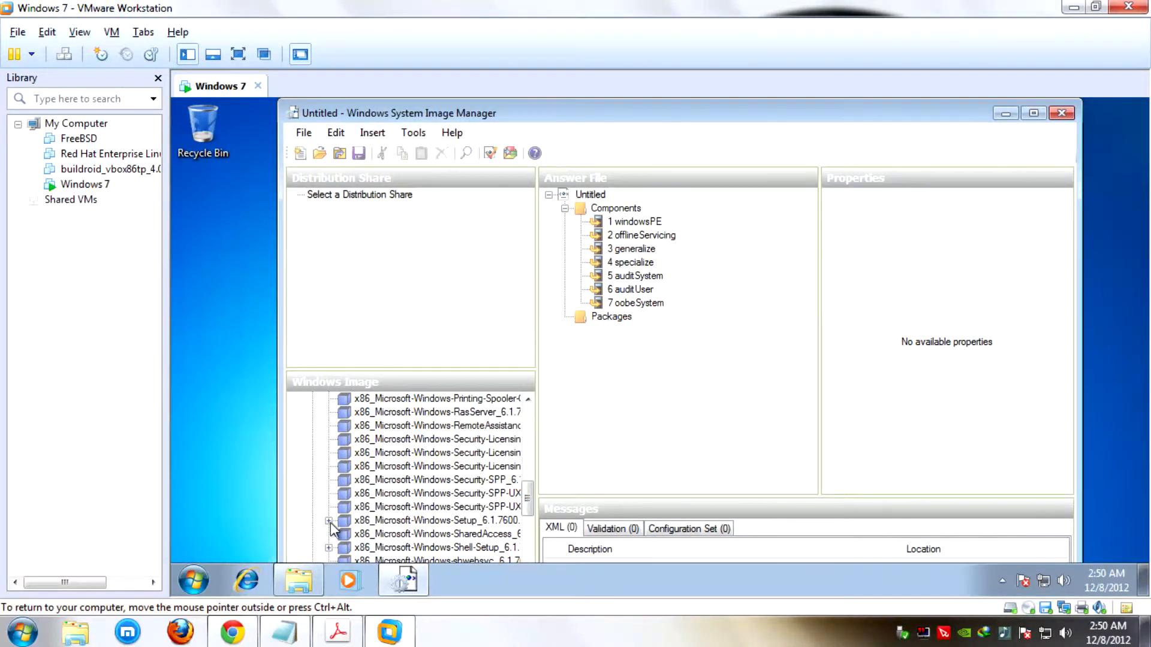
Expand the x86 Microsoft-Windows-Setup component to show its settings, then return to the guide.
left_click(330, 520)
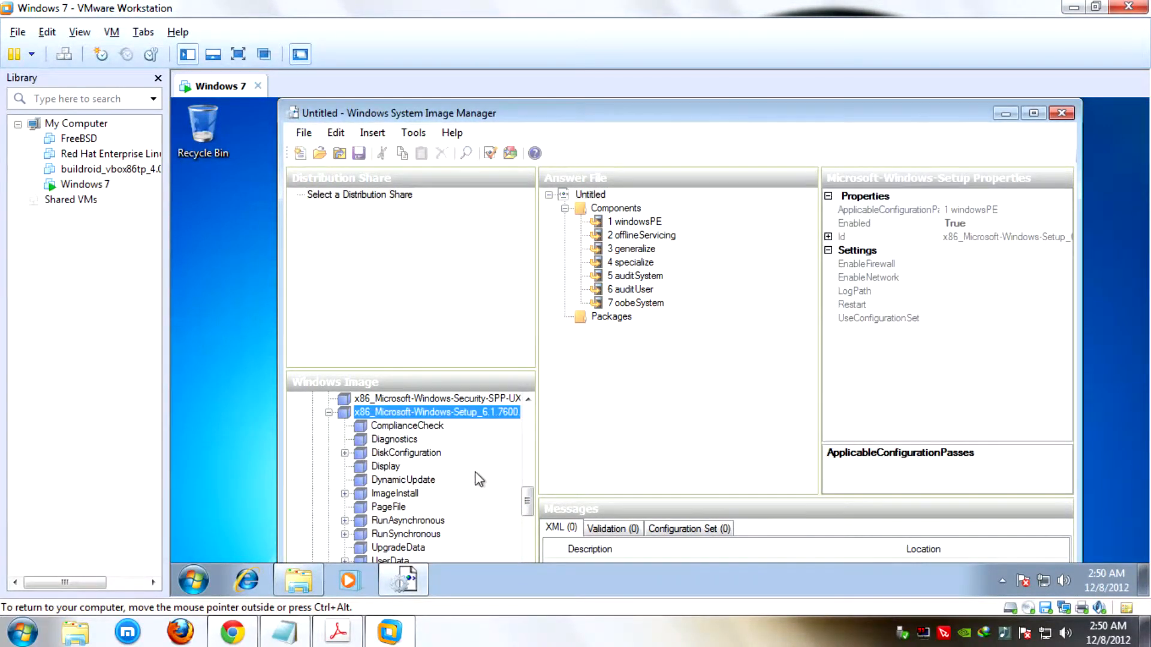
mouse_move(367, 546)
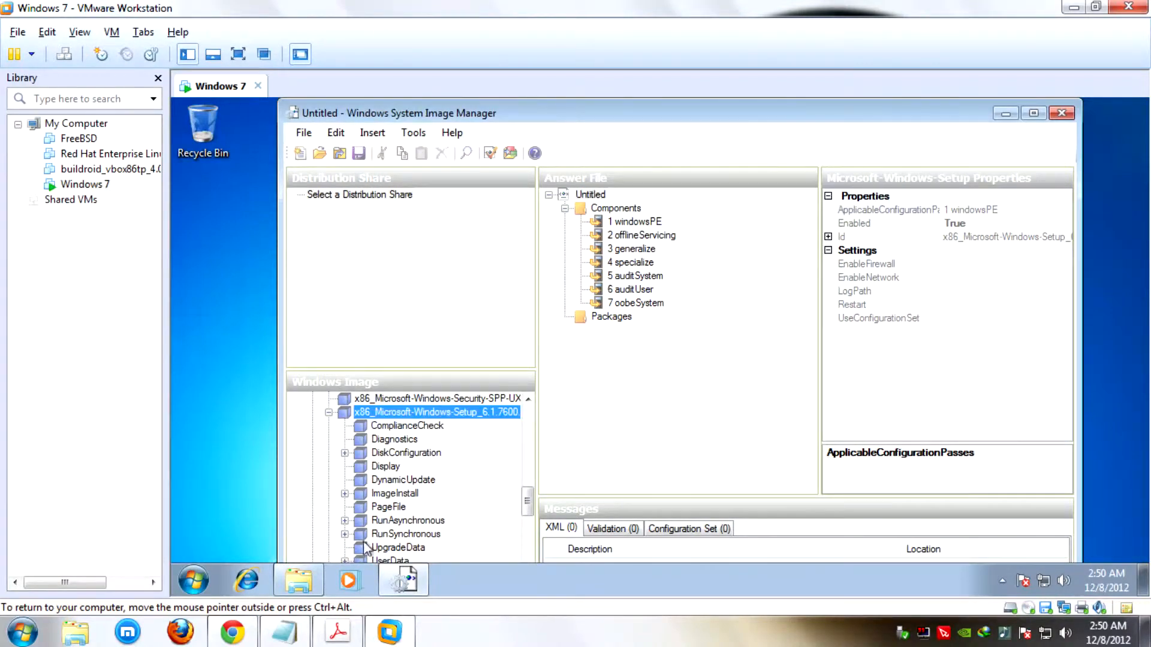
left_click(336, 632)
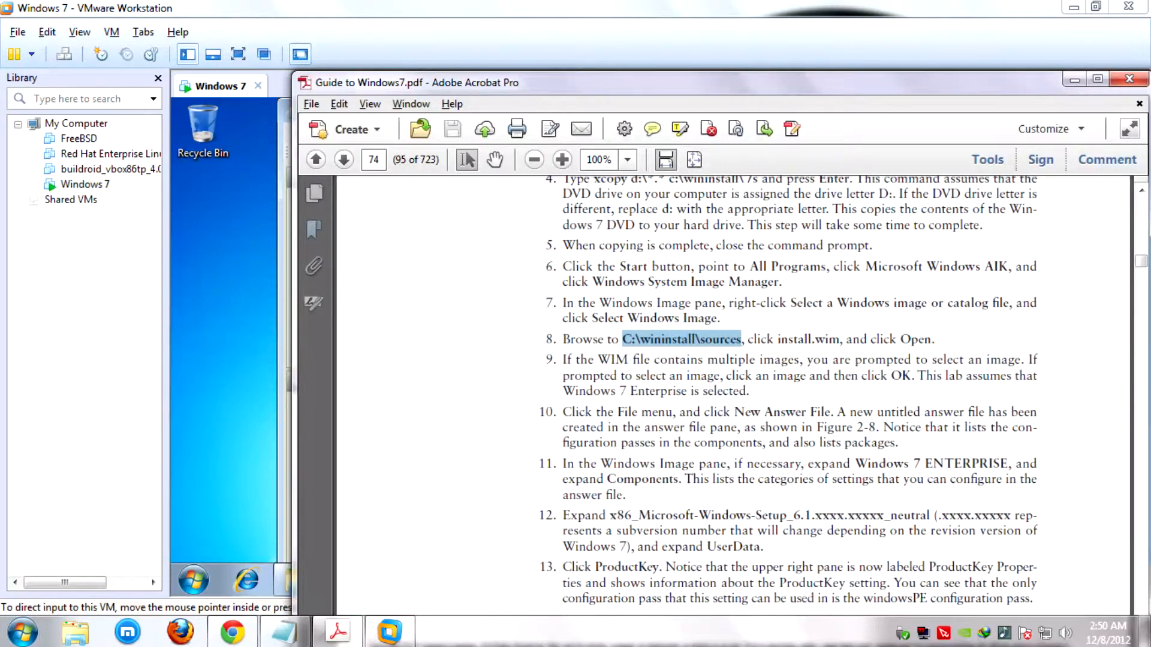
mouse_move(225, 462)
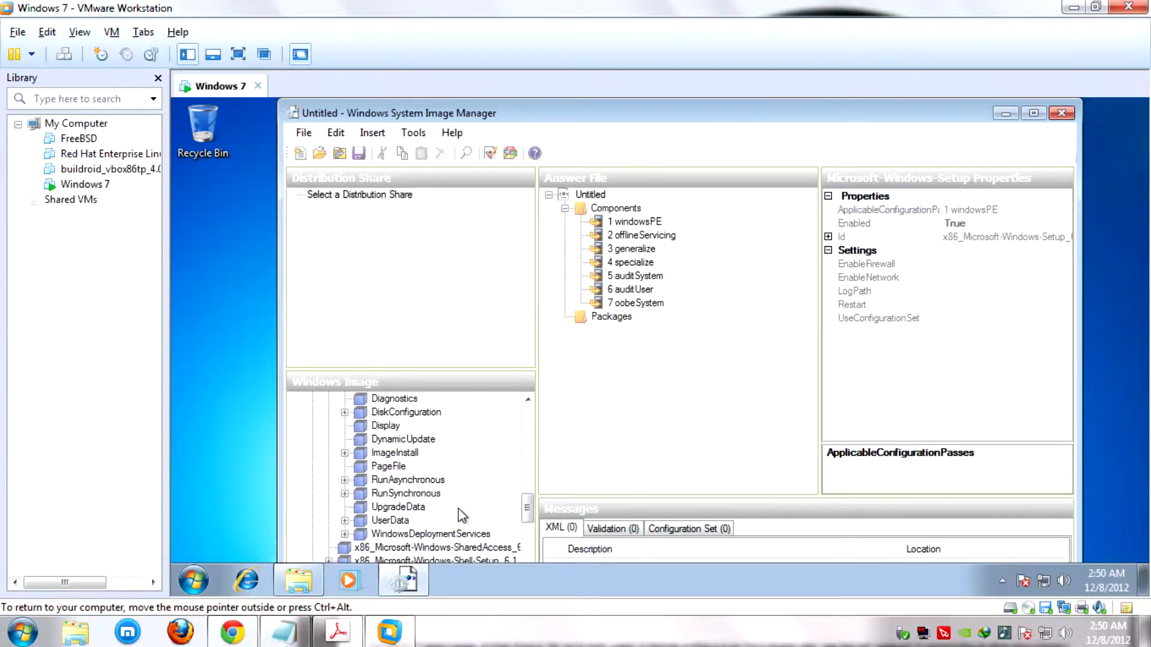
mouse_move(389, 542)
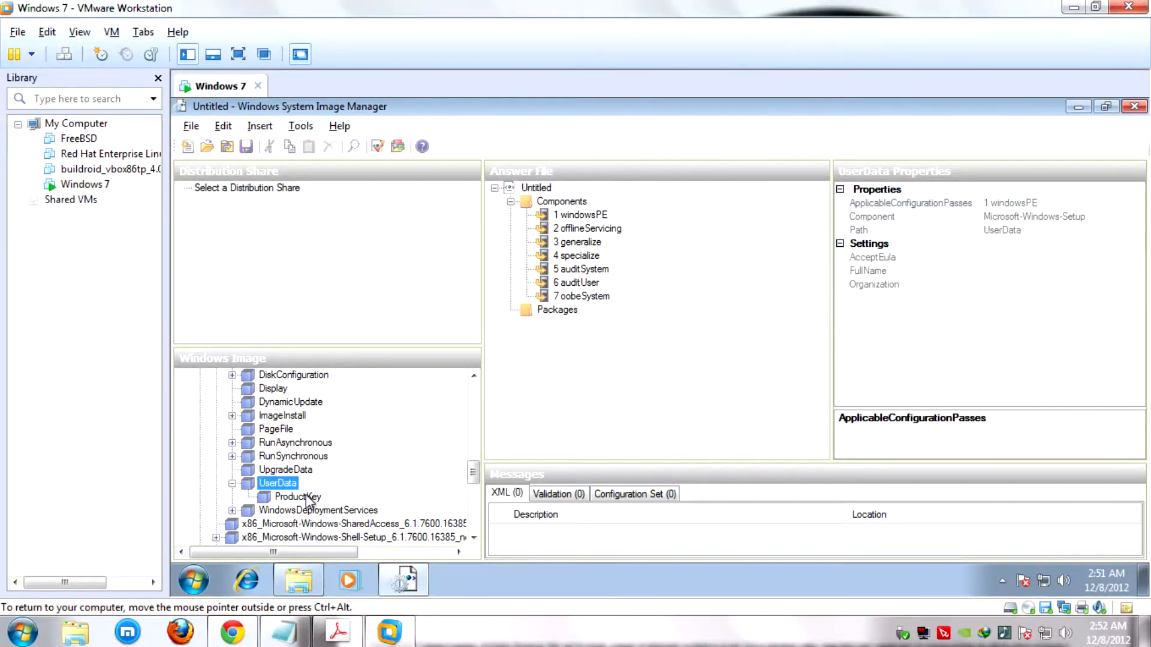
Show the ProductKey setting's properties, then move the guide on to page 75.
left_click(298, 497)
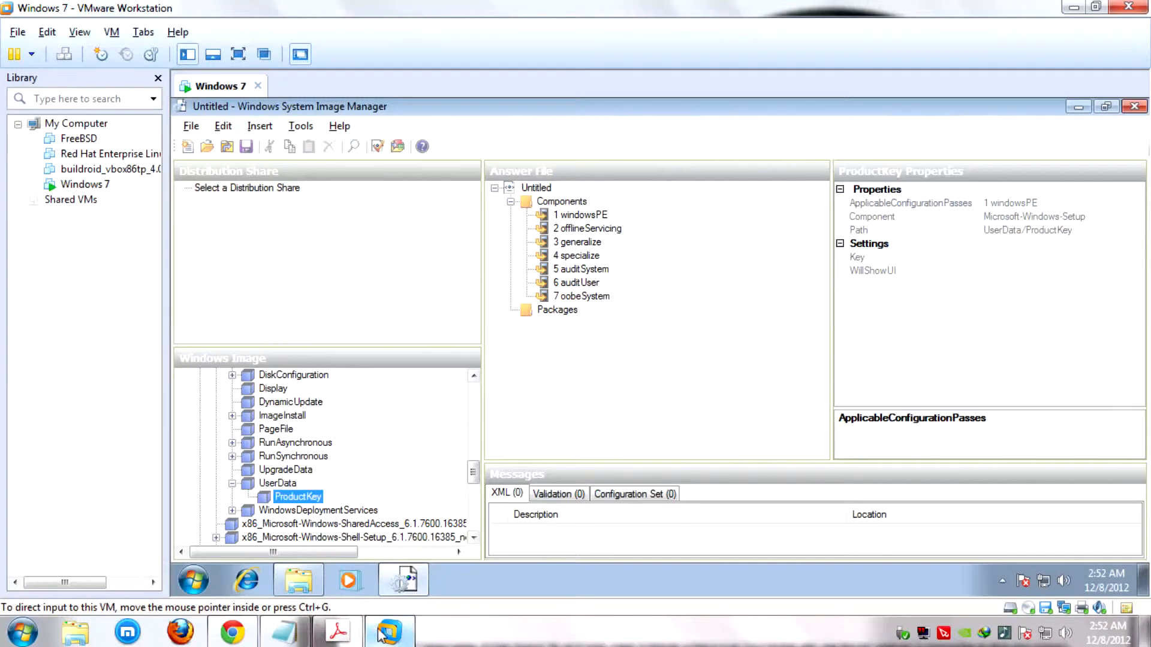
left_click(336, 632)
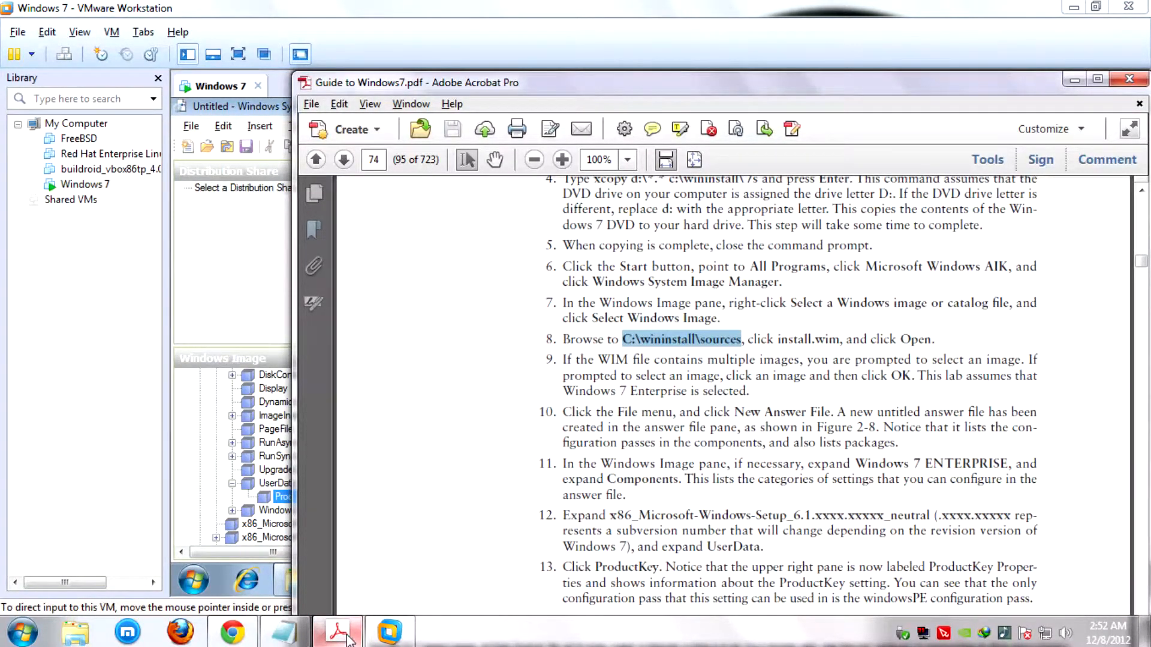
scroll("down", 3)
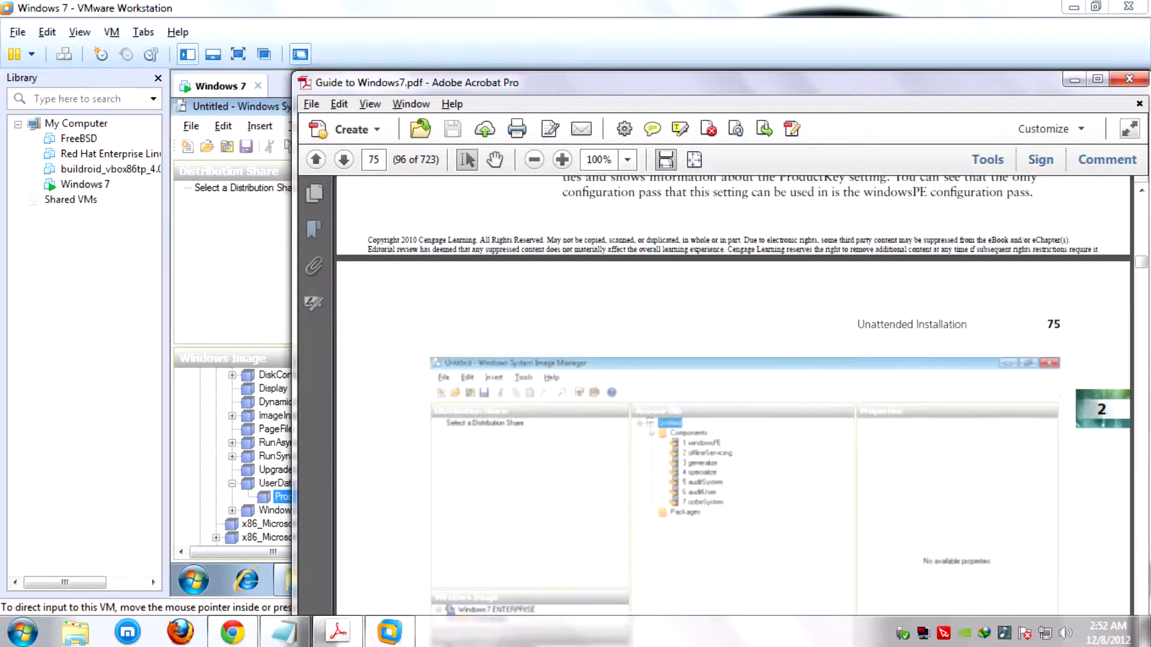
scroll("down", 3)
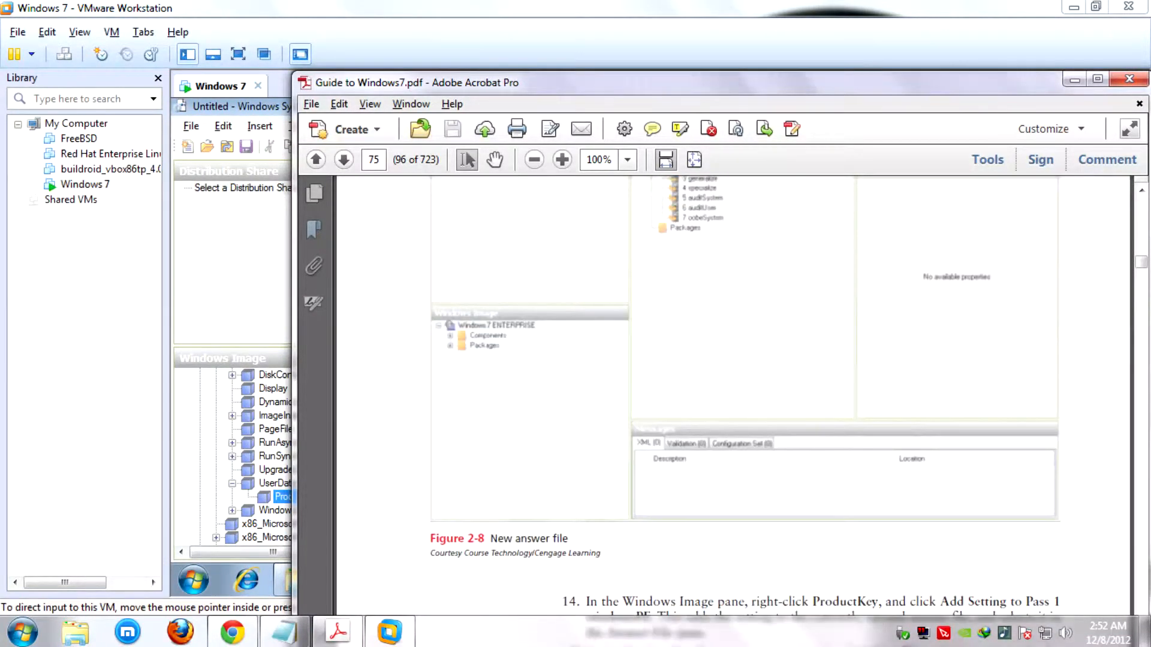
scroll("down", 3)
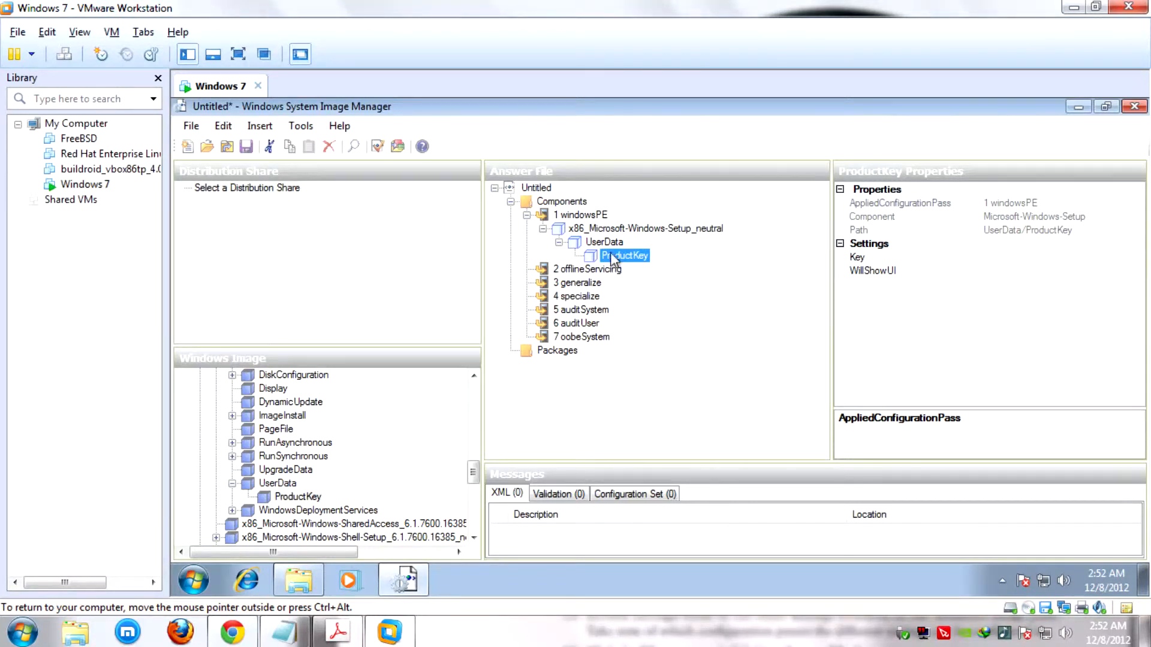
mouse_move(662, 278)
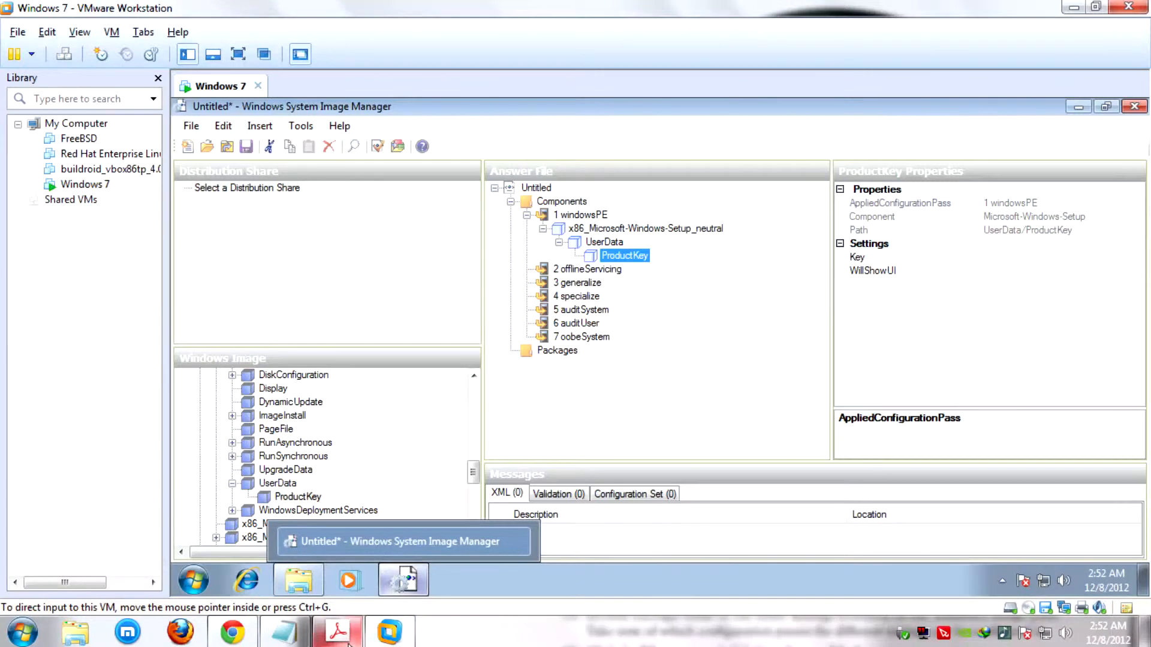
Return to the Acrobat guide showing steps 14–19 on entering the product key.
left_click(335, 632)
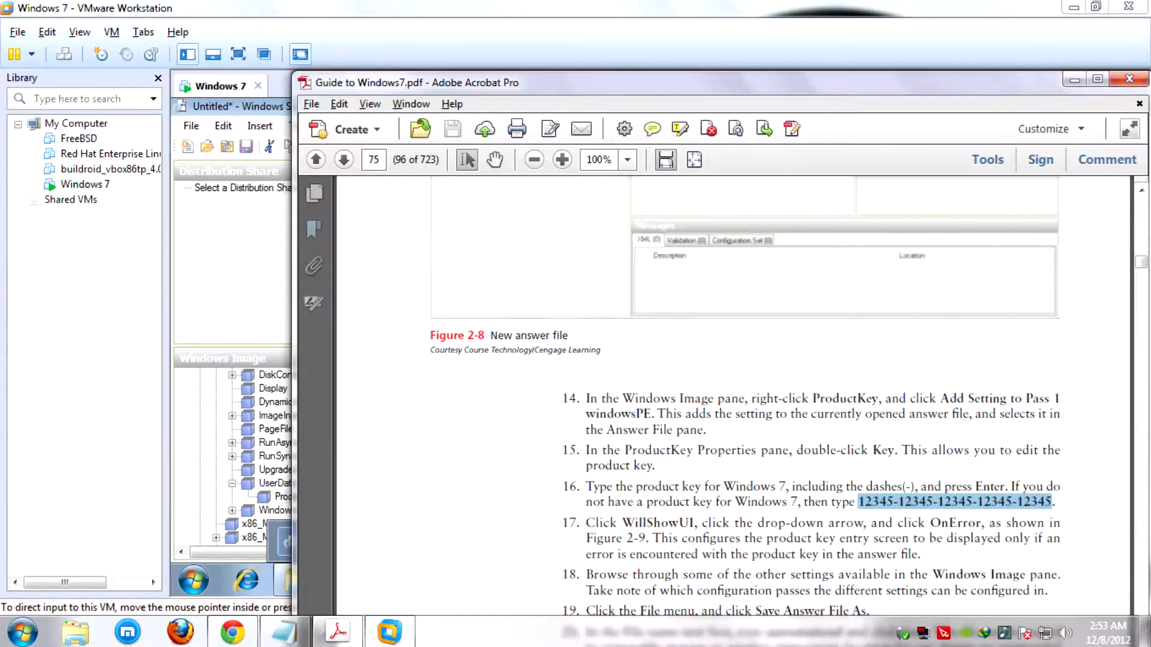
mouse_move(246, 276)
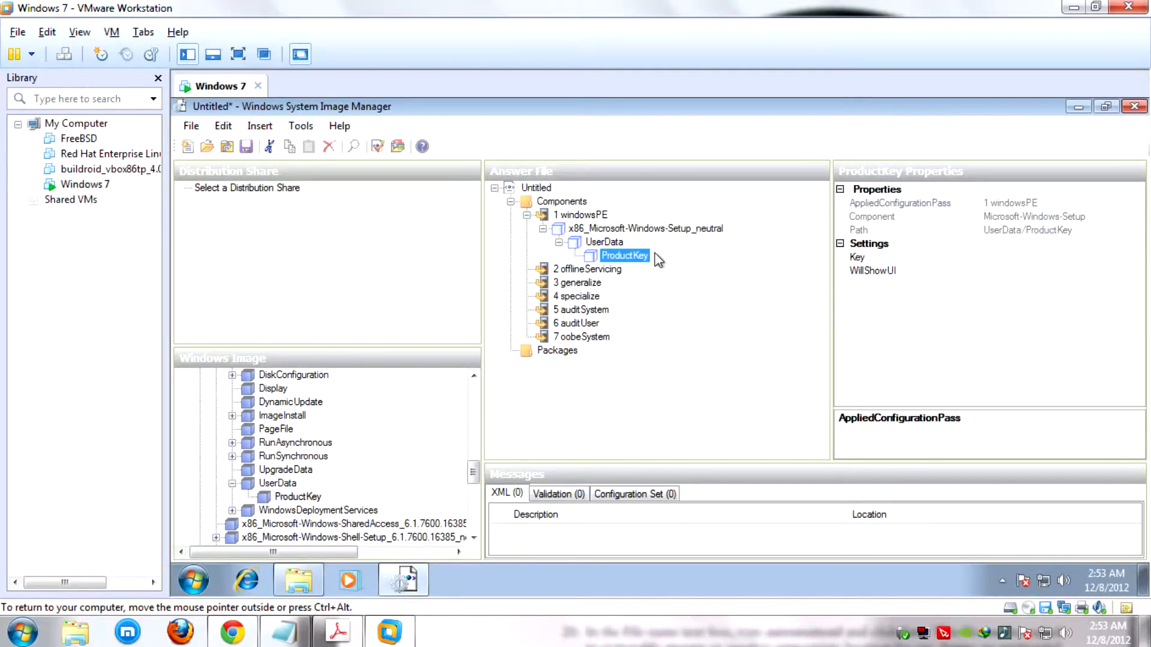
mouse_move(968, 277)
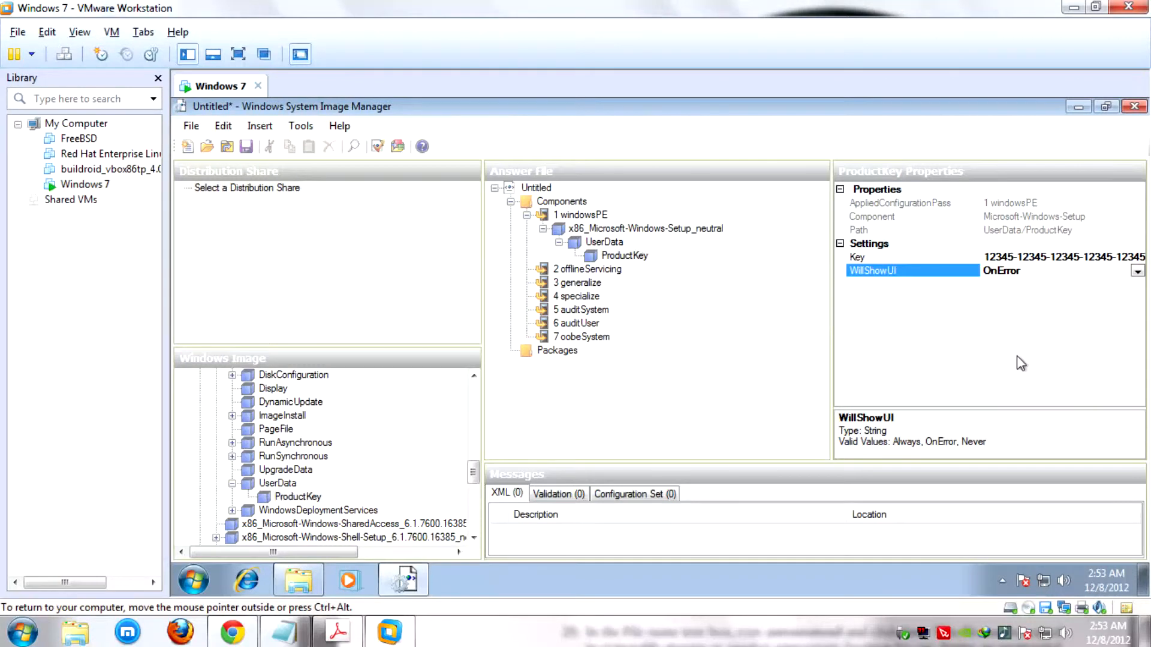
mouse_move(703, 352)
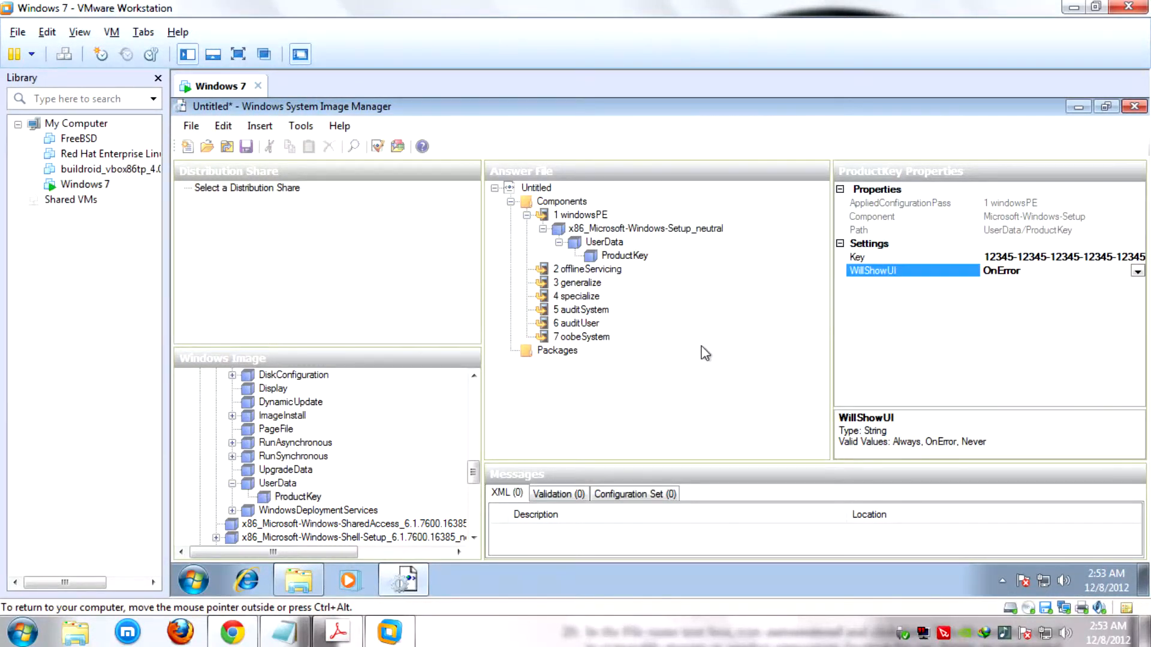
Return to the guide and move down to the next steps after the product key entry.
left_click(338, 632)
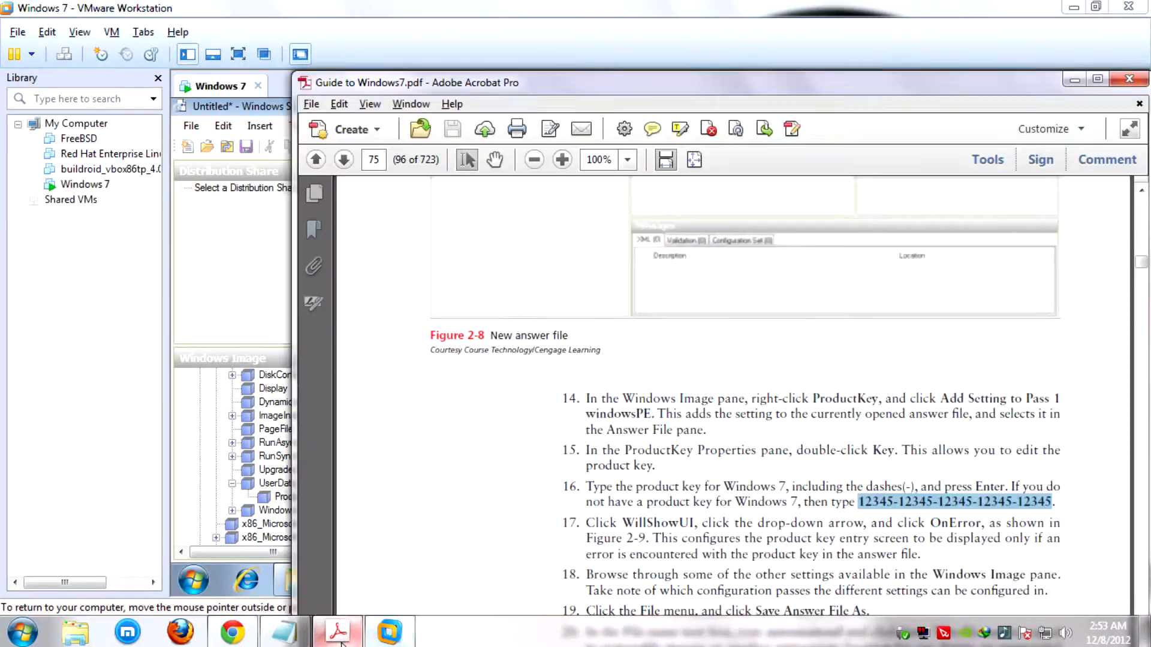
scroll("down", 3)
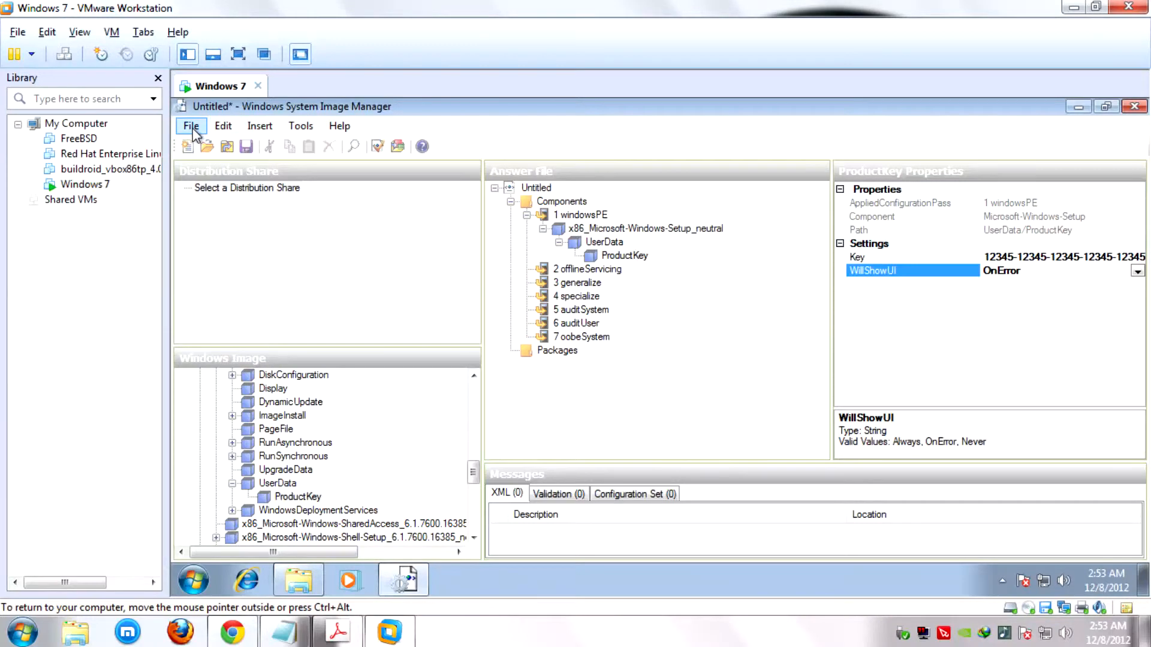
Save the answer file as autounattend in the wininstall\SOURCES folder.
left_click(192, 126)
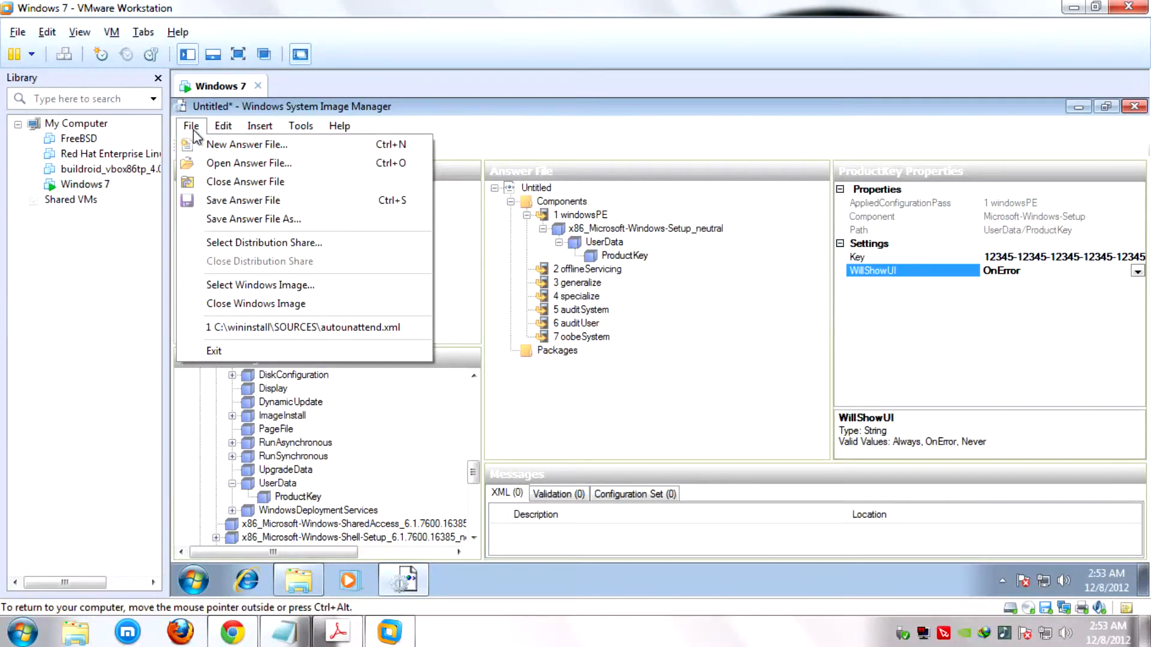
left_click(253, 219)
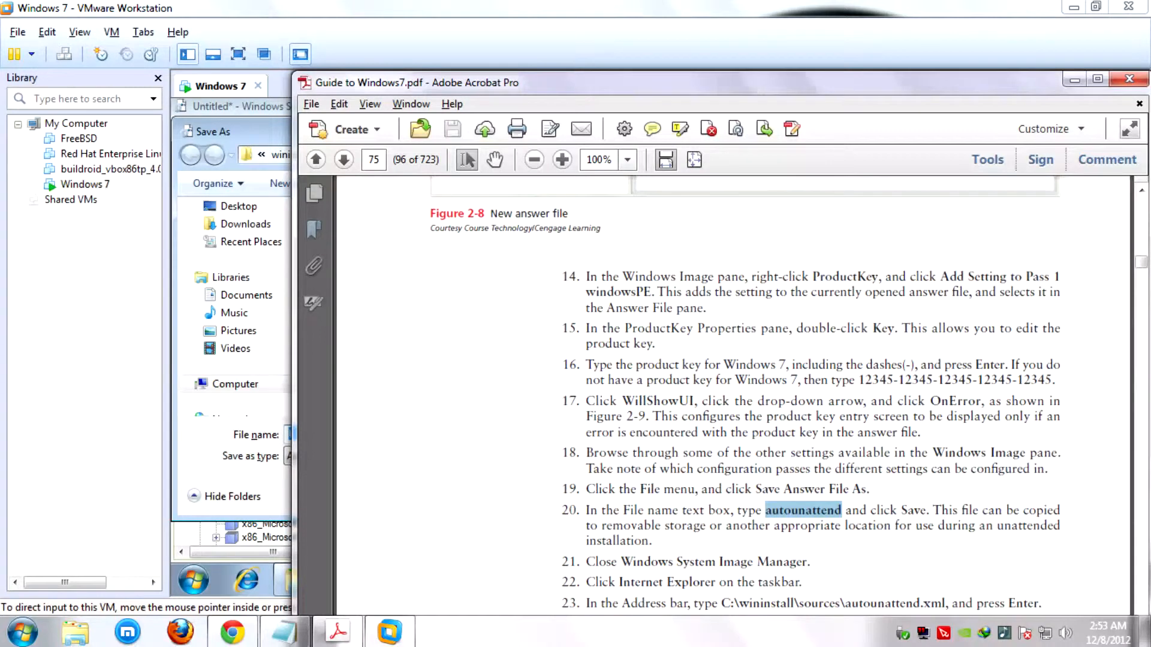
mouse_move(547, 430)
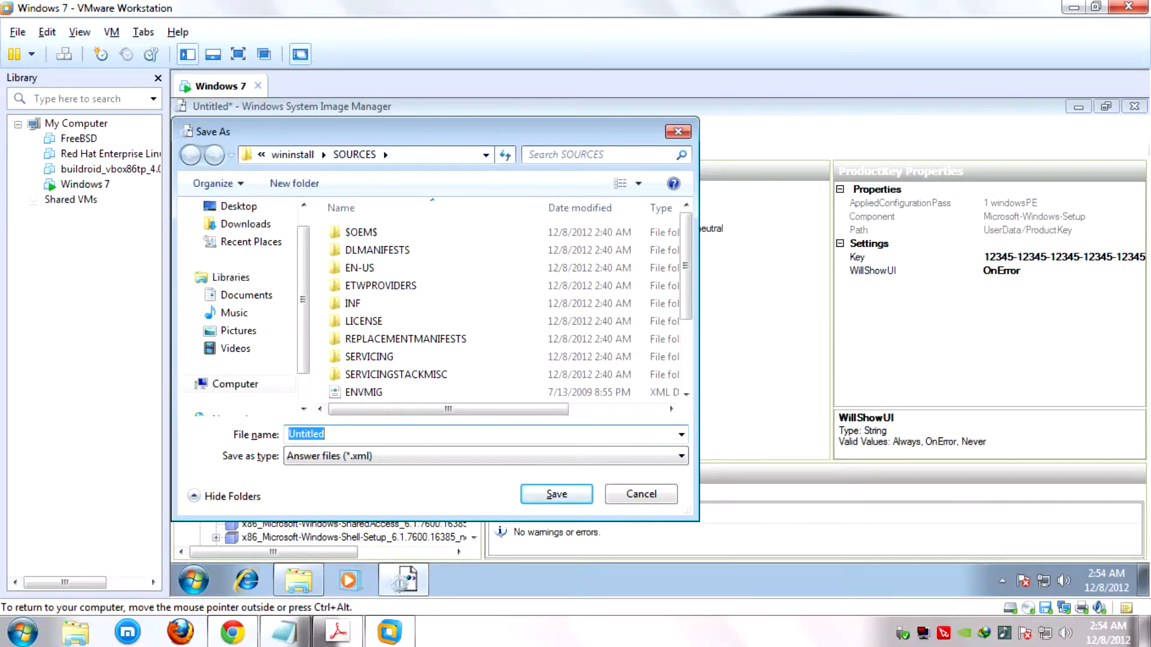
type("autounattend")
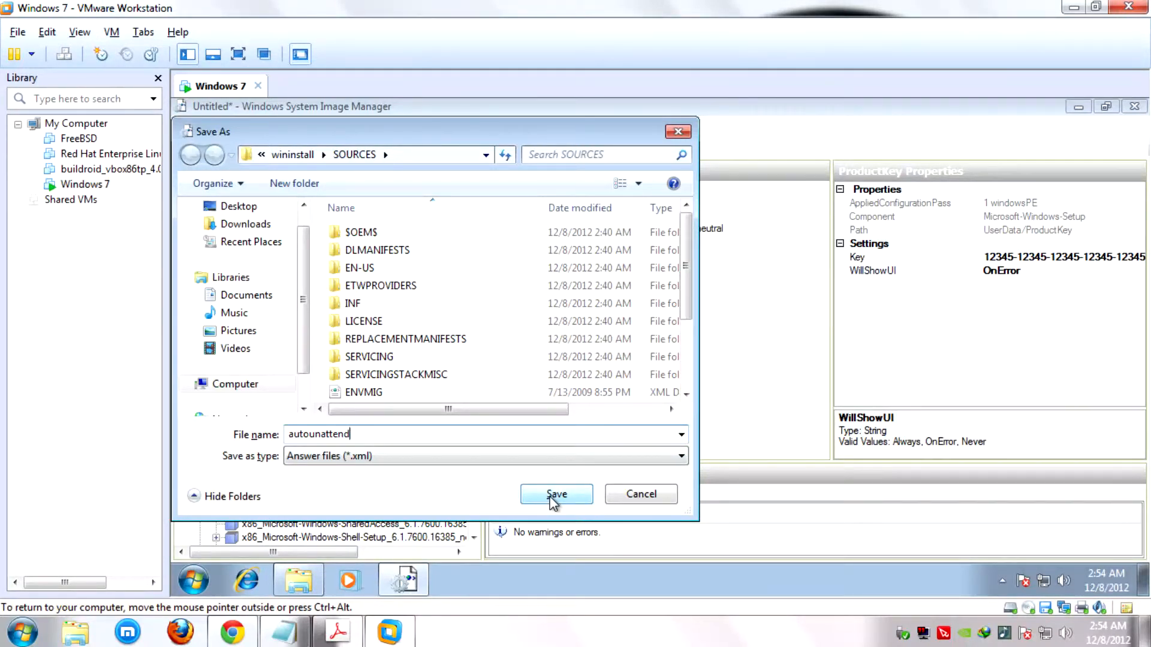
left_click(554, 493)
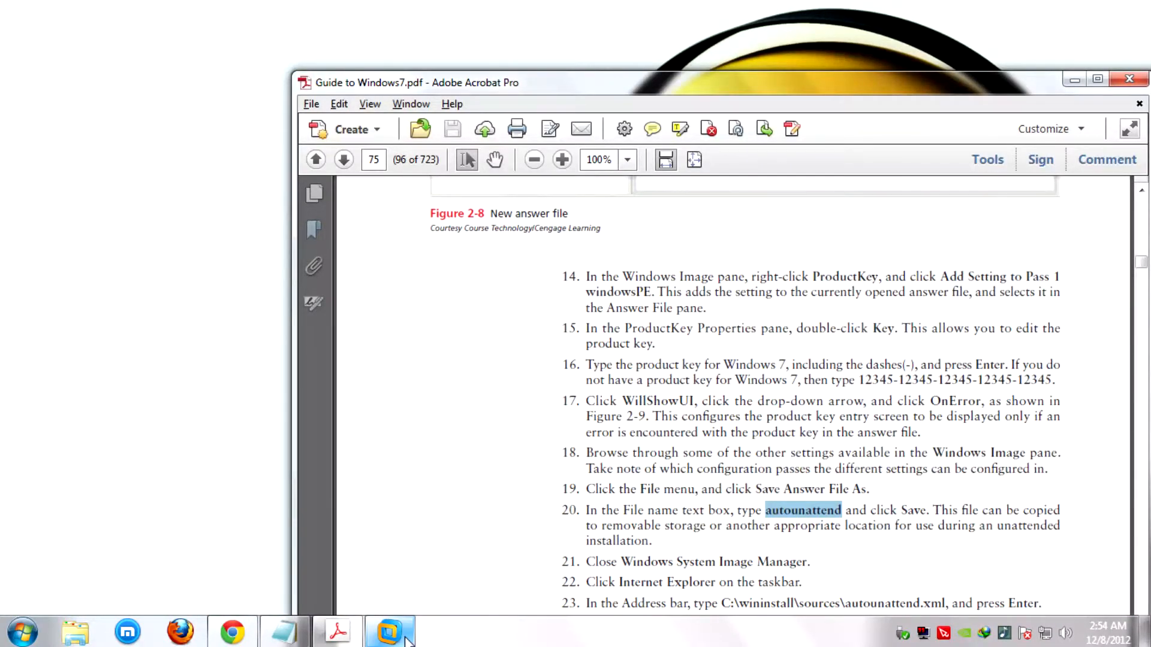
Return to the VM and close Windows System Image Manager and the Computer window.
left_click(389, 632)
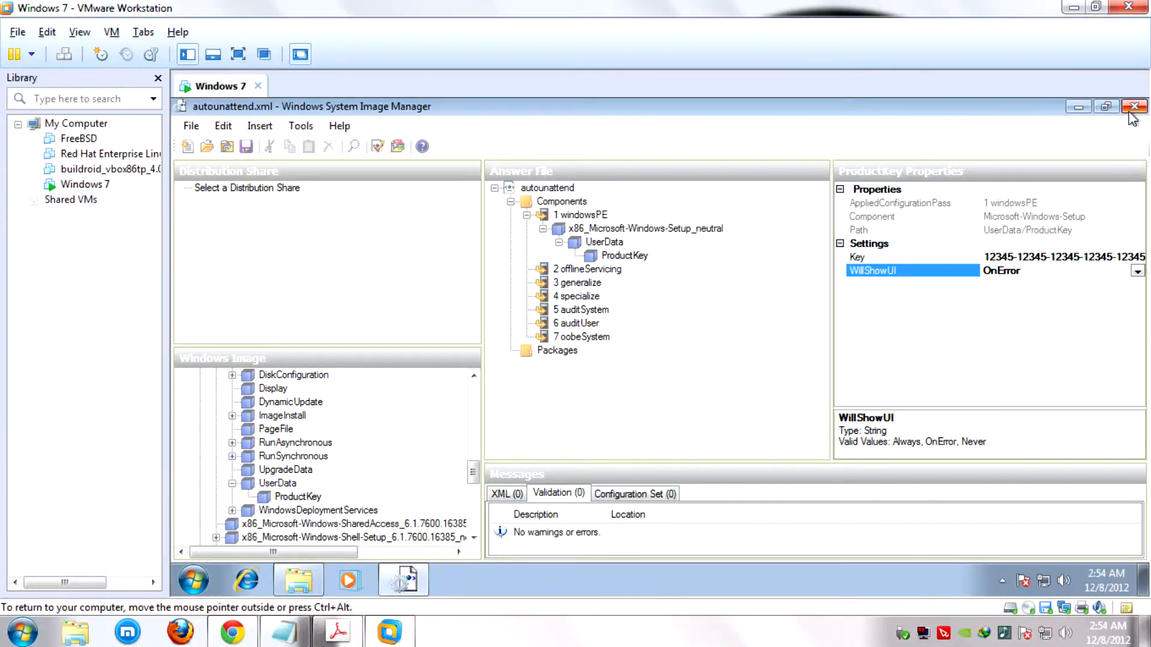
mouse_move(1134, 107)
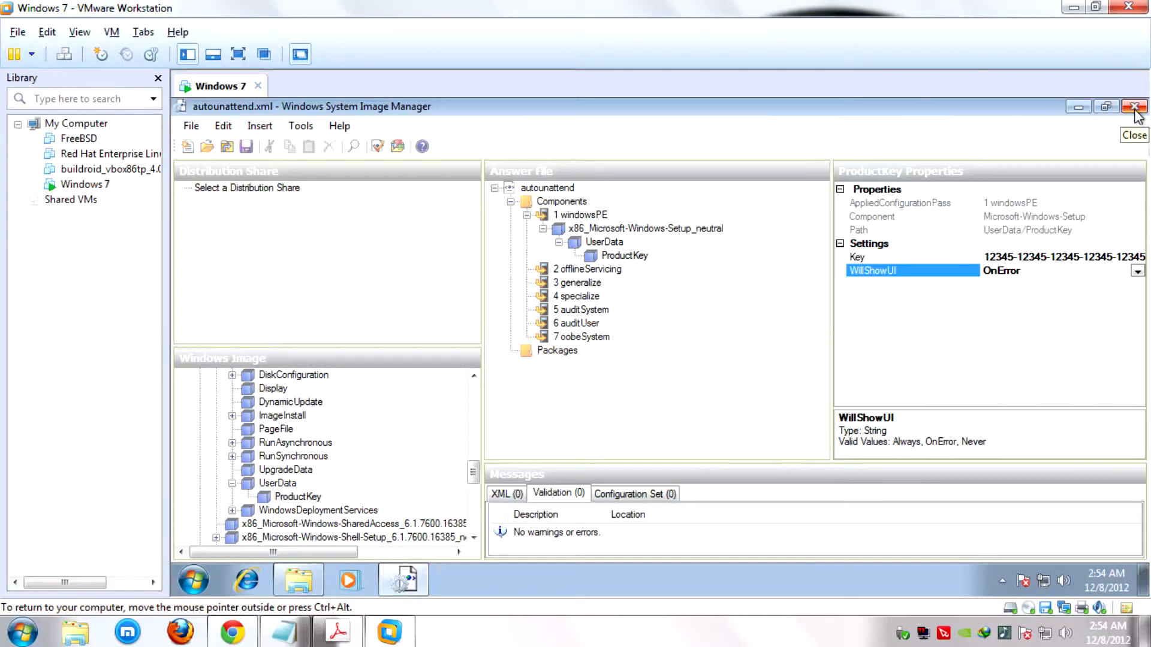
left_click(1134, 107)
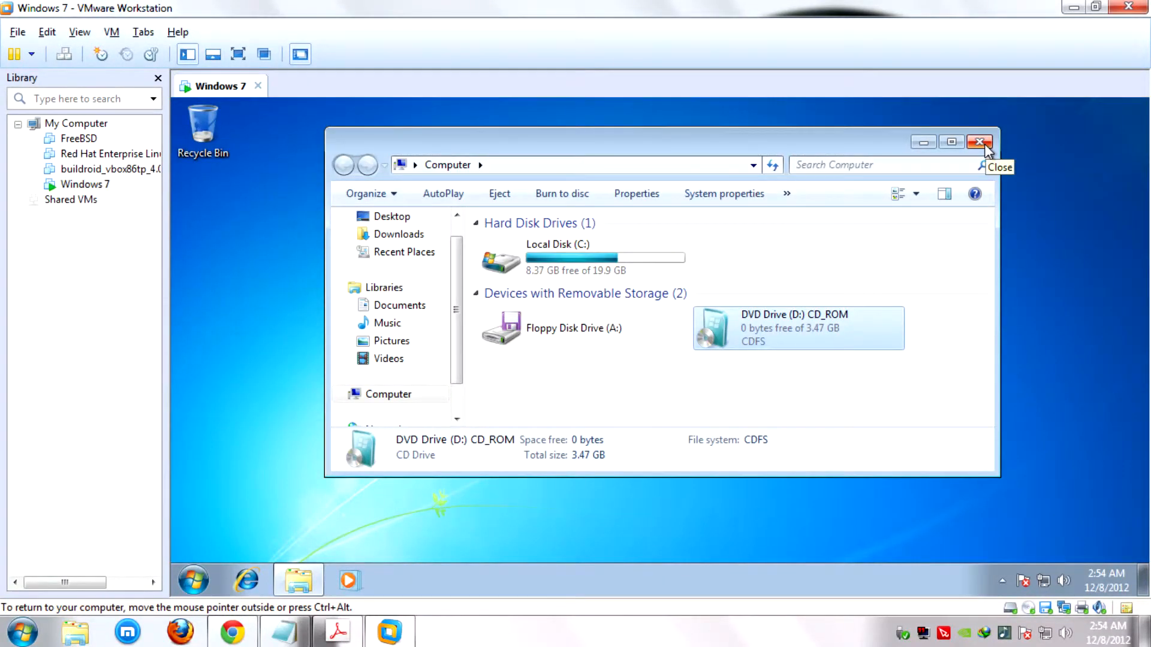
left_click(980, 141)
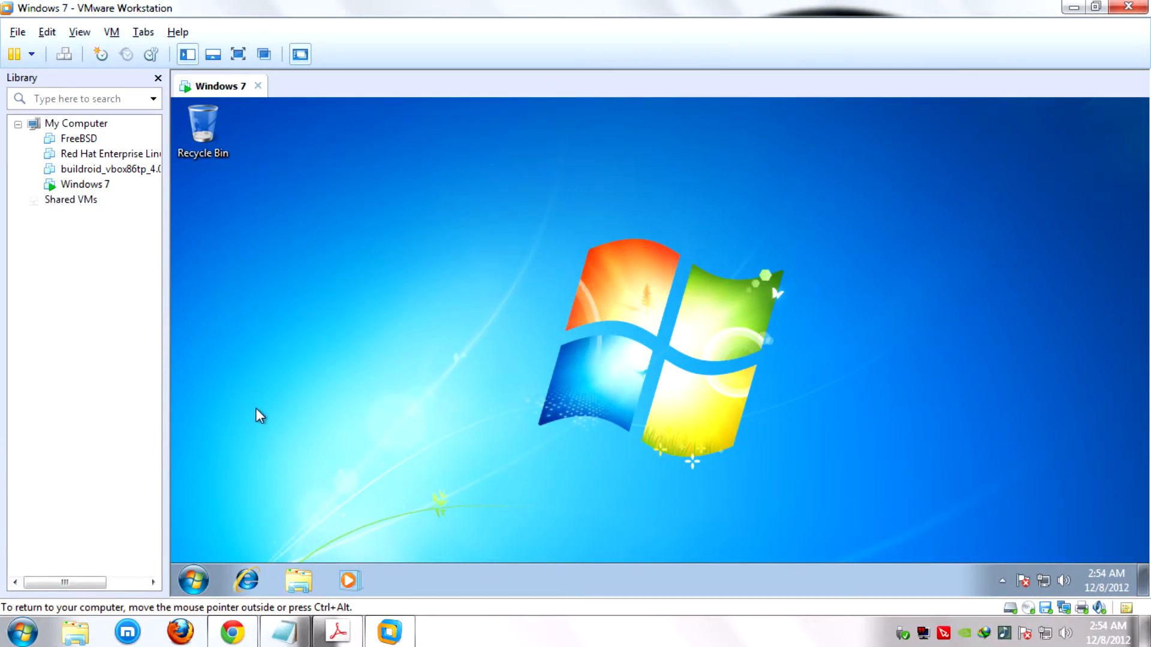
mouse_move(257, 585)
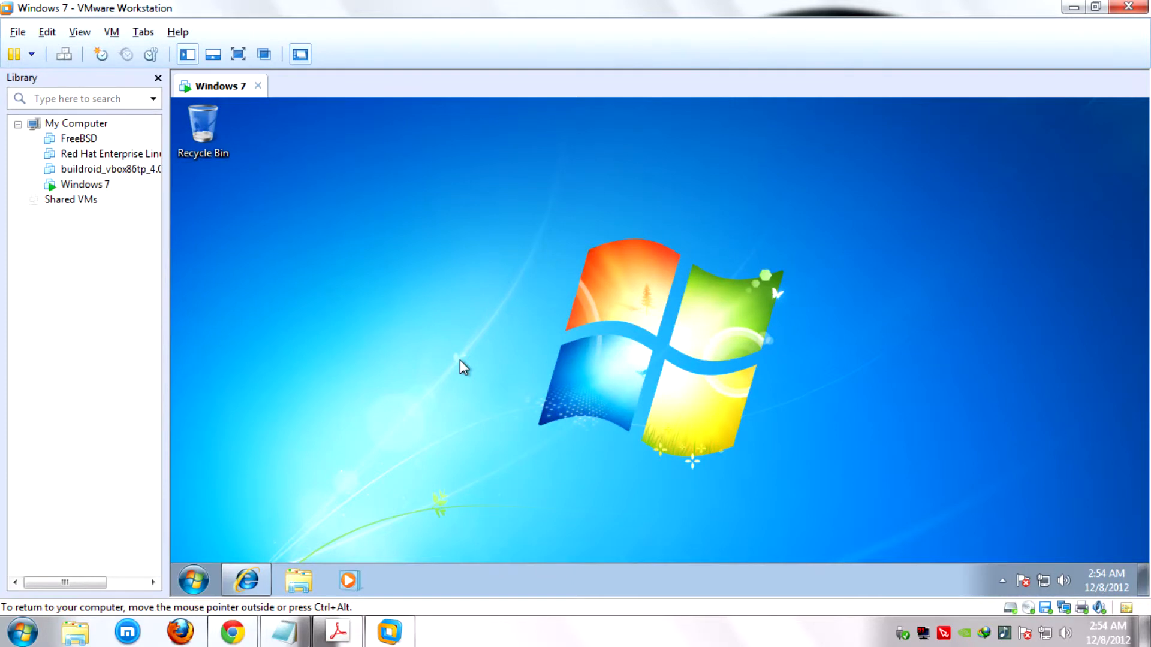
Launch Internet Explorer in the VM and display C:\wininstall\SOURCES\autounattend.xml.
left_click(245, 579)
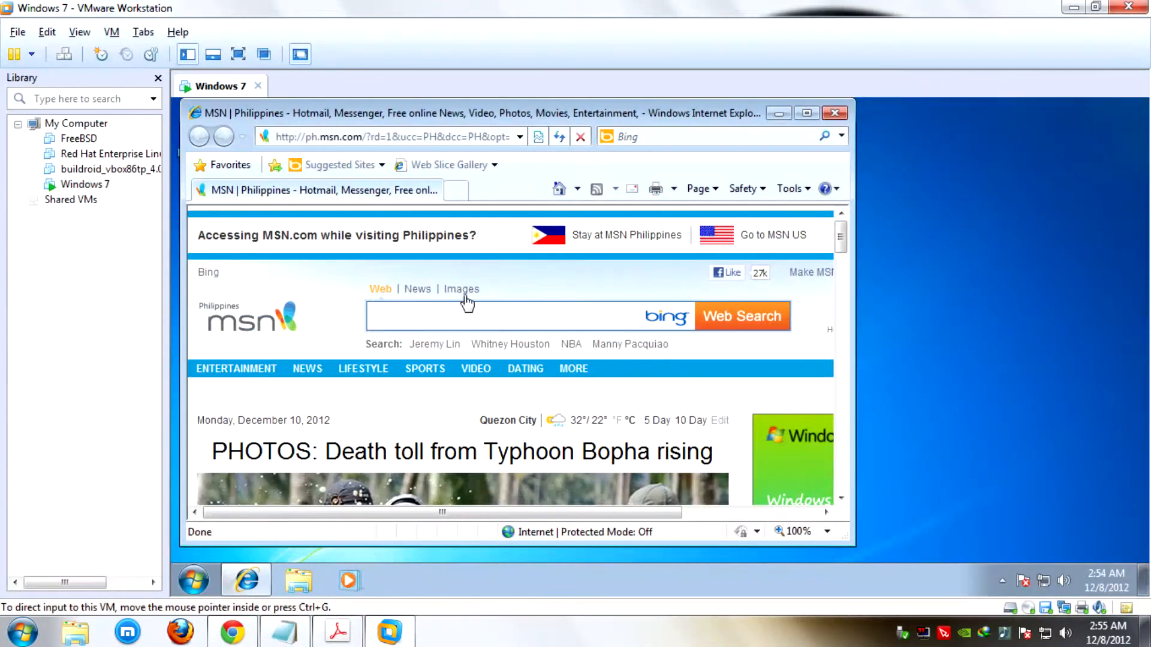
left_click(388, 136)
type("C:\\wininstall\\SOURCES\\autounattend.xml")
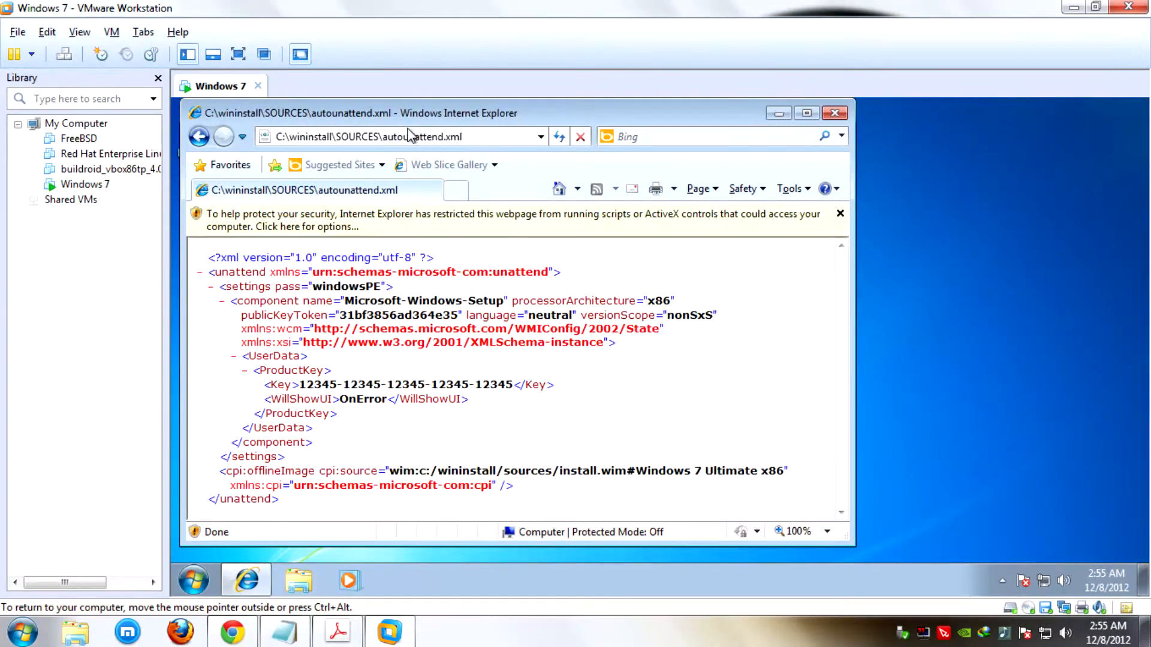
mouse_move(528, 204)
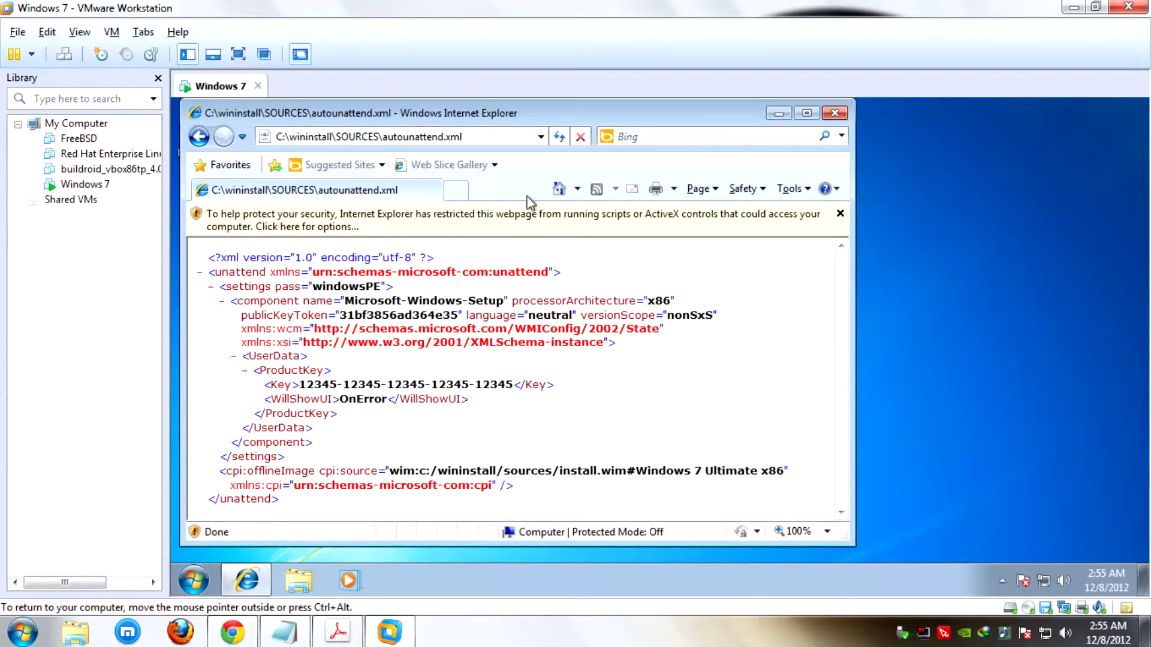
mouse_move(771, 345)
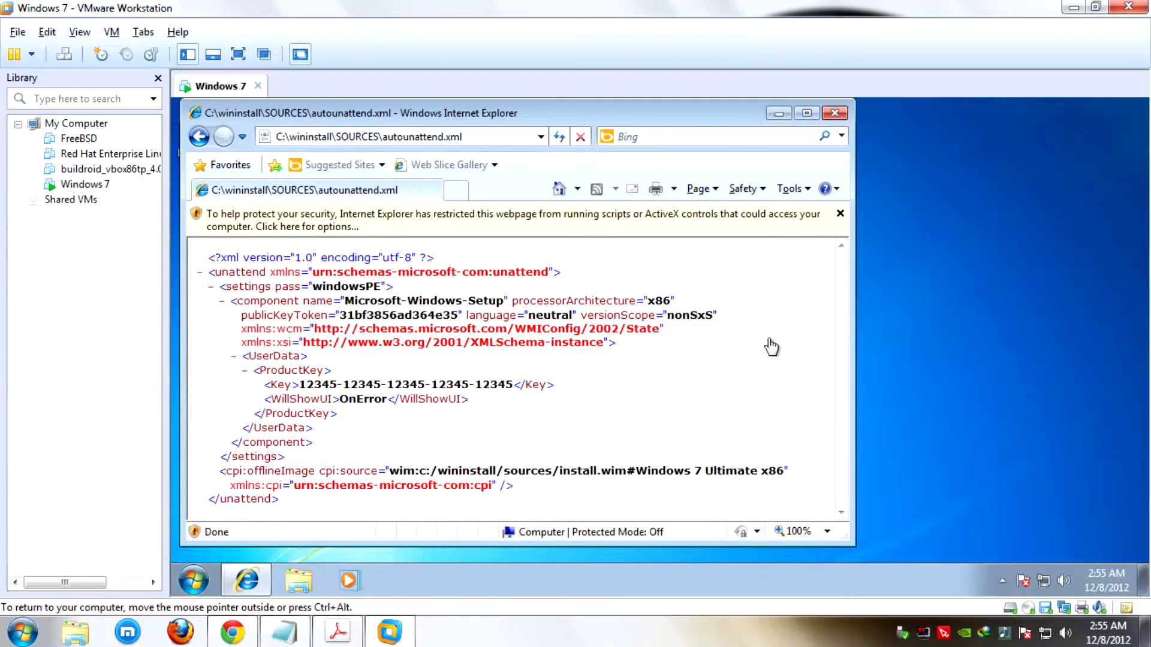
mouse_move(745, 344)
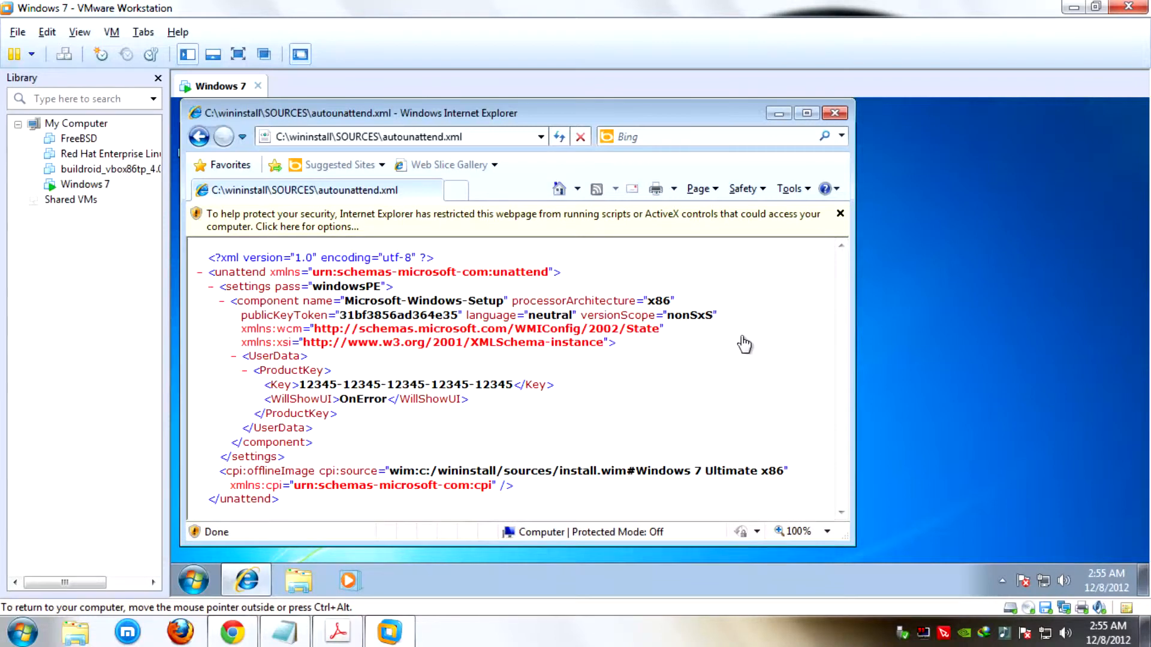
mouse_move(724, 339)
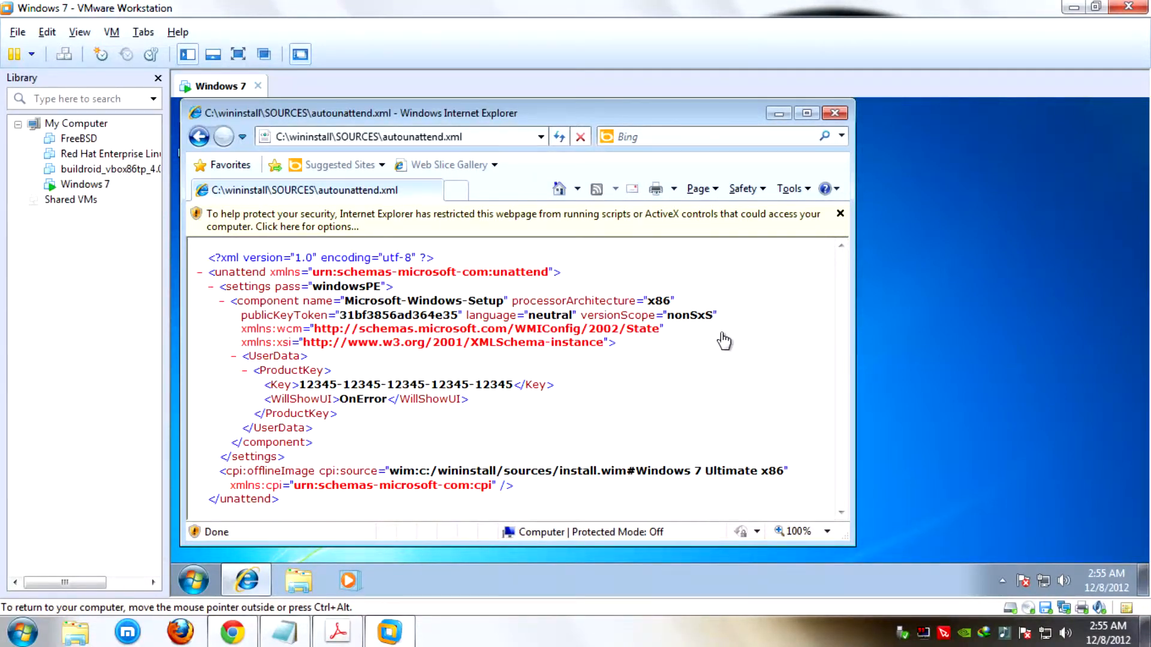
mouse_move(673, 350)
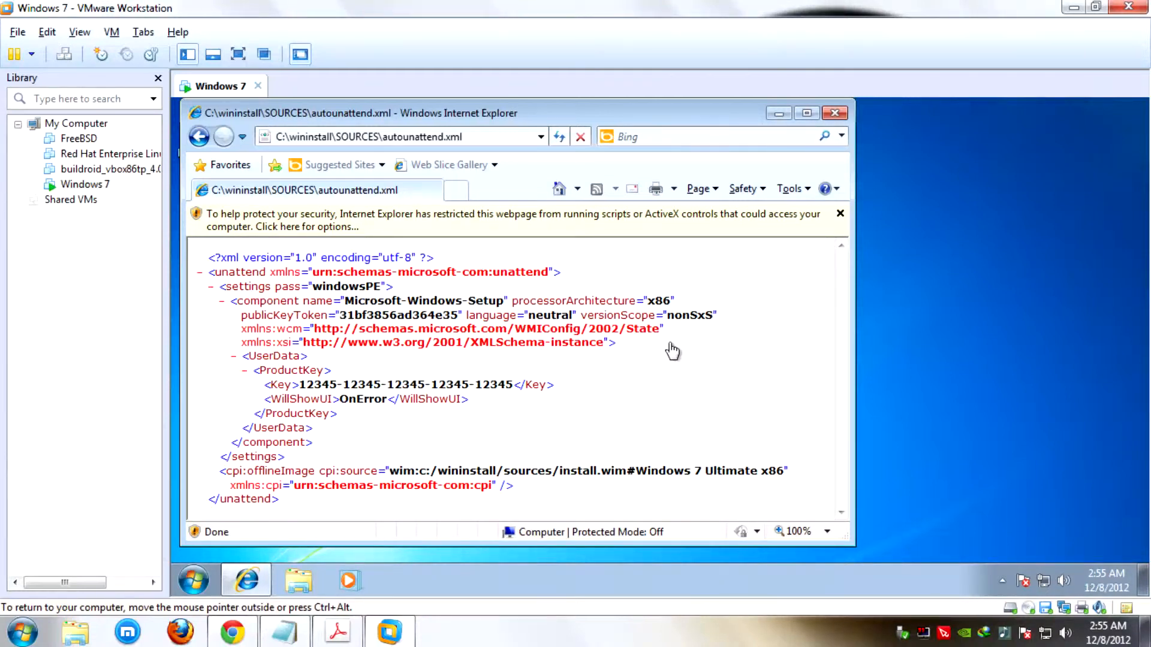
mouse_move(651, 336)
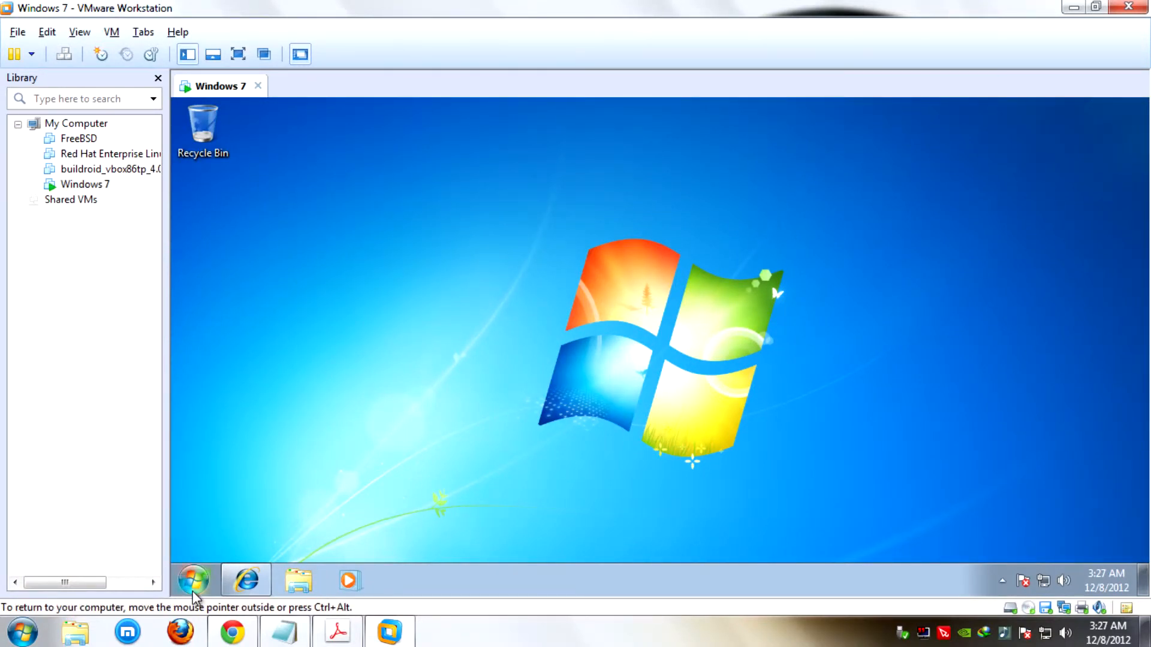
Open Control Panel from the Start menu in the guest.
left_click(192, 580)
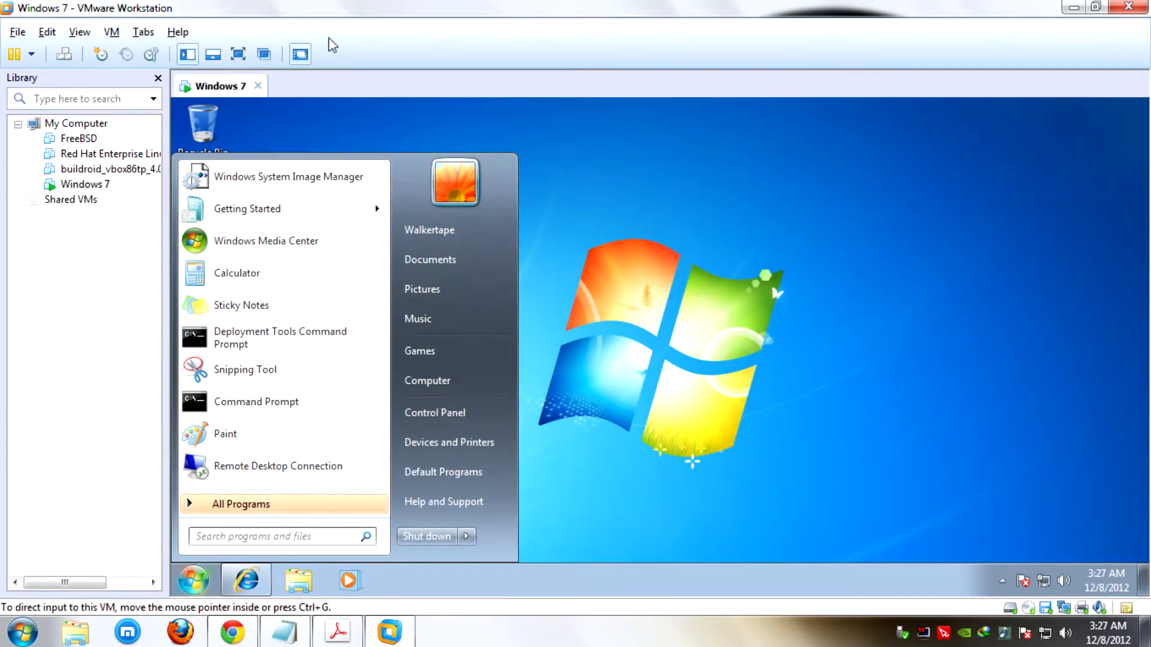
mouse_move(235, 561)
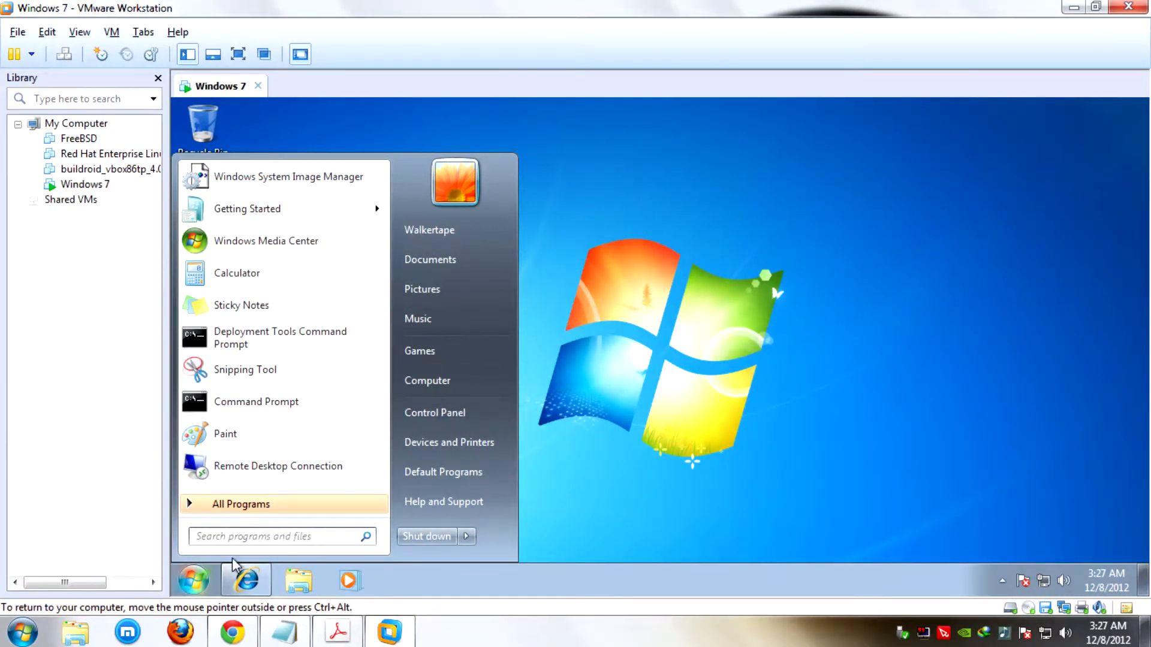
mouse_move(194, 580)
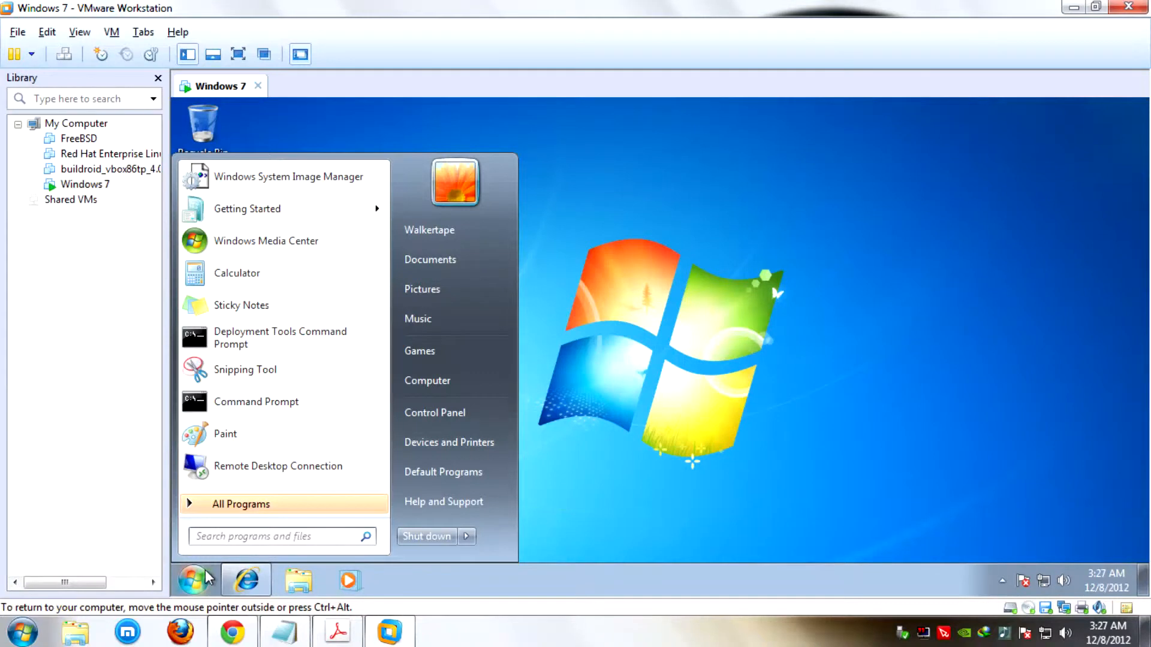
mouse_move(448, 412)
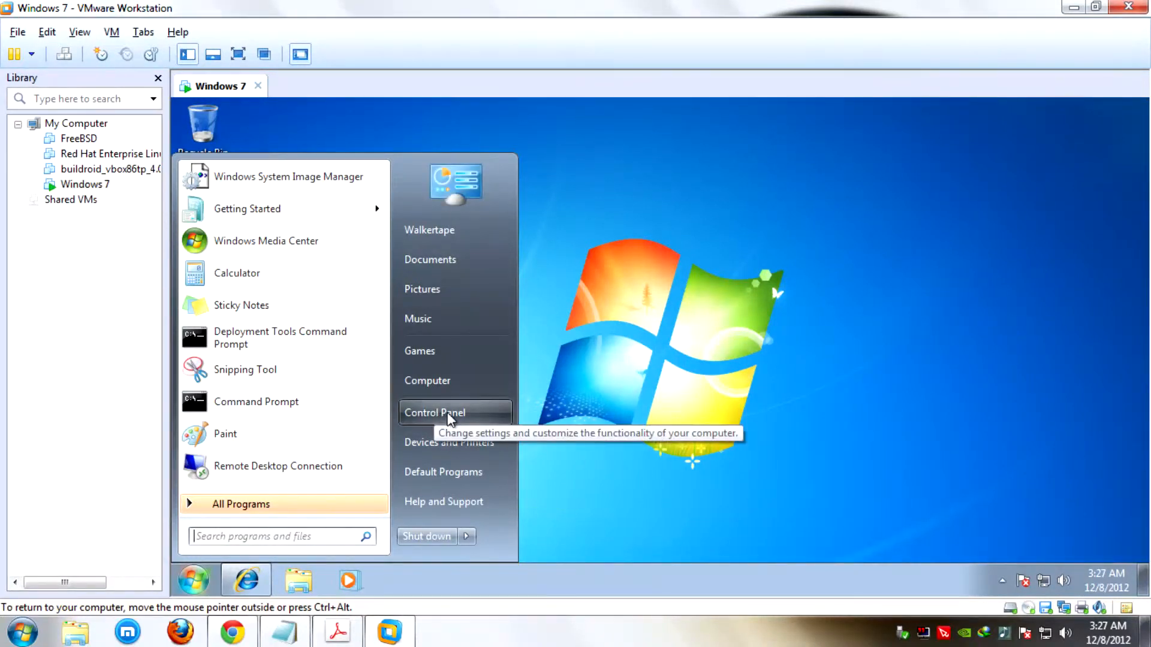
left_click(434, 412)
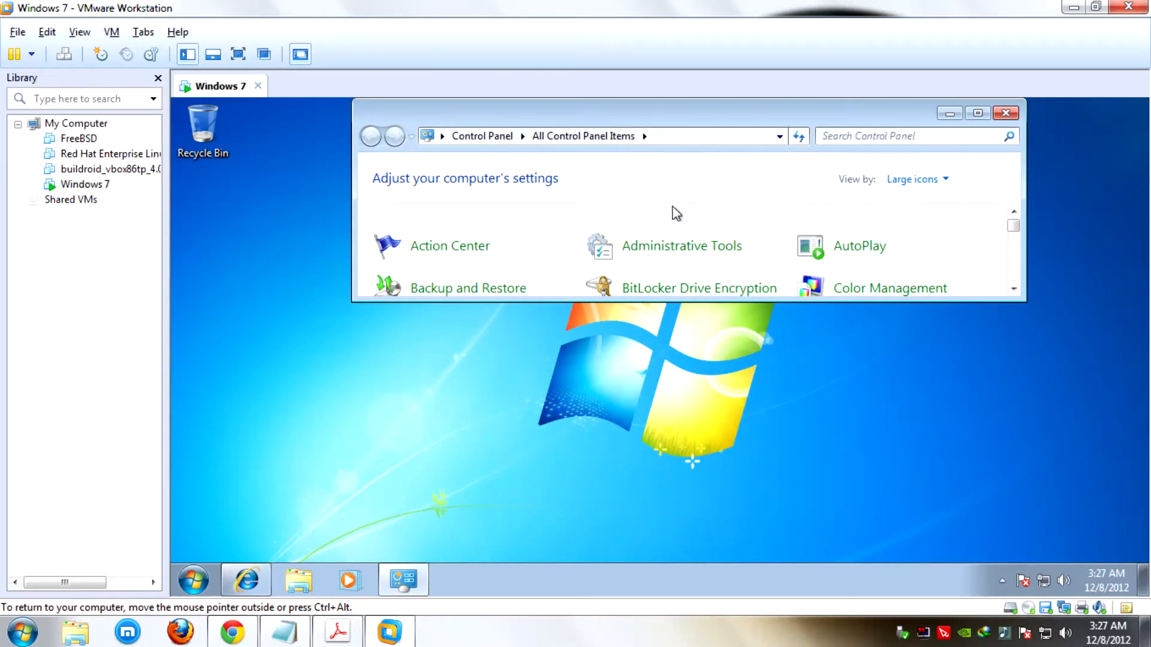
mouse_move(679, 246)
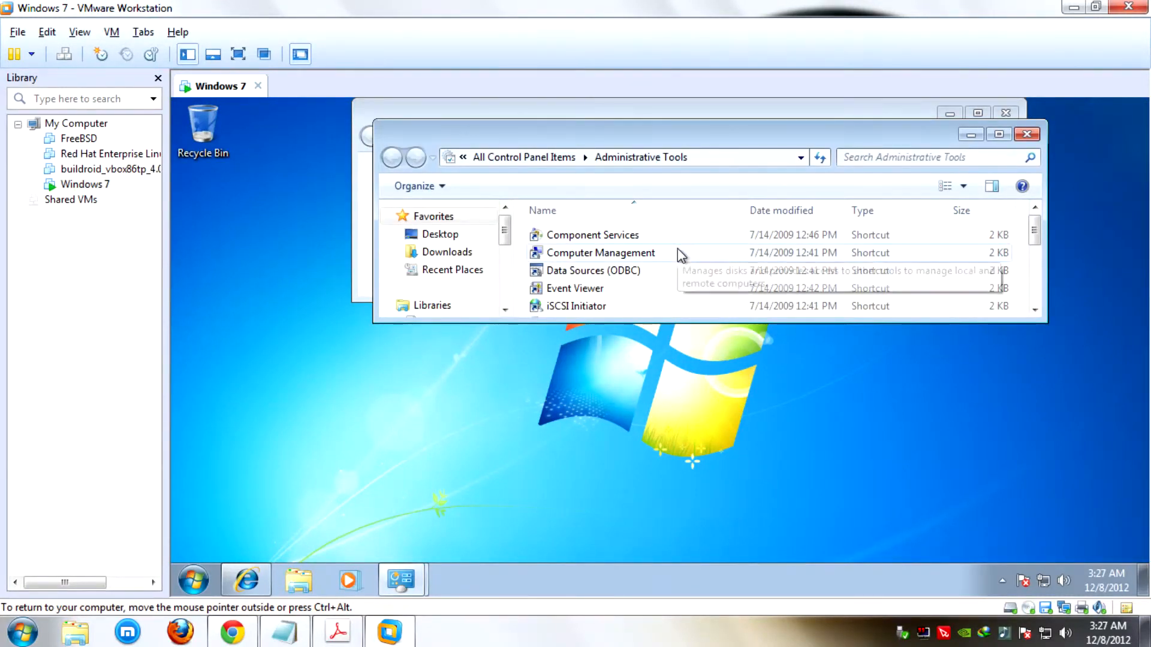
mouse_move(681, 260)
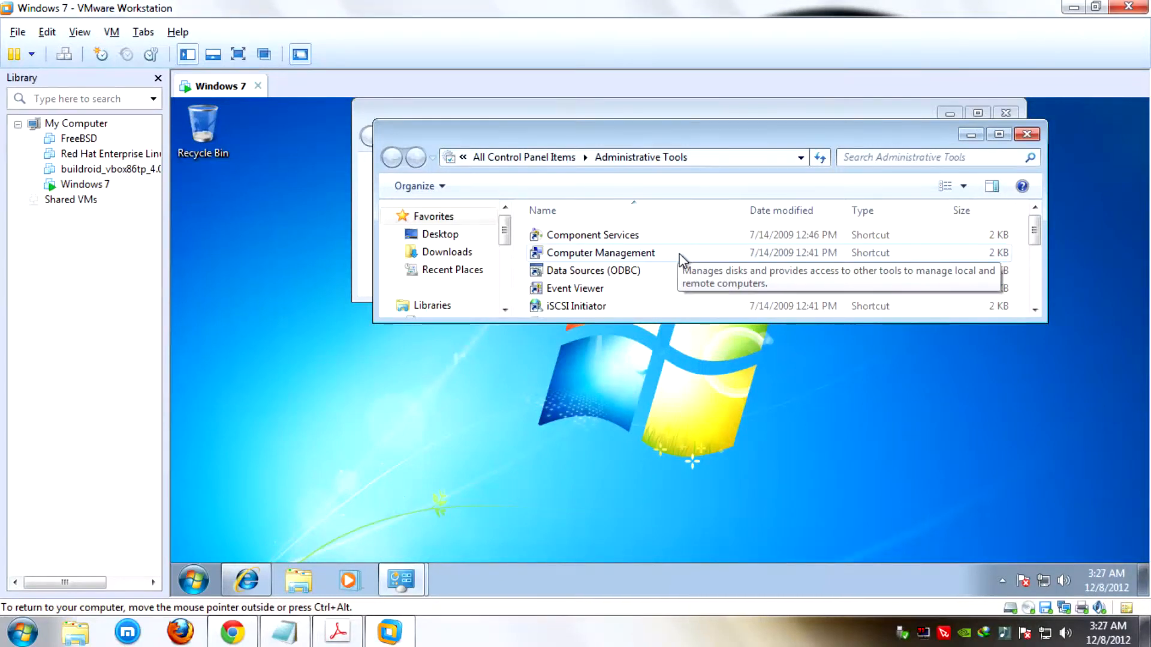
mouse_move(726, 255)
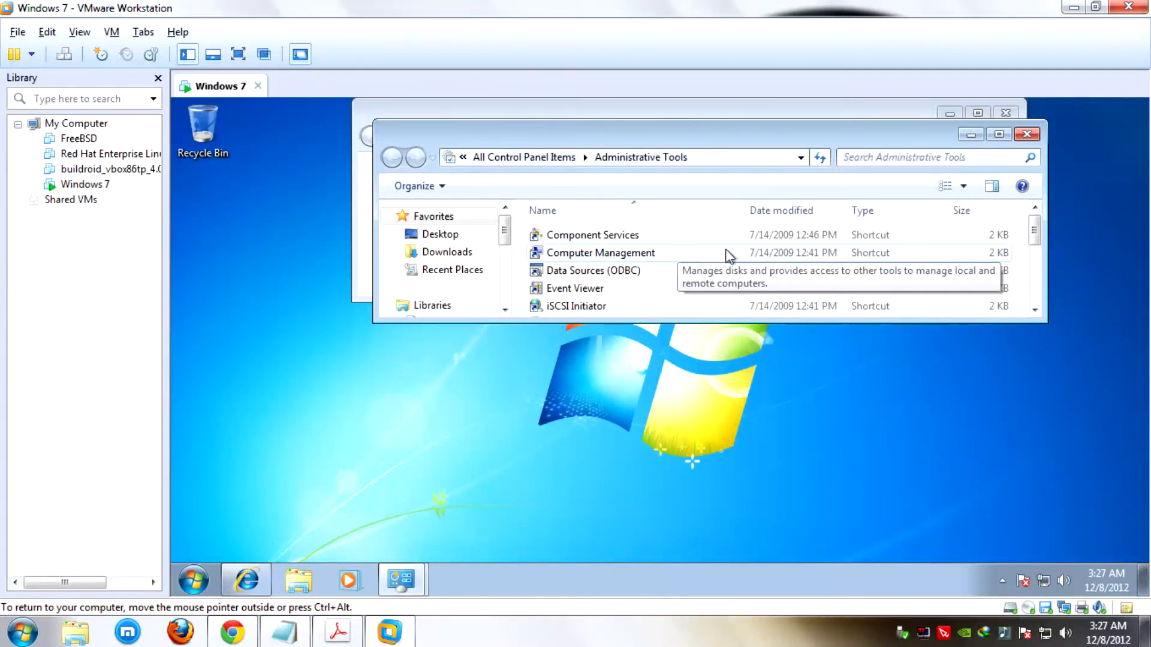
Launch Computer Management and browse System Tools, Storage, and Services and Applications.
double_click(601, 253)
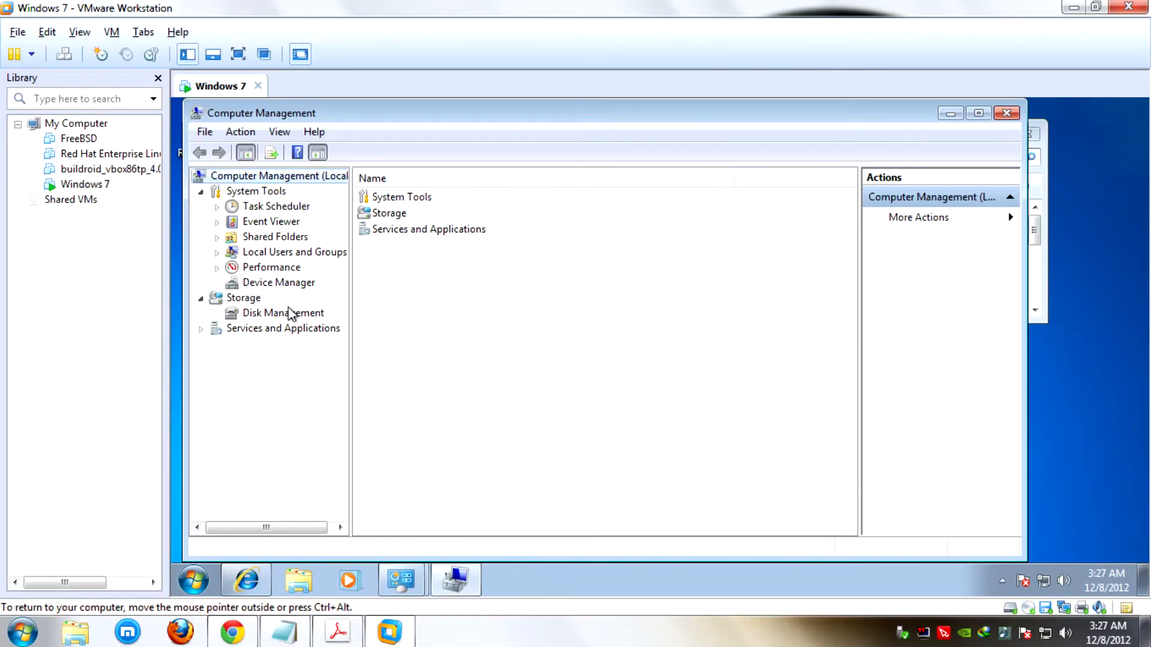
left_click(402, 197)
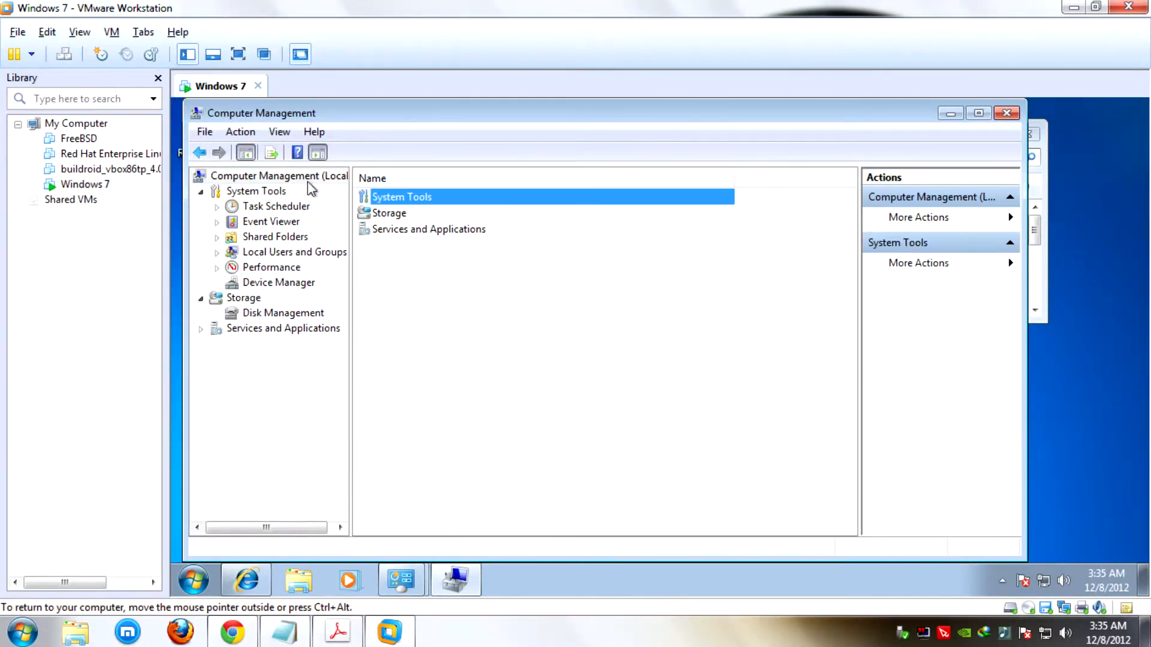
mouse_move(451, 272)
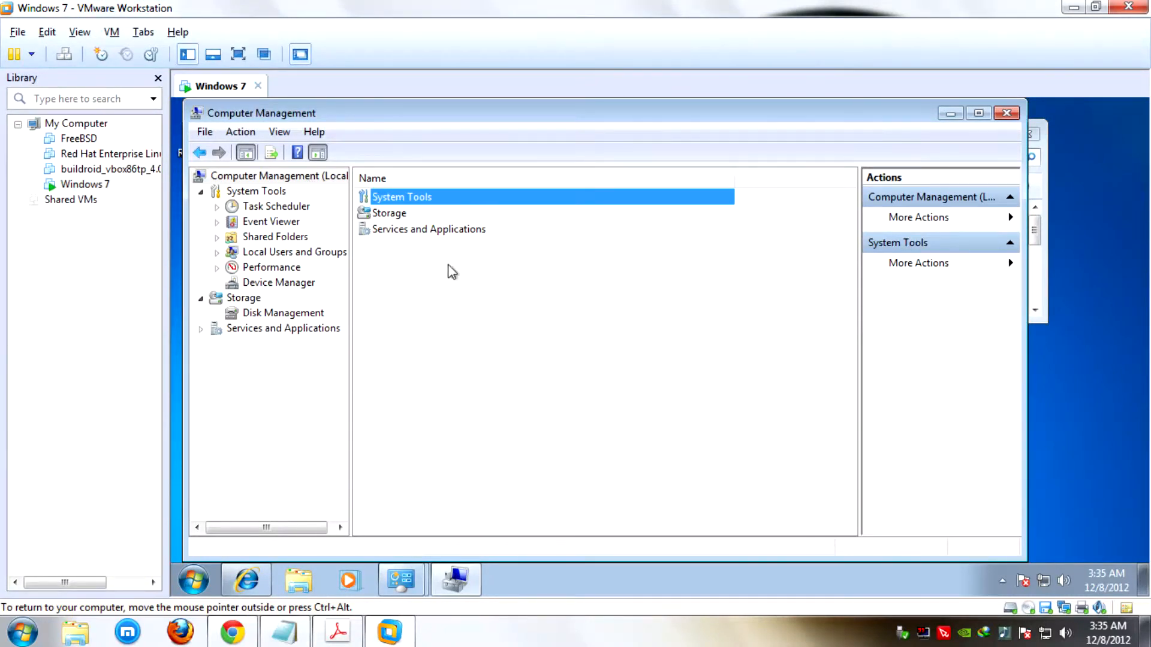
mouse_move(314, 208)
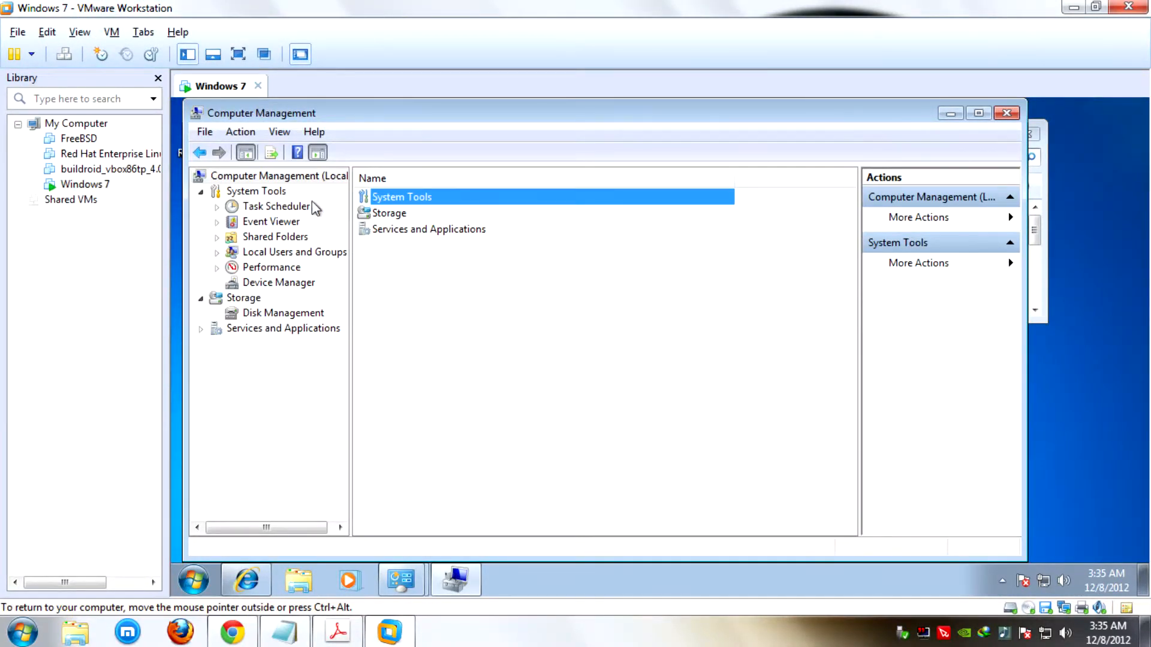
left_click(255, 190)
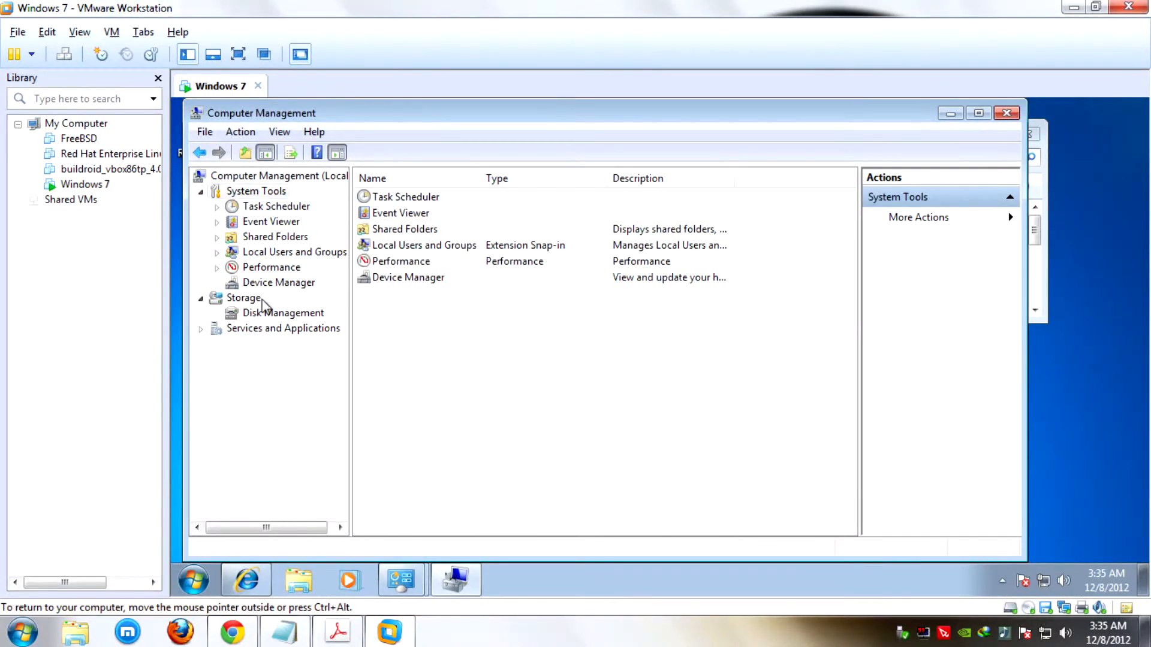
left_click(243, 297)
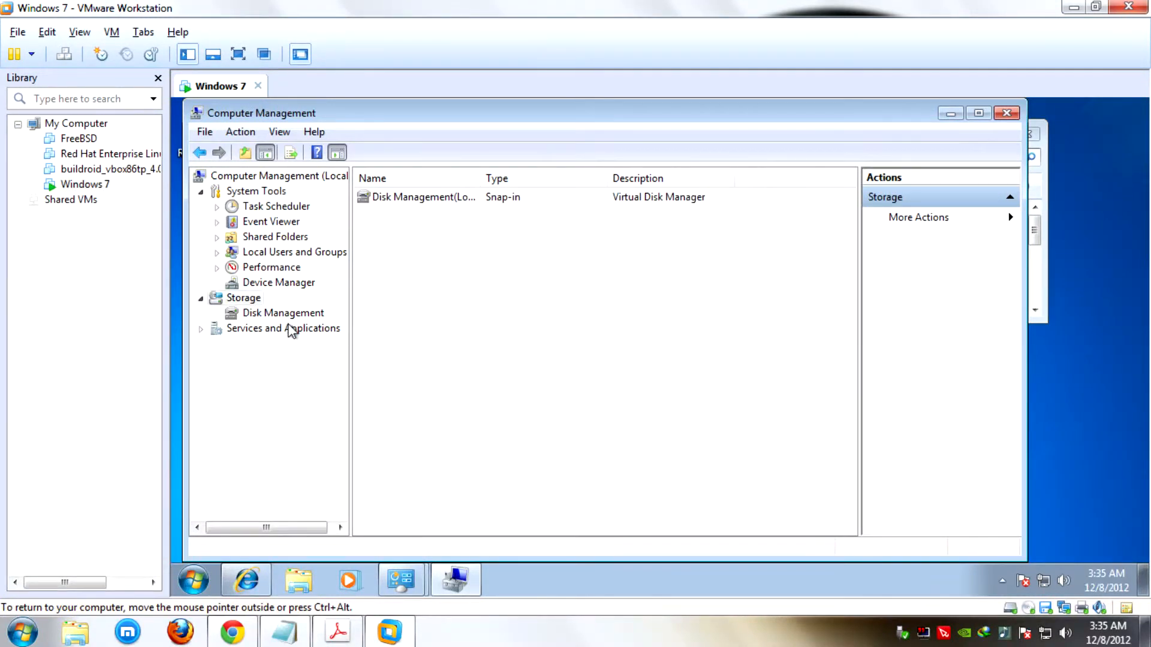
left_click(283, 328)
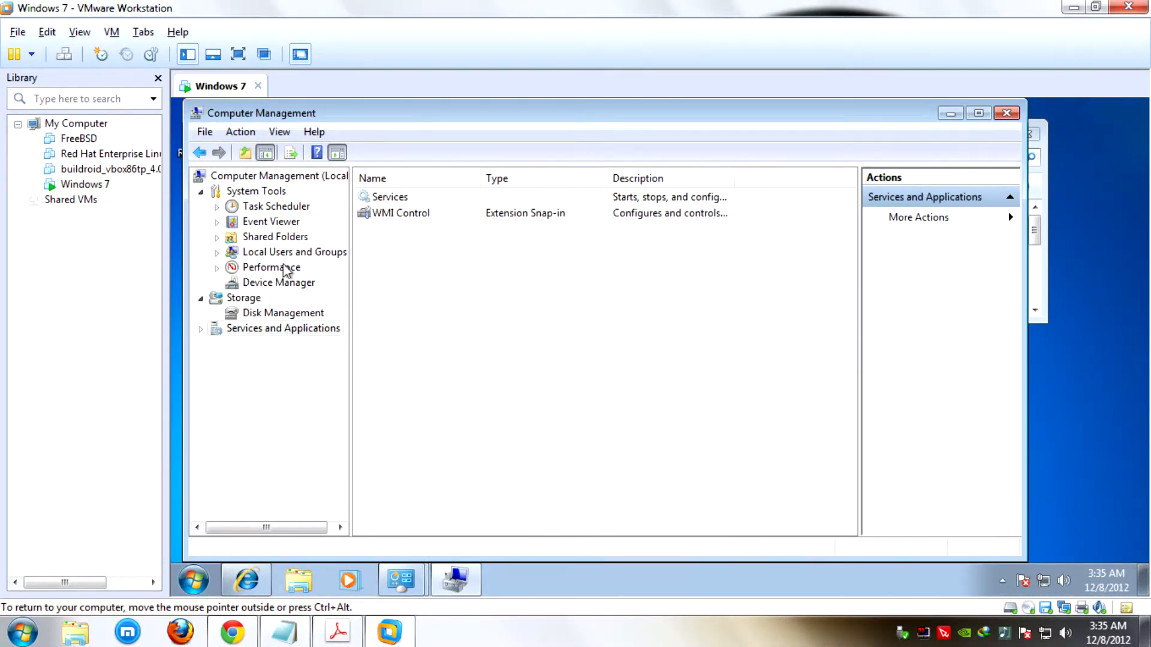
Back in System Tools, view Shared Folders, Local Users and Groups, then Performance.
left_click(255, 190)
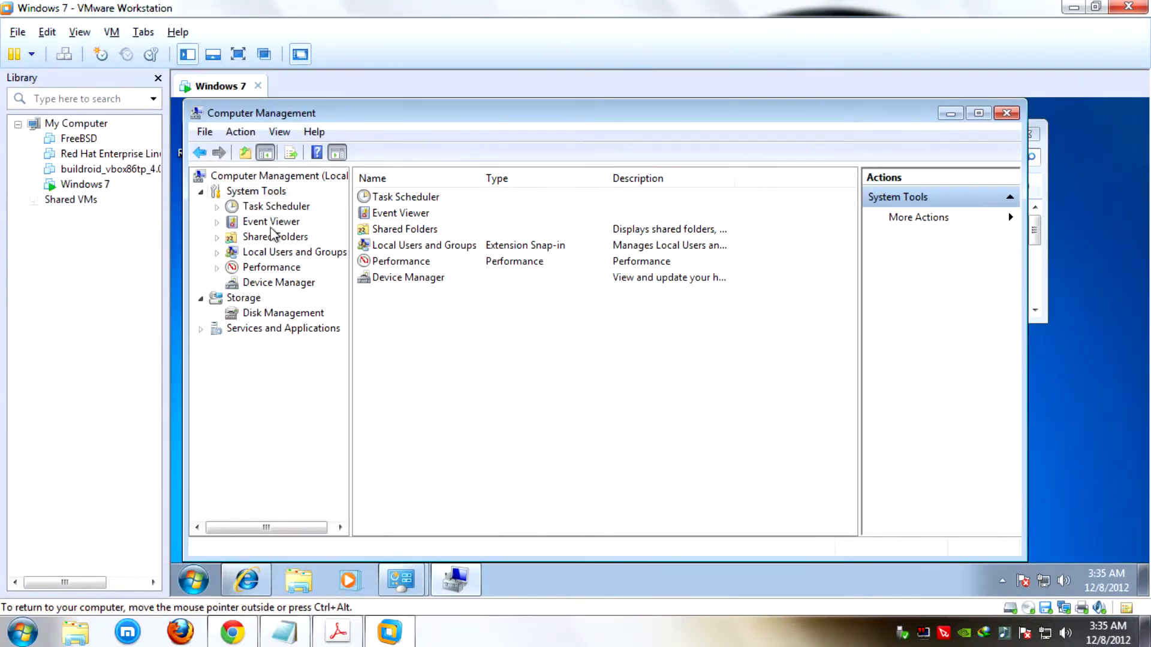
mouse_move(307, 245)
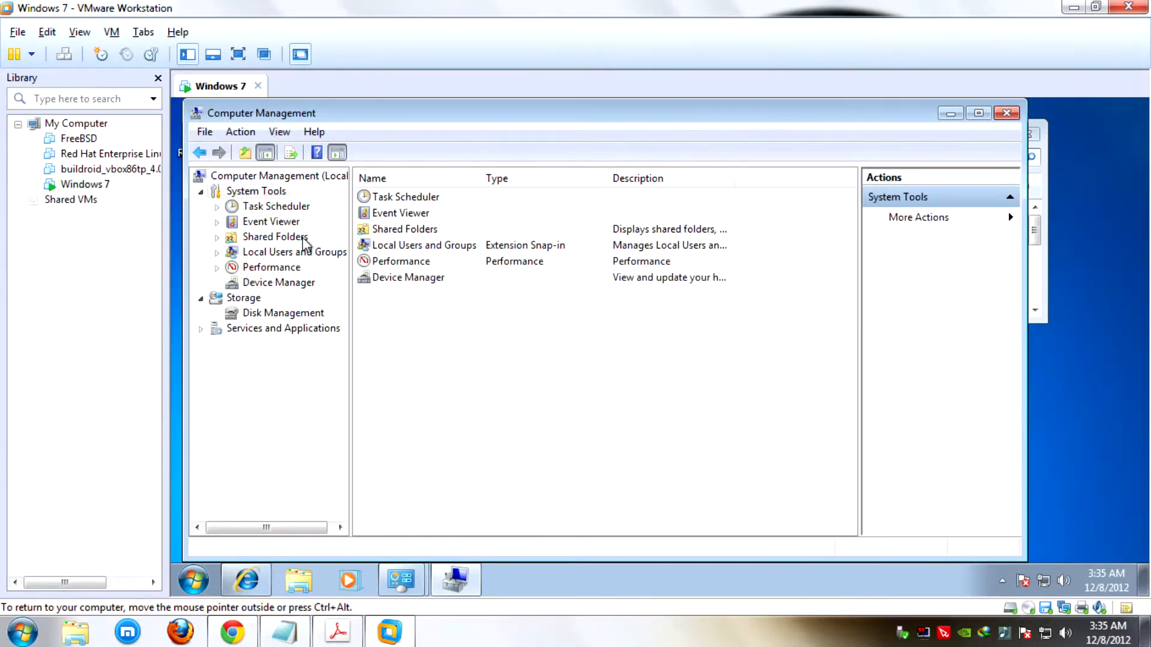
left_click(275, 236)
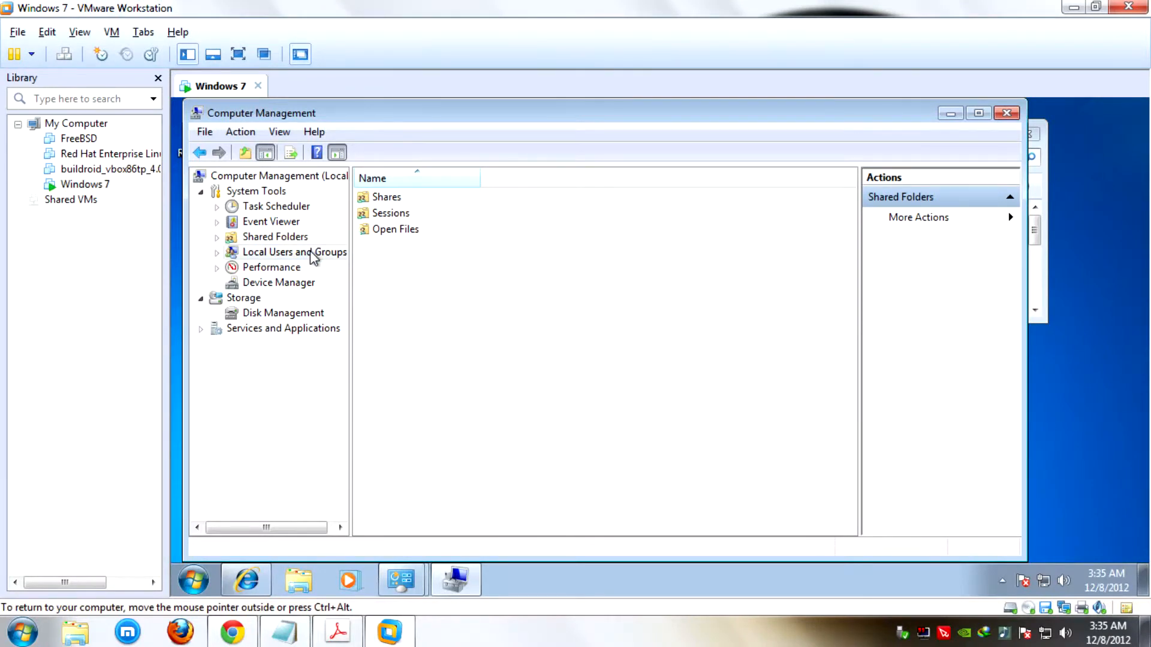
left_click(294, 252)
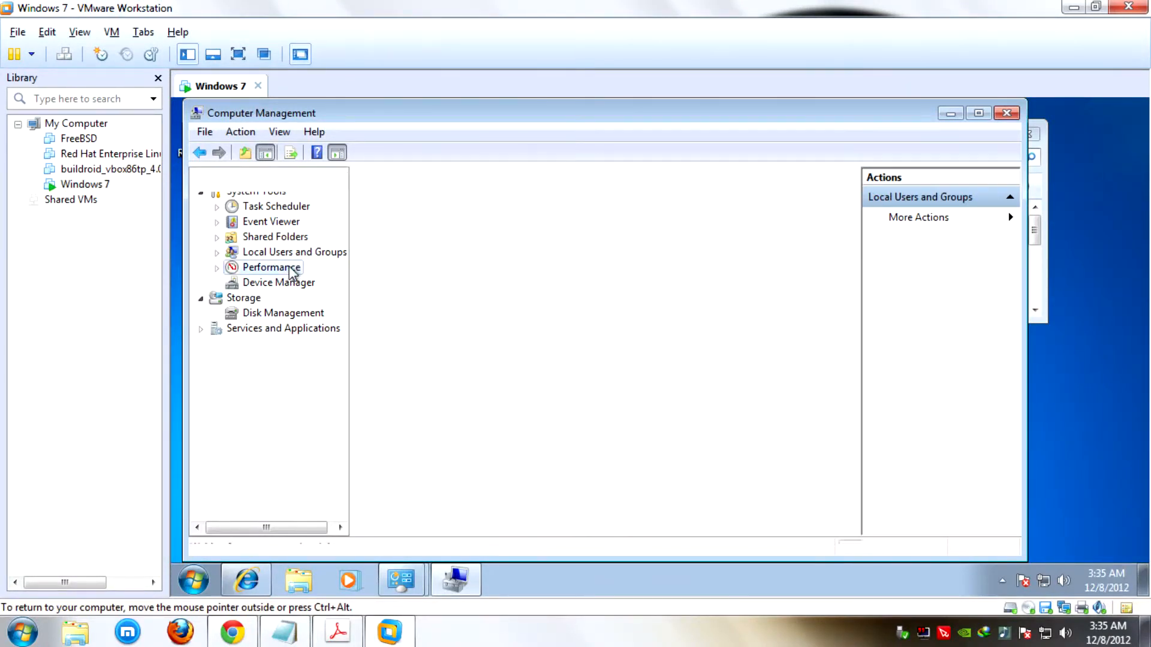
left_click(270, 267)
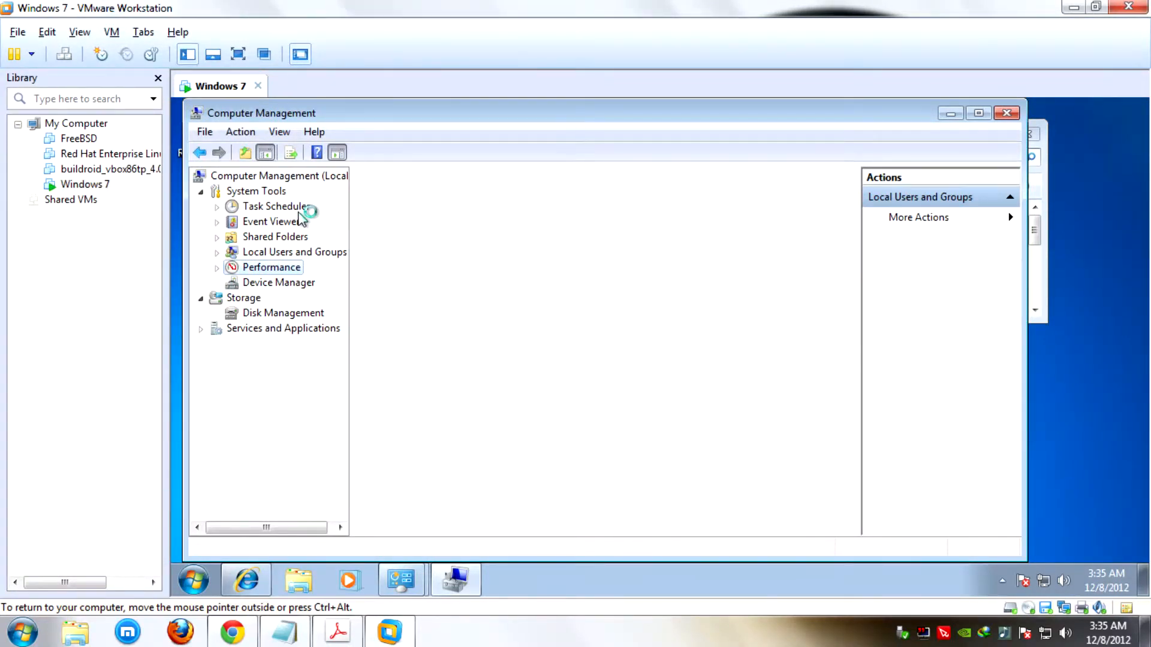
mouse_move(264, 221)
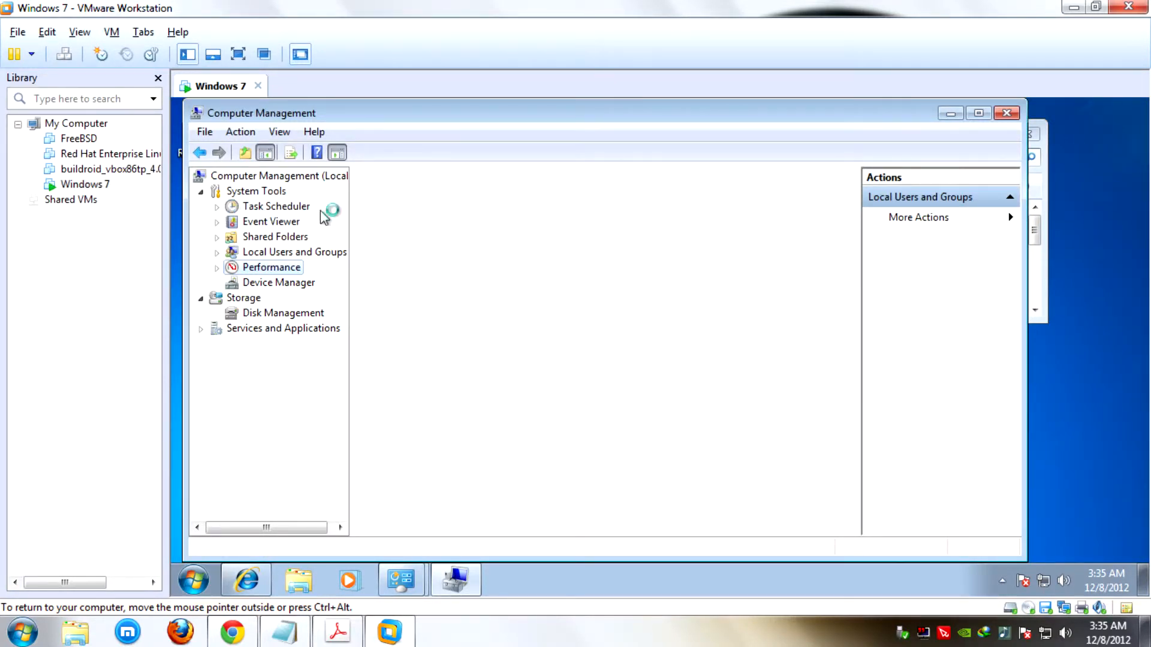
Browse the Task Scheduler Library, then select Event Viewer and expand its log categories.
left_click(271, 266)
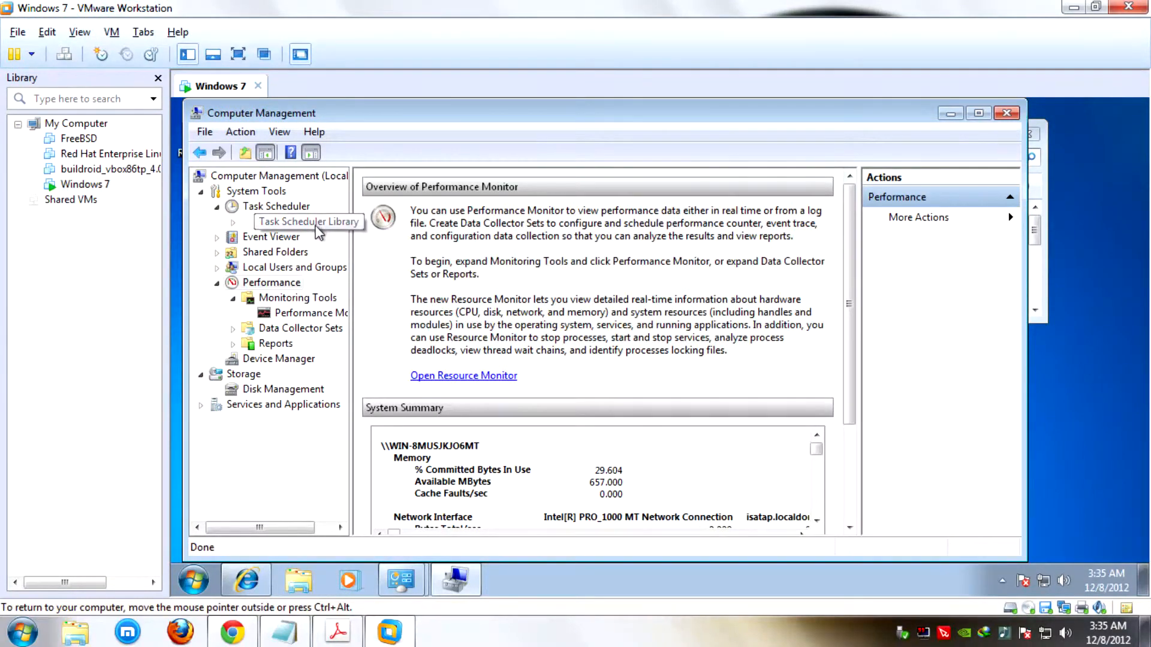
left_click(303, 221)
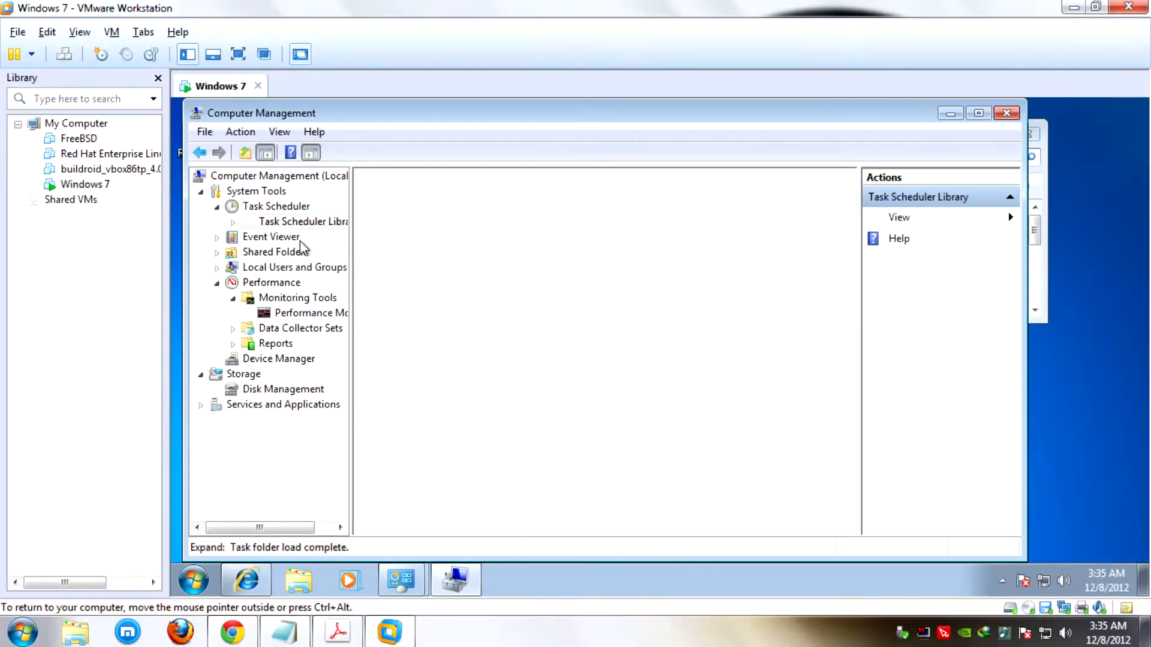
left_click(270, 236)
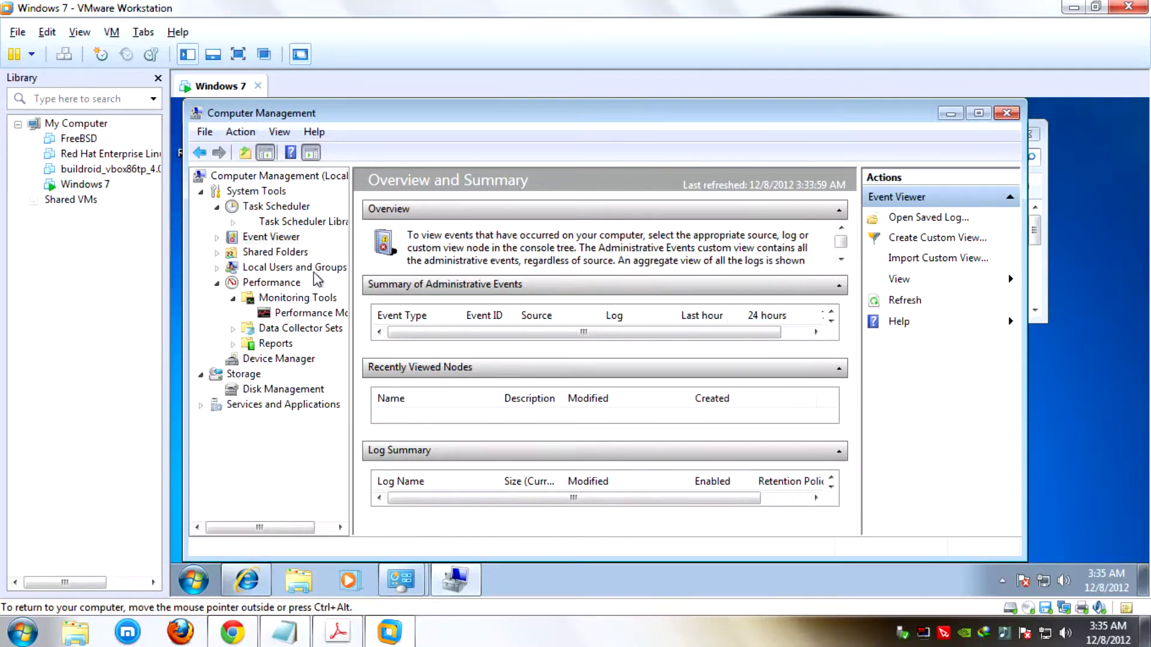
mouse_move(299, 273)
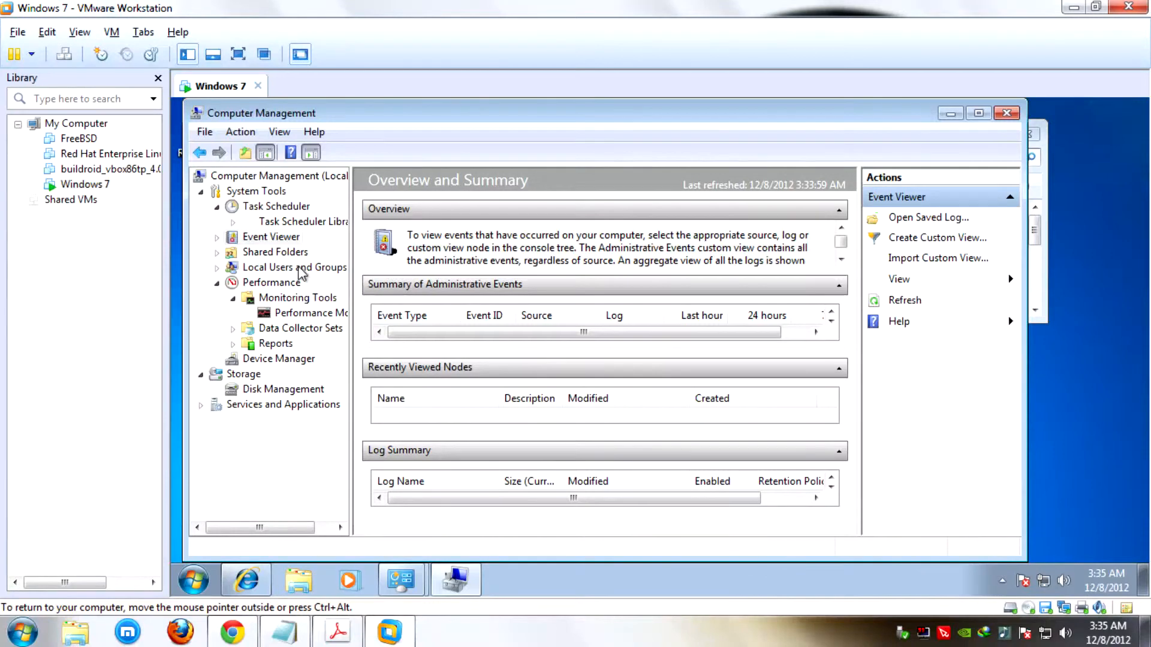
left_click(217, 236)
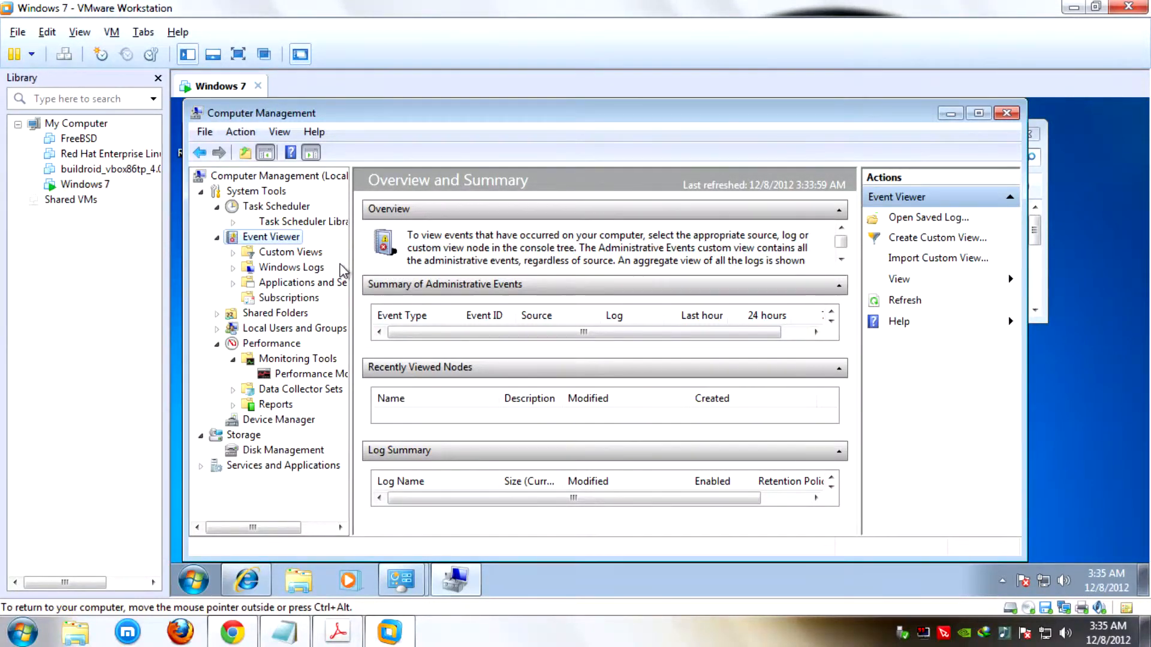
mouse_move(339, 308)
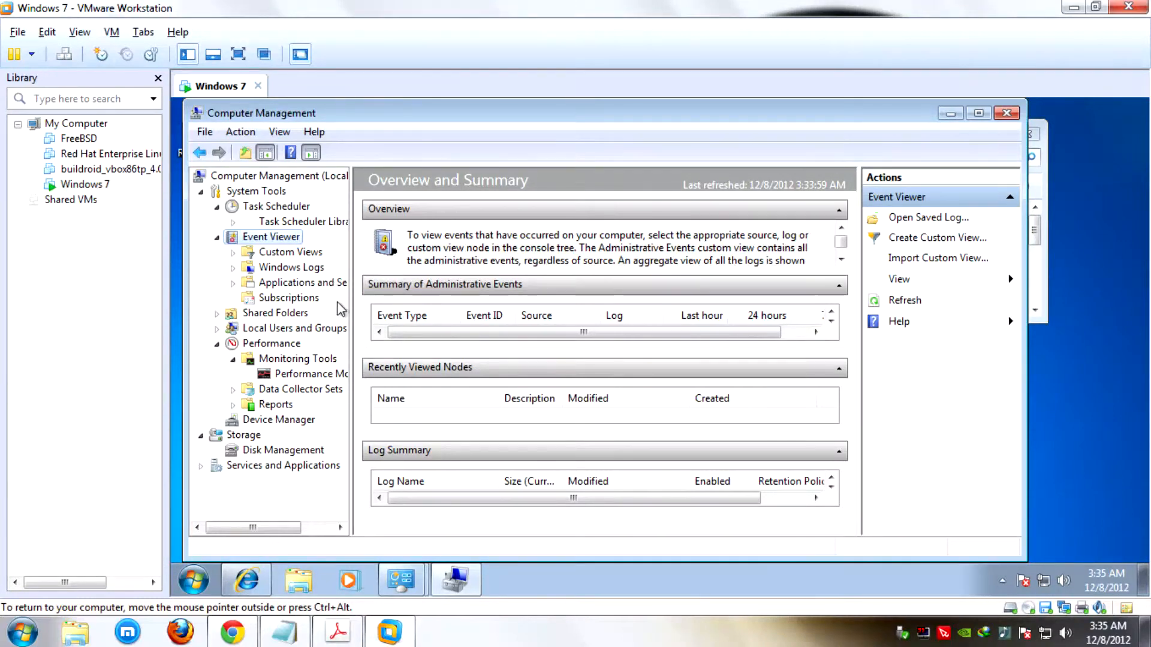
mouse_move(315, 323)
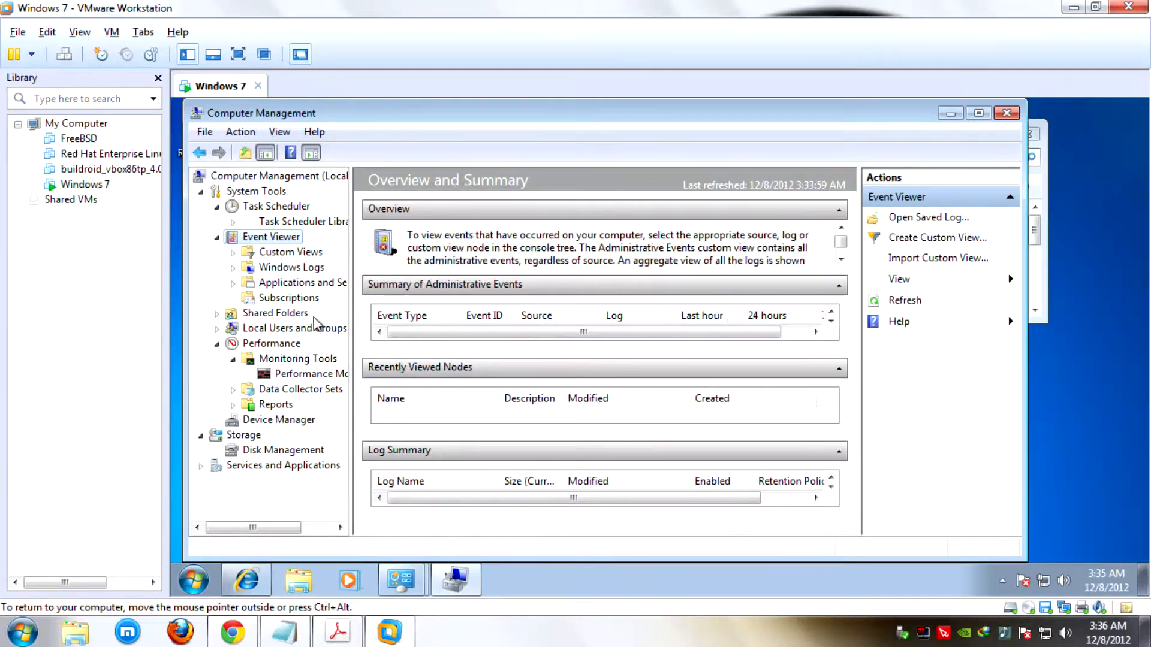
mouse_move(262, 325)
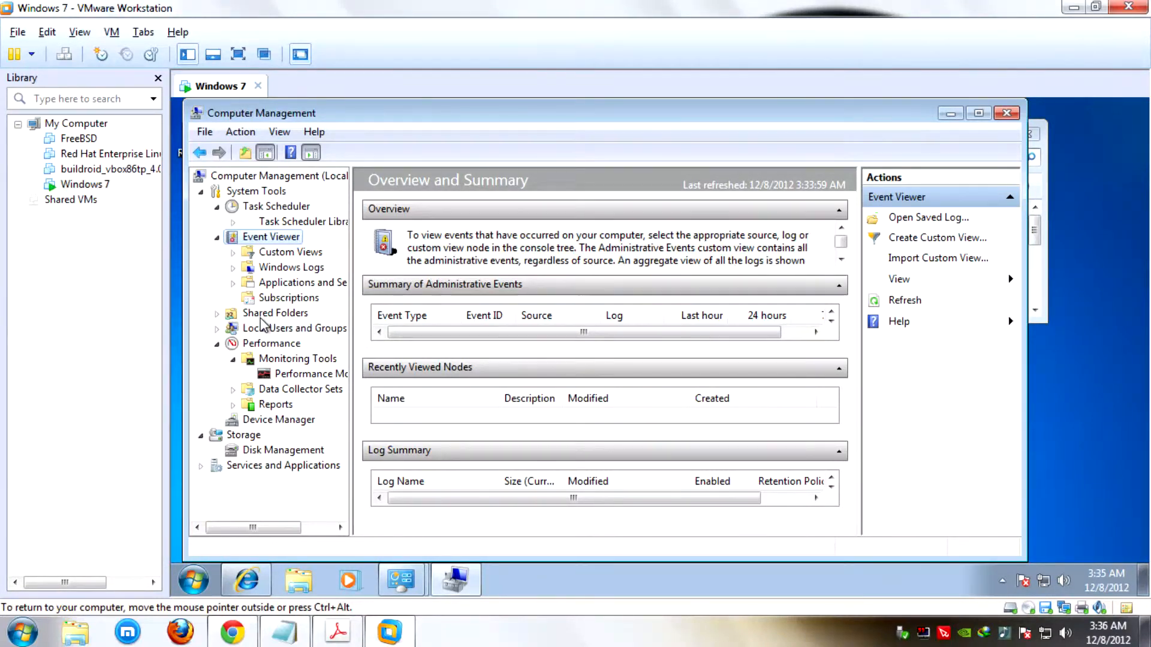
Expand Shared Folders to view Sessions and Open Files, then Local Users and Groups.
left_click(276, 313)
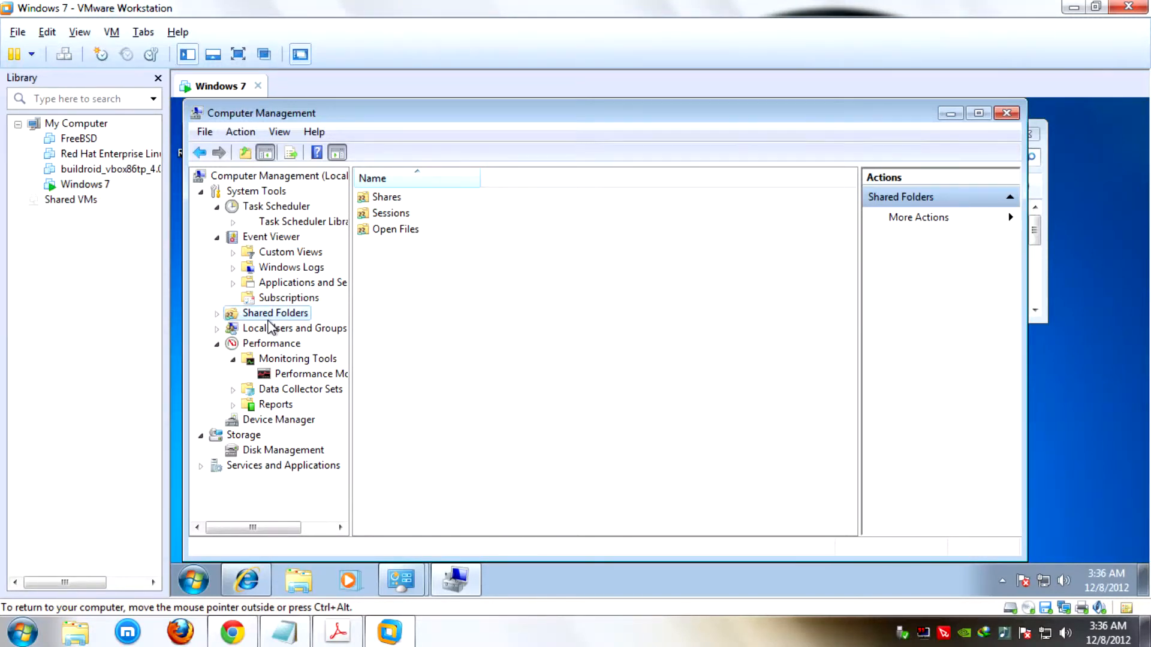
mouse_move(300, 329)
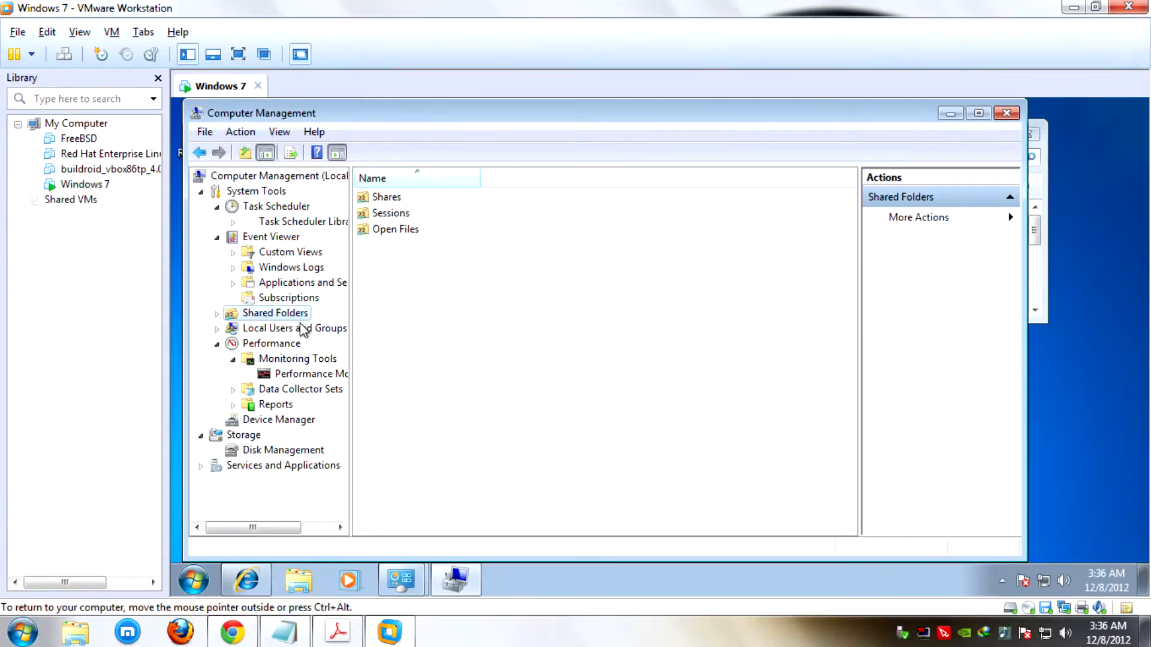
left_click(217, 312)
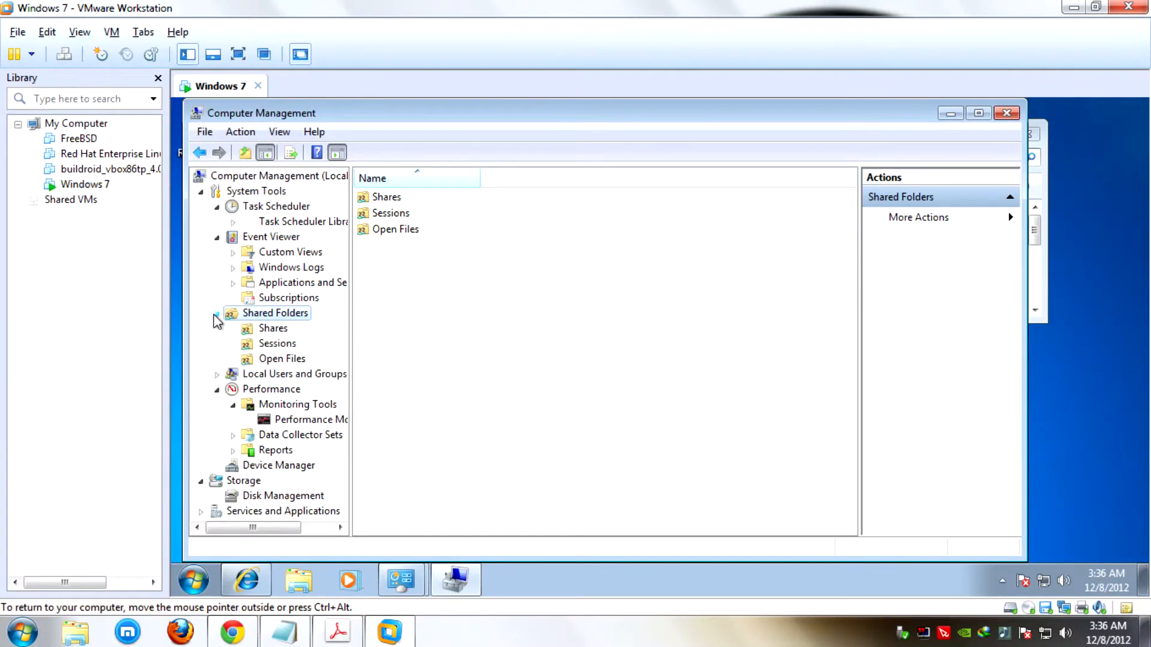
left_click(277, 344)
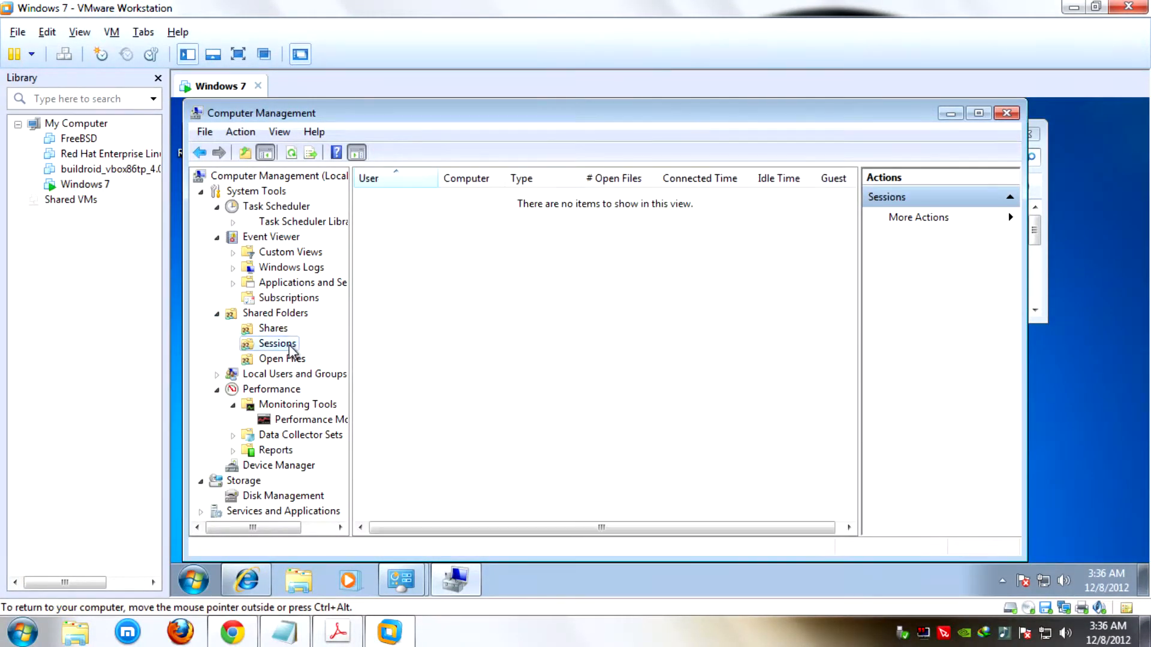
left_click(282, 359)
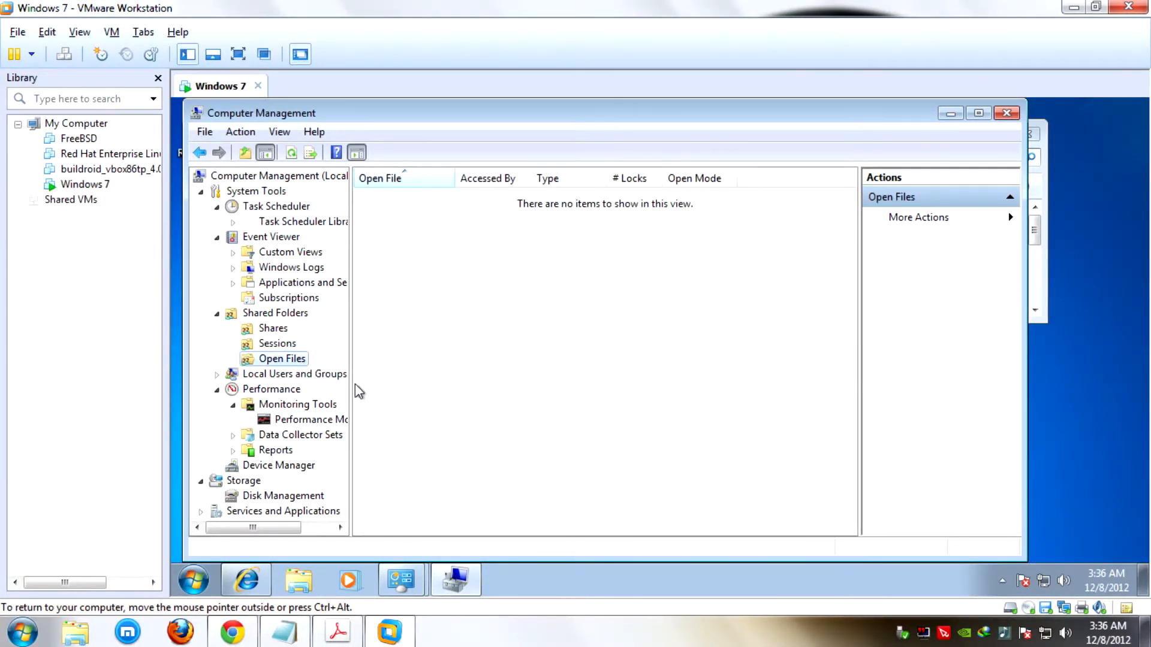
left_click(295, 373)
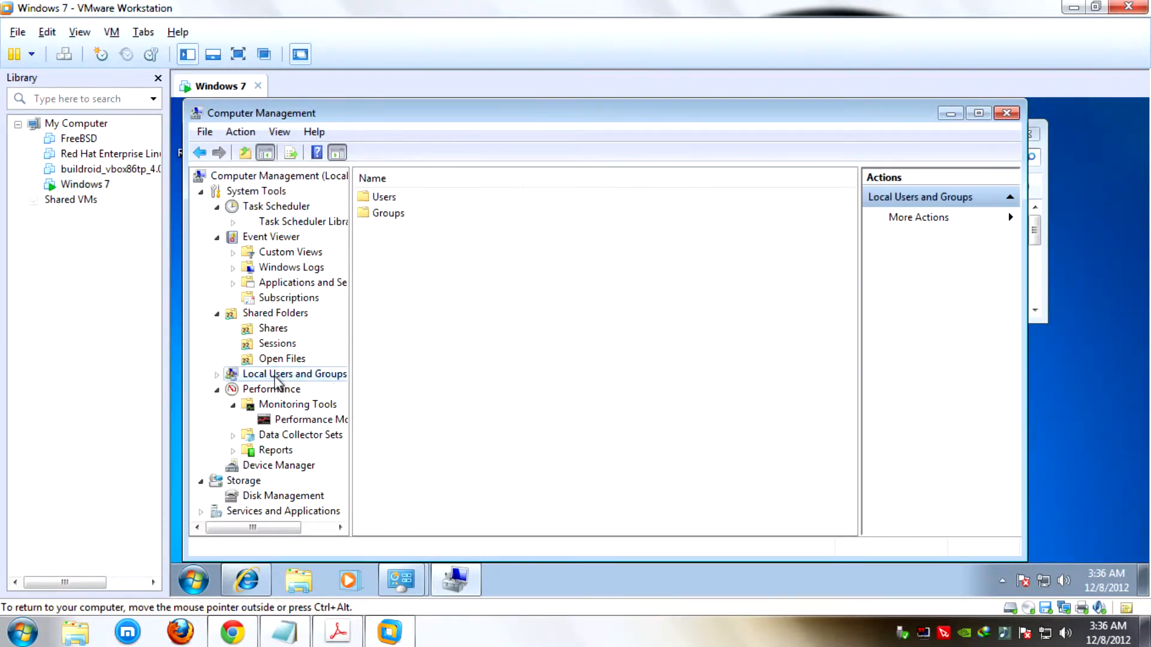
mouse_move(349, 403)
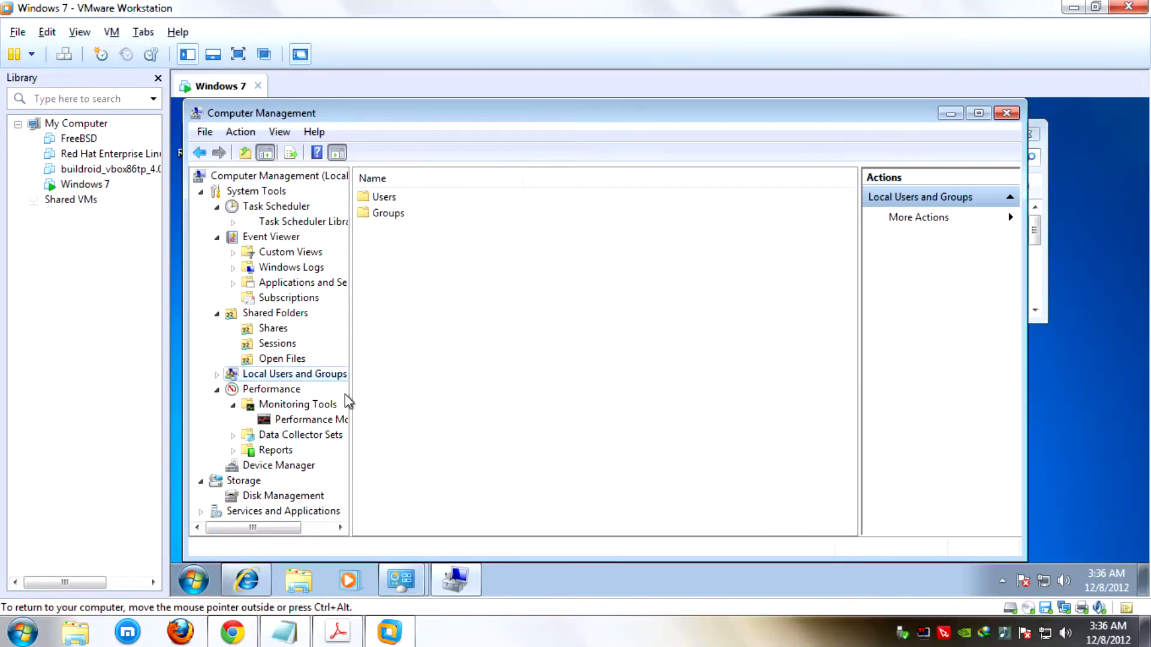
mouse_move(336, 380)
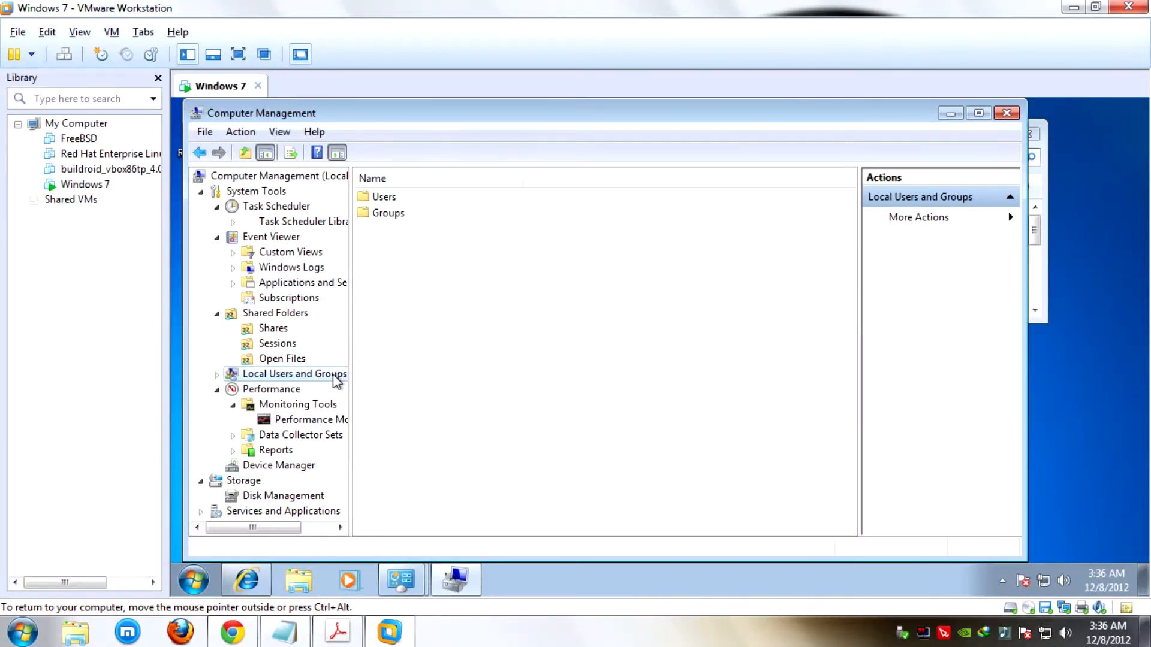
mouse_move(286, 398)
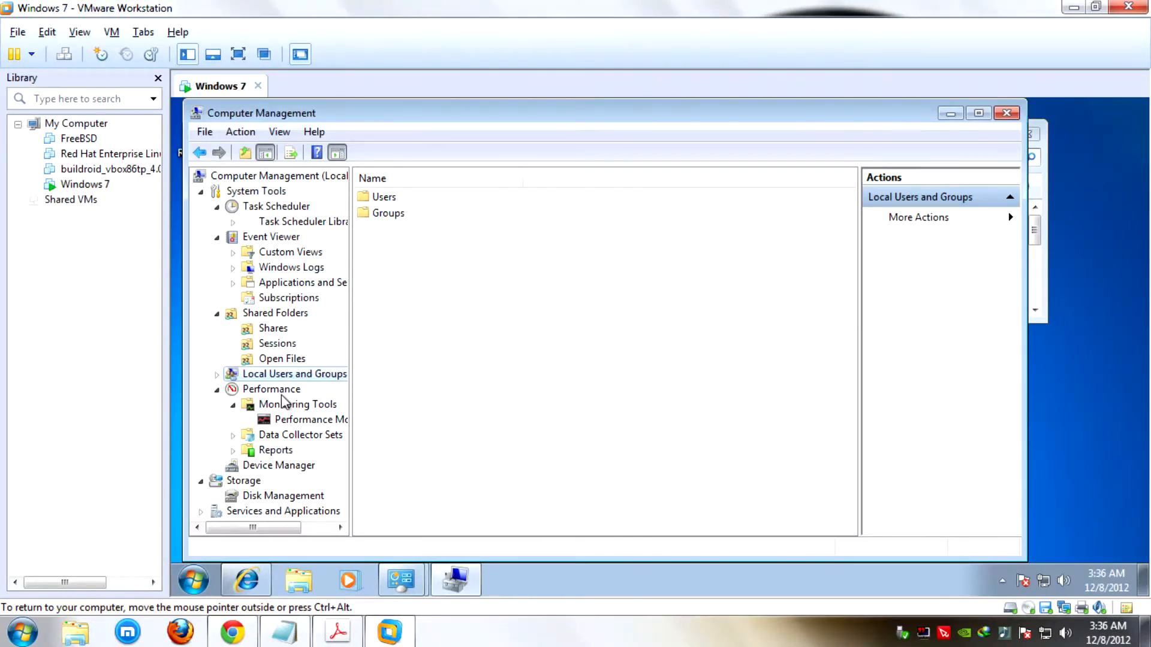
Browse Performance: the live monitor graph, Data Collector Sets and the Reports list.
left_click(271, 389)
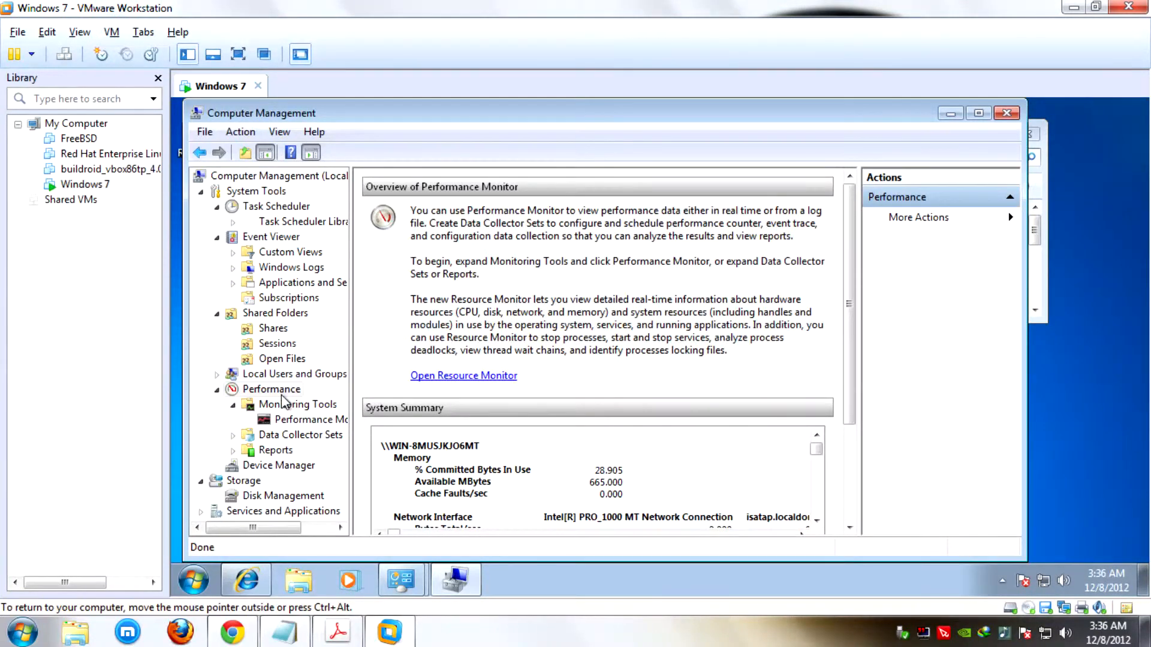
mouse_move(237, 408)
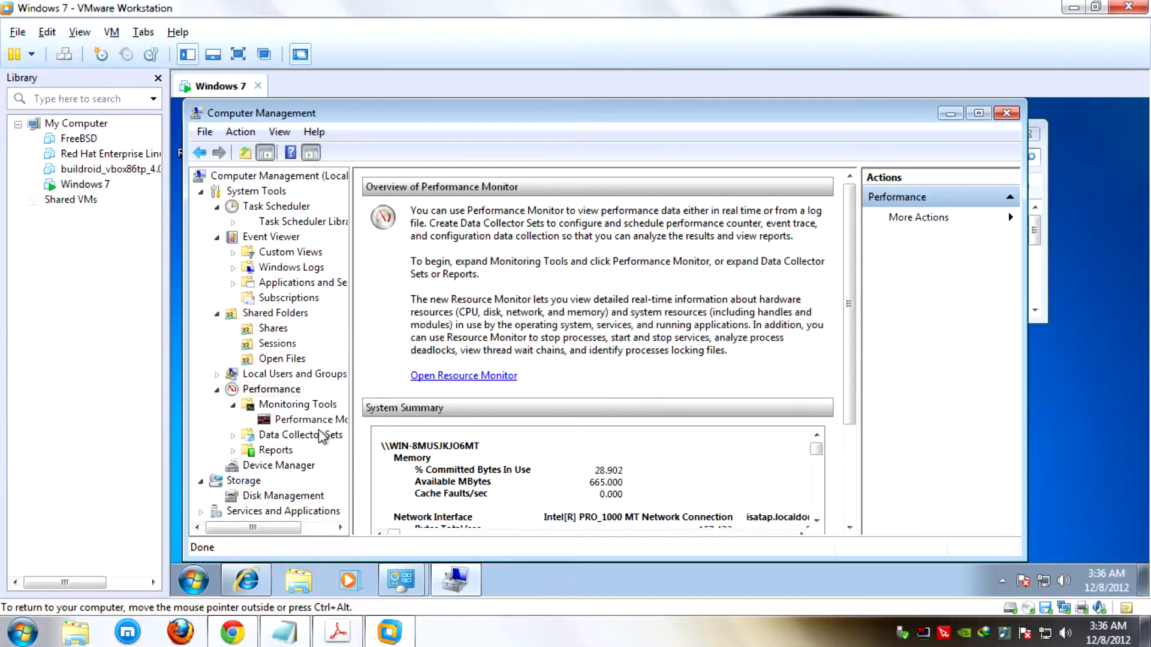
left_click(302, 420)
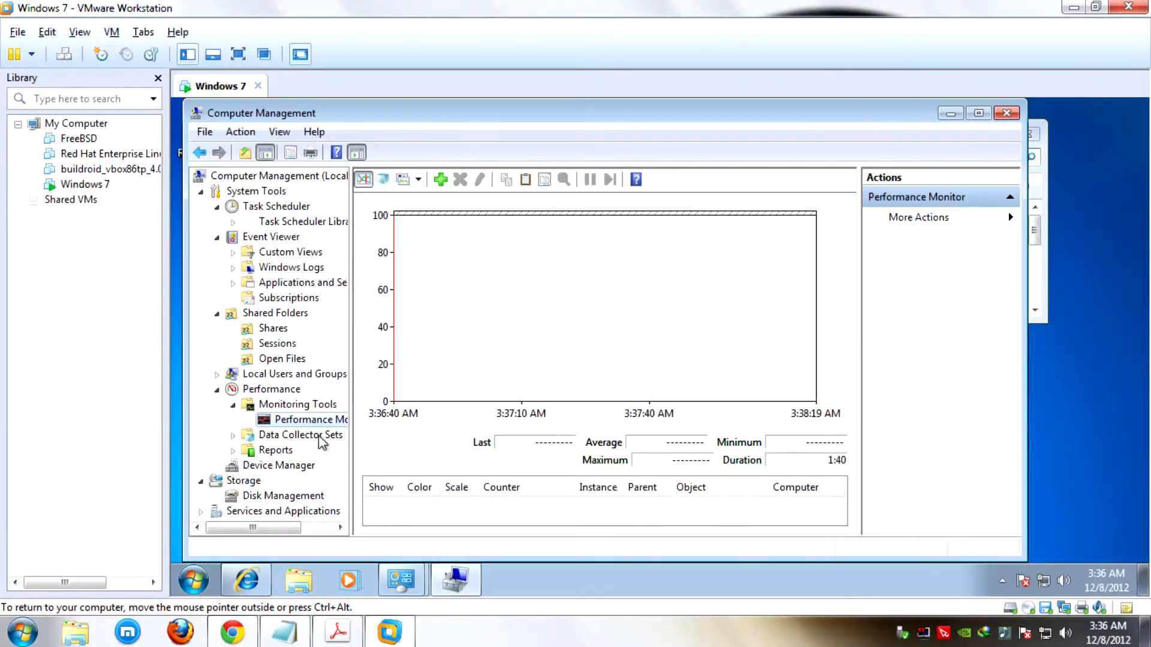
left_click(300, 434)
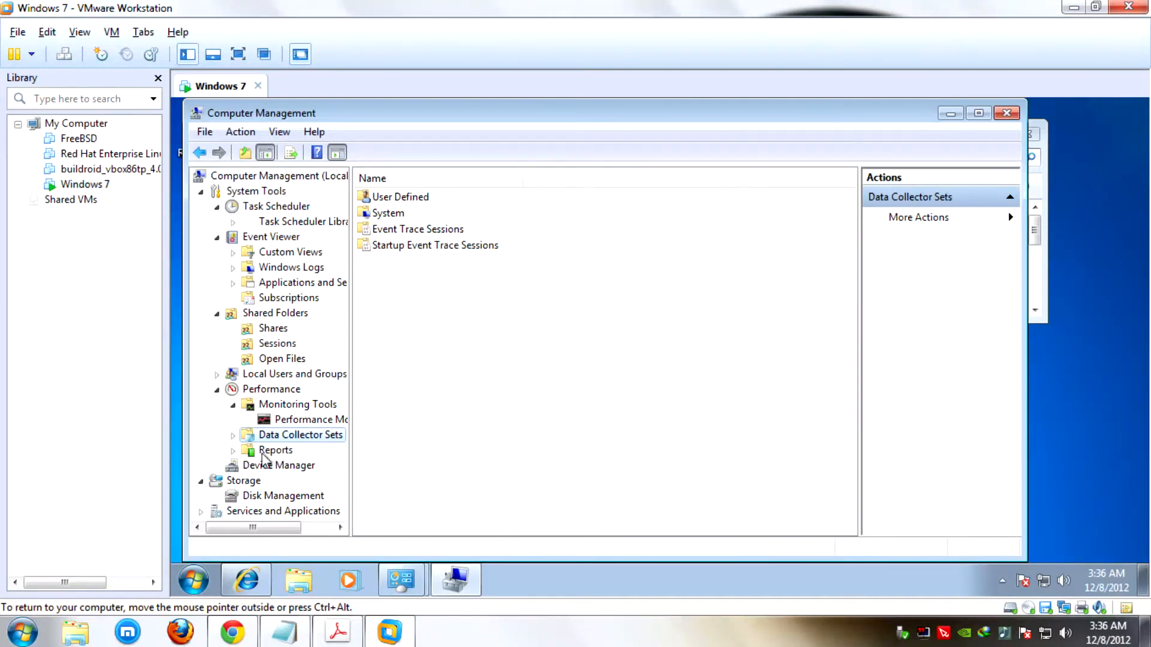
left_click(275, 449)
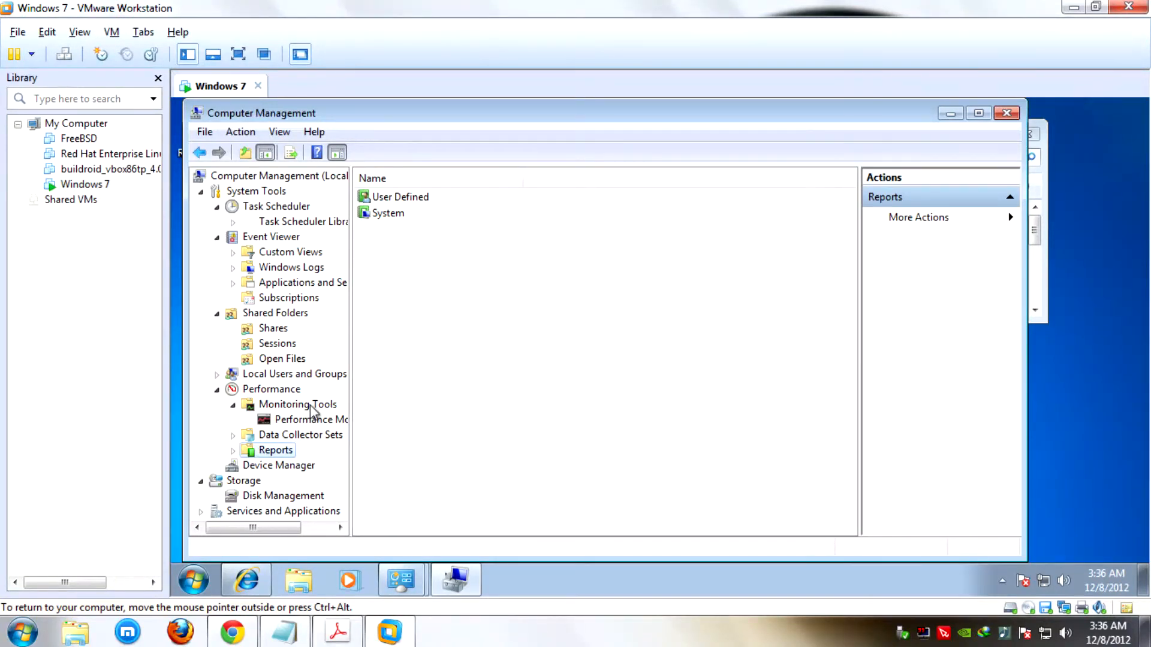
mouse_move(285, 470)
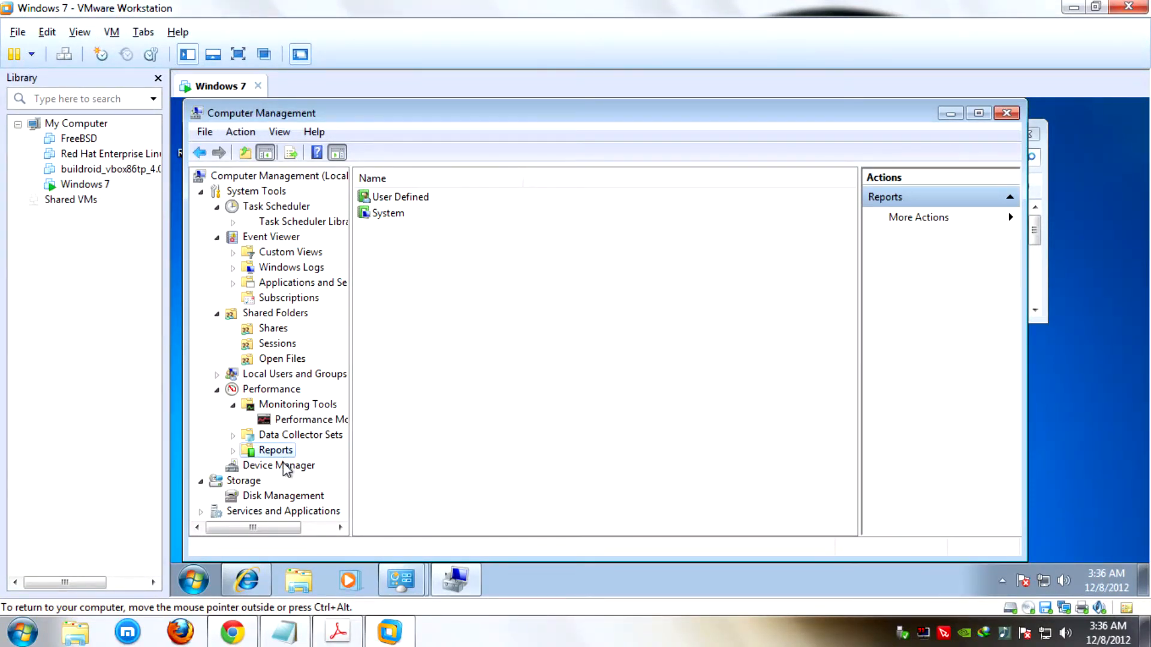
View Device Manager, Disk Management's volumes, then the Services and Applications contents.
left_click(279, 466)
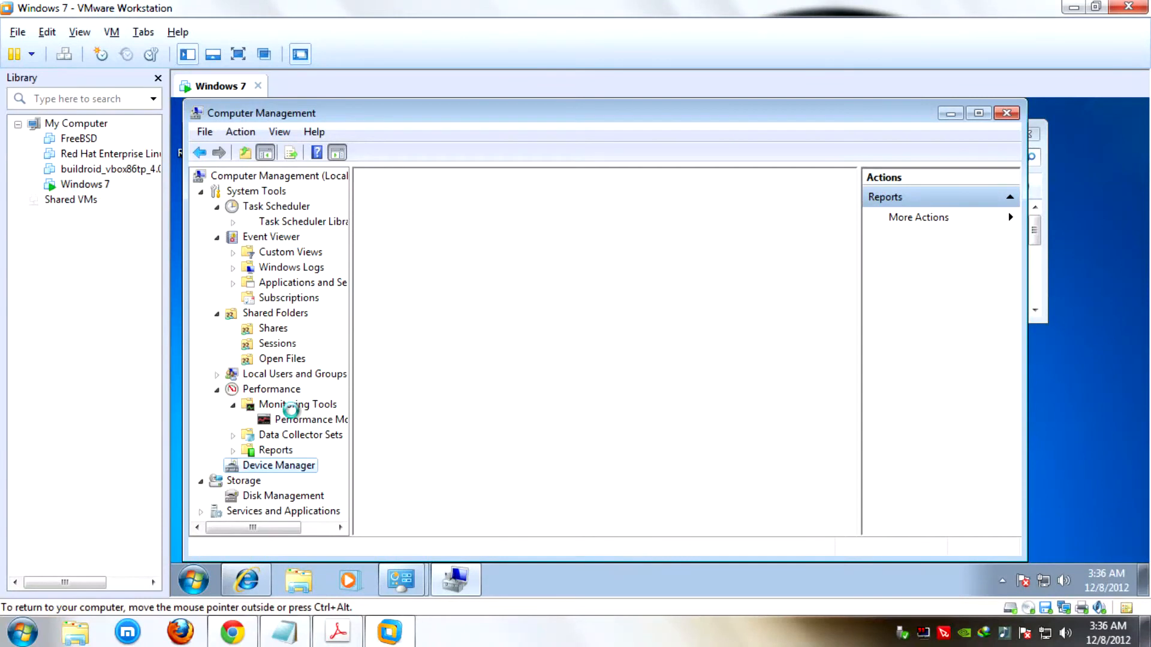
left_click(279, 465)
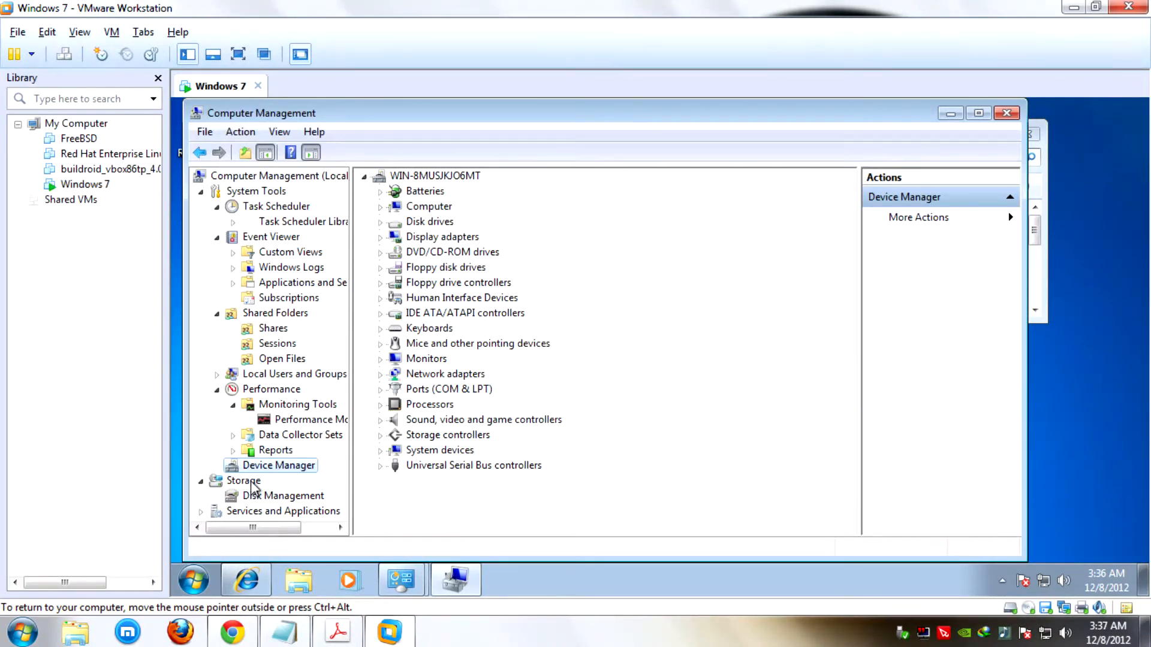
mouse_move(348, 484)
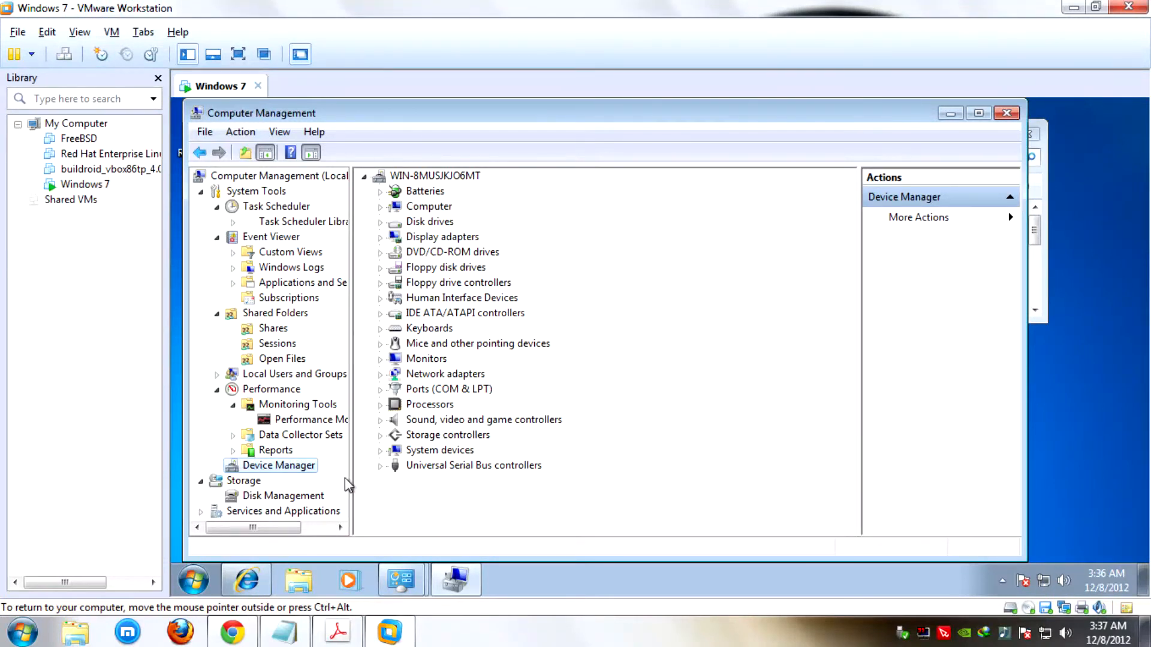
mouse_move(273, 503)
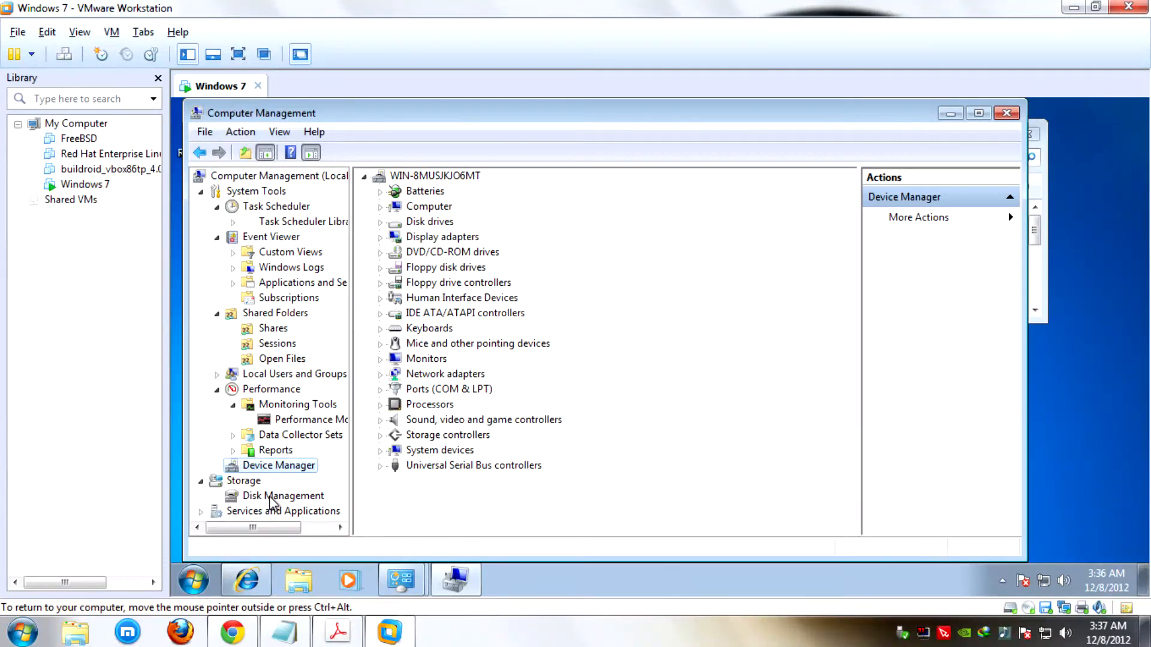
left_click(283, 495)
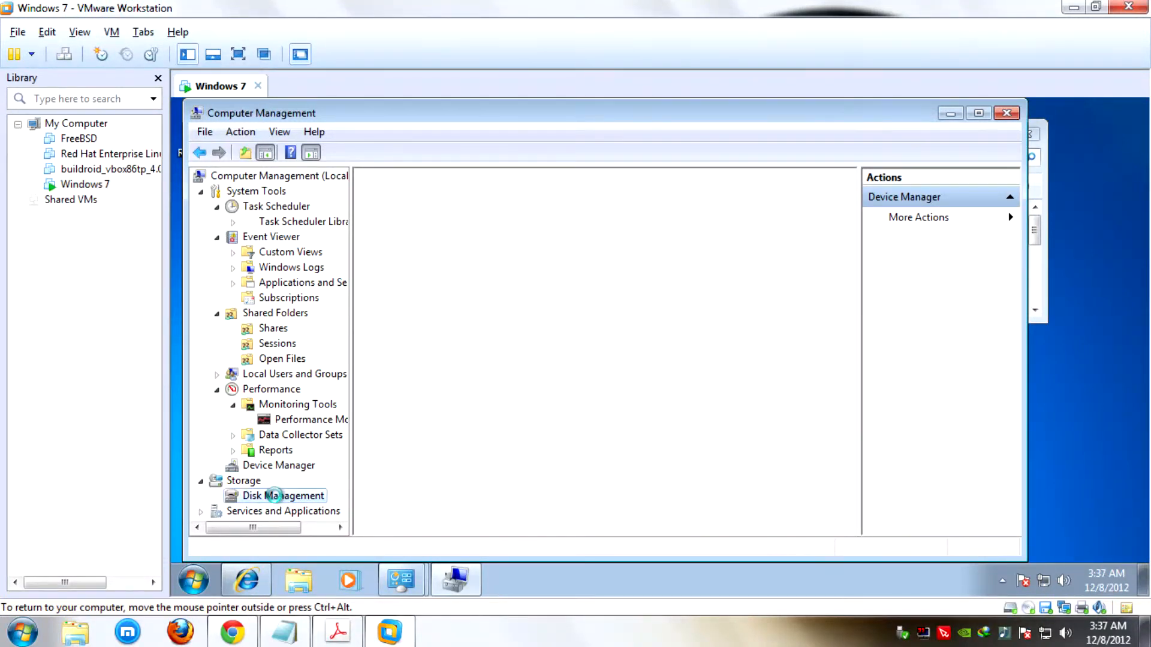
left_click(283, 495)
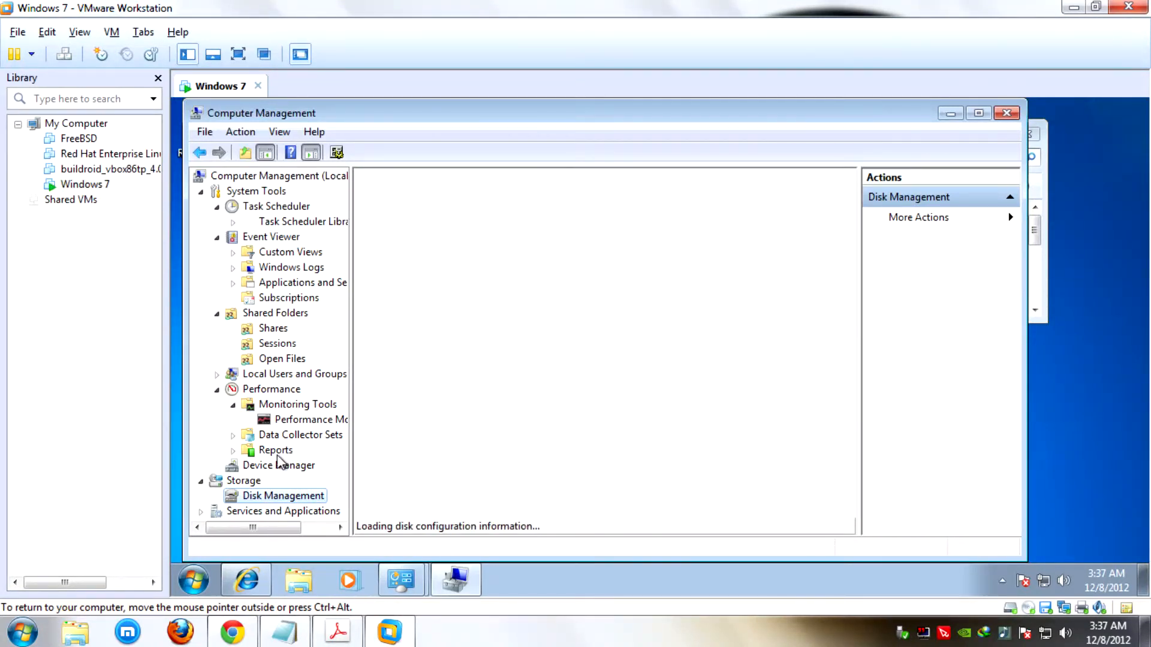
mouse_move(301, 523)
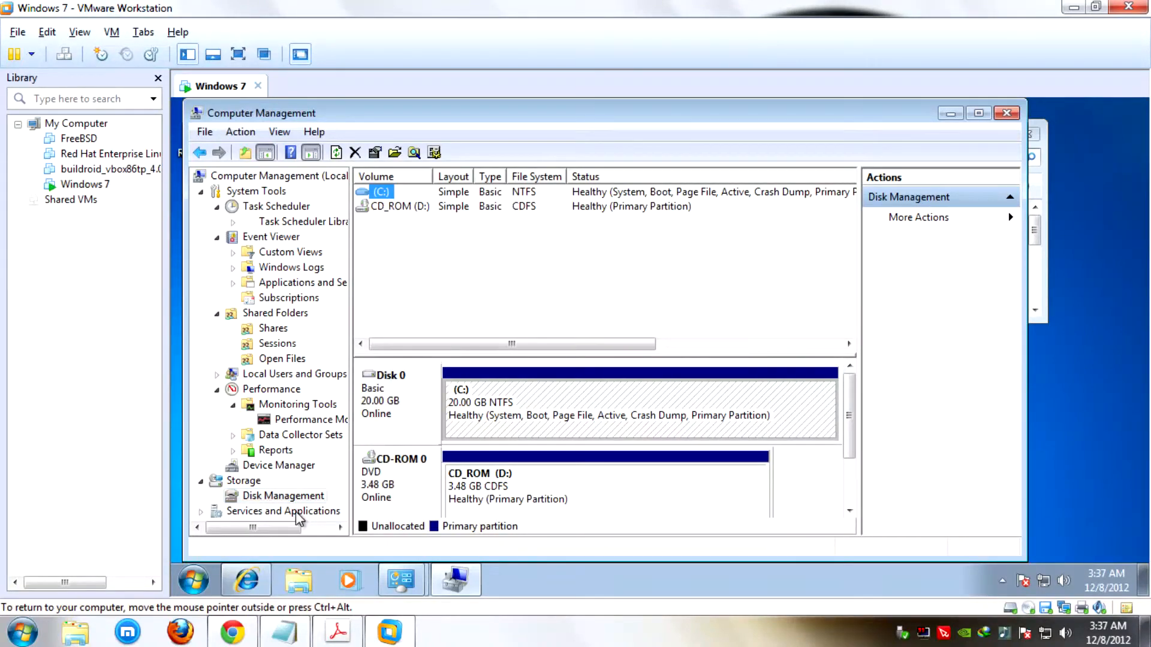
left_click(283, 511)
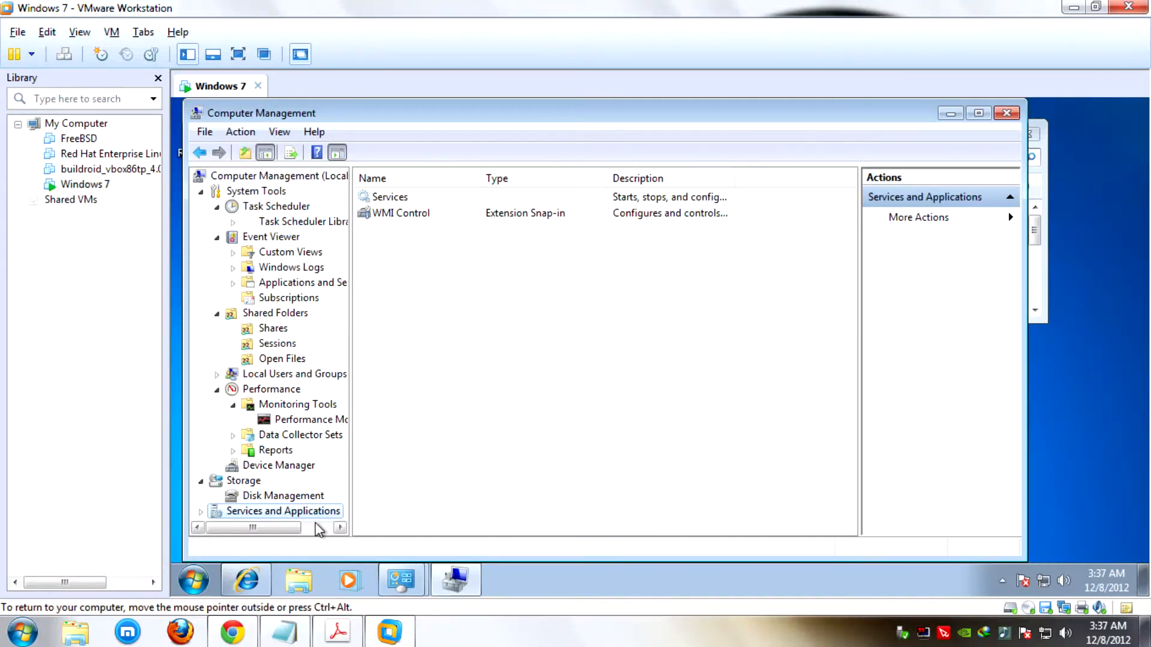
mouse_move(298, 488)
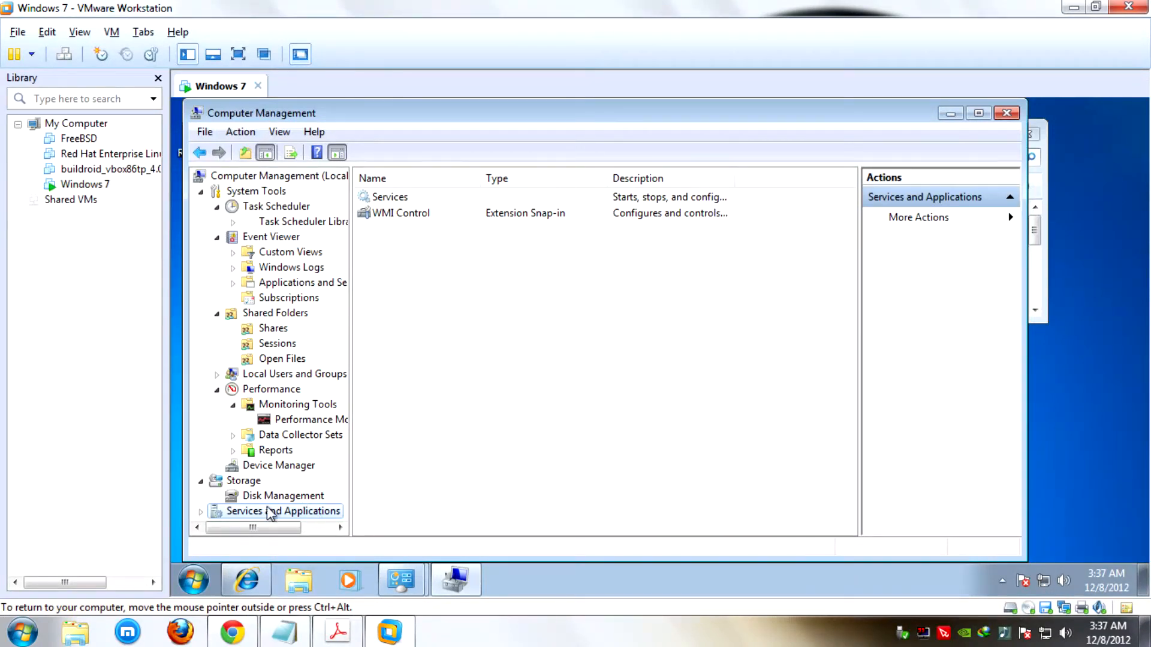
Show the Services list and select ActiveX Installer to read its description.
scroll("right", 3)
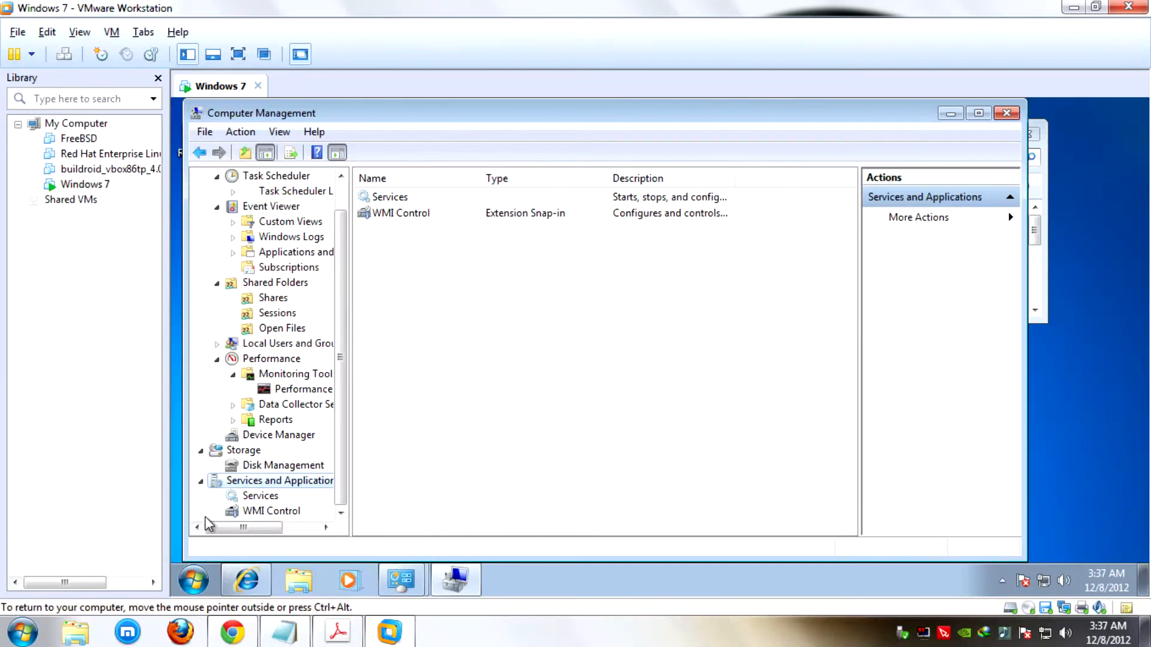
mouse_move(276, 519)
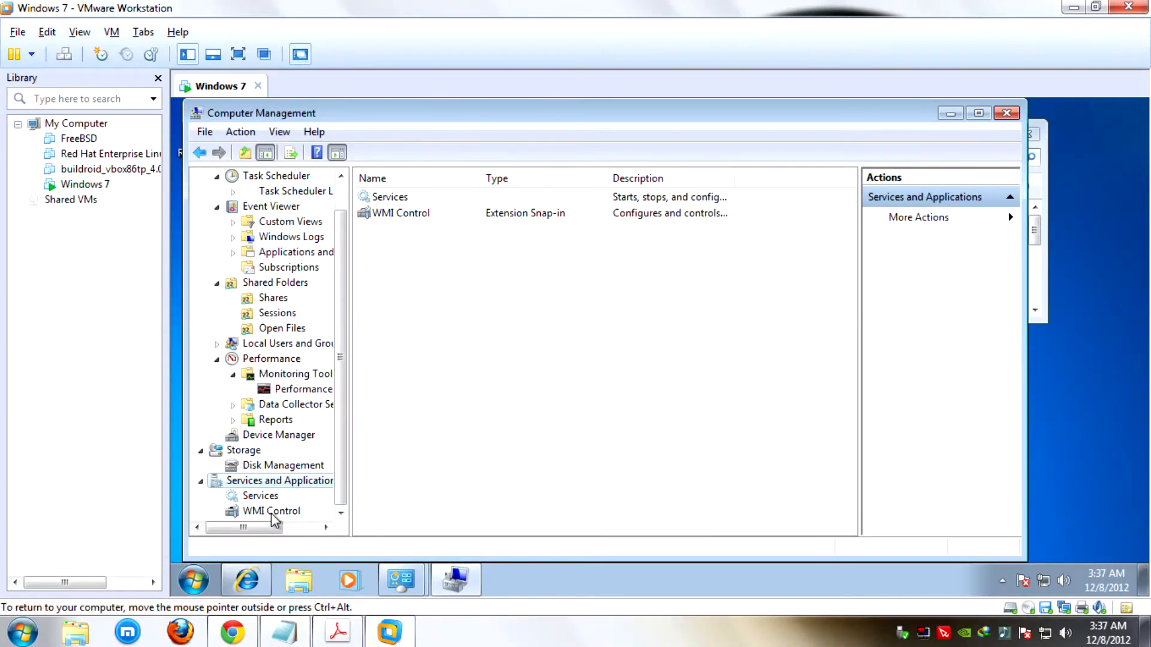
mouse_move(407, 428)
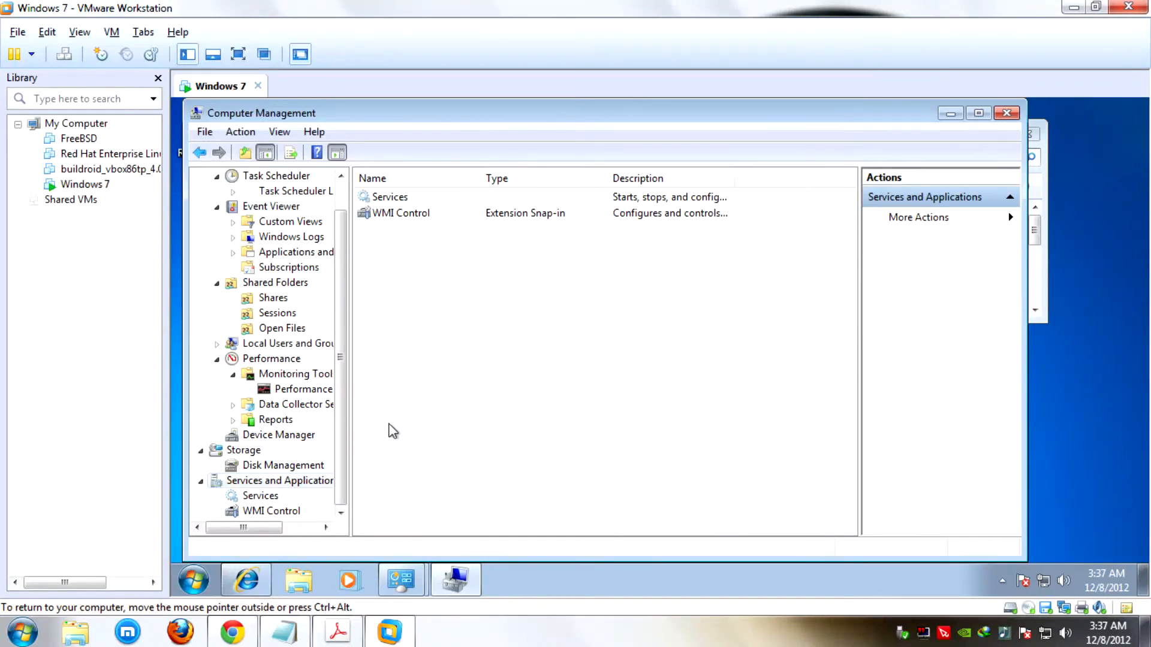
mouse_move(477, 491)
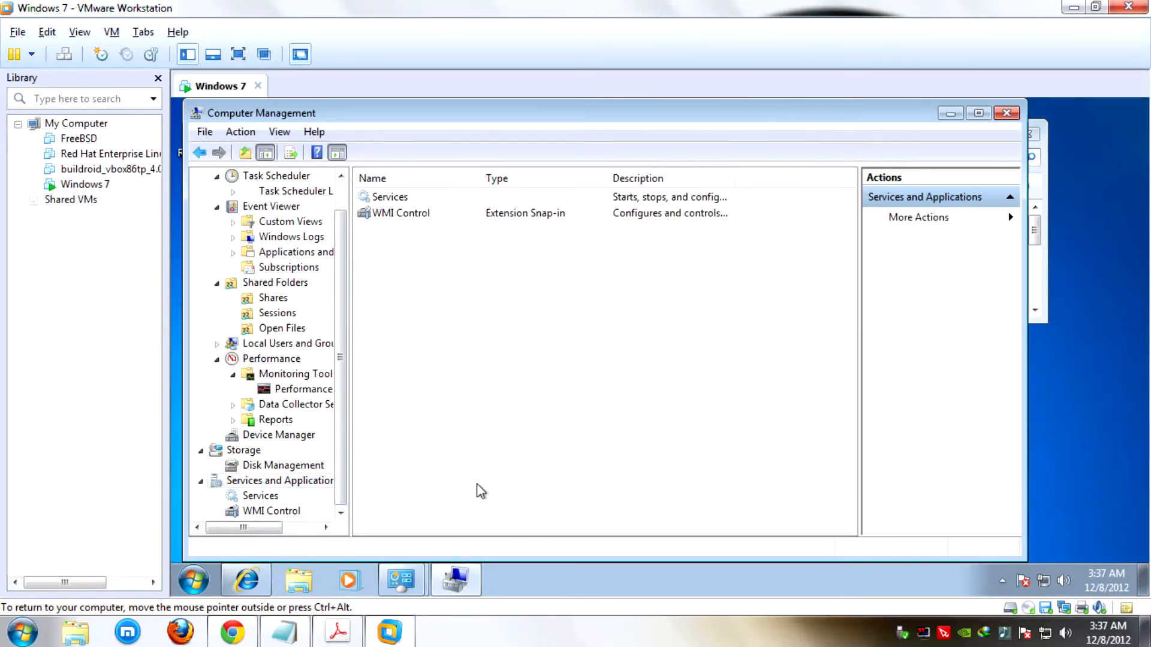
mouse_move(260, 501)
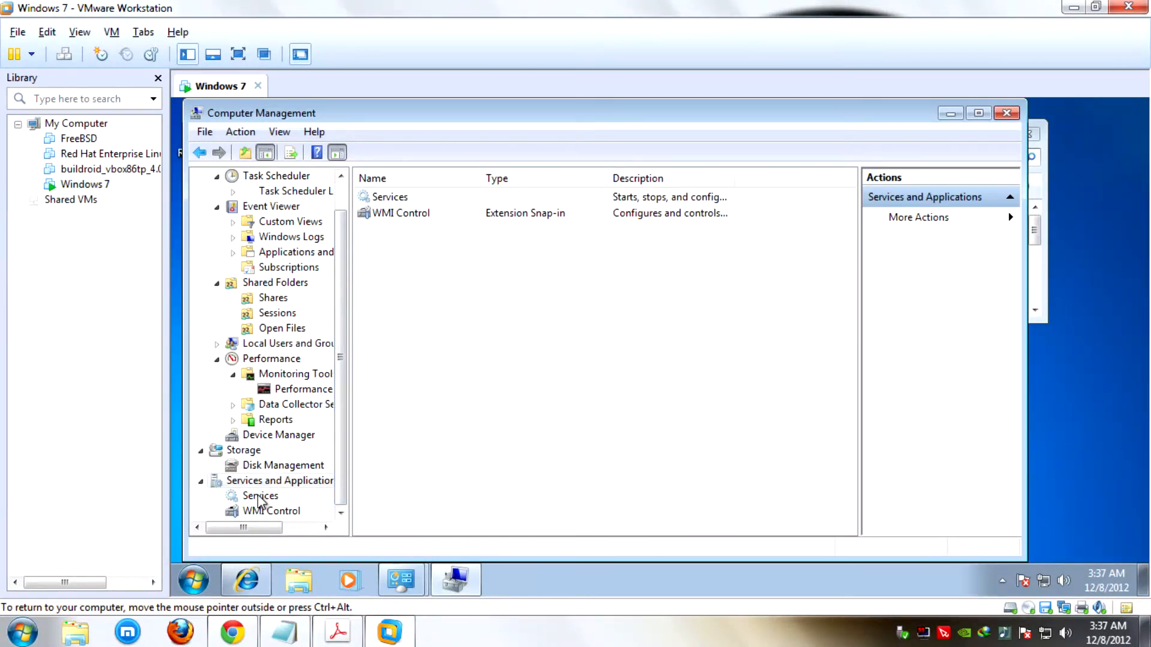
left_click(260, 495)
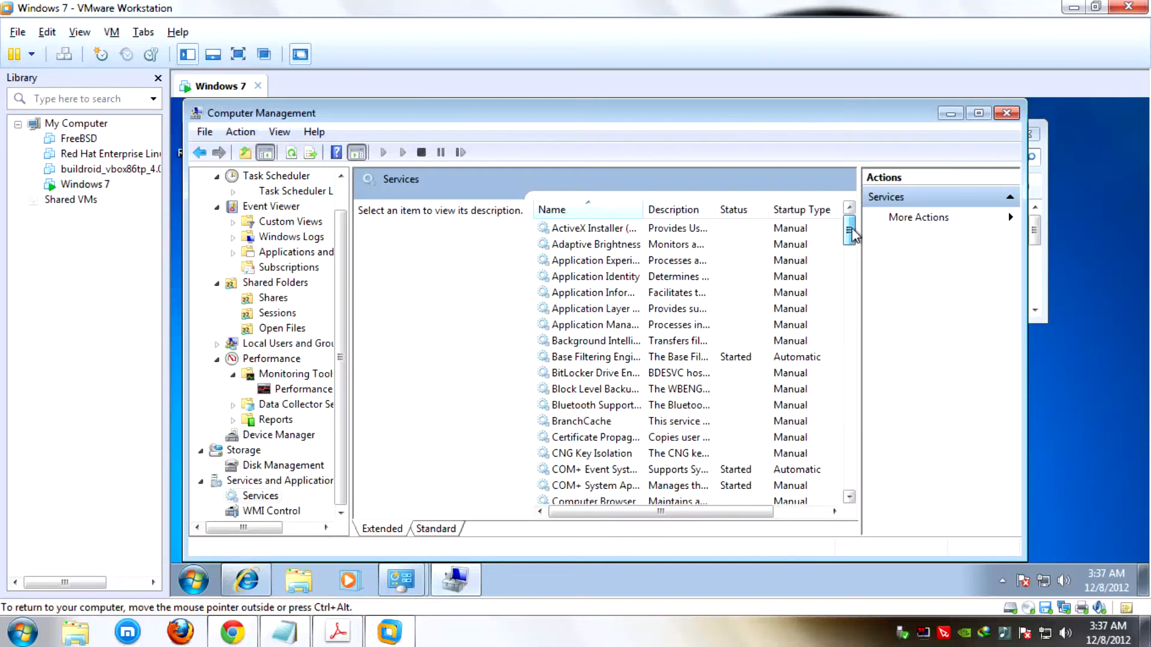
mouse_move(596, 228)
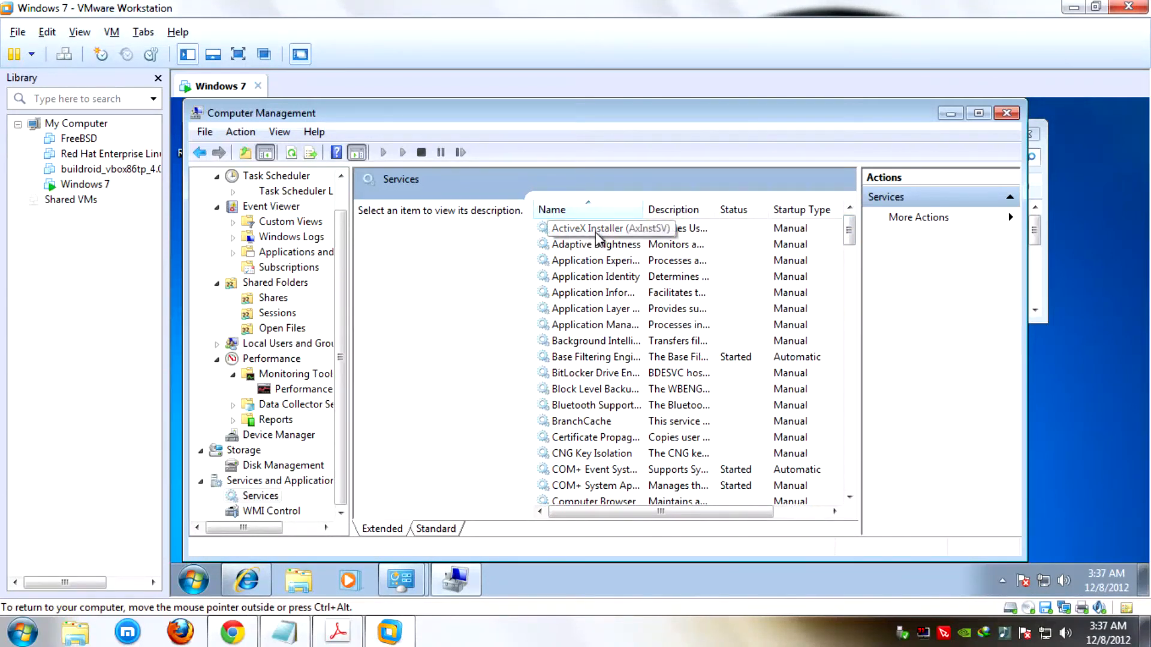
left_click(595, 228)
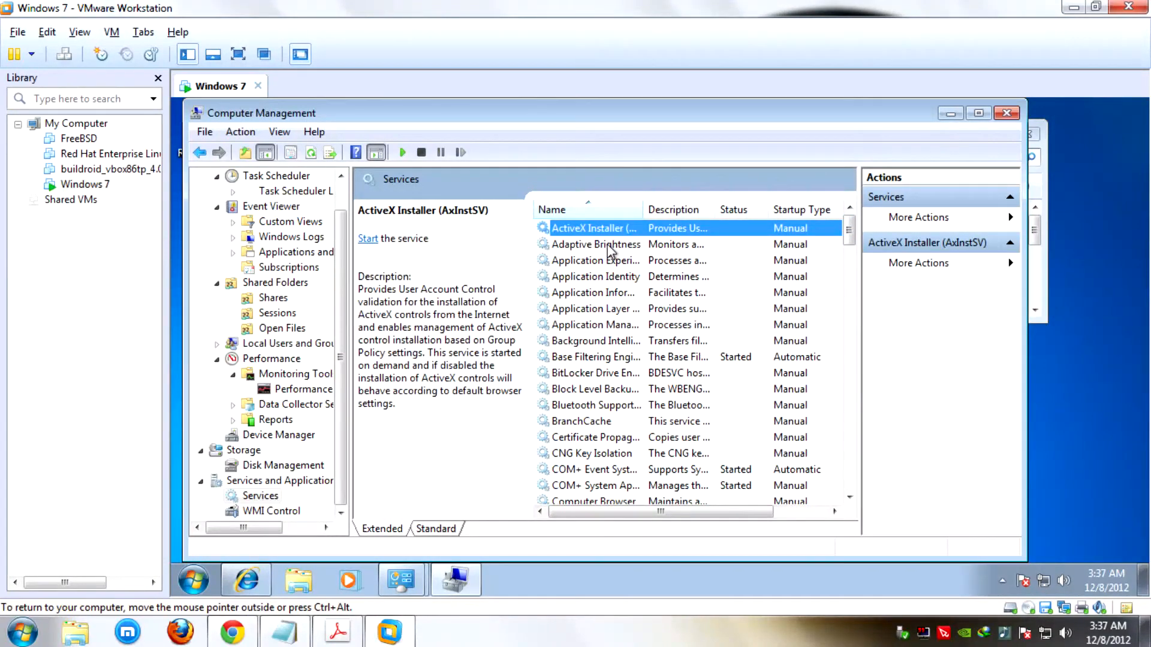
left_click(595, 260)
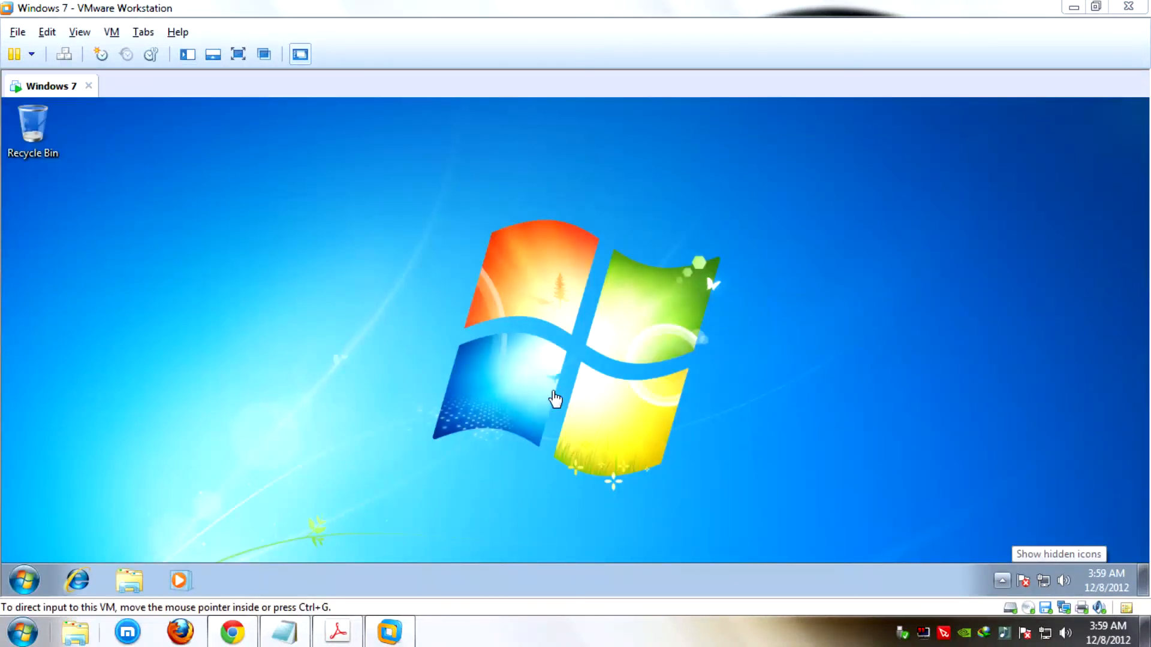
mouse_move(74, 632)
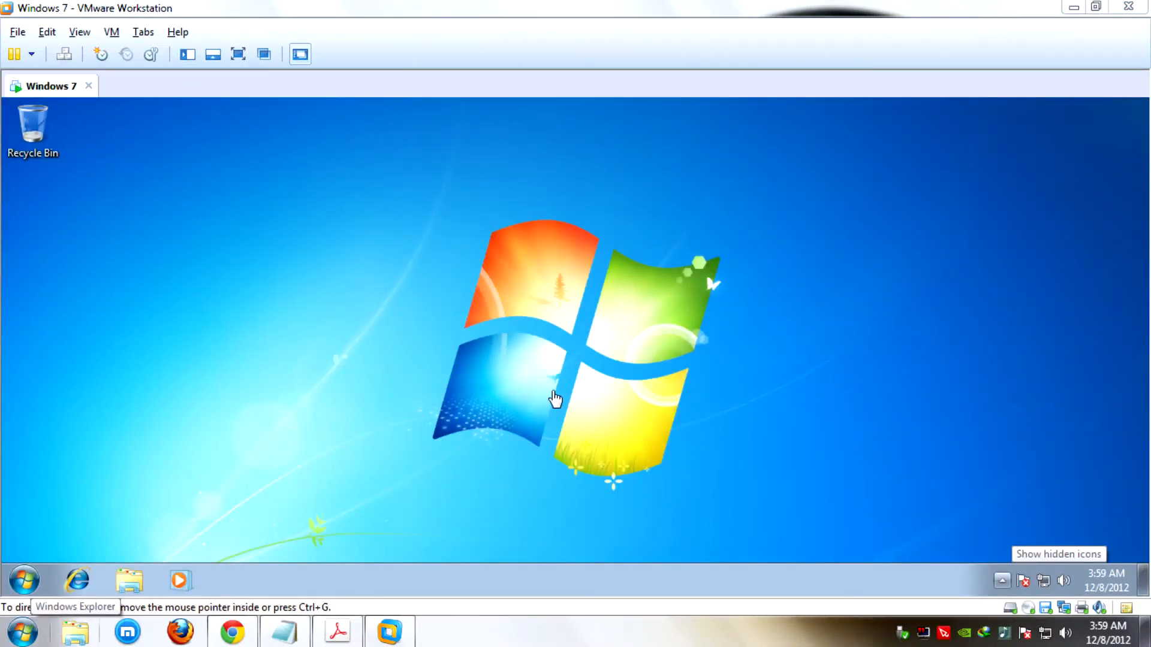
mouse_move(476, 408)
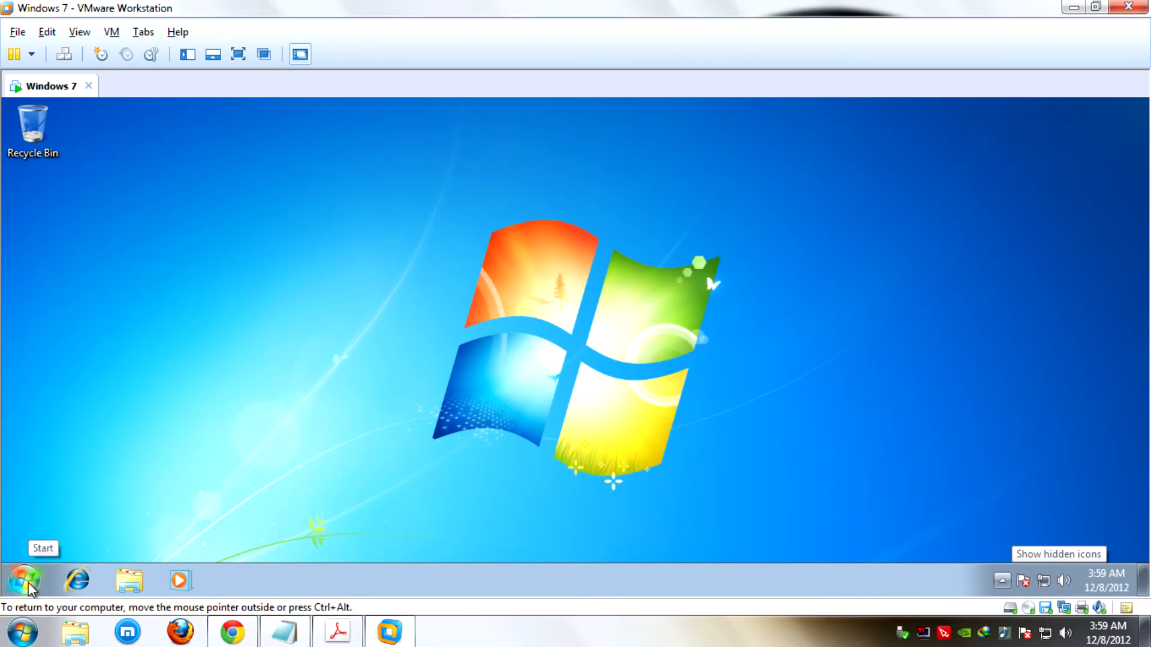
Relaunch Computer Management via Start, right-clicking Computer and choosing Manage.
left_click(21, 580)
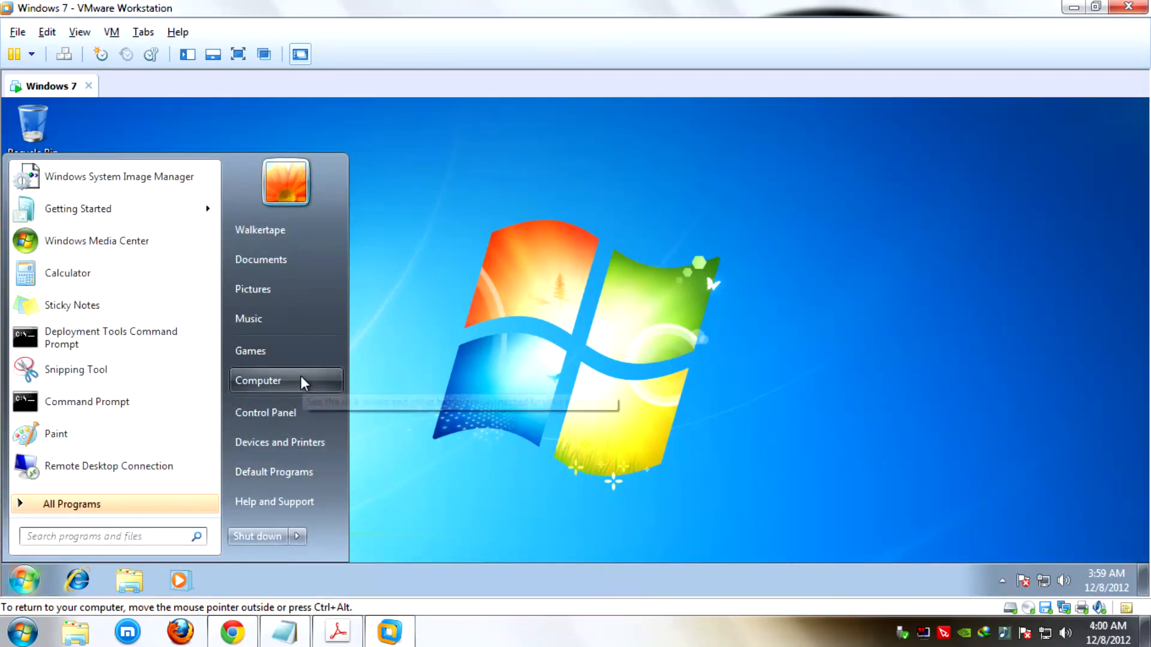
right_click(257, 380)
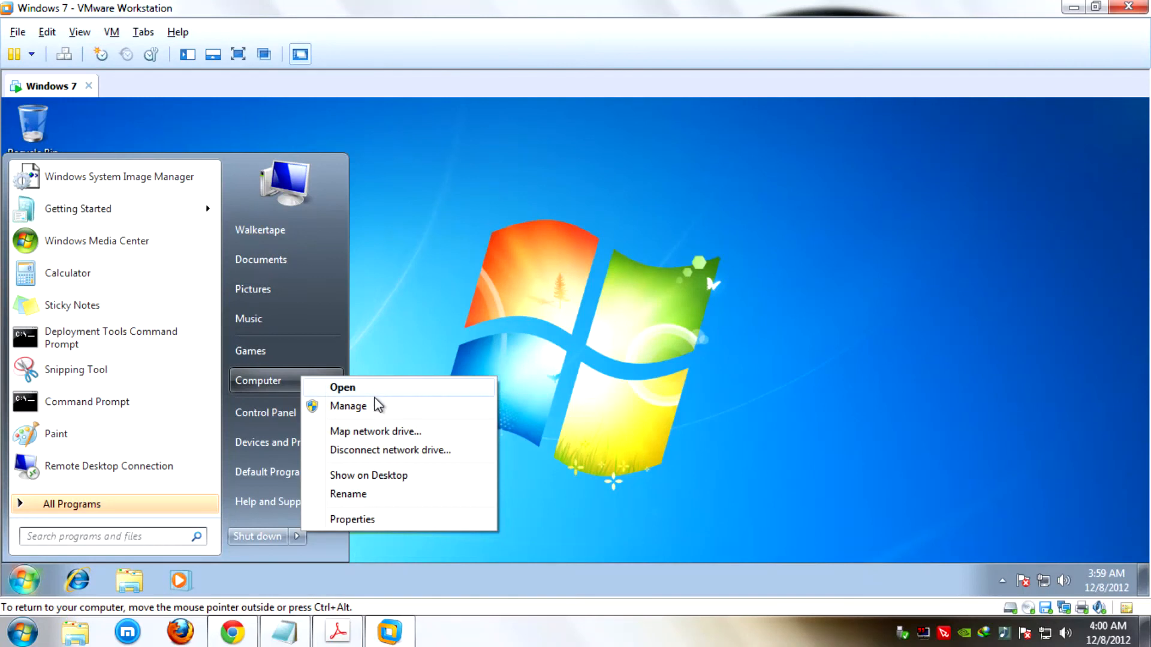
mouse_move(360, 415)
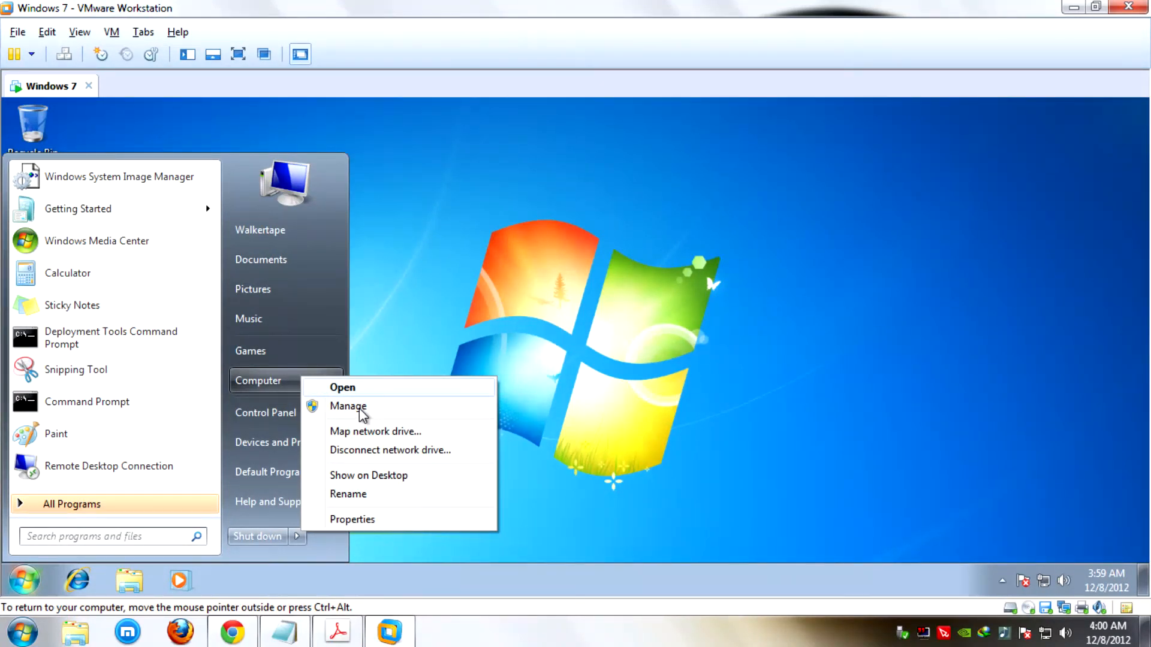
left_click(348, 406)
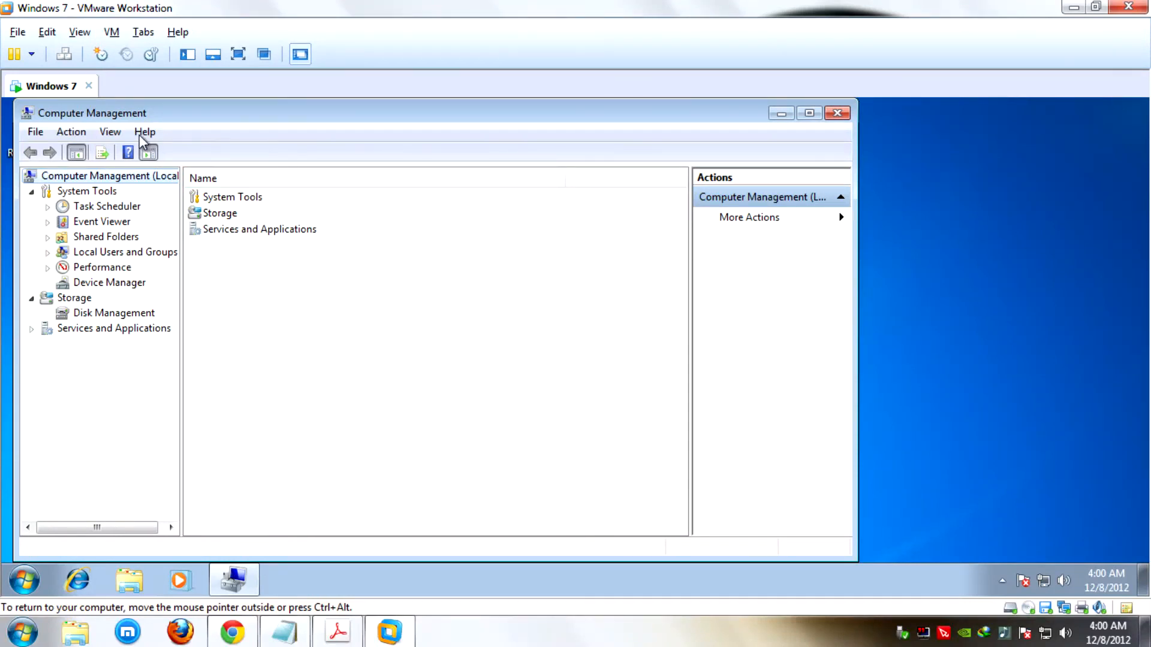
mouse_move(34, 131)
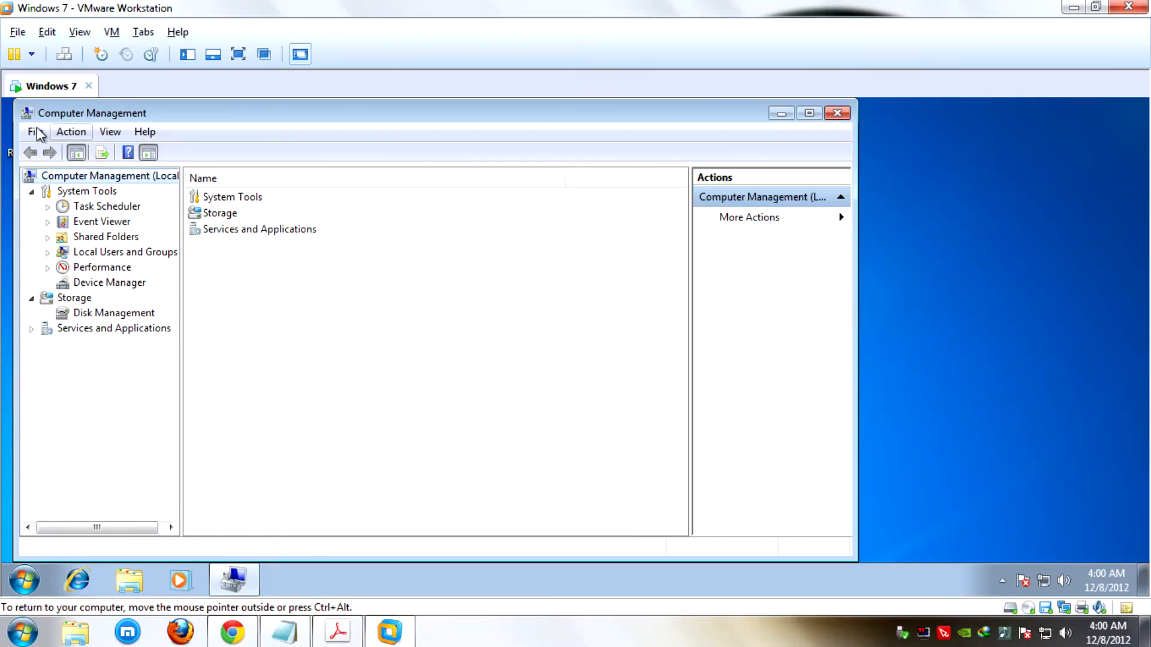
mouse_move(107, 204)
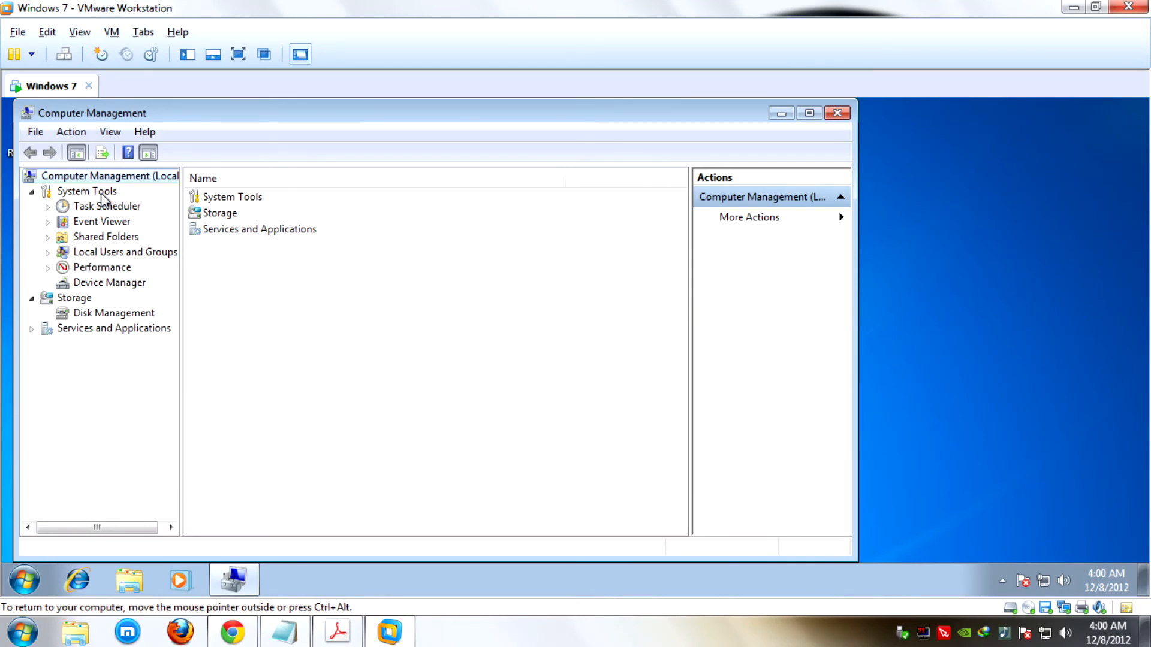
Select Storage, Services and Applications, Task Scheduler, Local Users and Groups, then Performance.
left_click(73, 297)
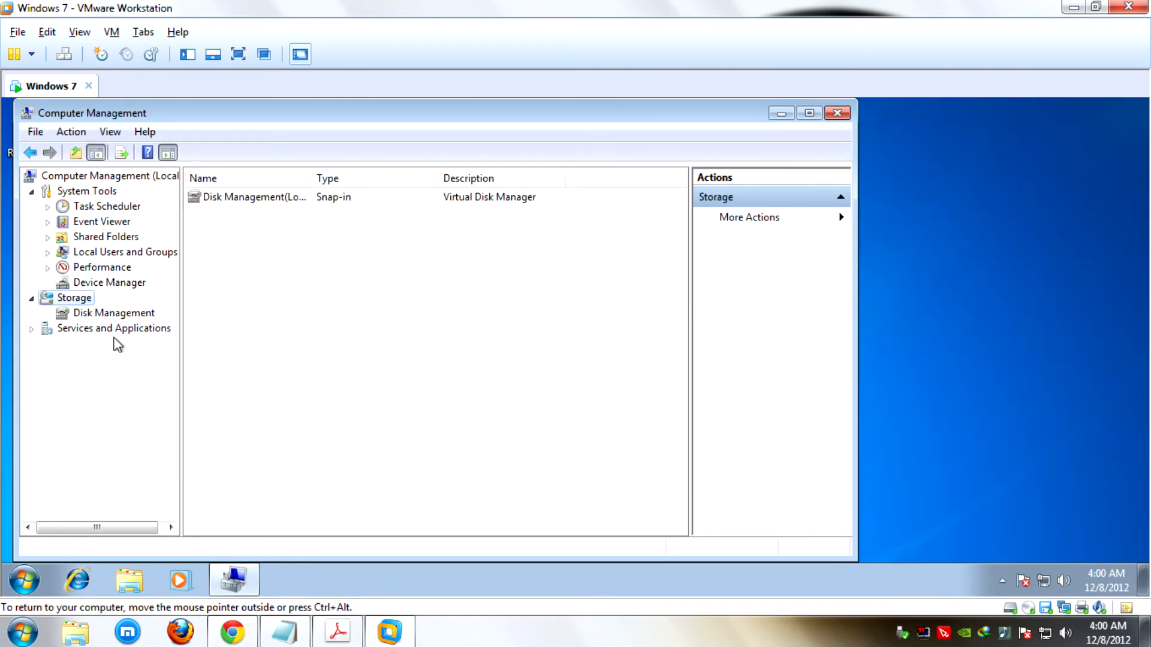
left_click(114, 328)
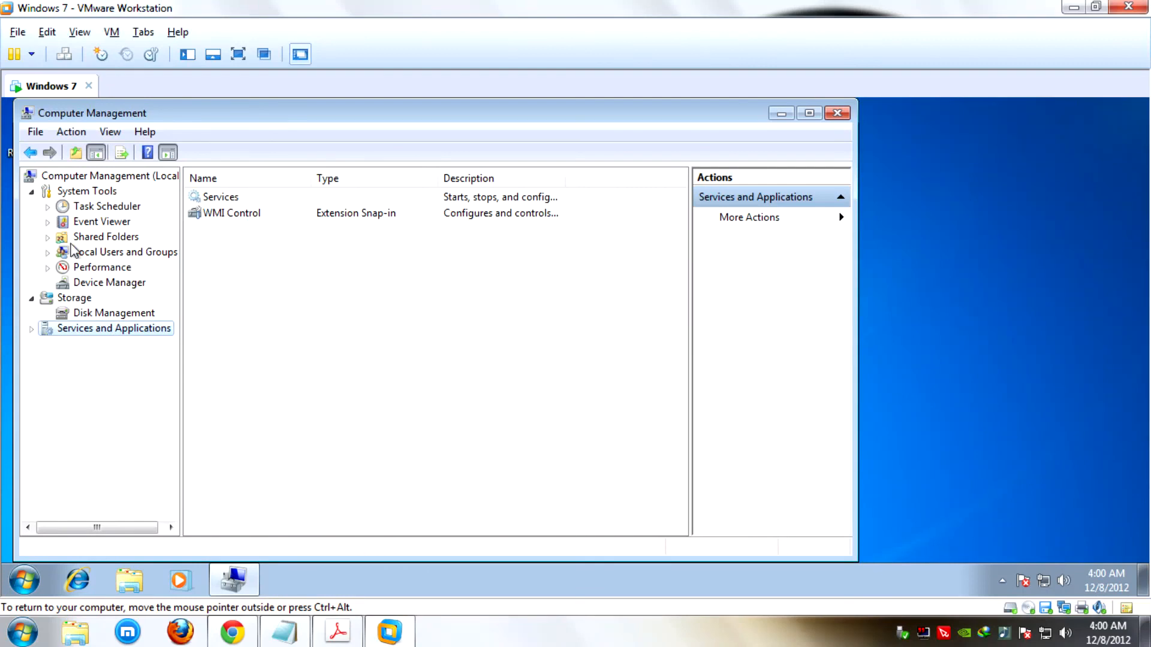
left_click(106, 206)
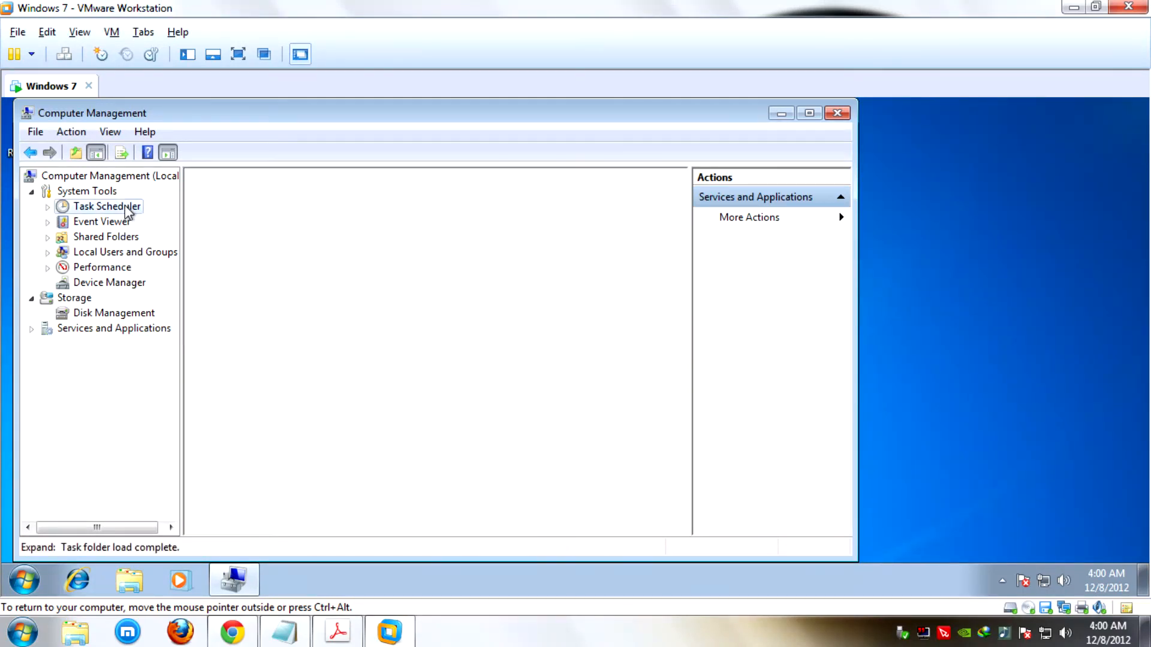
left_click(125, 252)
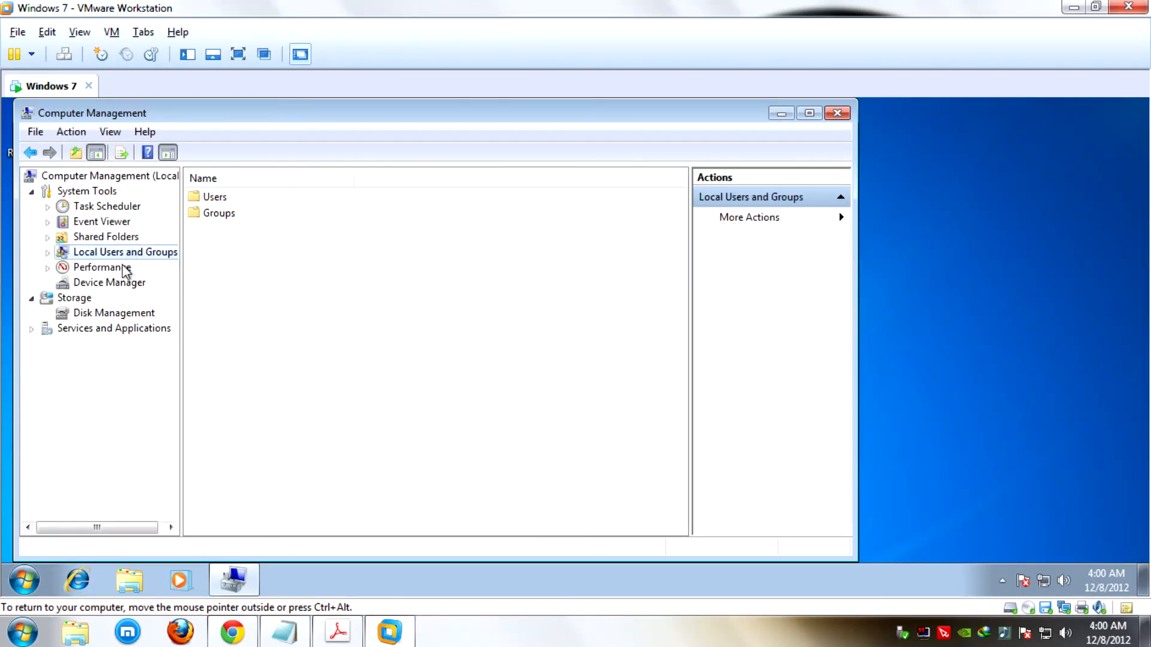
left_click(101, 266)
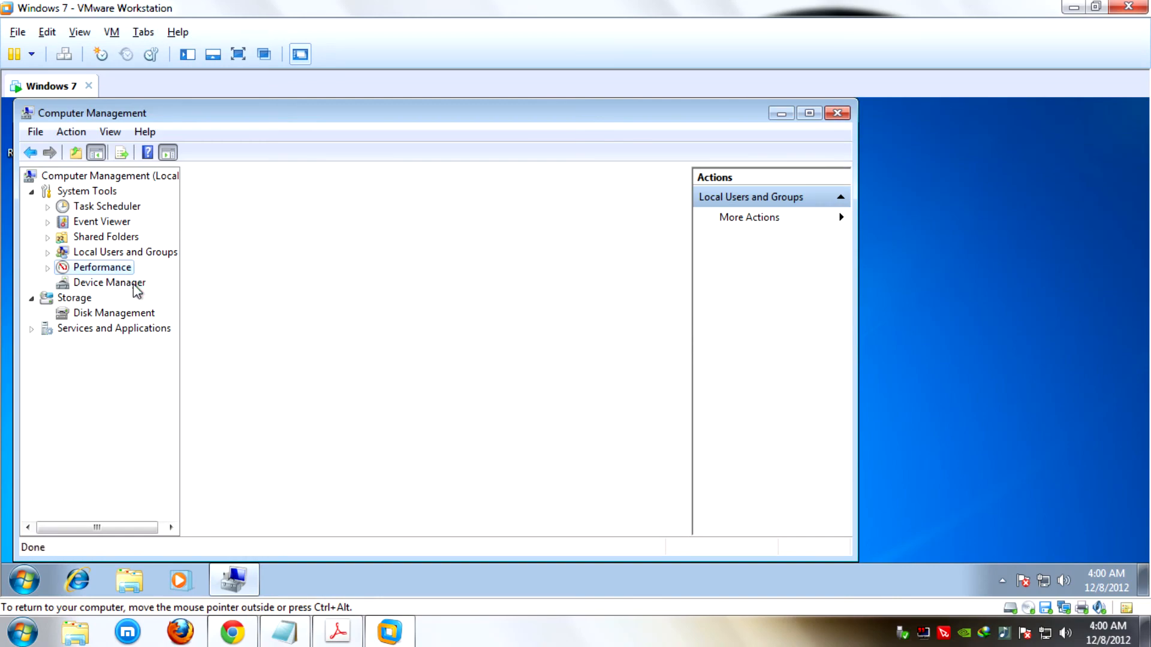